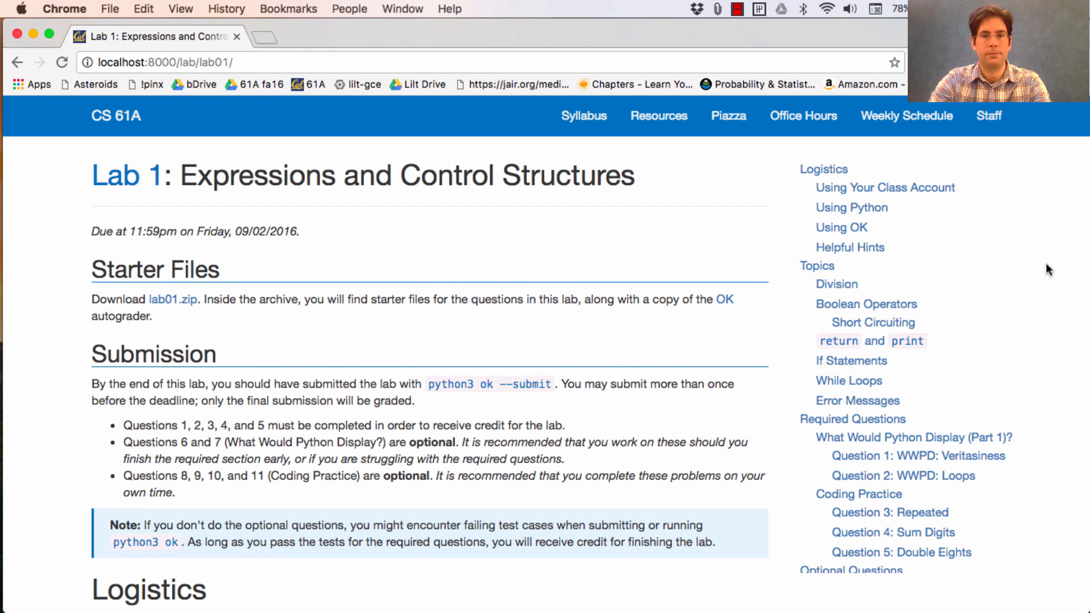
Jump the lab page to its Coding Practice section with Question 3: Repeated
{"action": "left_click", "coordinate": [858, 494]}
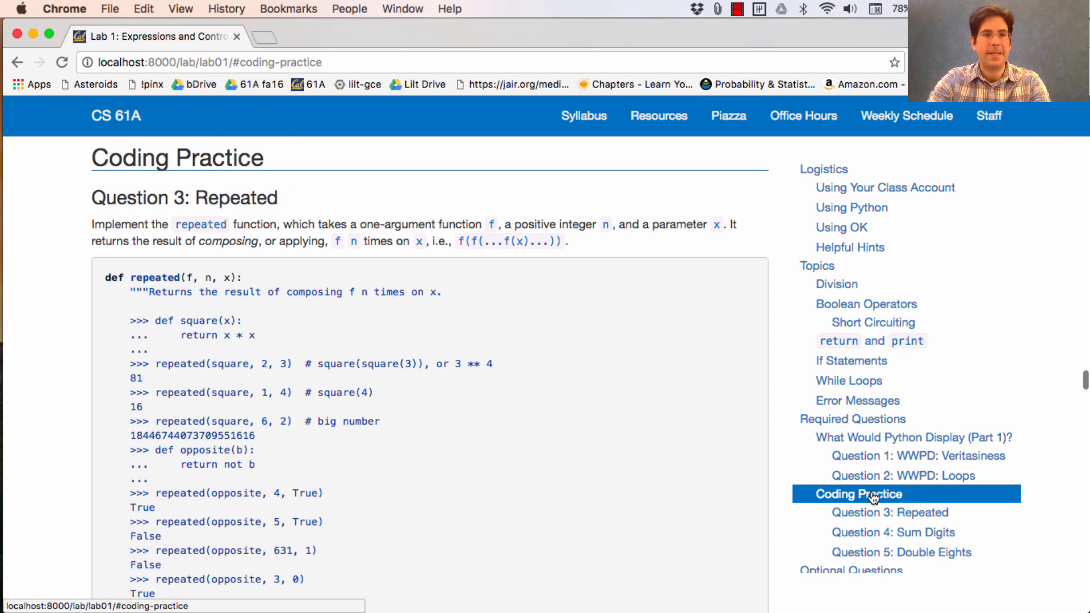
{"action": "mouse_move", "coordinate": [529, 304]}
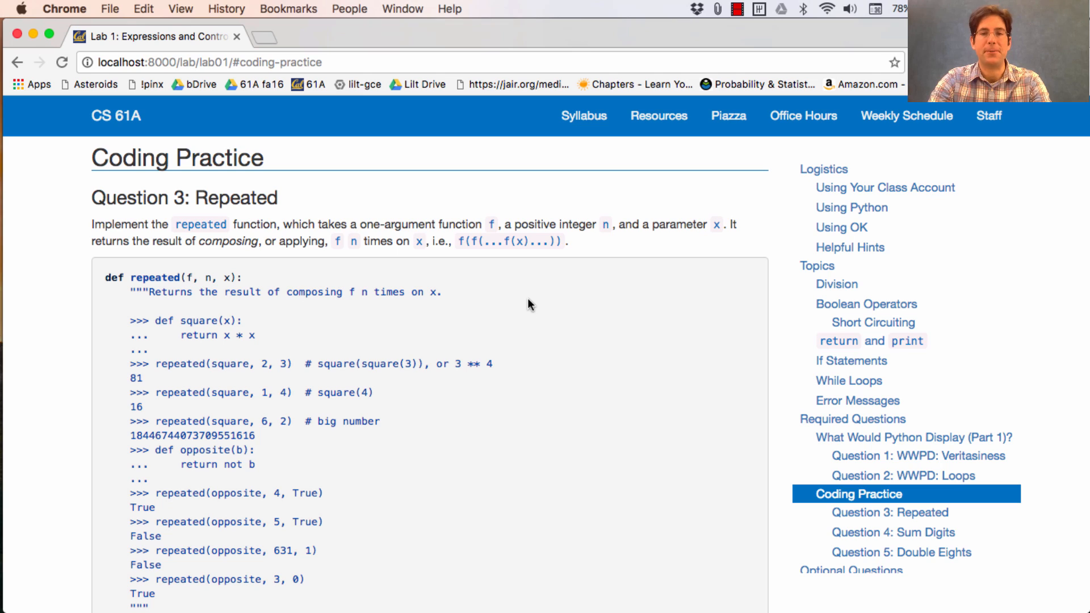
{"action": "mouse_move", "coordinate": [219, 253]}
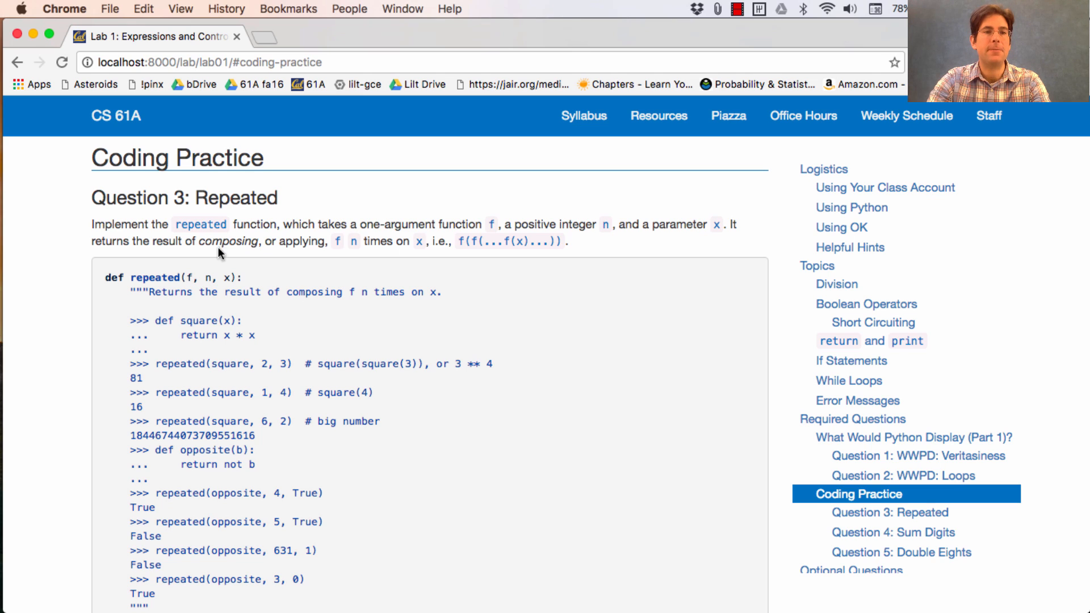
{"action": "mouse_move", "coordinate": [311, 246]}
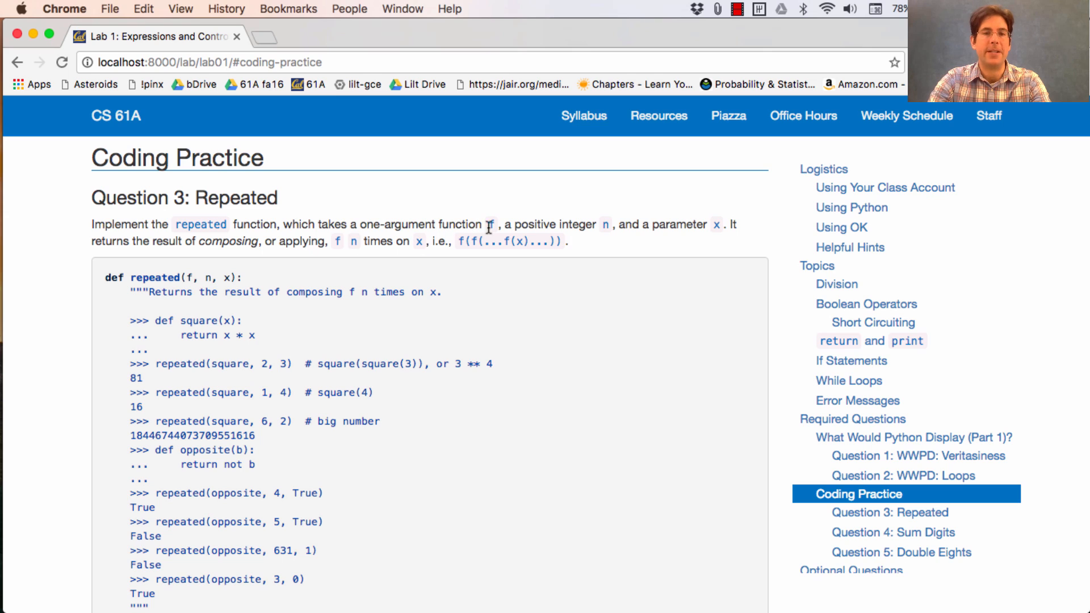
{"action": "mouse_move", "coordinate": [678, 241]}
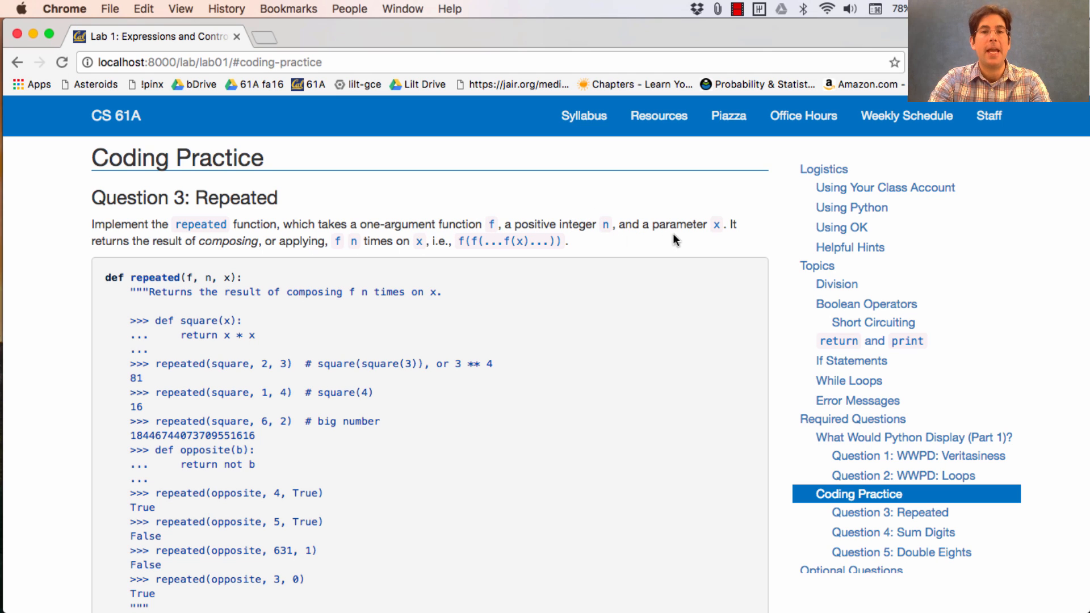
{"action": "mouse_move", "coordinate": [666, 263]}
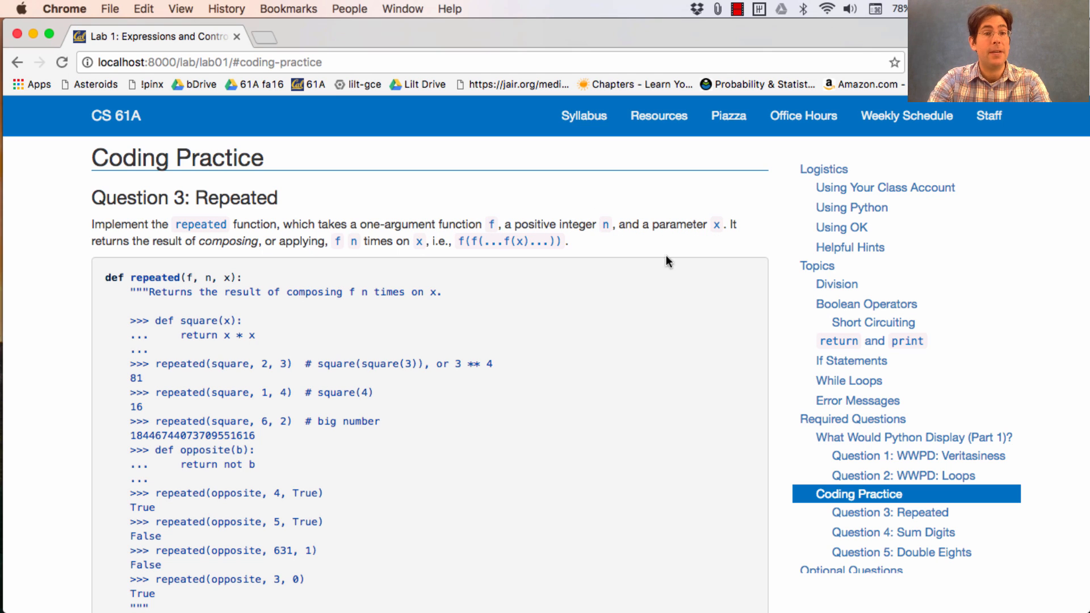
{"action": "mouse_move", "coordinate": [282, 259]}
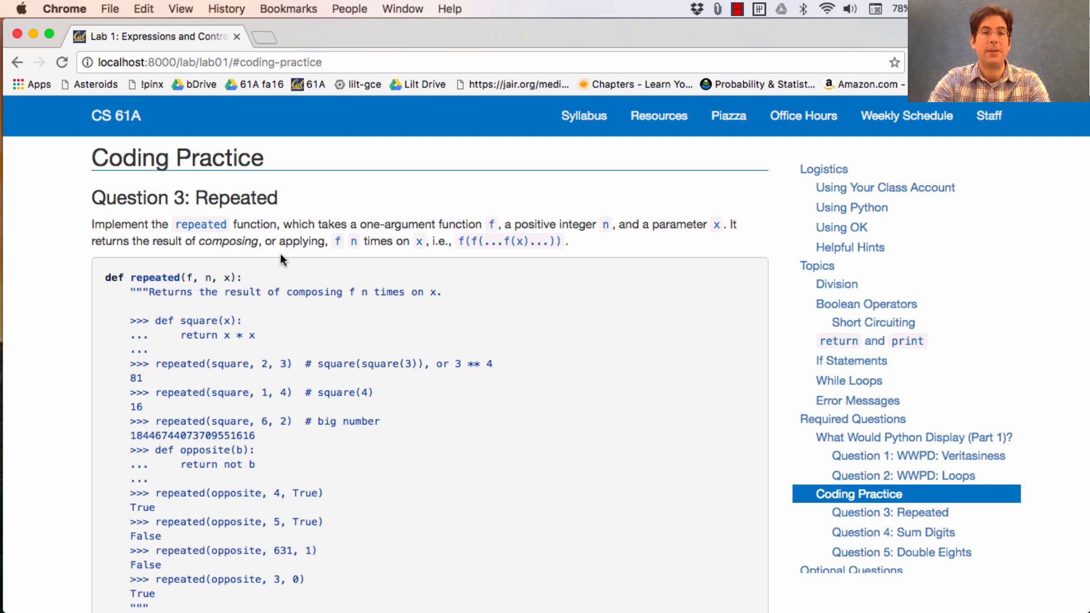
{"action": "mouse_move", "coordinate": [388, 259]}
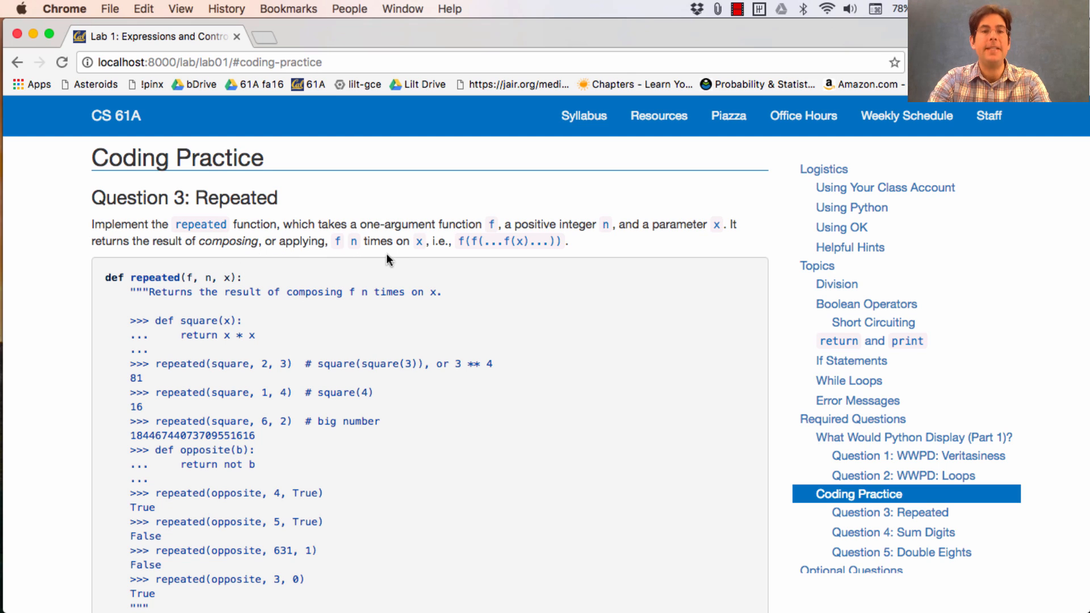
{"action": "mouse_move", "coordinate": [419, 250]}
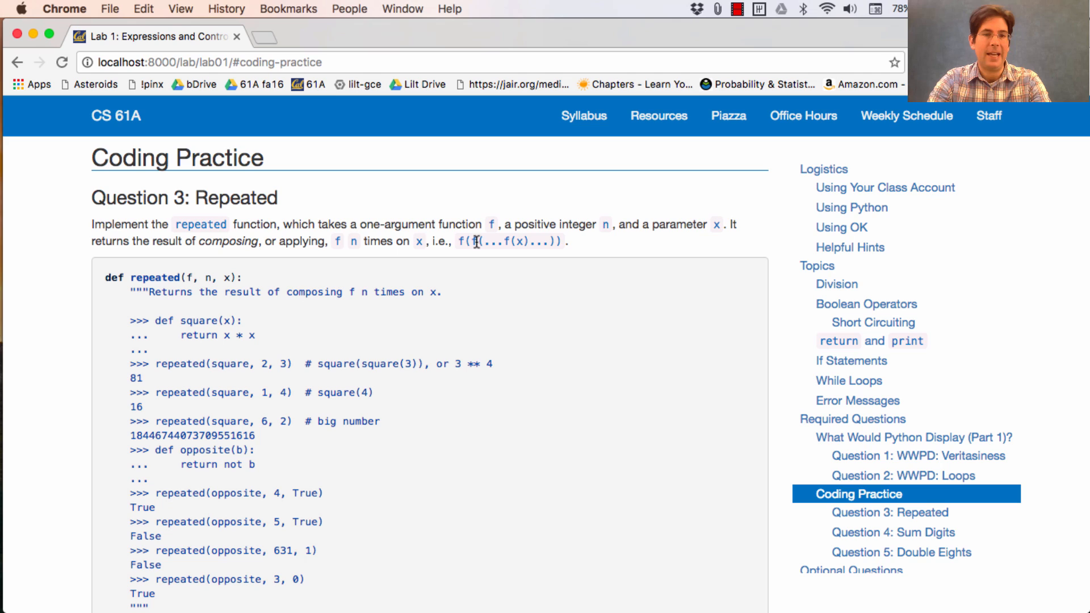
{"action": "mouse_move", "coordinate": [500, 244]}
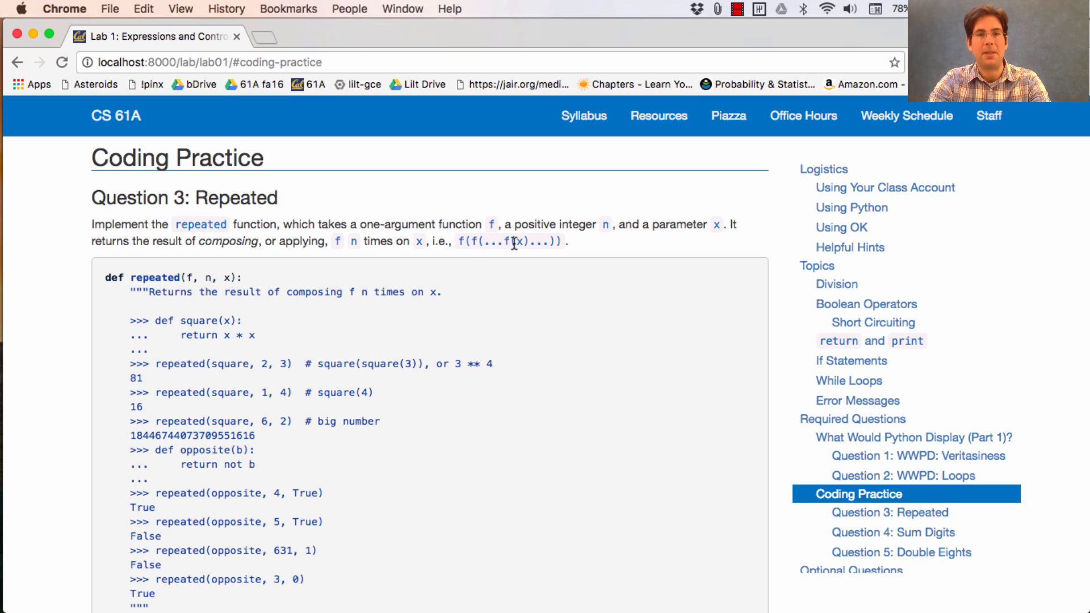
{"action": "mouse_move", "coordinate": [487, 254]}
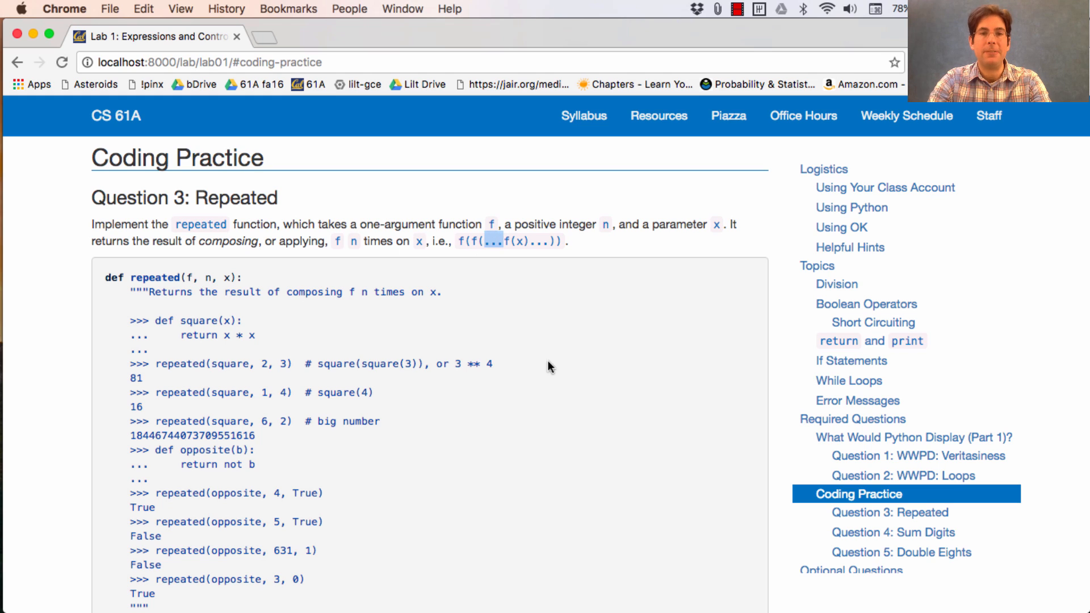
{"action": "mouse_move", "coordinate": [580, 279]}
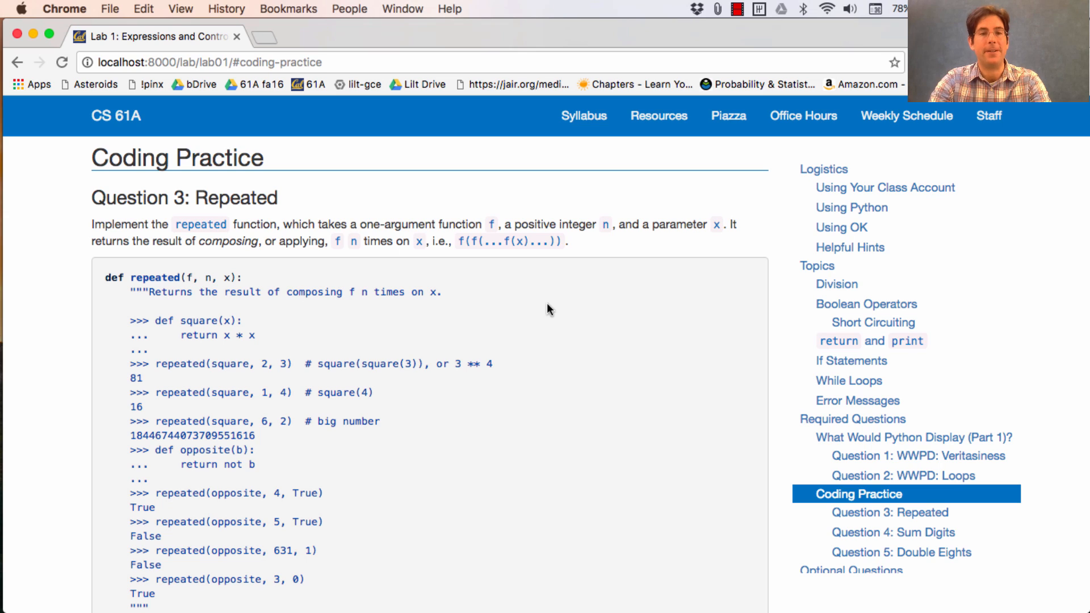
{"action": "mouse_move", "coordinate": [386, 283]}
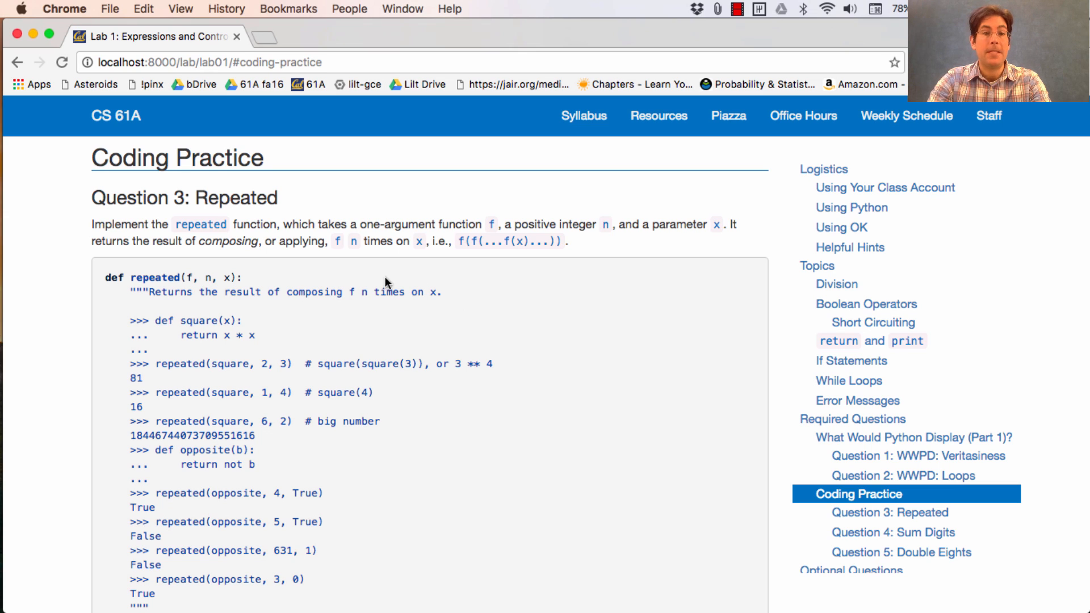
{"action": "mouse_move", "coordinate": [243, 304]}
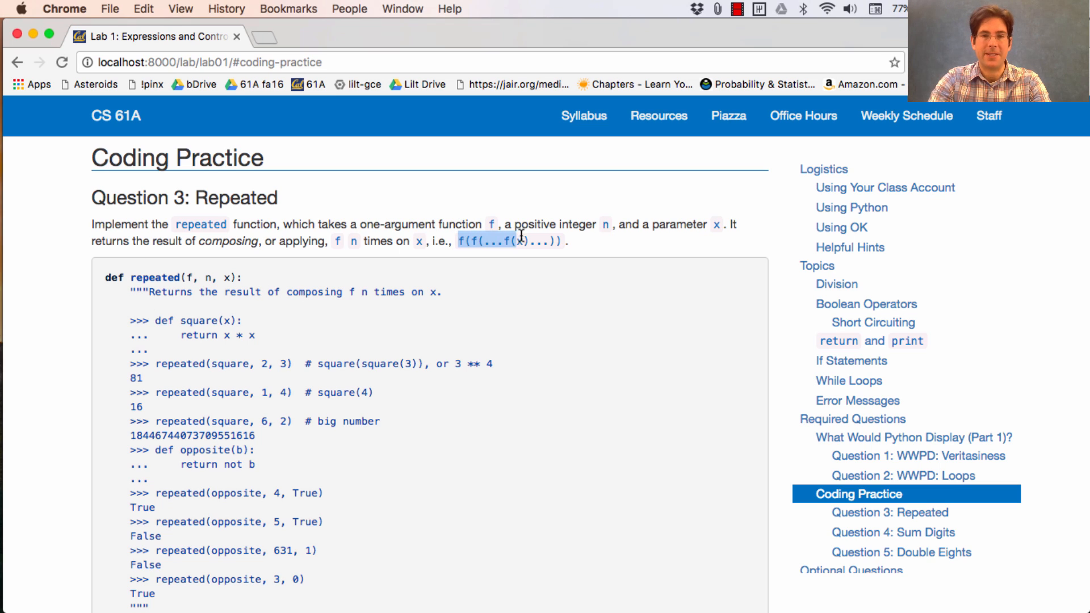
{"action": "mouse_move", "coordinate": [203, 278]}
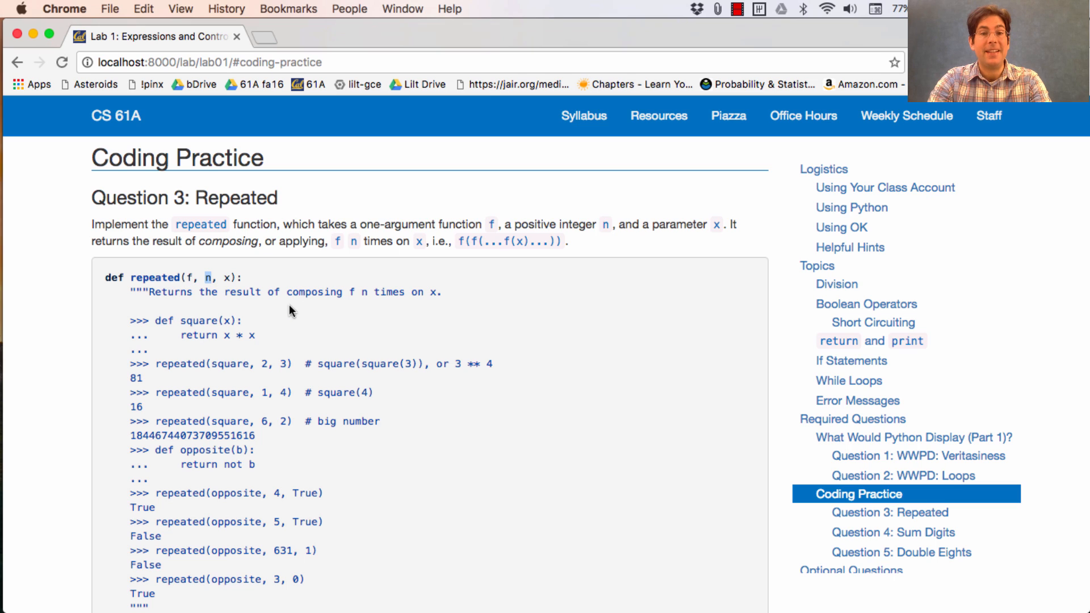
{"action": "mouse_move", "coordinate": [466, 292]}
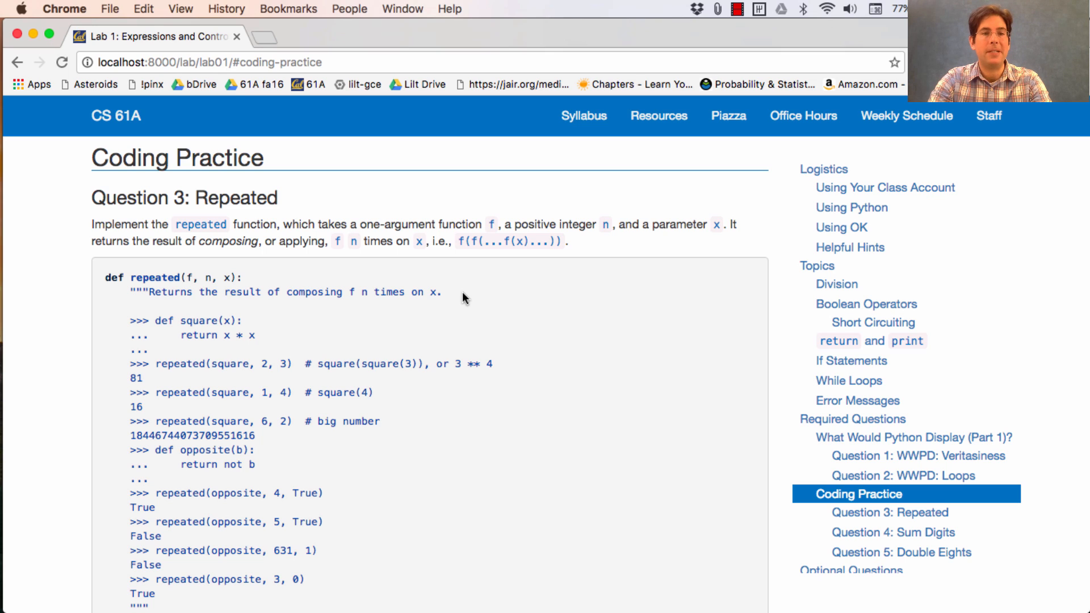
{"action": "mouse_move", "coordinate": [350, 332]}
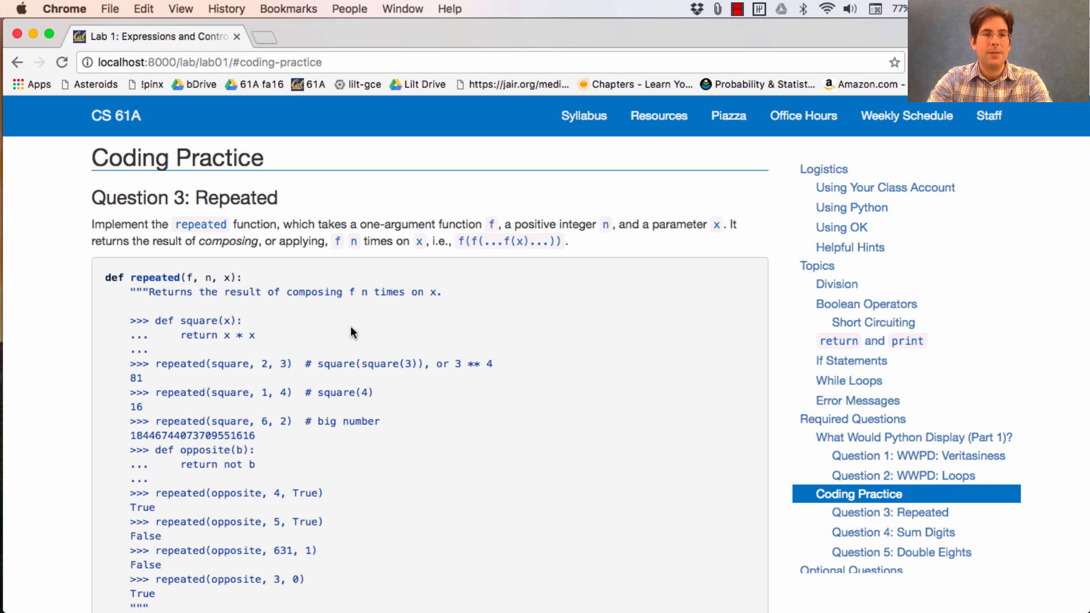
{"action": "mouse_move", "coordinate": [293, 344]}
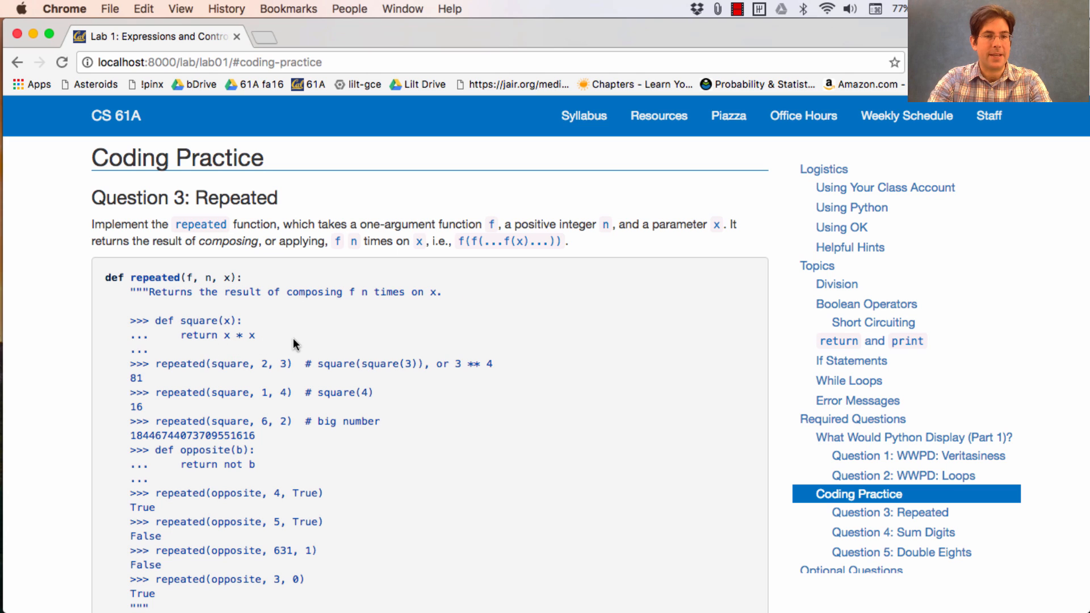
{"action": "mouse_move", "coordinate": [236, 389]}
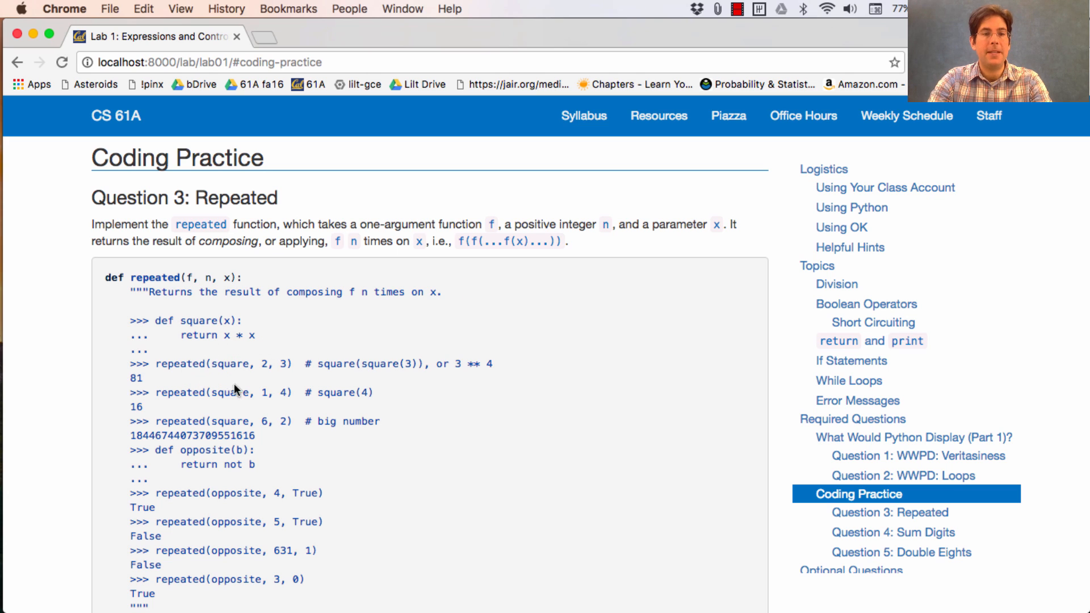
{"action": "mouse_move", "coordinate": [287, 375]}
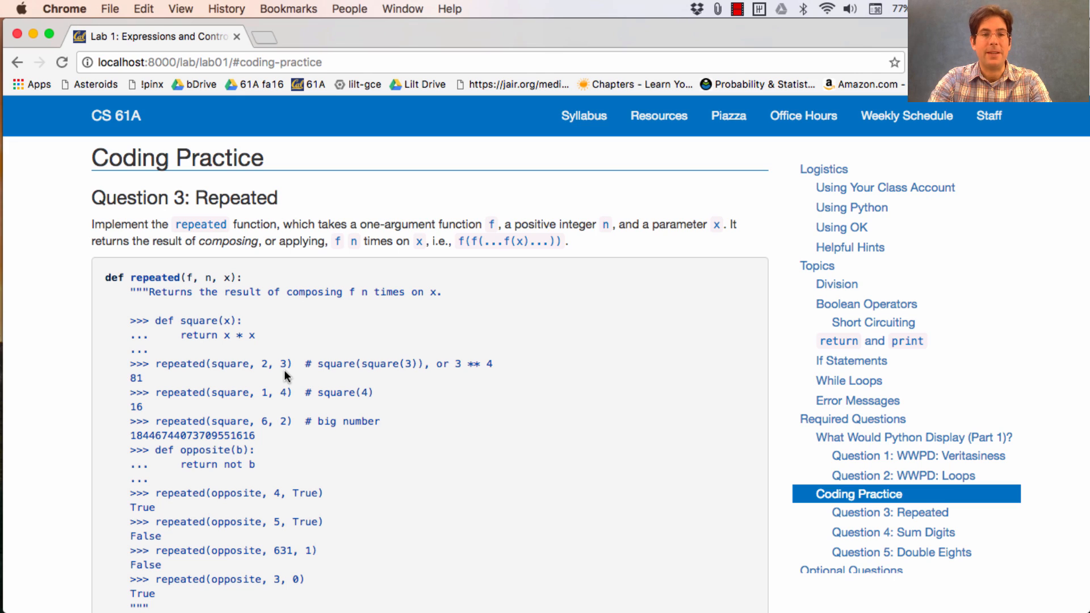
{"action": "mouse_move", "coordinate": [334, 383]}
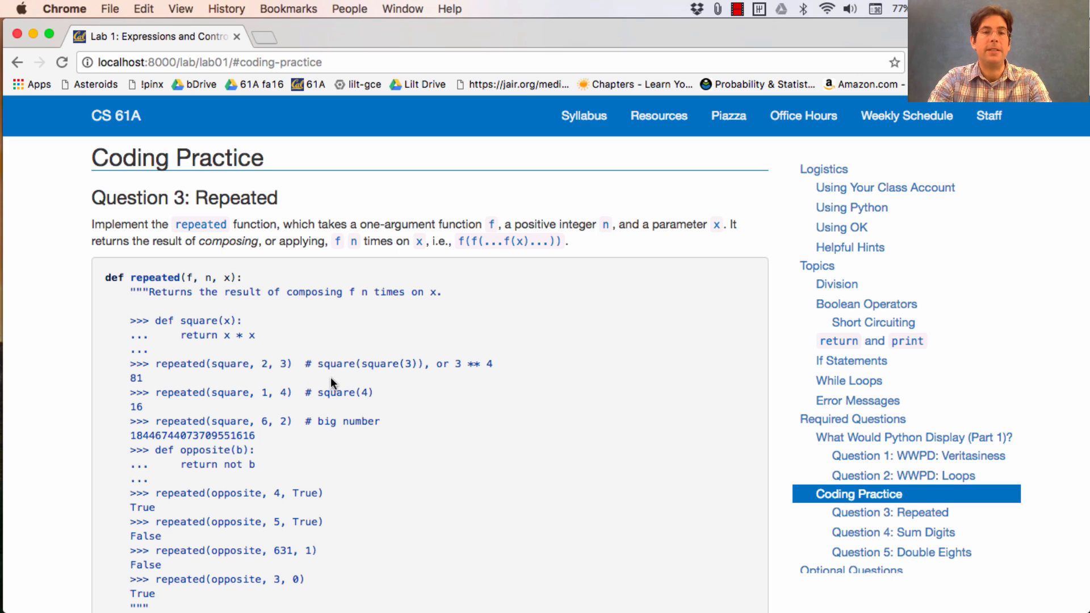
{"action": "mouse_move", "coordinate": [271, 377]}
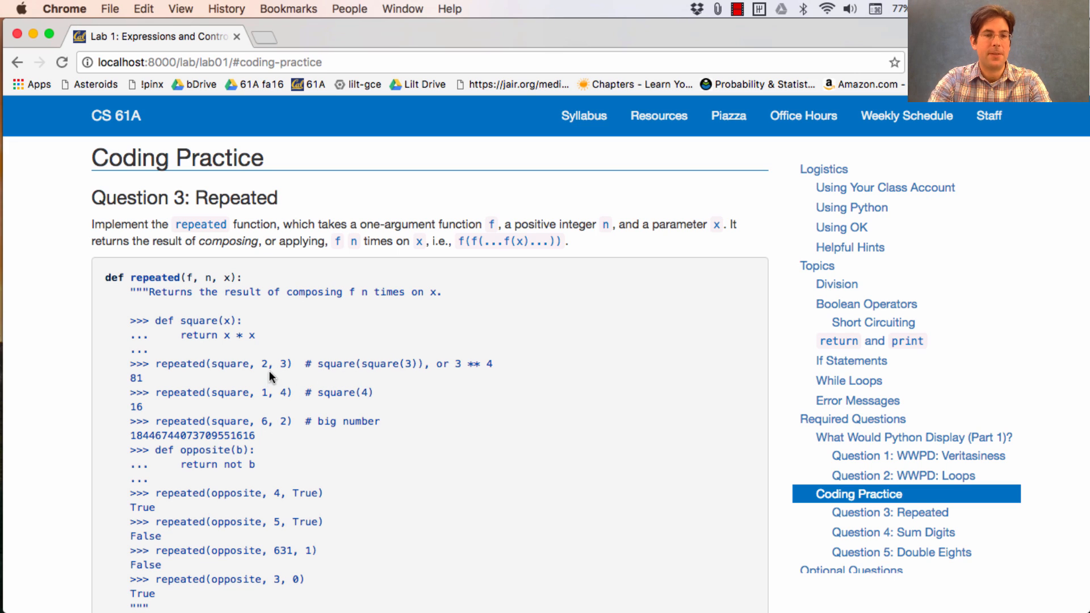
{"action": "mouse_move", "coordinate": [329, 368]}
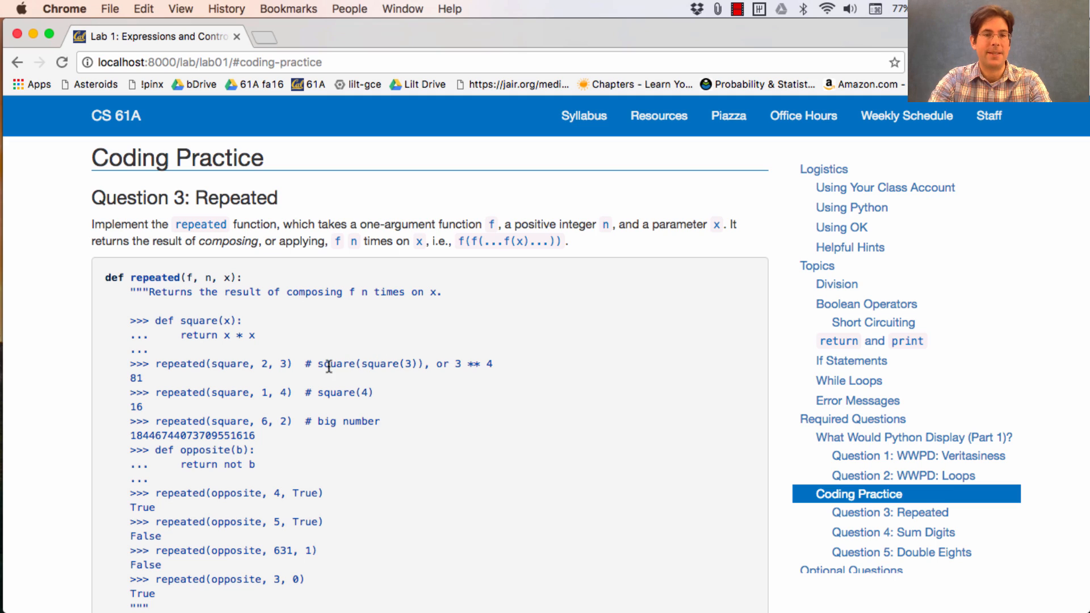
{"action": "mouse_move", "coordinate": [410, 364]}
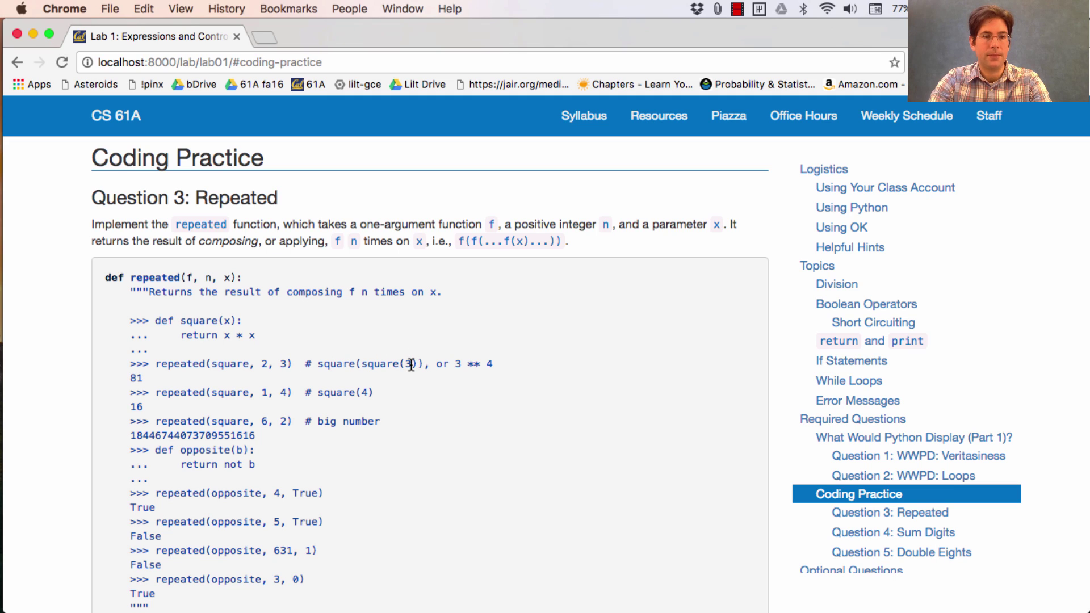
{"action": "mouse_move", "coordinate": [401, 376]}
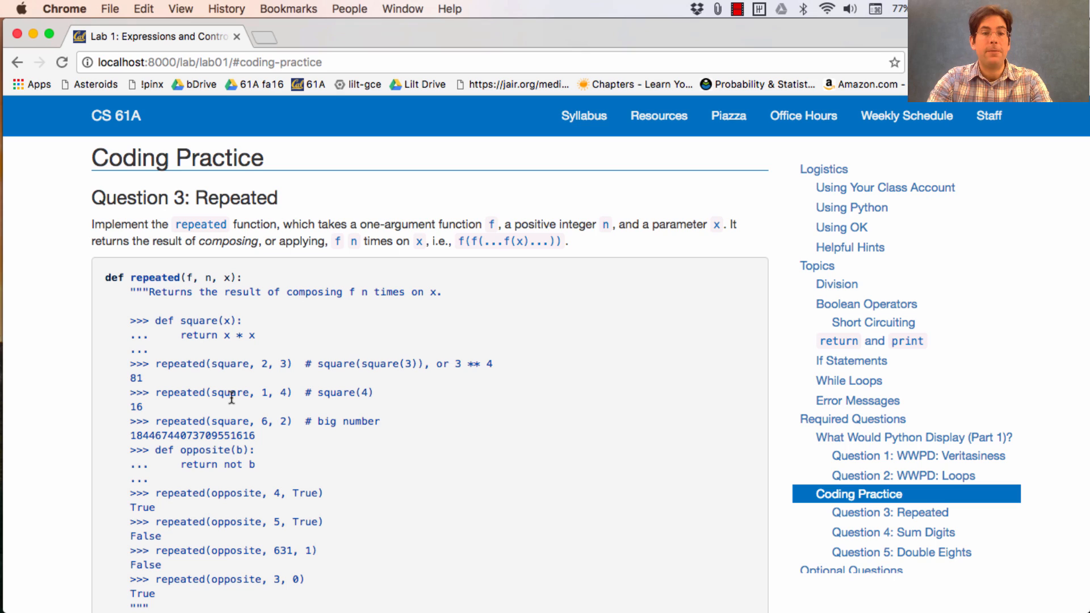
{"action": "mouse_move", "coordinate": [155, 410]}
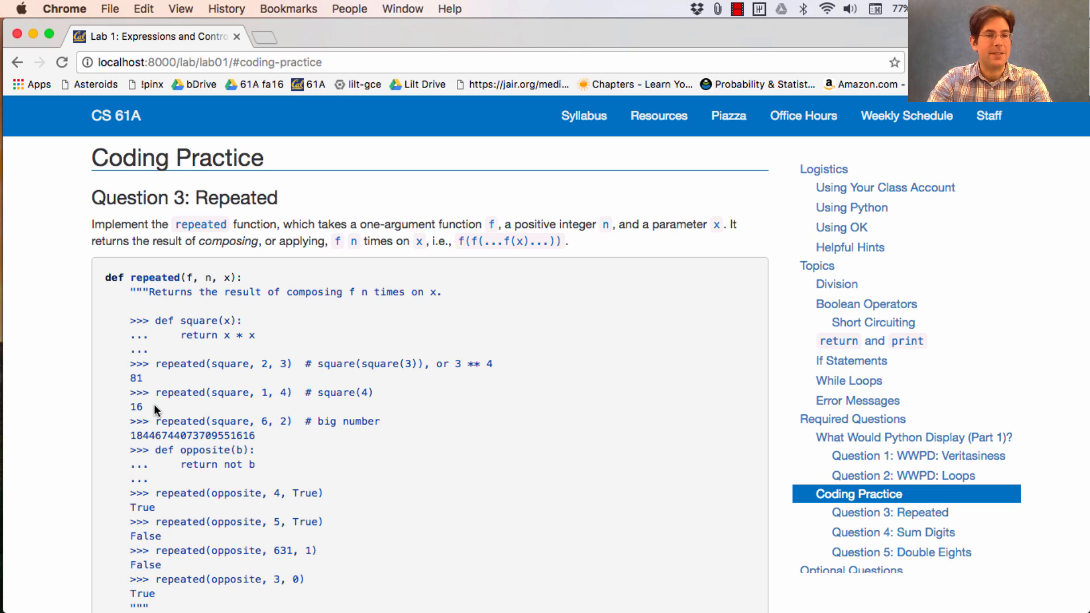
{"action": "mouse_move", "coordinate": [240, 424]}
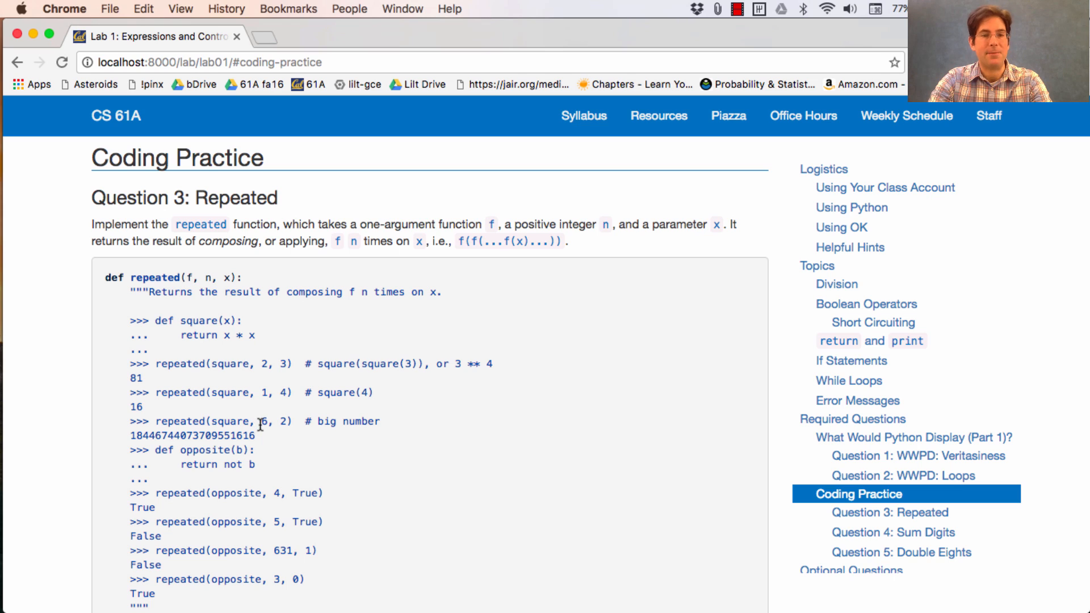
{"action": "mouse_move", "coordinate": [302, 445]}
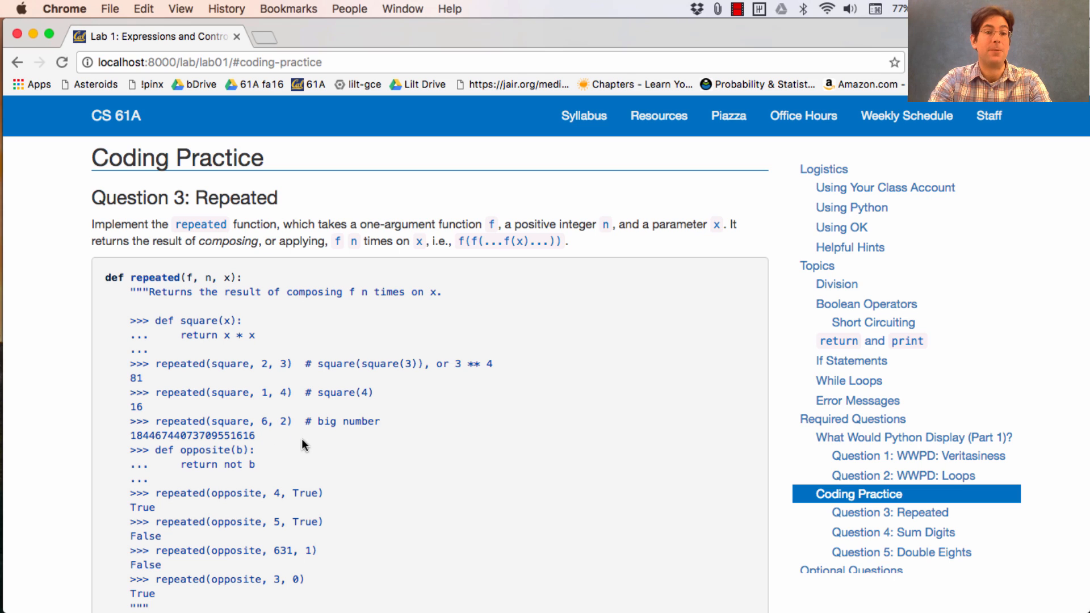
{"action": "mouse_move", "coordinate": [295, 464]}
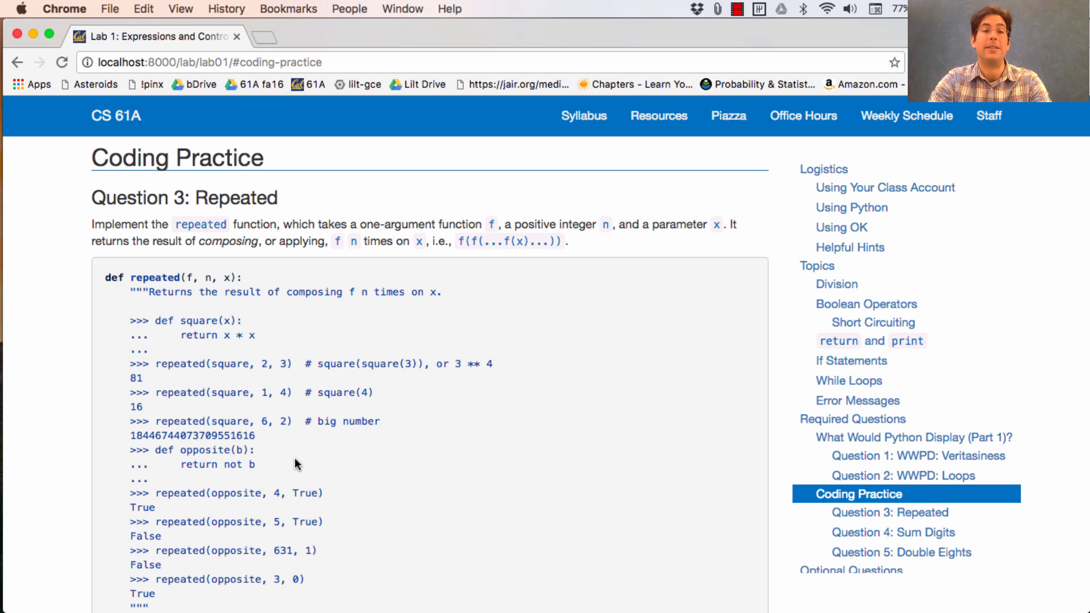
Highlight the large repeated doctest result, then review the question's starter code
{"action": "double_click", "coordinate": [191, 435]}
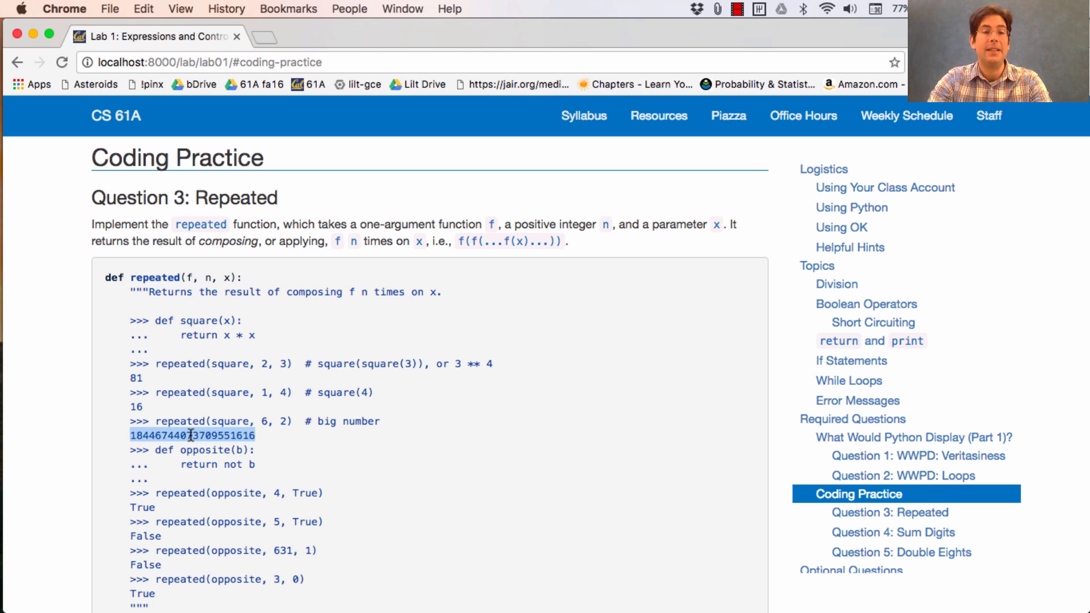
{"action": "left_click", "coordinate": [357, 460]}
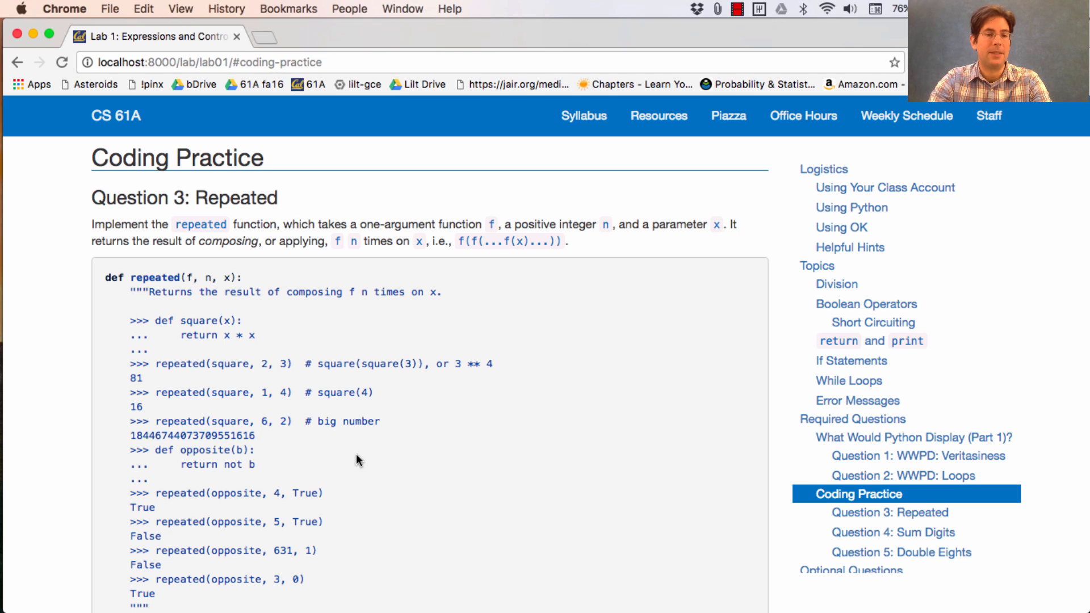
{"action": "scroll", "scroll_direction": "down", "scroll_amount": 3}
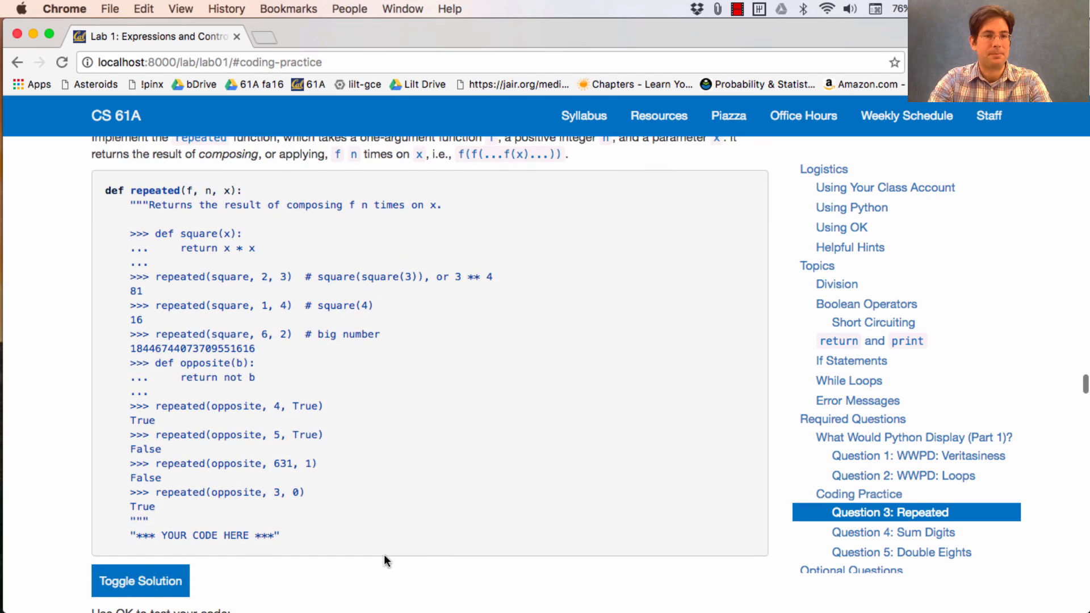
{"action": "scroll", "scroll_direction": "up", "scroll_amount": 3}
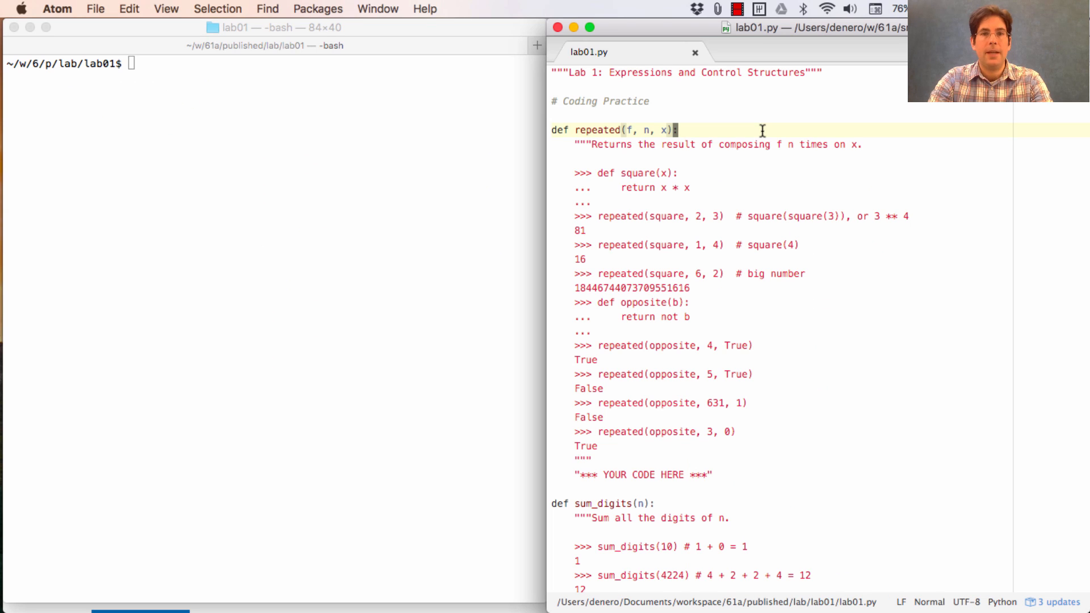
{"action": "mouse_move", "coordinate": [702, 116]}
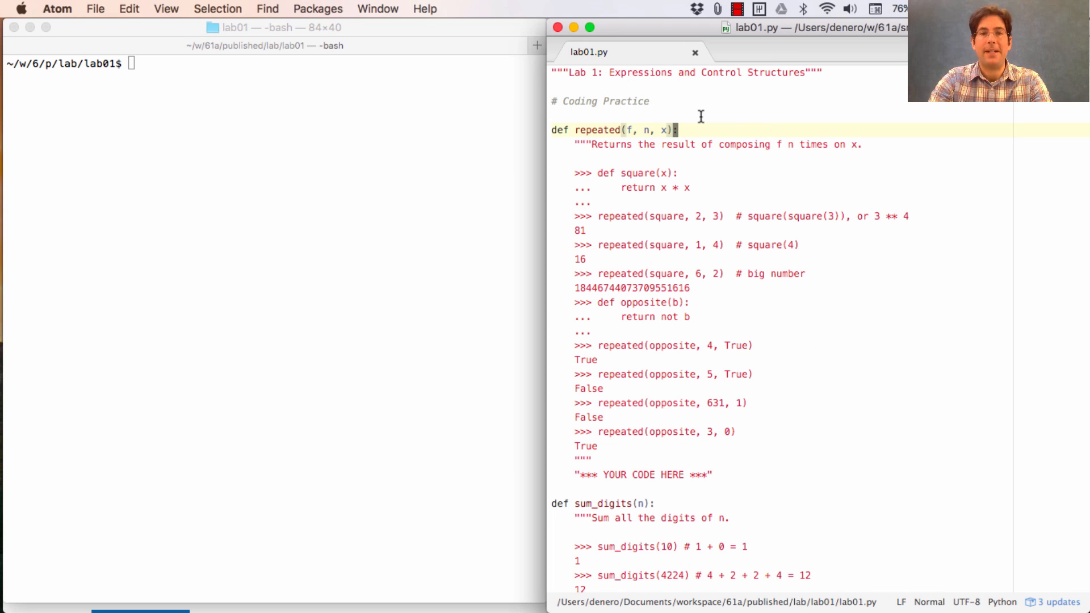
{"action": "mouse_move", "coordinate": [701, 454]}
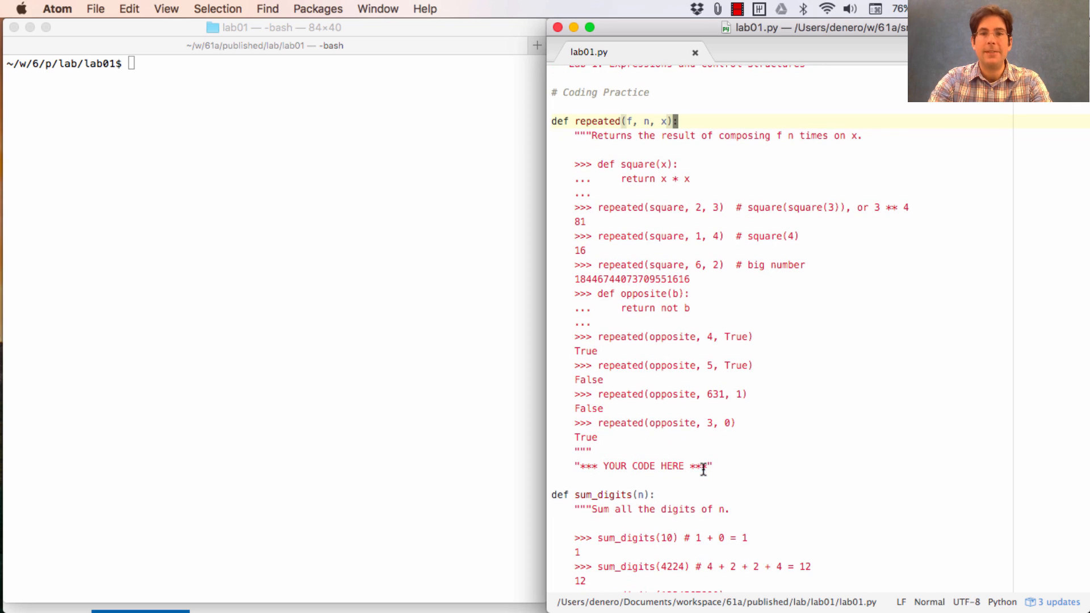
Replace repeated's placeholder string with the call f(x)
{"action": "left_click", "coordinate": [594, 466]}
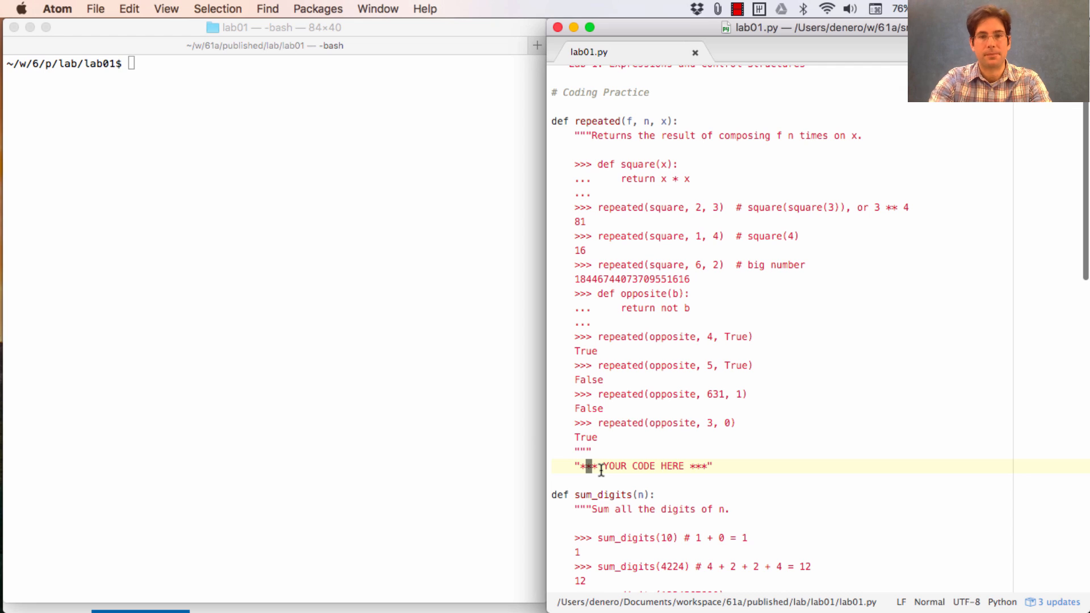
{"action": "type", "text": "f(x"}
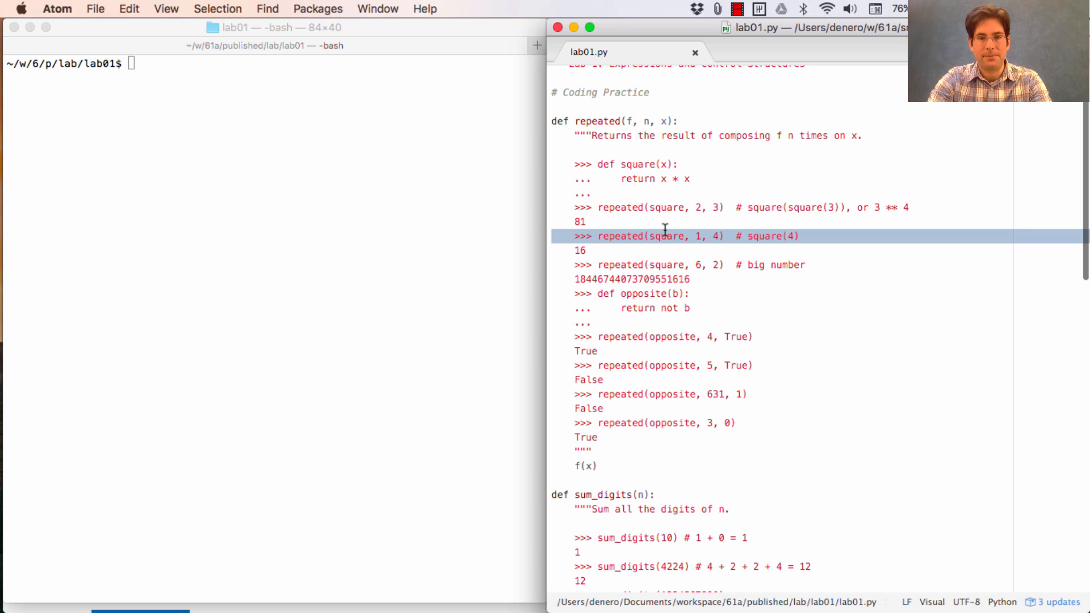
{"action": "left_click", "coordinate": [585, 436]}
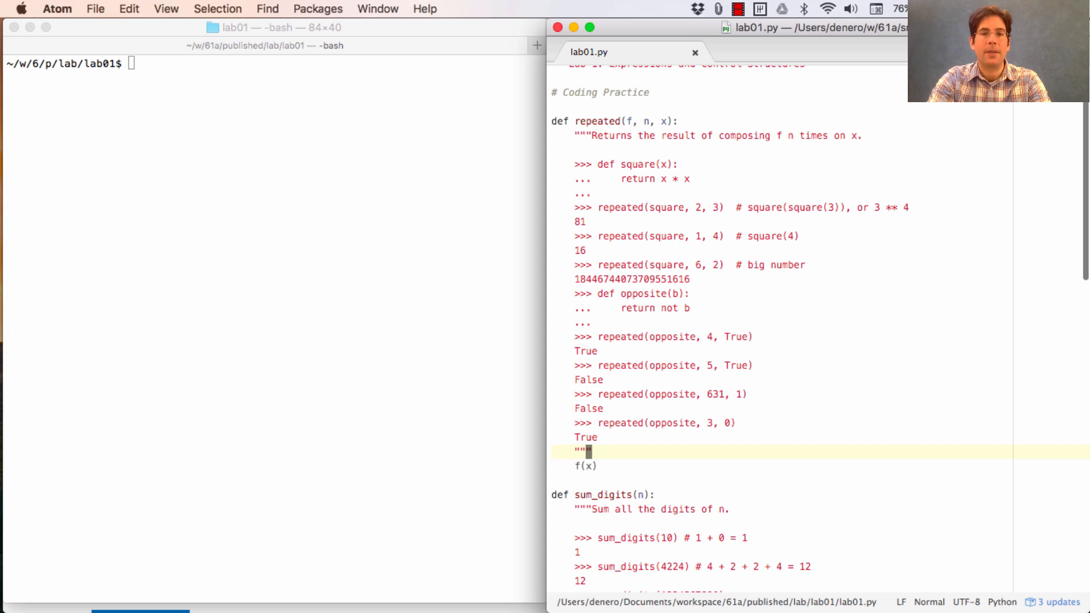
Write k = 0 and a while k < n: loop that increments k by 1
{"action": "type", "text": "k = 0"}
{"action": "type", "text": "wh"}
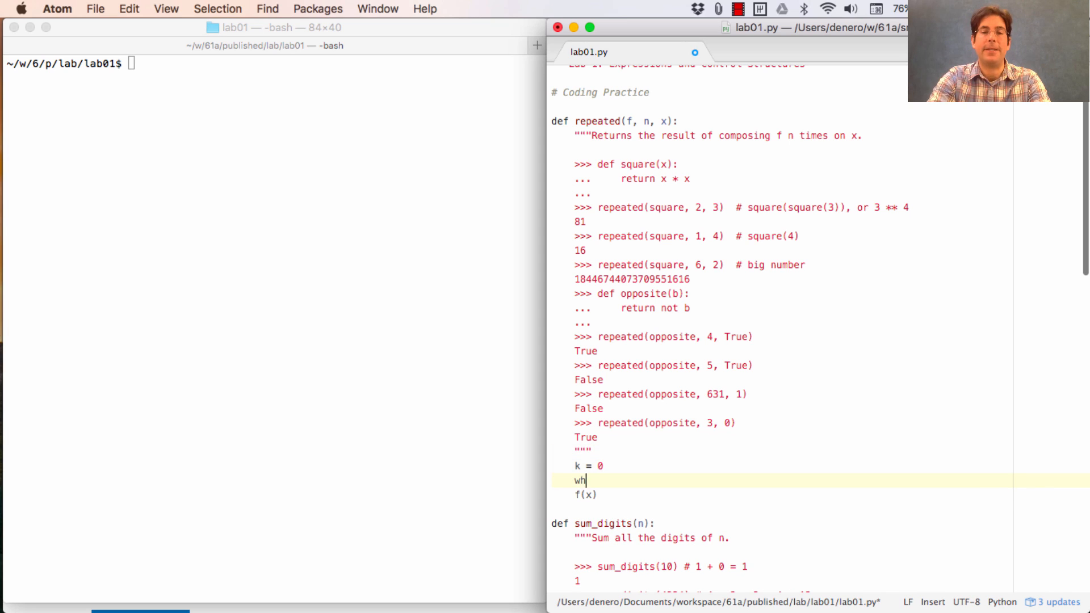
{"action": "type", "text": "ile"}
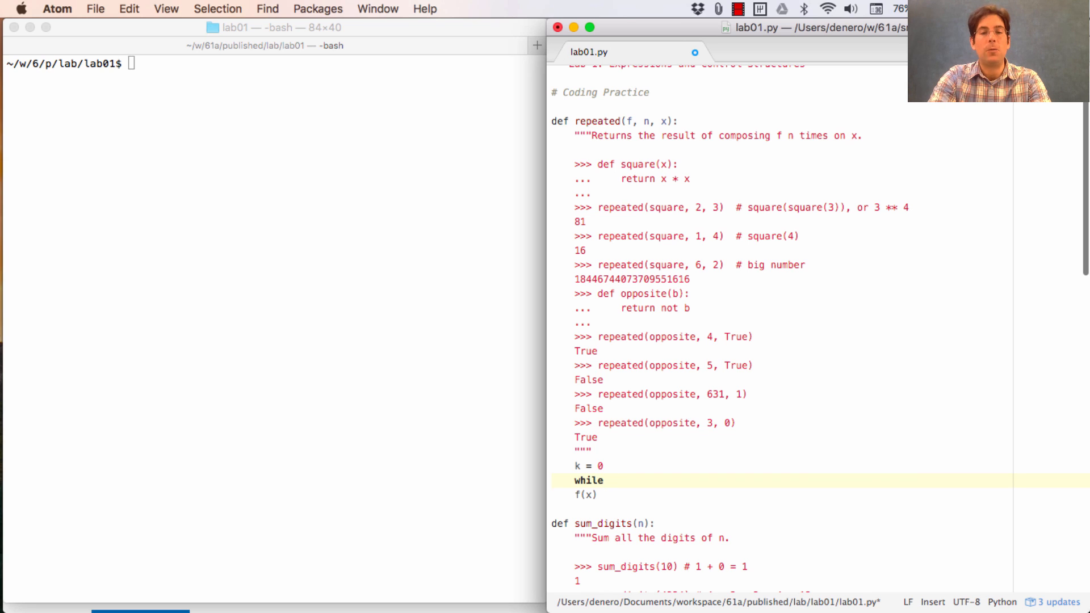
{"action": "type", "text": "k < n"}
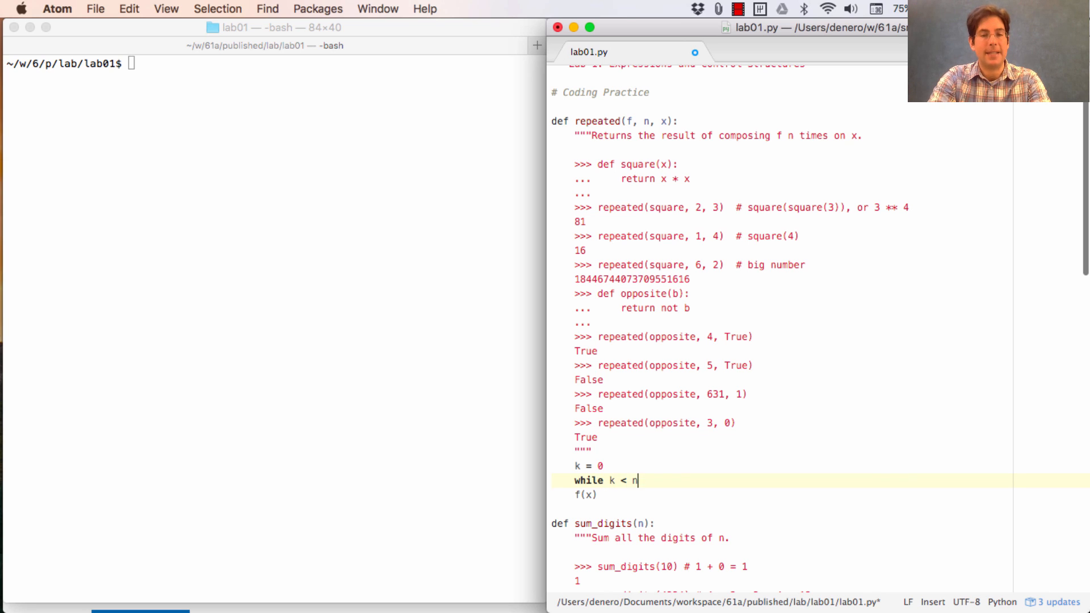
{"action": "type", "text": ":"}
{"action": "type", "text": "k = k +"}
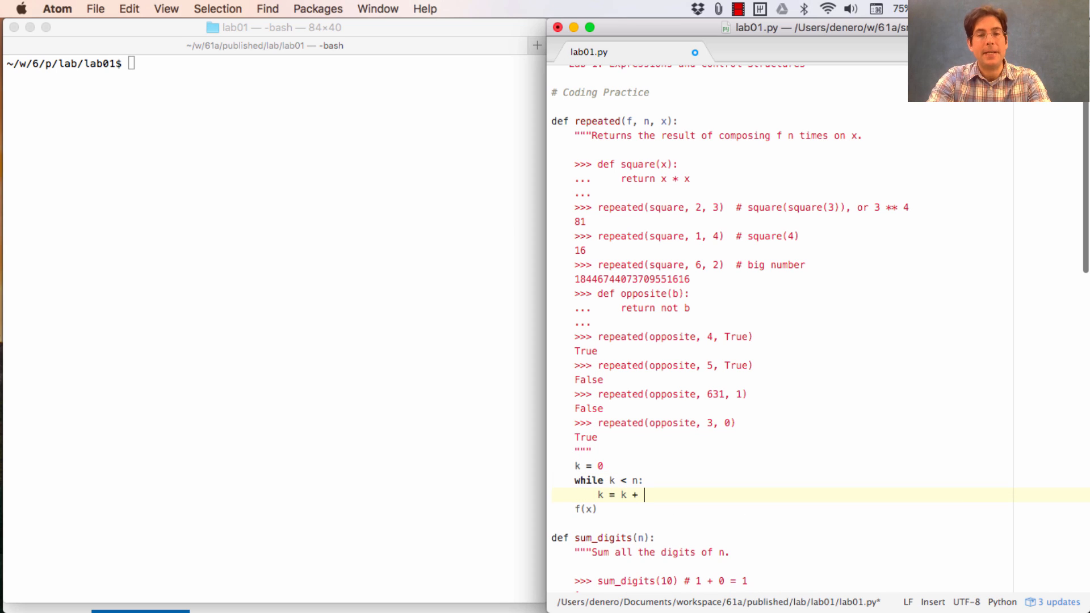
{"action": "type", "text": "1"}
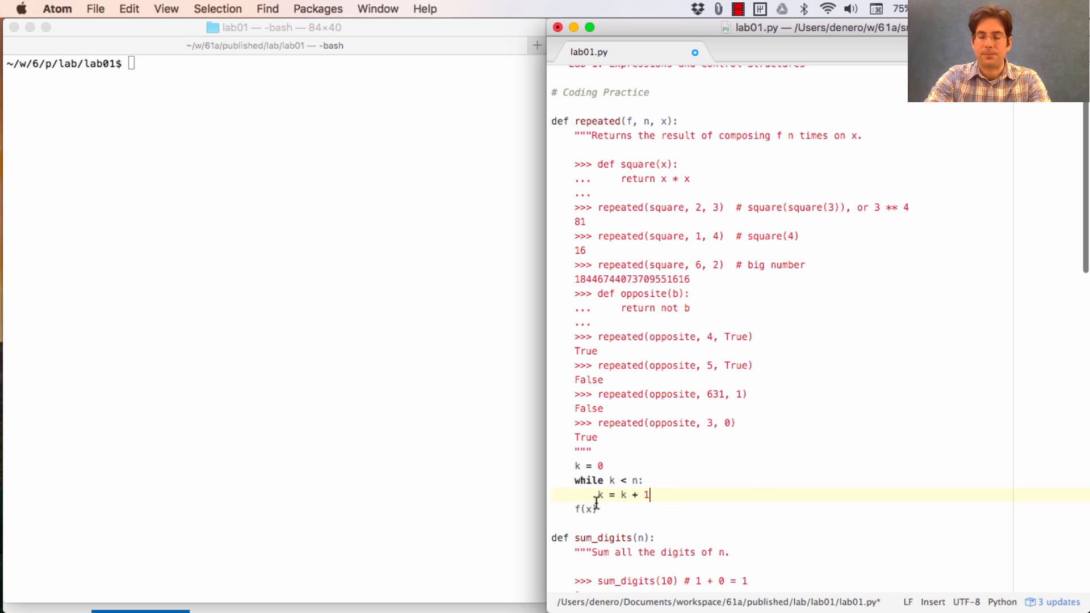
{"action": "mouse_move", "coordinate": [626, 508]}
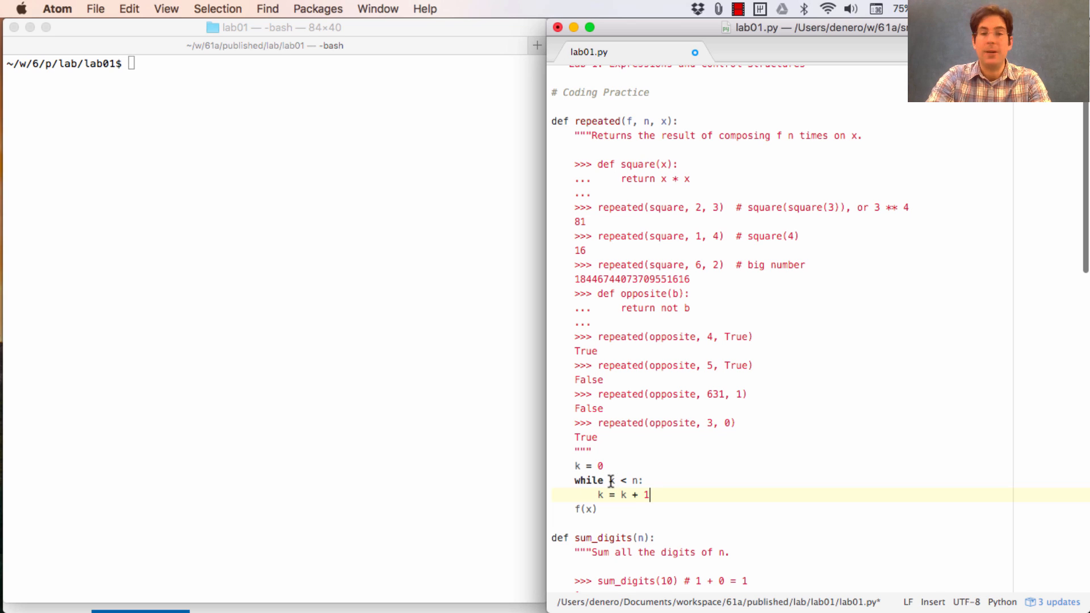
{"action": "mouse_move", "coordinate": [603, 481]}
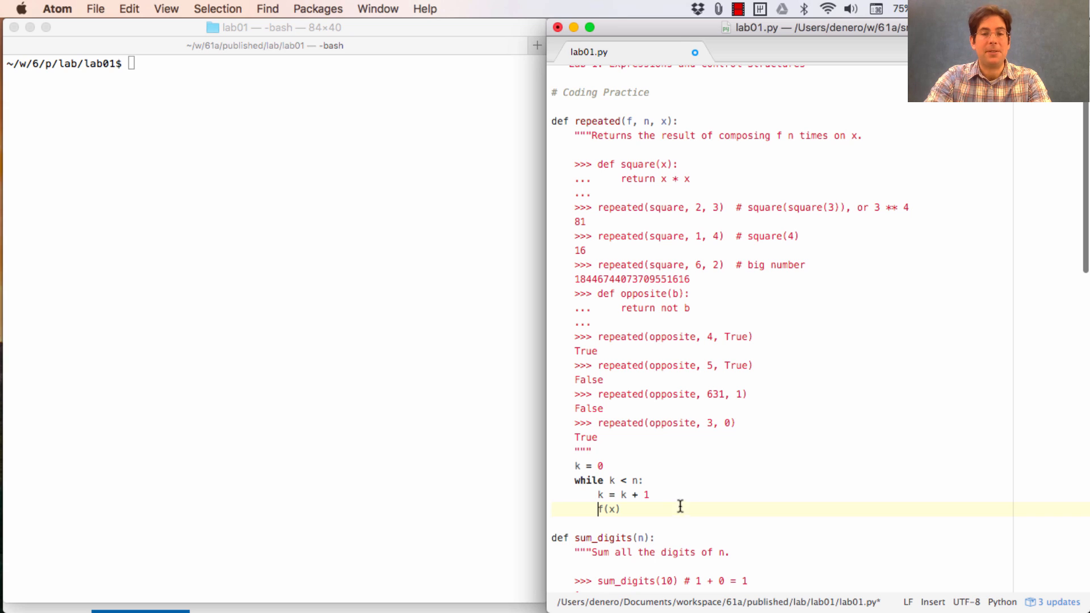
{"action": "mouse_move", "coordinate": [646, 493]}
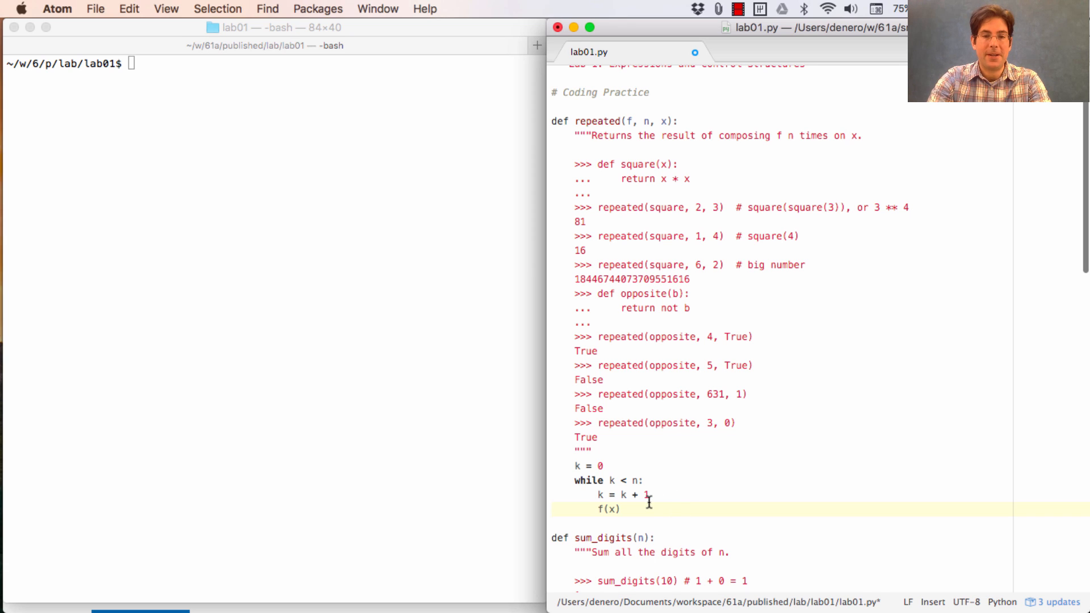
Add a comment noting everything indented in the loop will be executed n times
{"action": "type", "text": "# Everything"}
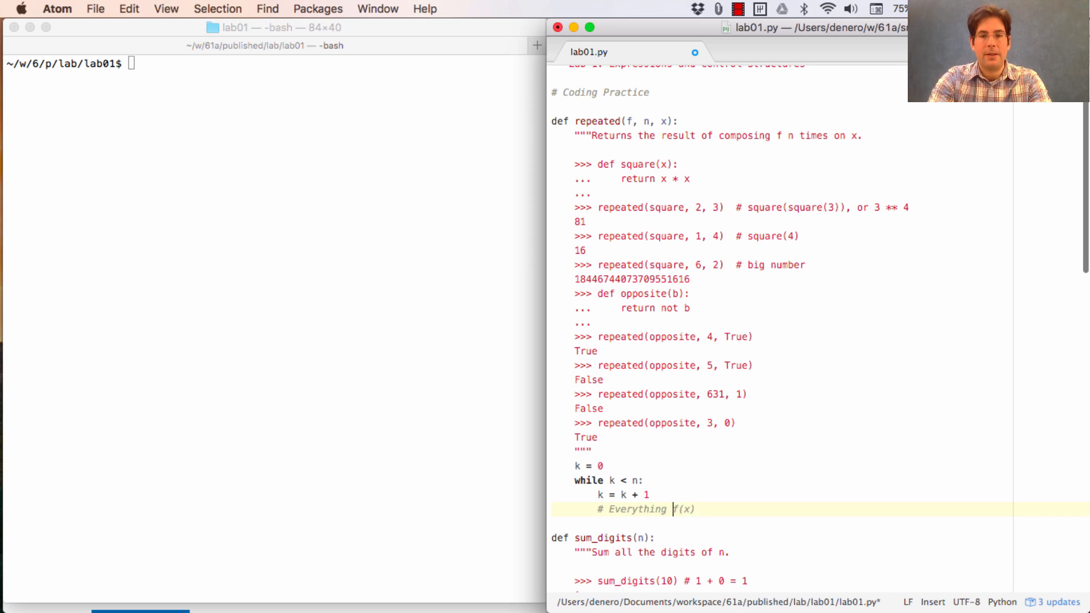
{"action": "type", "text": "indented here below this line will"}
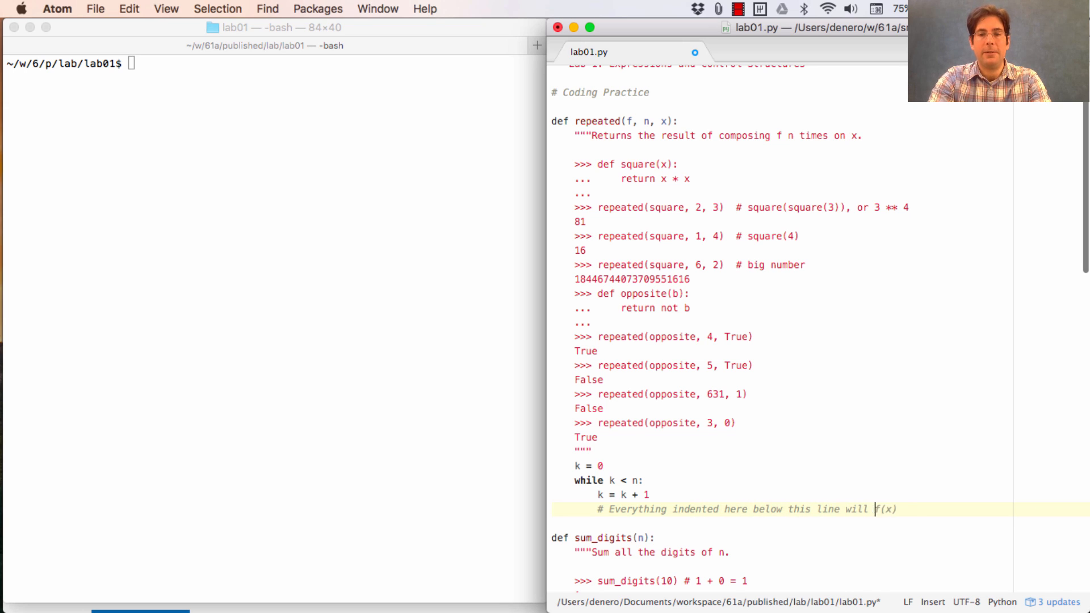
{"action": "type", "text": "be executed n times..."}
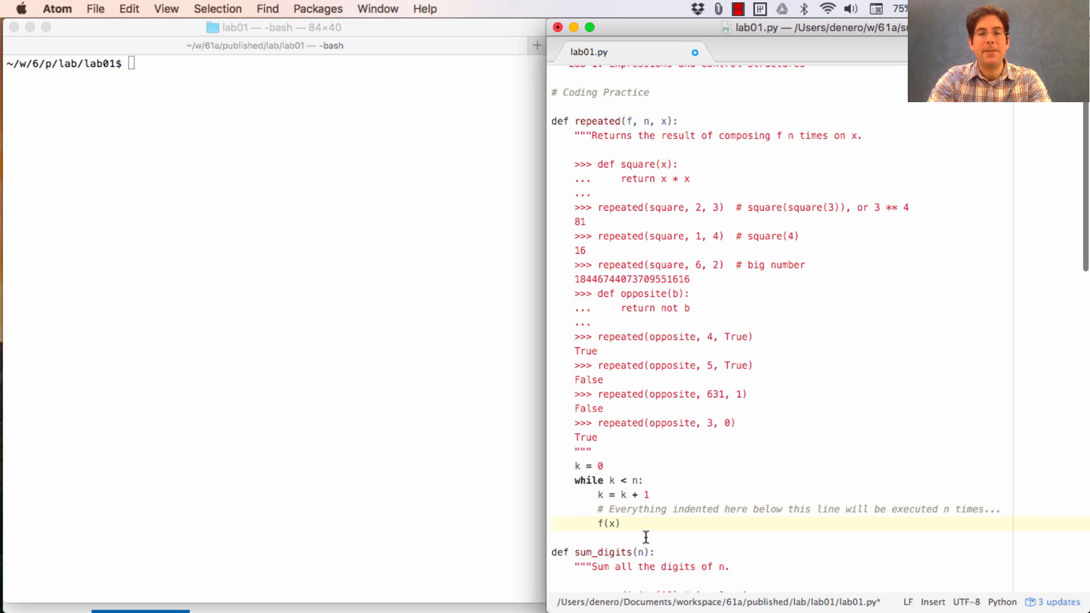
{"action": "mouse_move", "coordinate": [654, 514]}
{"action": "type", "text": "result = "}
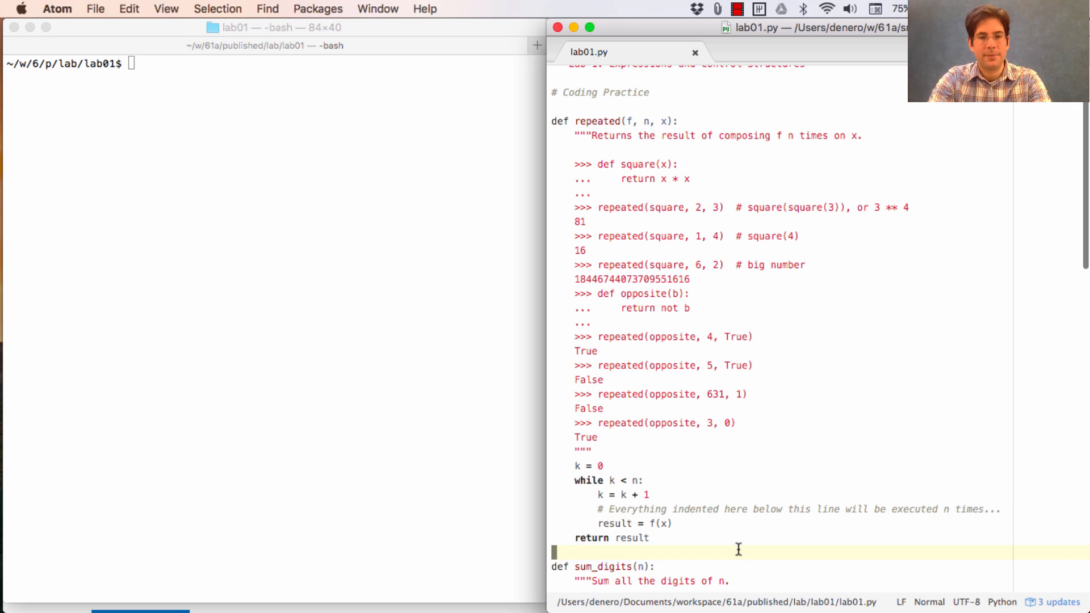
{"action": "mouse_move", "coordinate": [707, 509]}
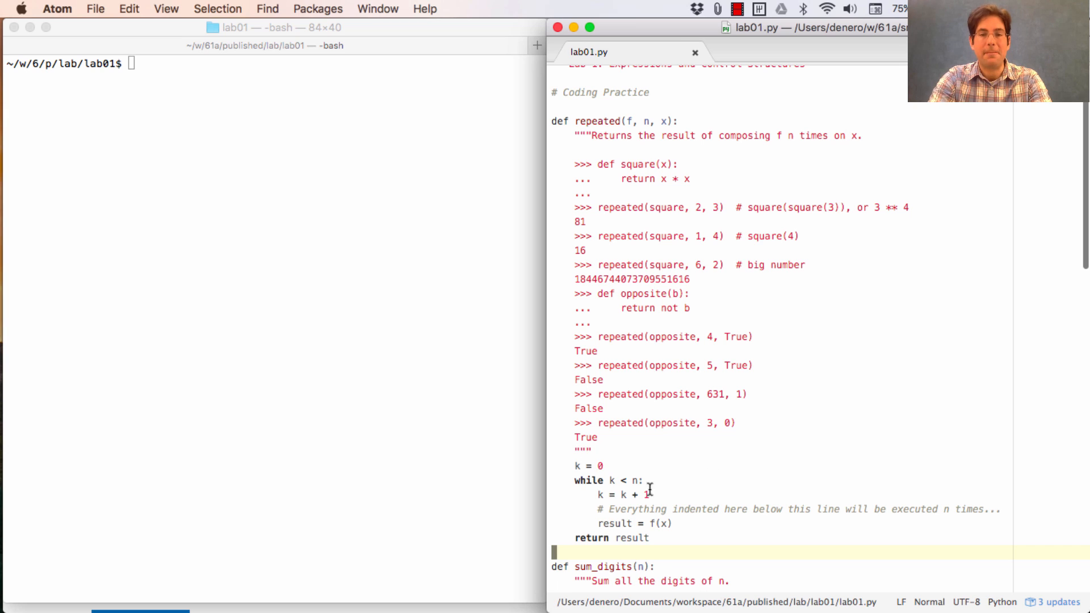
{"action": "mouse_move", "coordinate": [668, 523]}
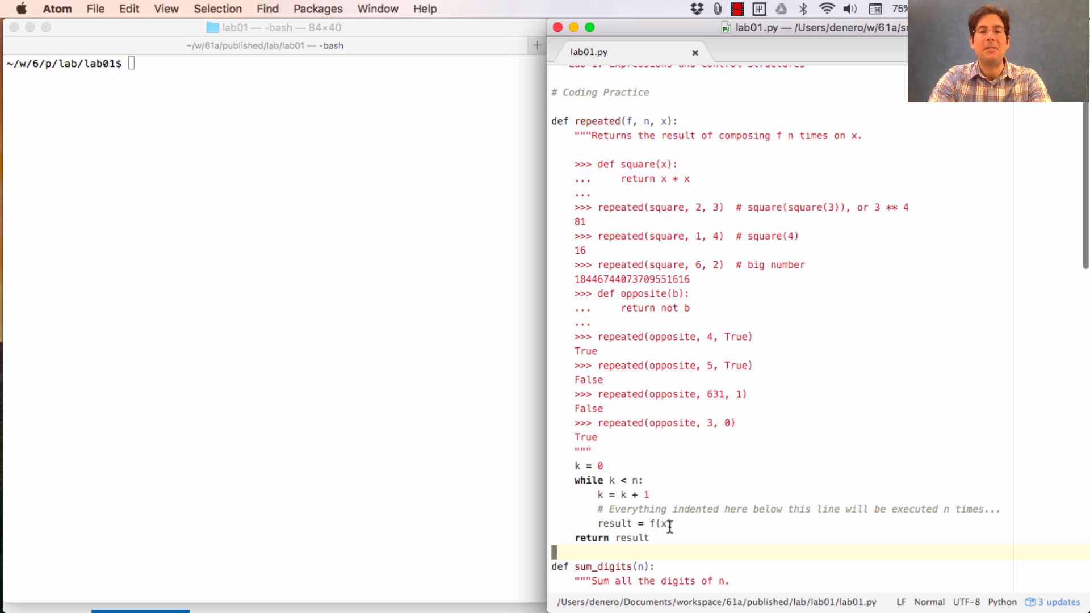
{"action": "mouse_move", "coordinate": [660, 394]}
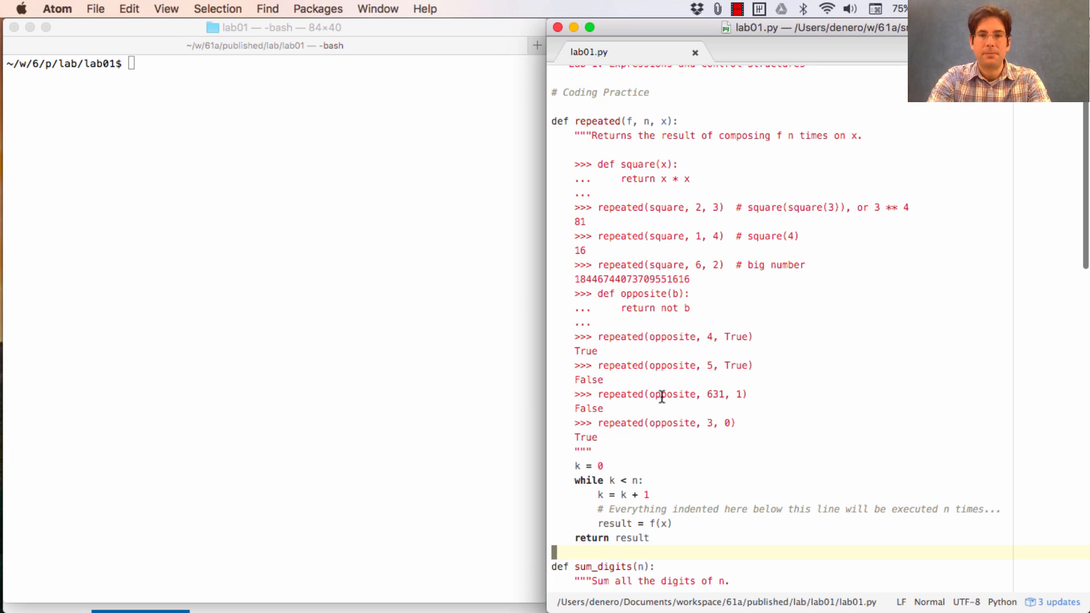
{"action": "mouse_move", "coordinate": [705, 236]}
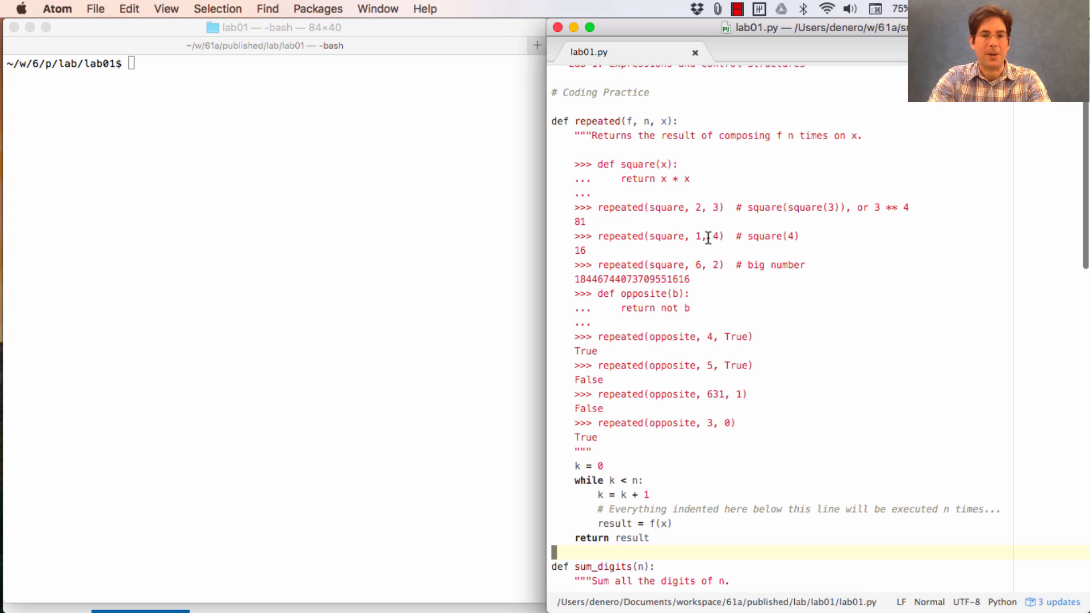
{"action": "mouse_move", "coordinate": [657, 485]}
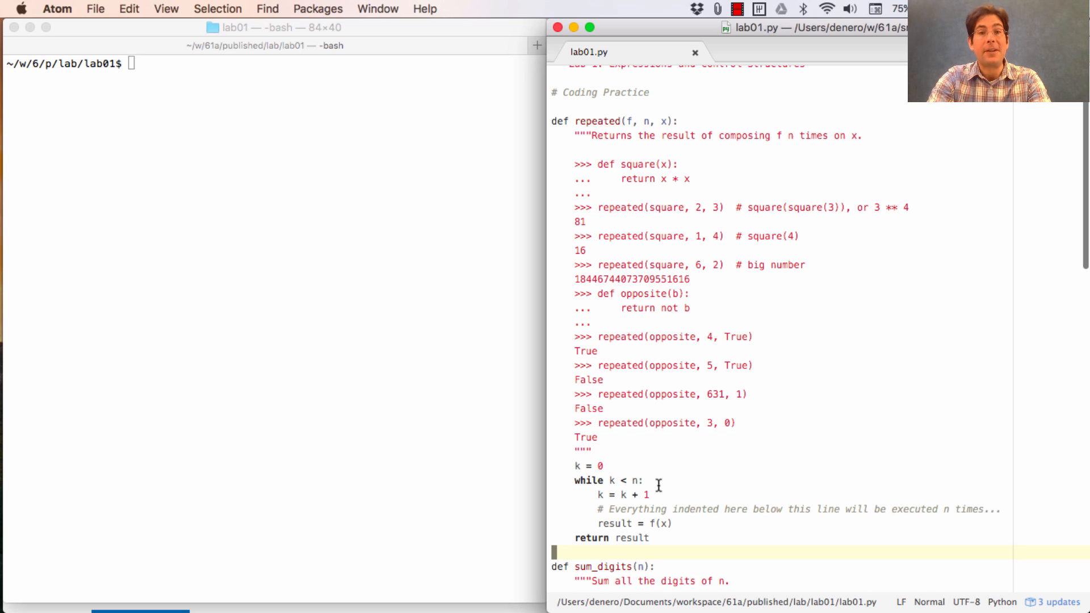
{"action": "mouse_move", "coordinate": [648, 121]}
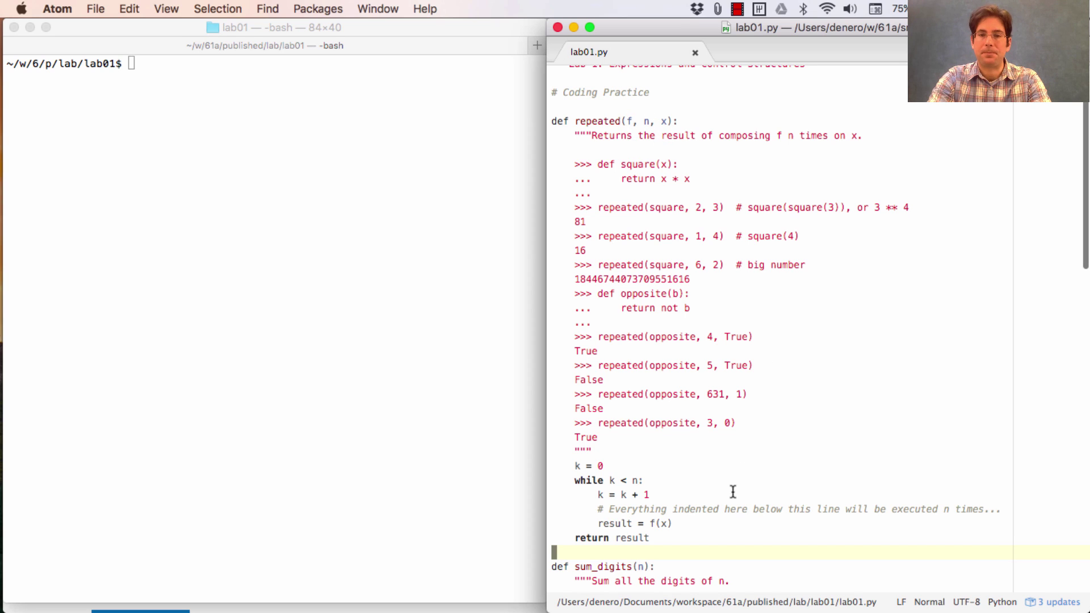
{"action": "mouse_move", "coordinate": [655, 523]}
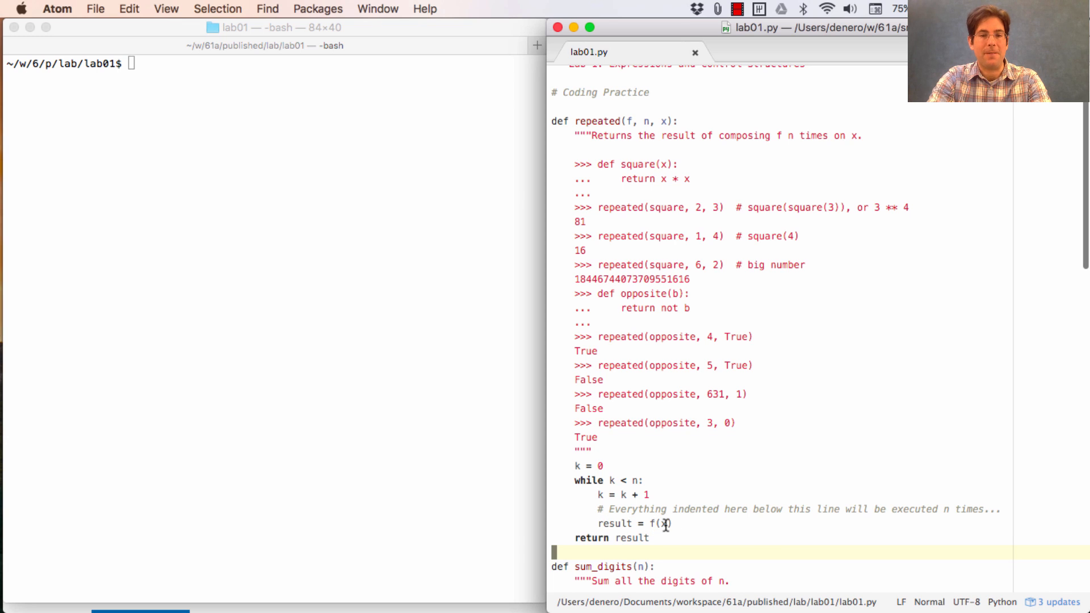
Check the return result line against the doctest's expected output 16, then return to result = f(x)
{"action": "left_click", "coordinate": [605, 537]}
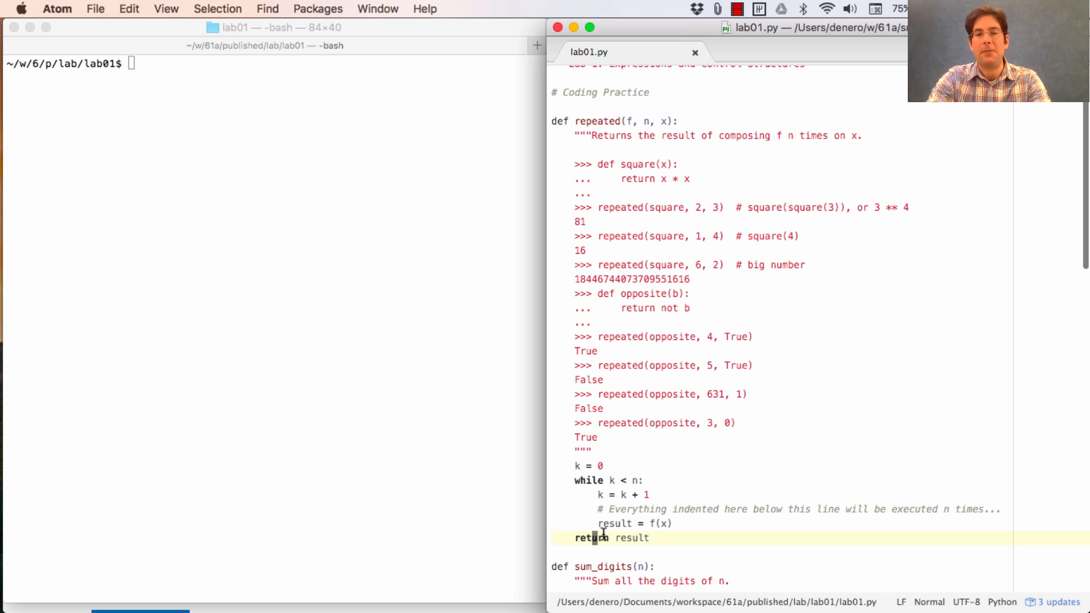
{"action": "double_click", "coordinate": [578, 250]}
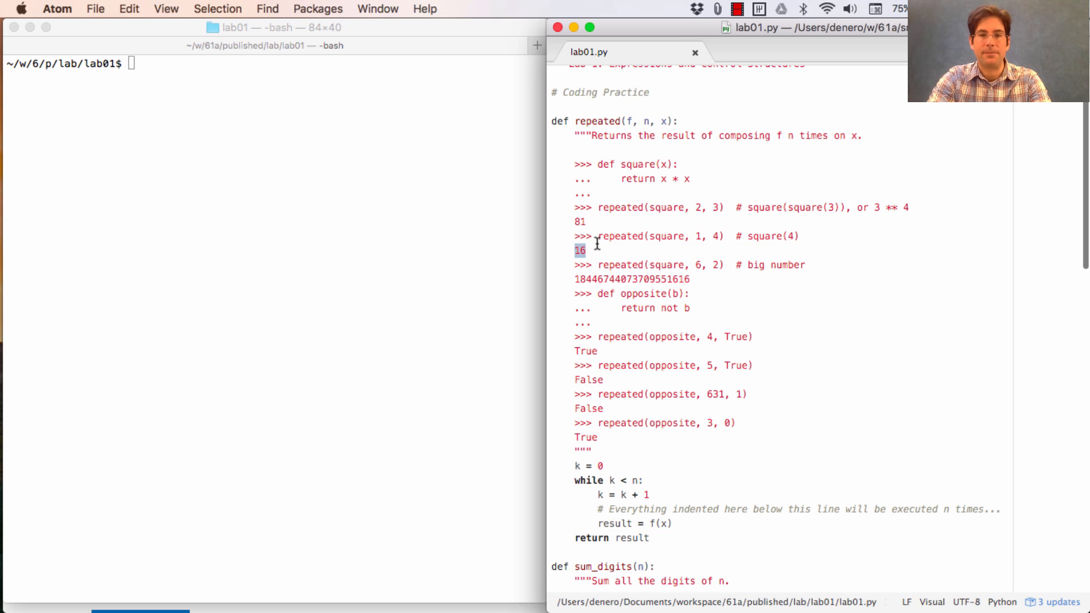
{"action": "left_click", "coordinate": [639, 265]}
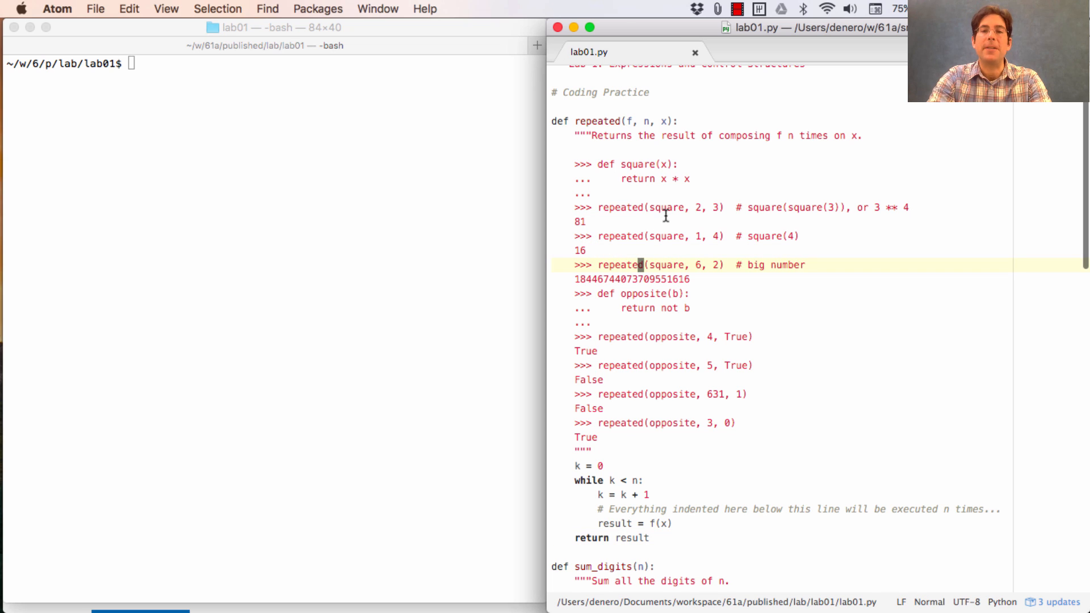
{"action": "left_click", "coordinate": [706, 206]}
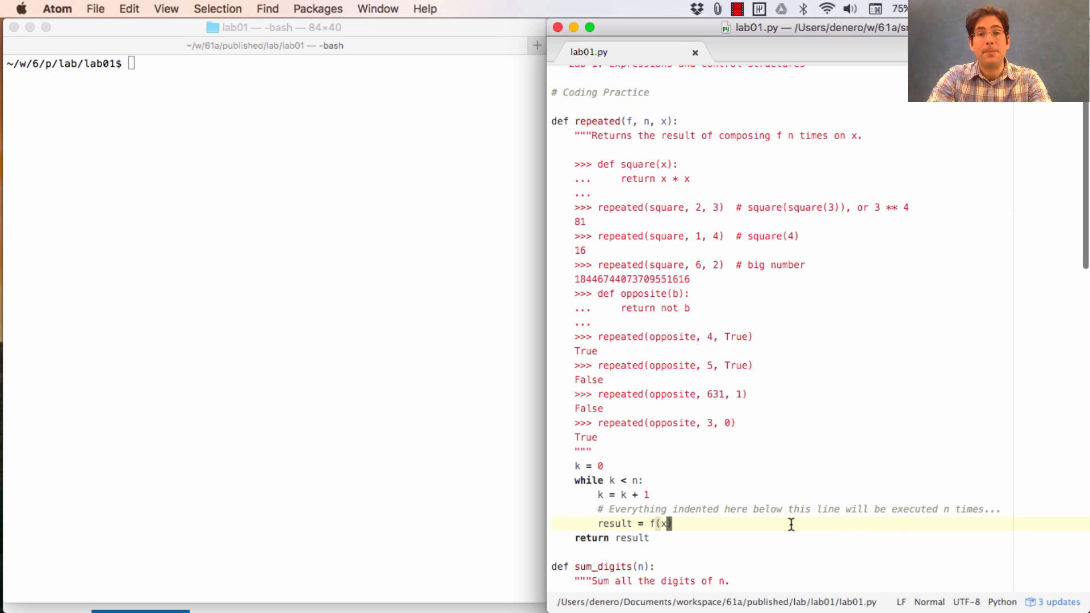
{"action": "mouse_move", "coordinate": [776, 215]}
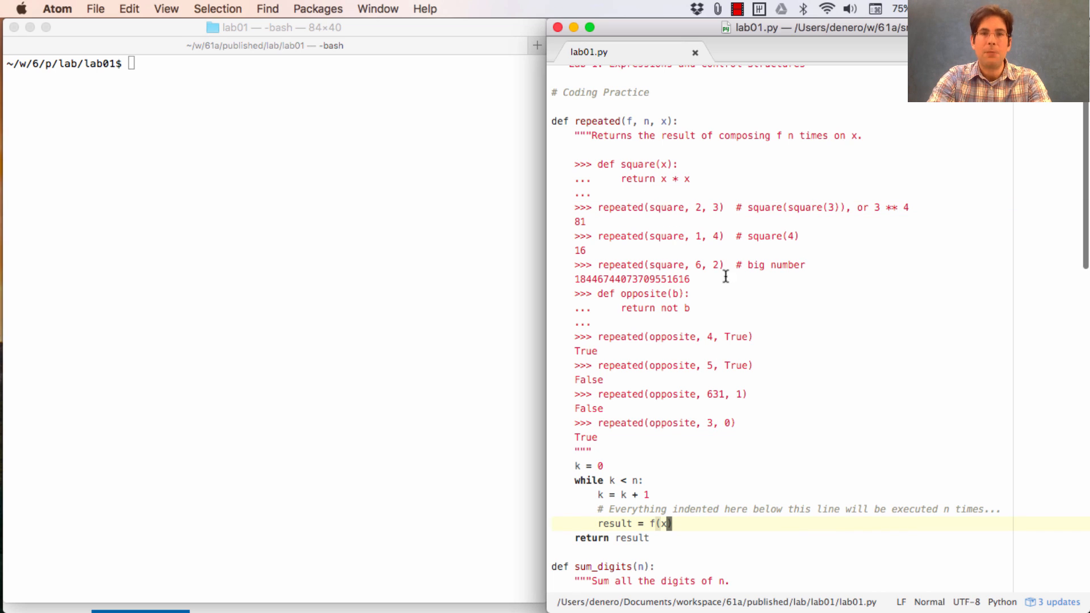
{"action": "mouse_move", "coordinate": [668, 122]}
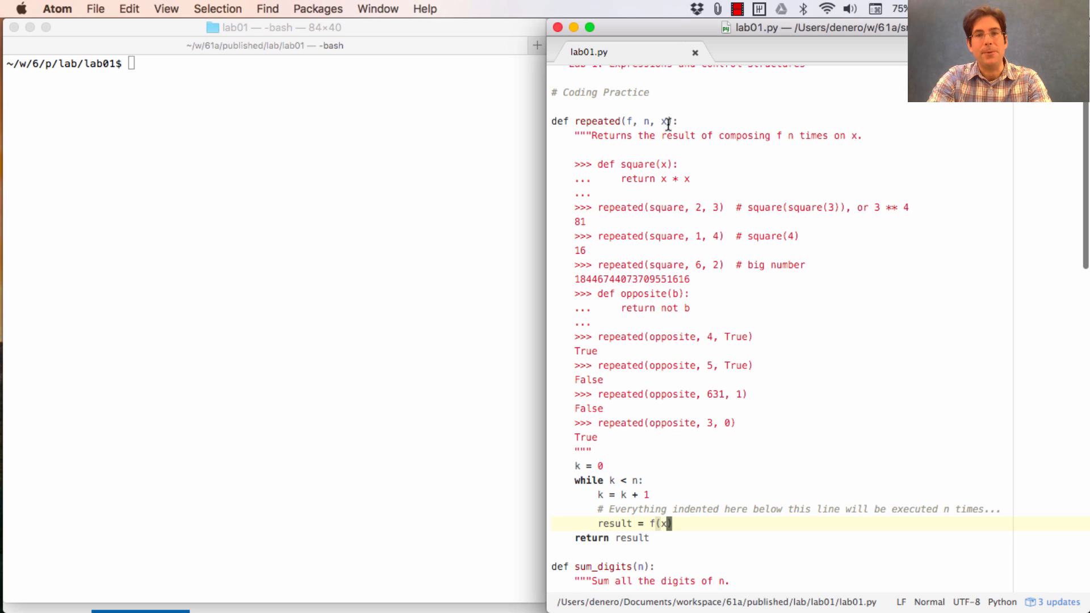
{"action": "mouse_move", "coordinate": [687, 461]}
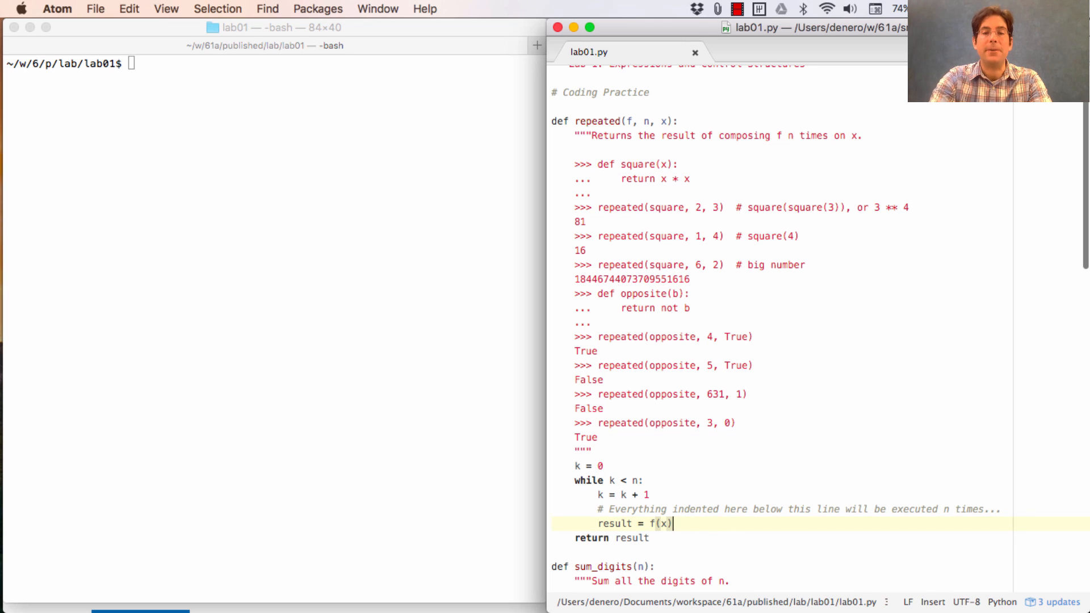
Add a trailing comment tracing square(9), then rewrite it as f(result)
{"action": "type", "text": "# Second time through..."}
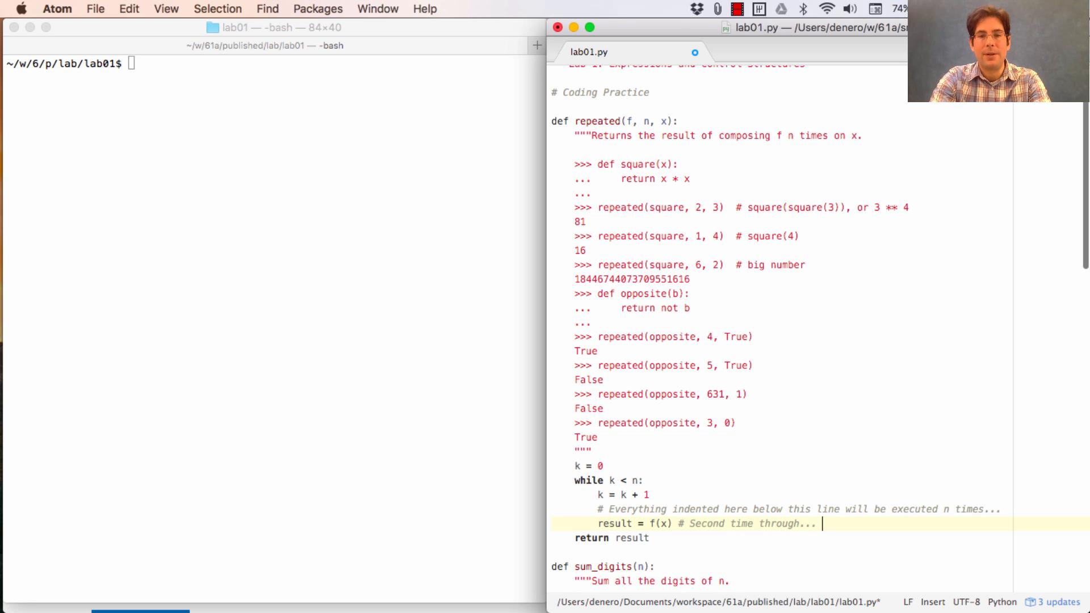
{"action": "type", "text": "s"}
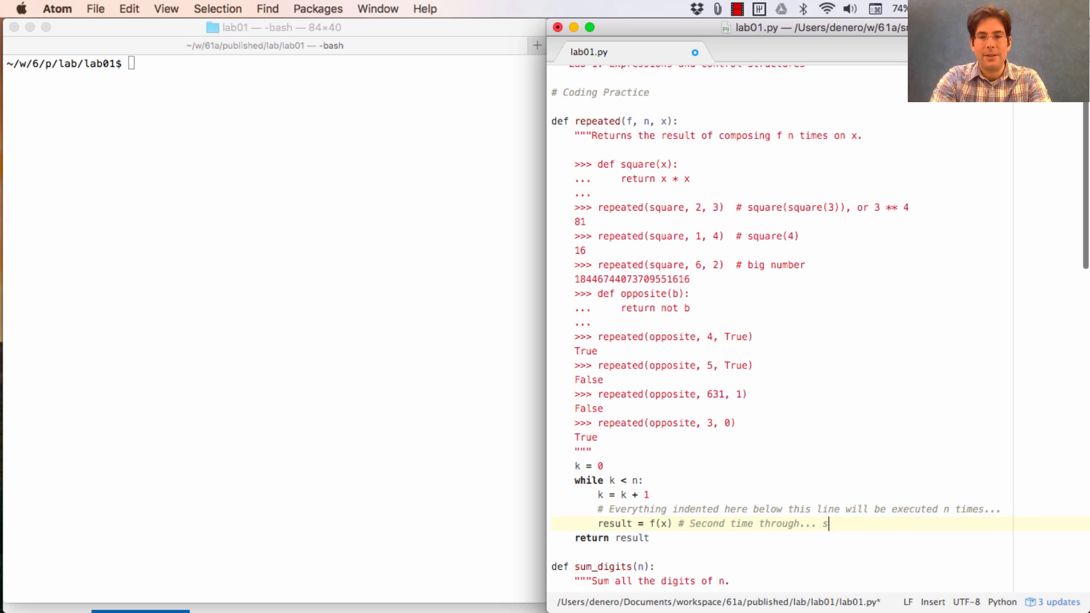
{"action": "type", "text": "quare(9)"}
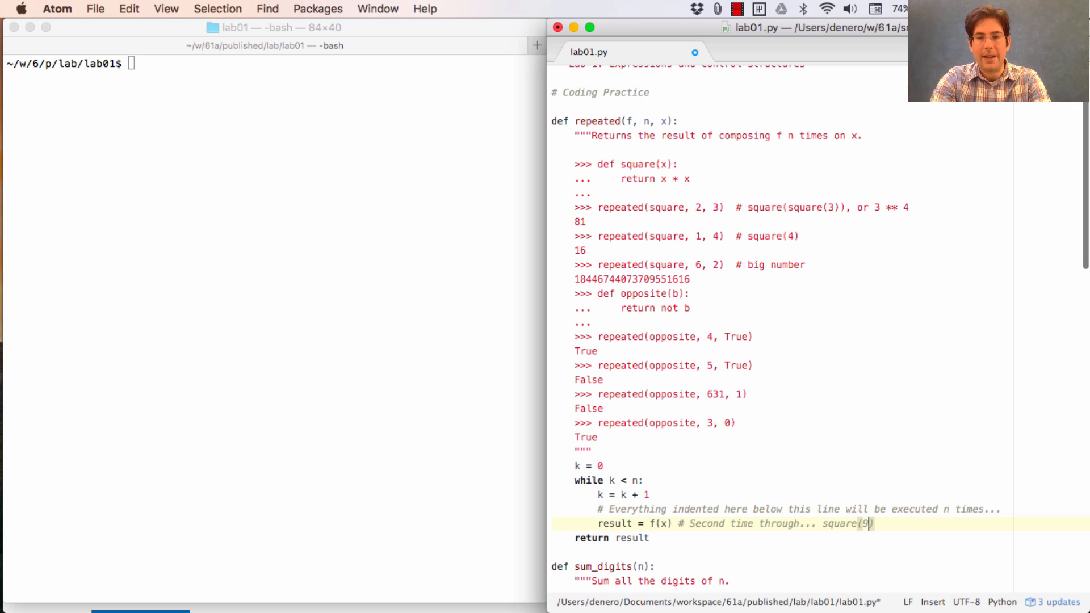
{"action": "double_click", "coordinate": [840, 523]}
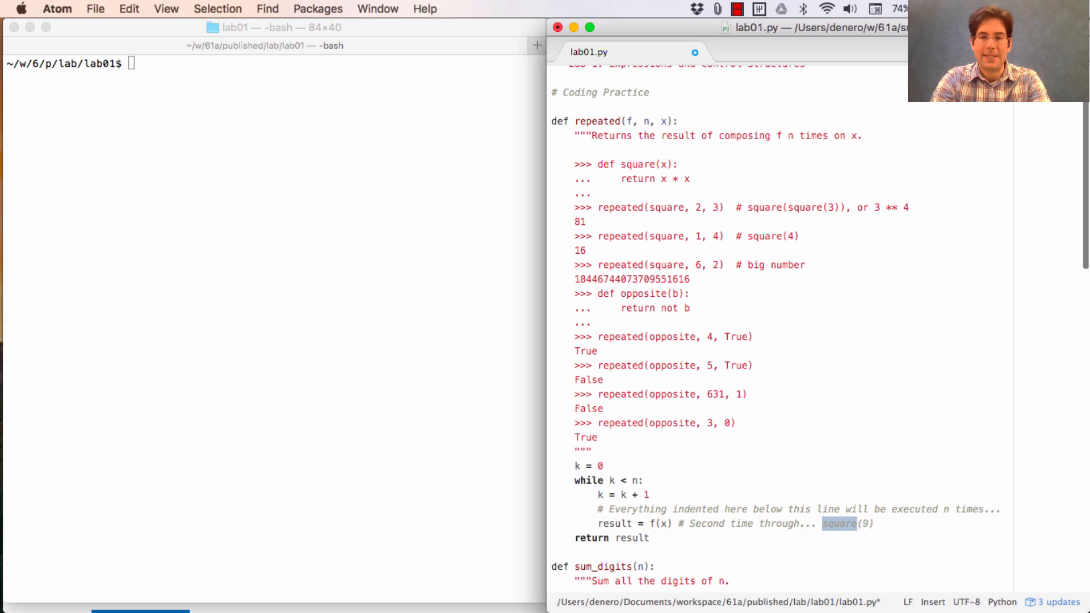
{"action": "type", "text": "f("}
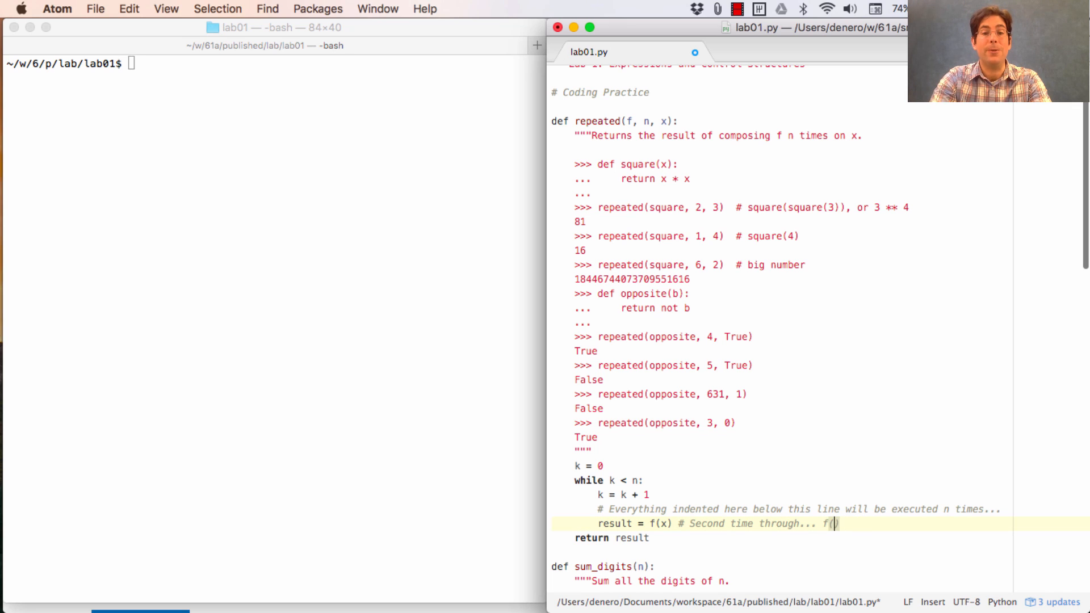
{"action": "type", "text": "result"}
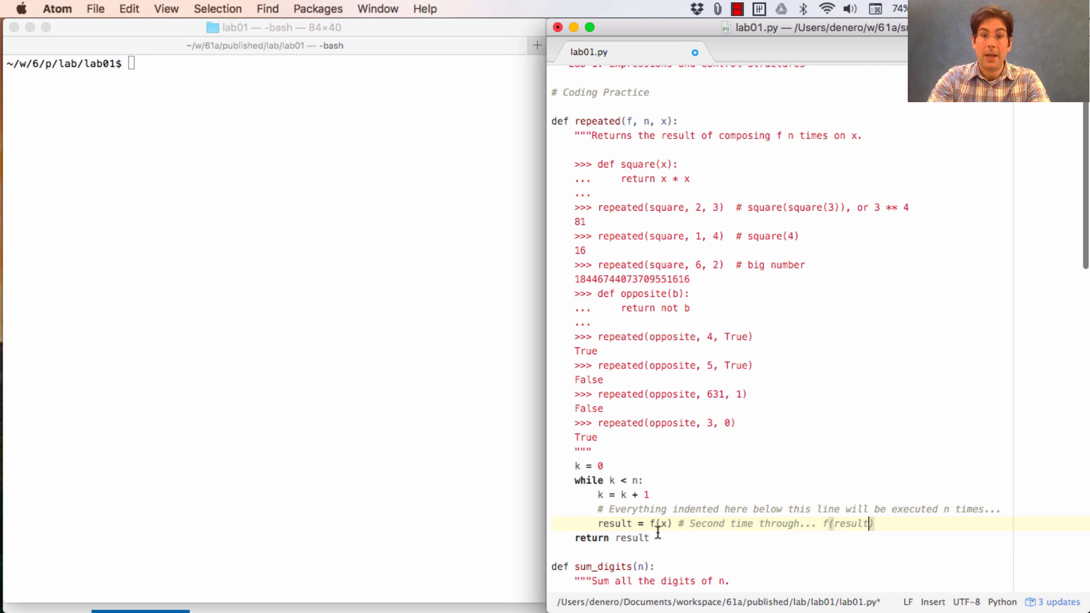
{"action": "key", "text": "Escape"}
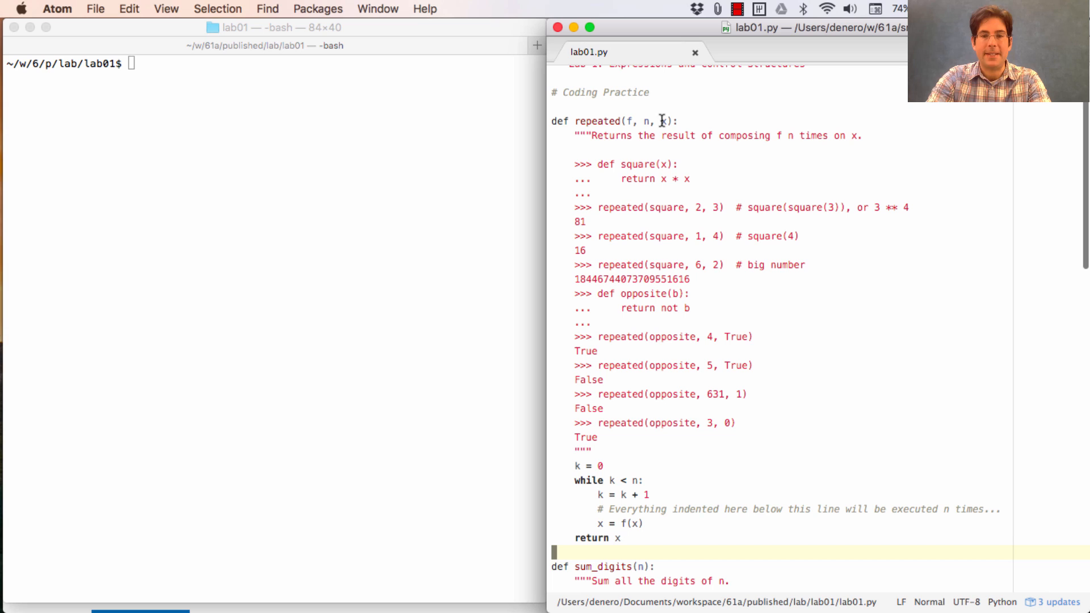
{"action": "mouse_move", "coordinate": [692, 549]}
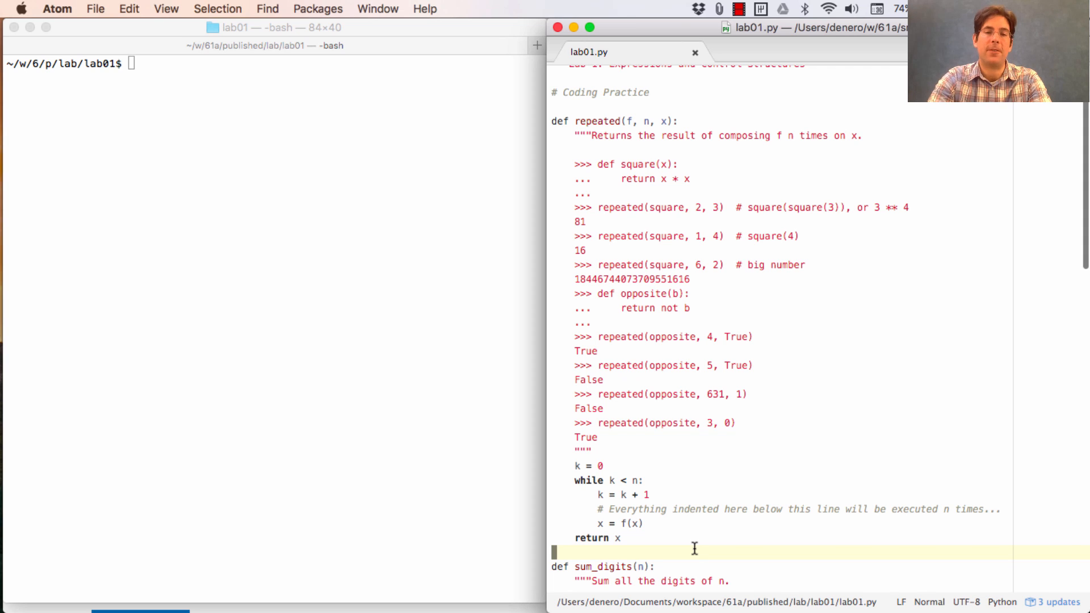
{"action": "mouse_move", "coordinate": [644, 541]}
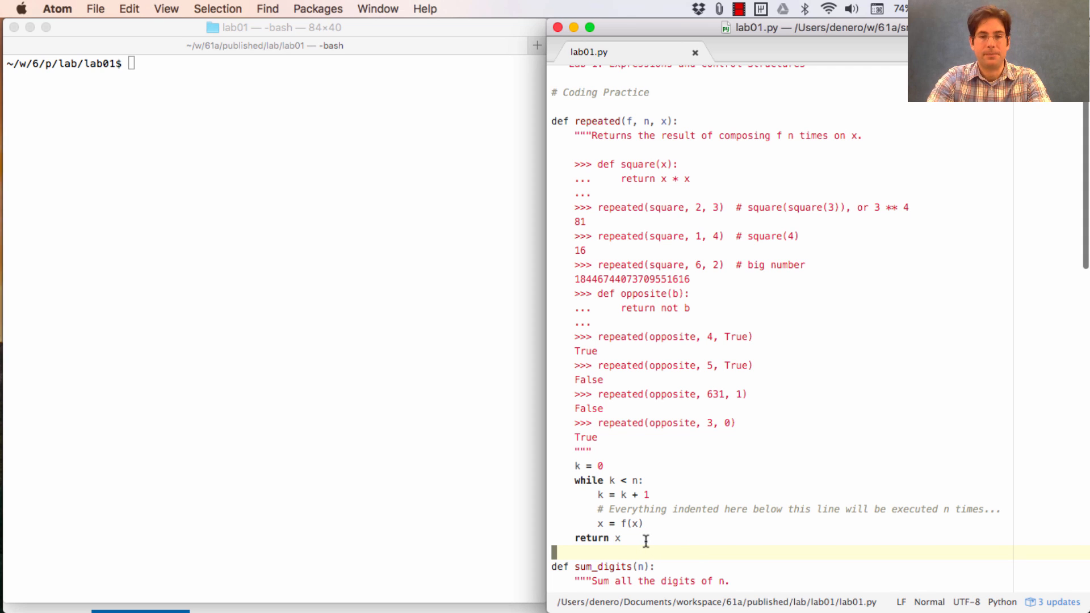
{"action": "mouse_move", "coordinate": [688, 265]}
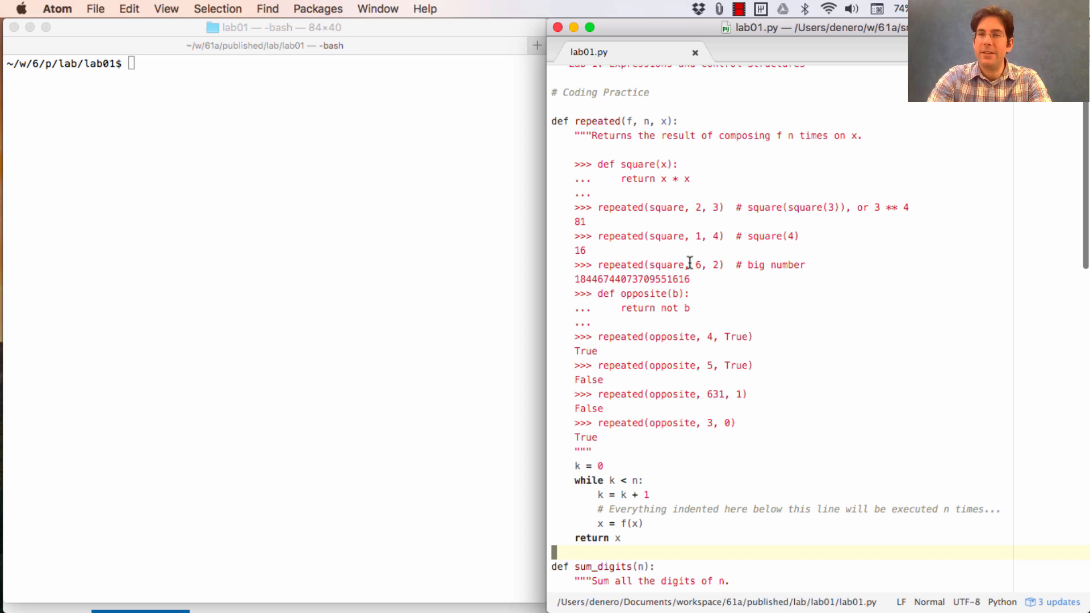
{"action": "double_click", "coordinate": [666, 236]}
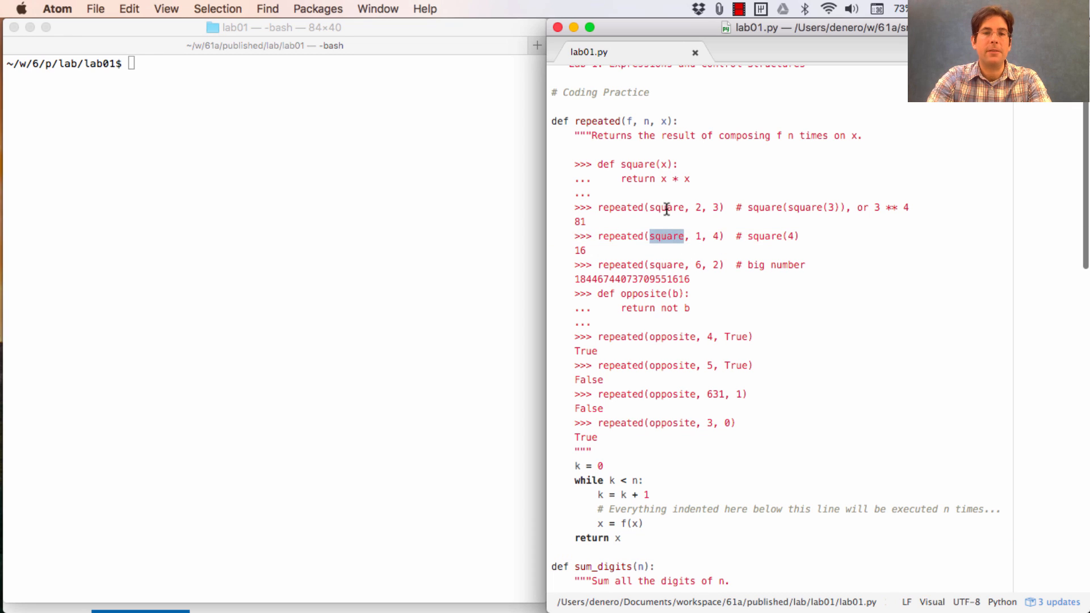
{"action": "left_click", "coordinate": [670, 206]}
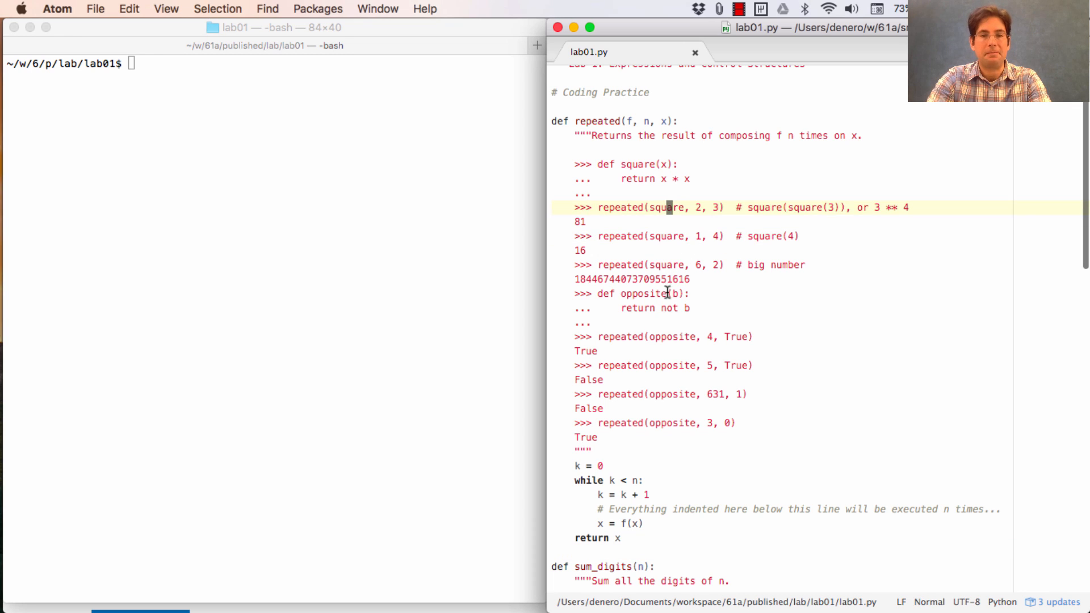
{"action": "mouse_move", "coordinate": [618, 513]}
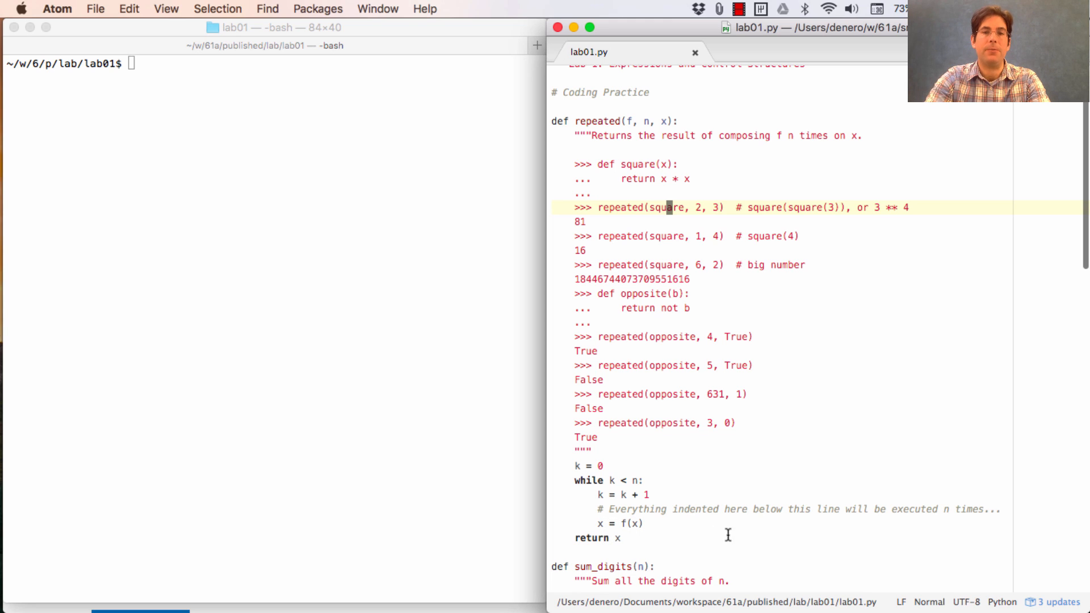
Run python3 ok -q repeated in Terminal and get 1 test case passed
{"action": "type", "text": "pyto"}
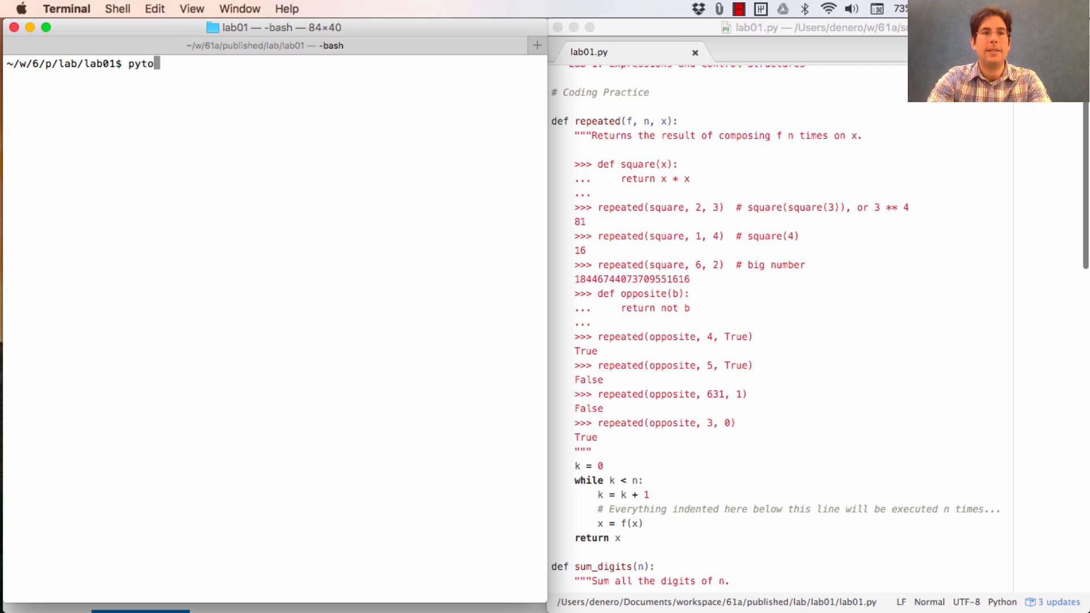
{"action": "type", "text": "hon3 0k"}
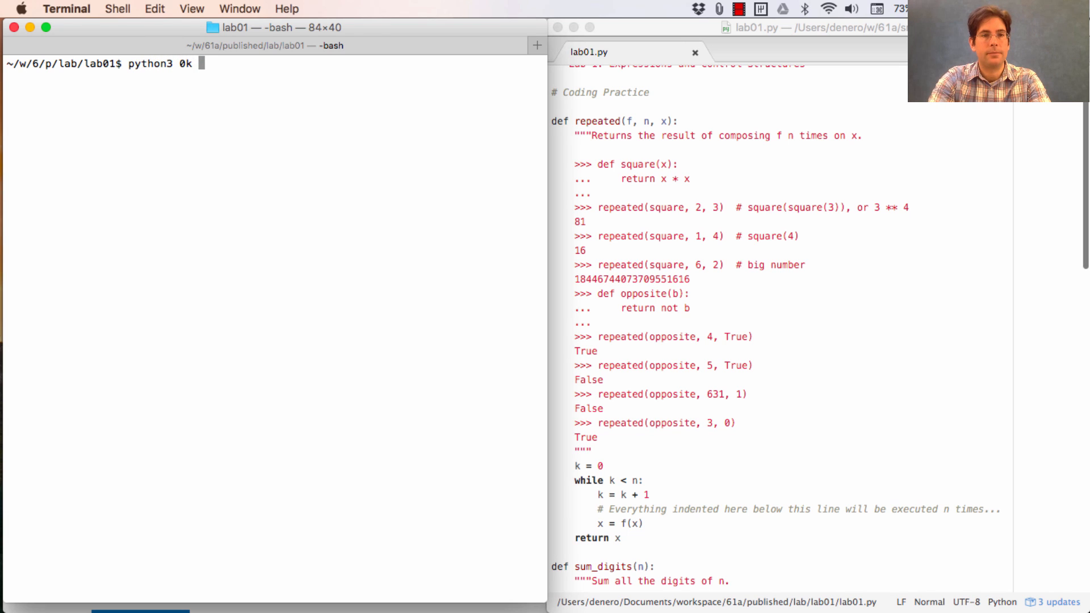
{"action": "type", "text": " -q repeated"}
{"action": "key", "text": "Return"}
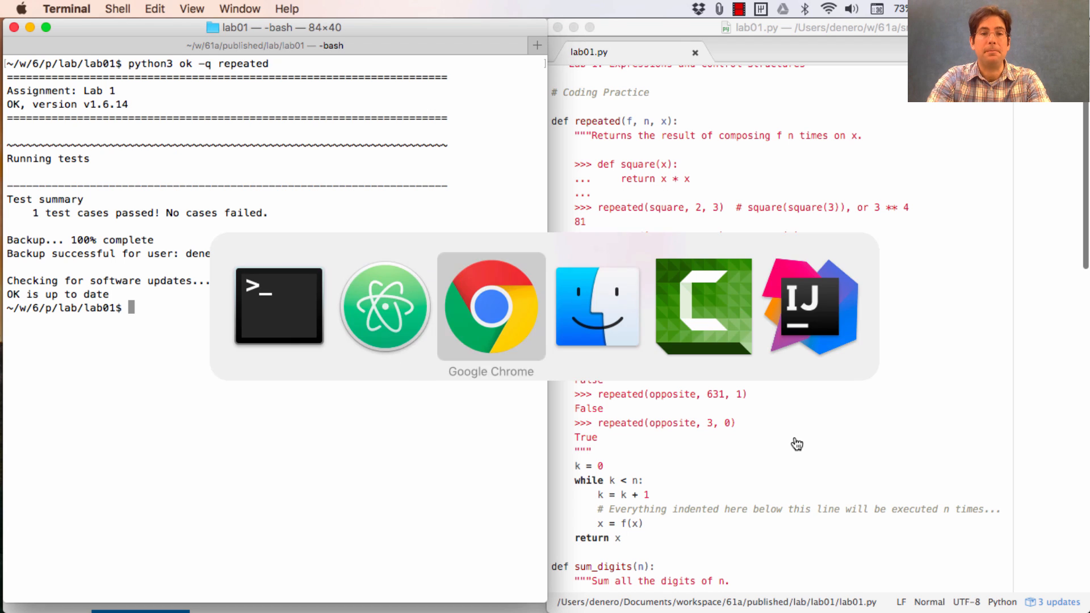
Switch to the lab page and scroll down to Question 4: Sum Digits
{"action": "left_click", "coordinate": [490, 306]}
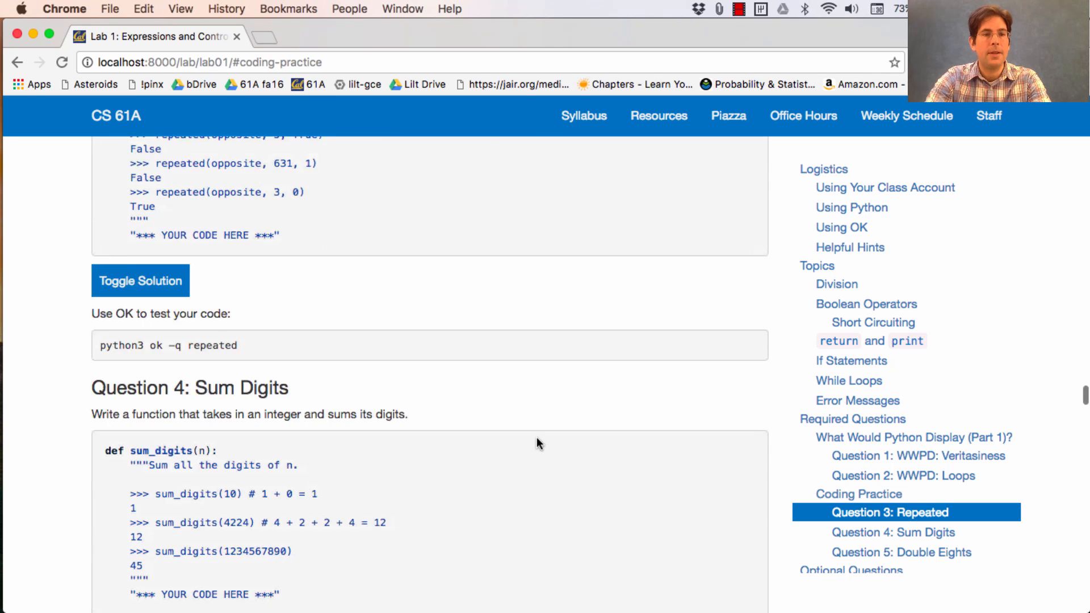
{"action": "scroll", "scroll_direction": "down", "scroll_amount": 3}
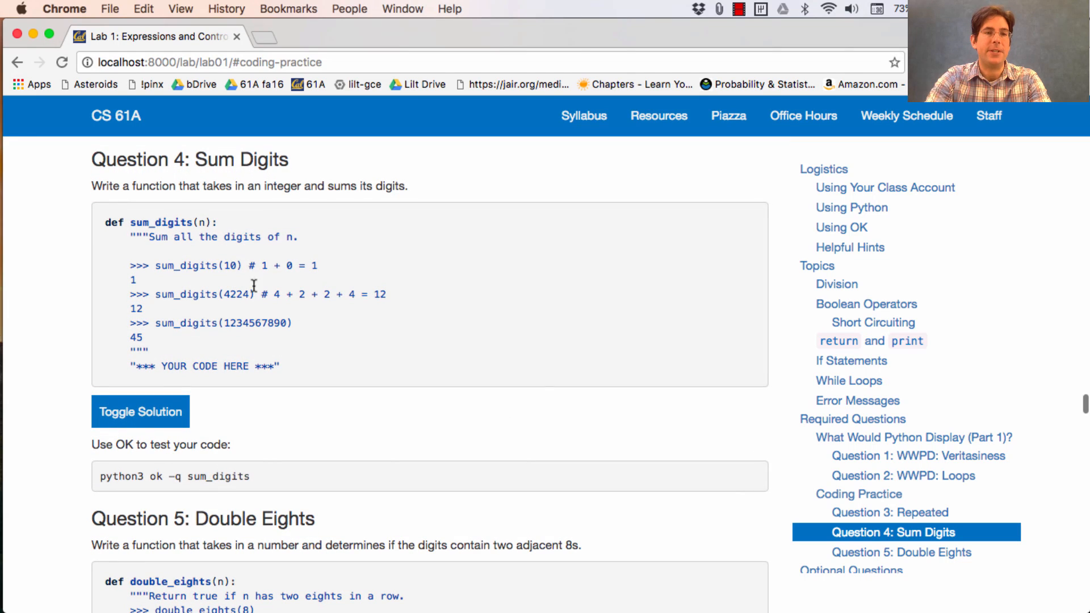
{"action": "mouse_move", "coordinate": [619, 339]}
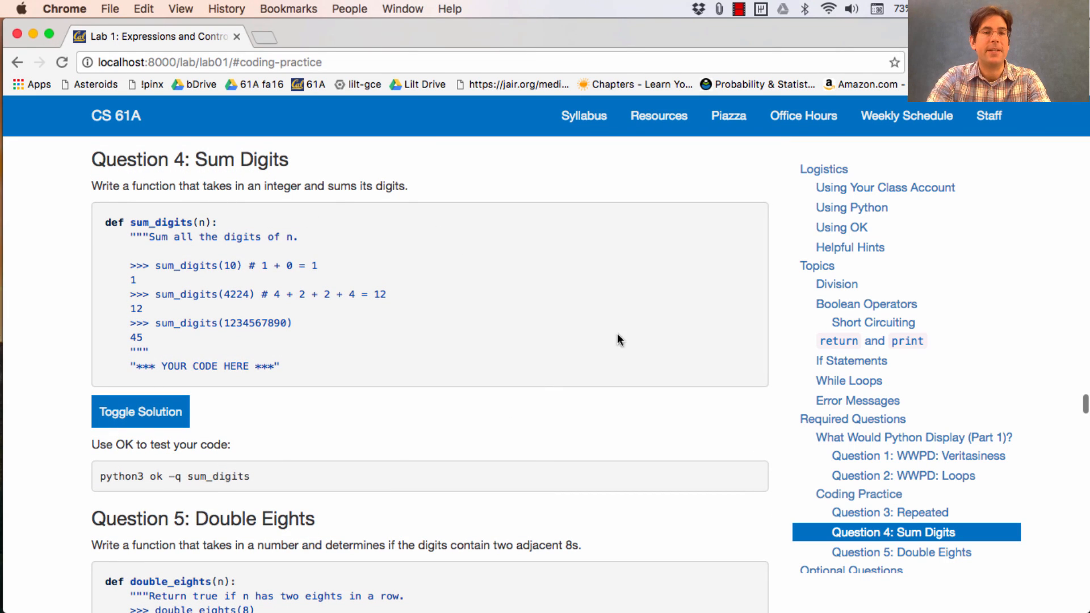
{"action": "mouse_move", "coordinate": [223, 286]}
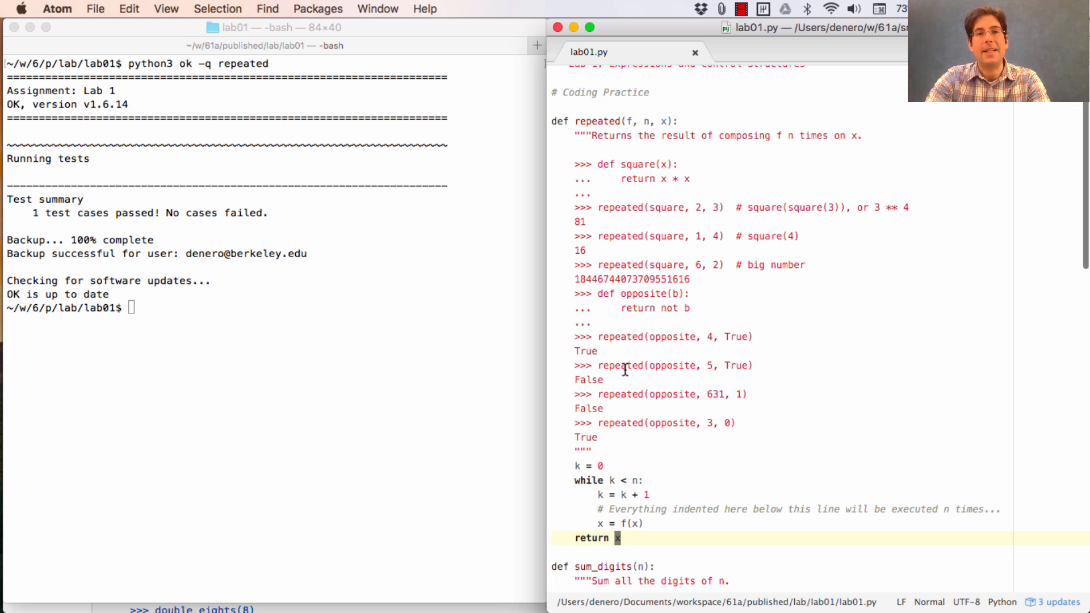
Write a while n < 0: loop in sum_digits assigning n, last = n // 10, n % 10
{"action": "scroll", "scroll_direction": "down", "scroll_amount": 3}
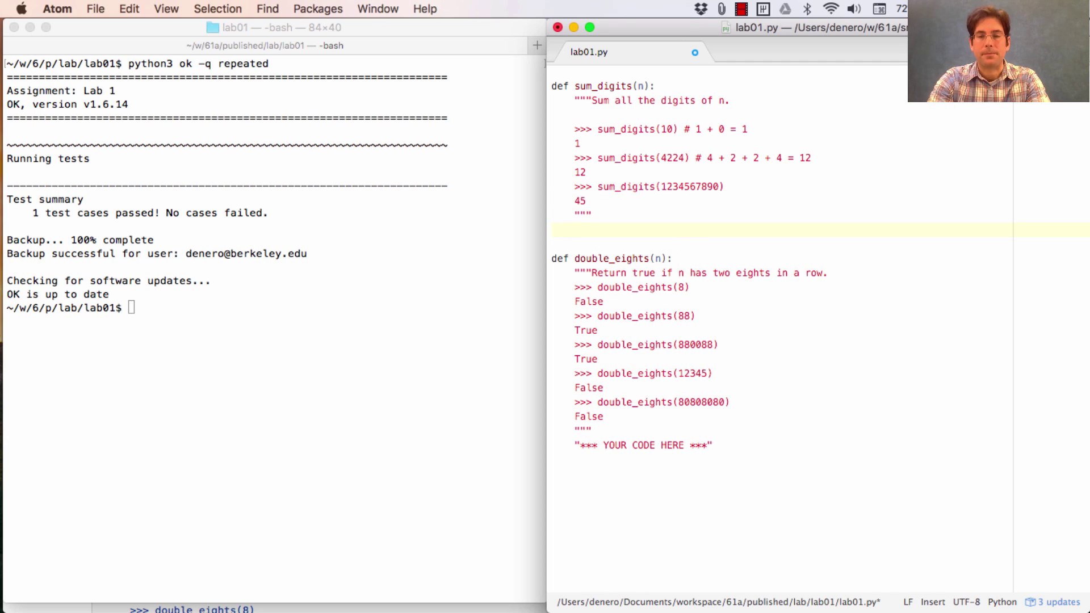
{"action": "type", "text": "while n <"}
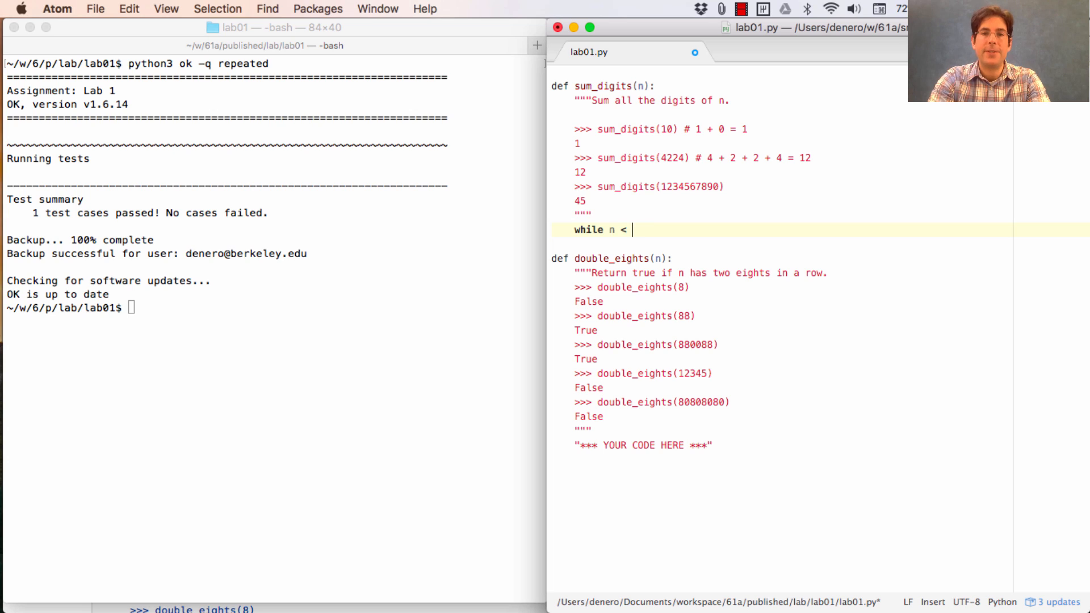
{"action": "type", "text": "0:"}
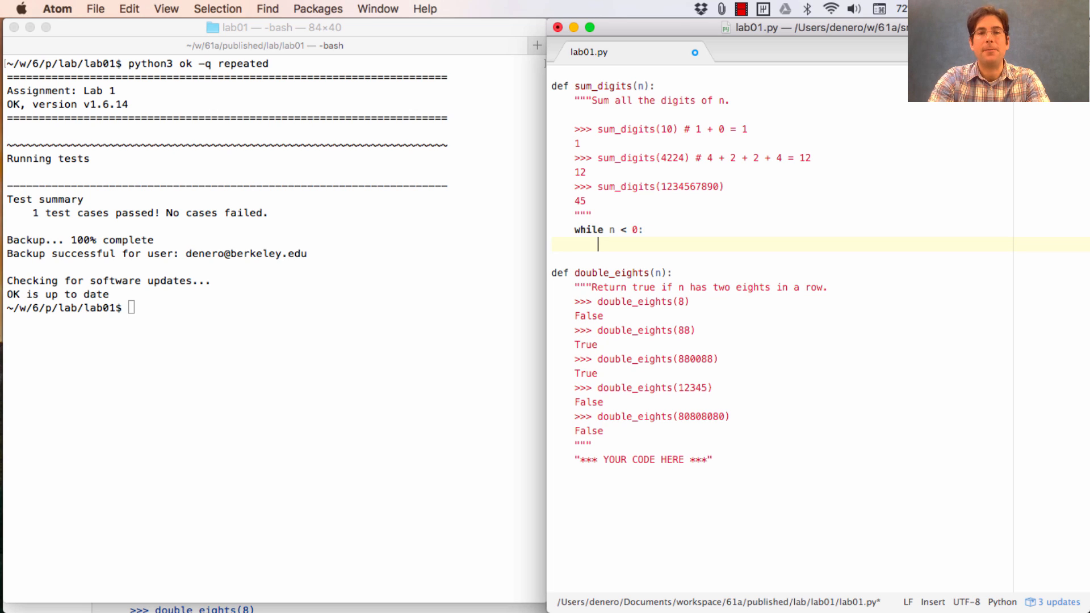
{"action": "type", "text": "n,"}
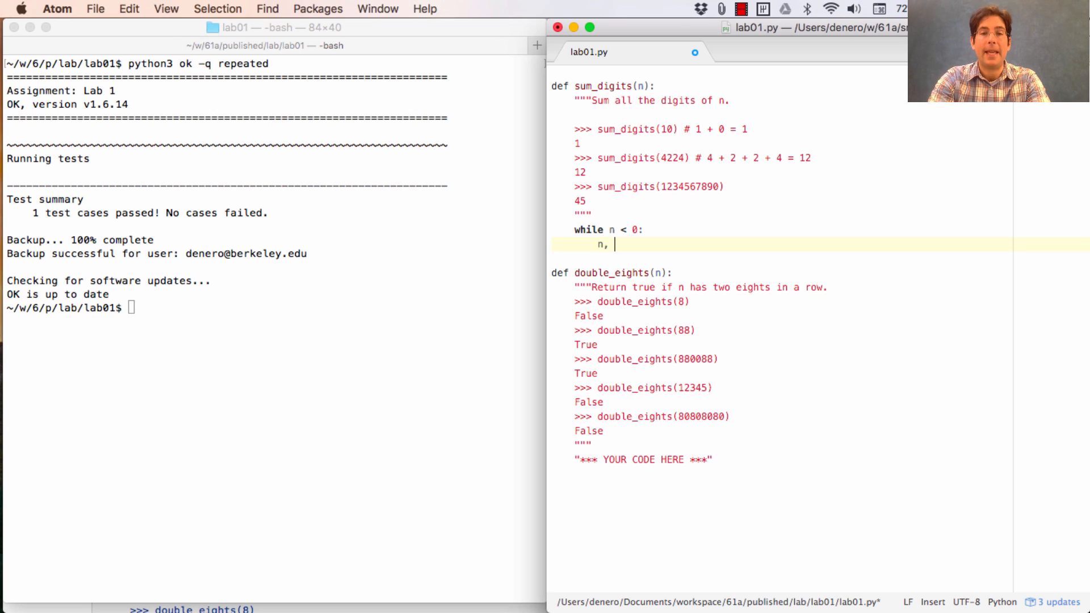
{"action": "type", "text": "last ="}
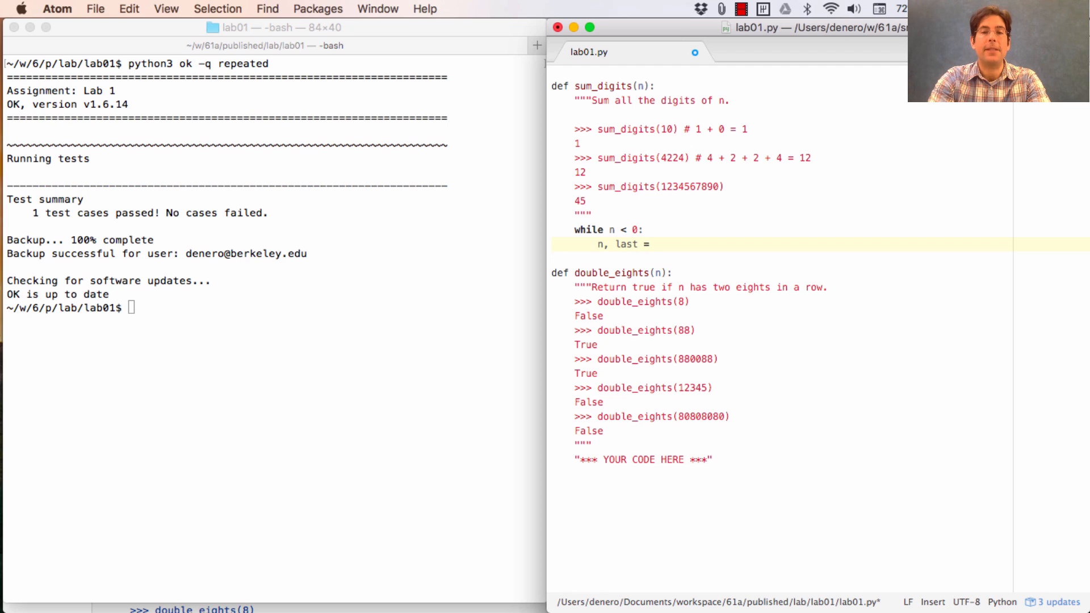
{"action": "type", "text": "n //"}
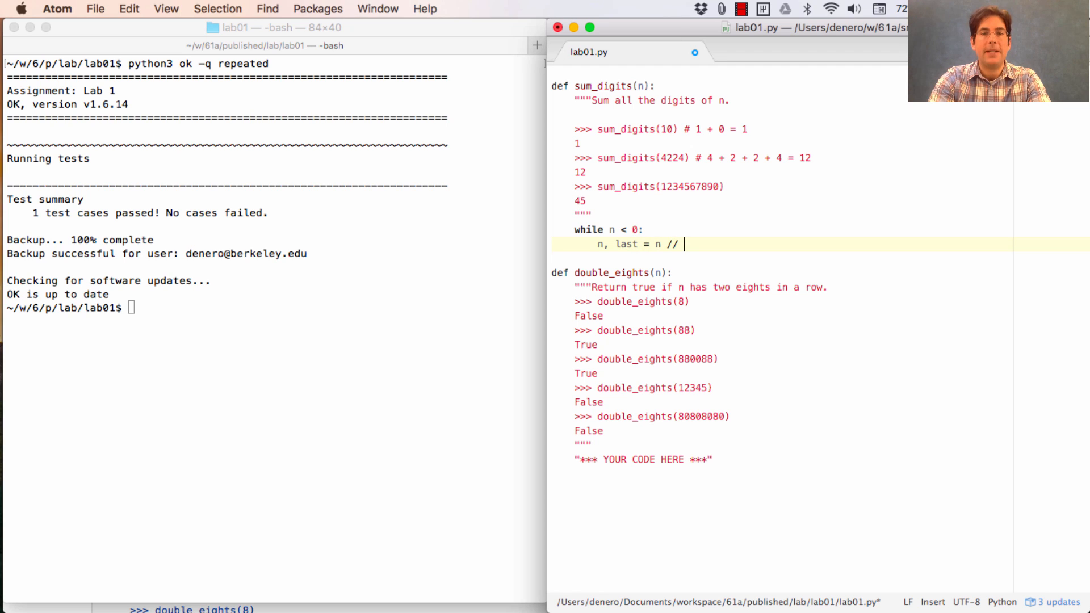
{"action": "type", "text": "10"}
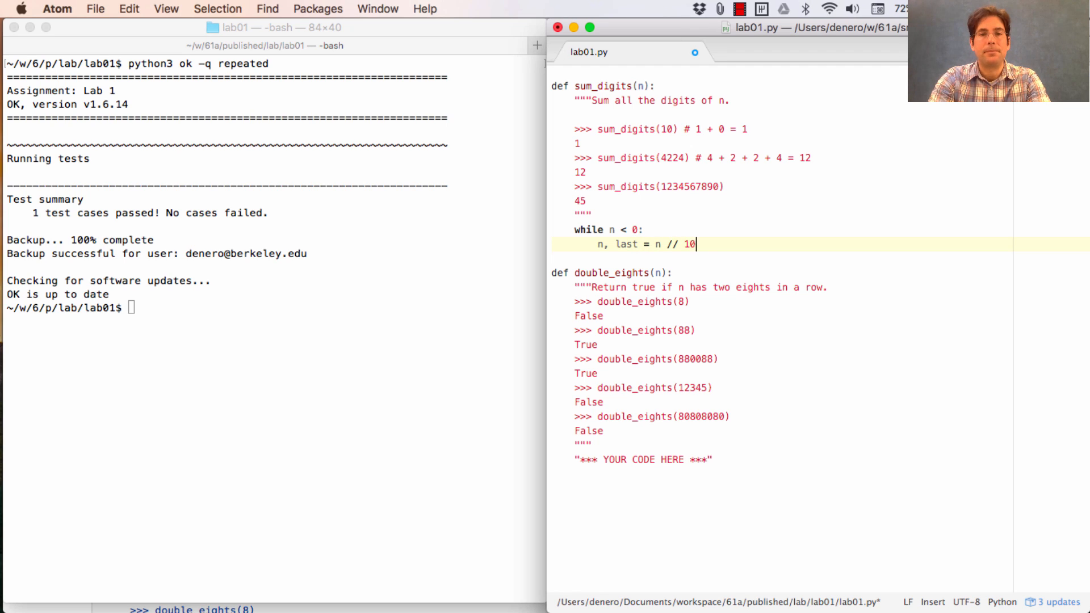
{"action": "type", "text": ", n %"}
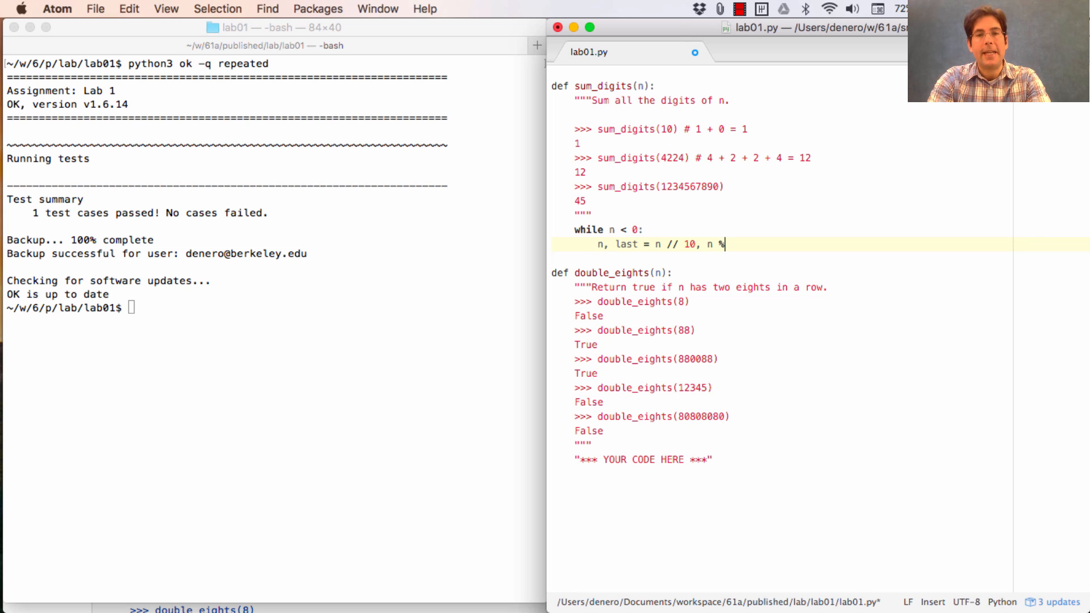
{"action": "type", "text": "10"}
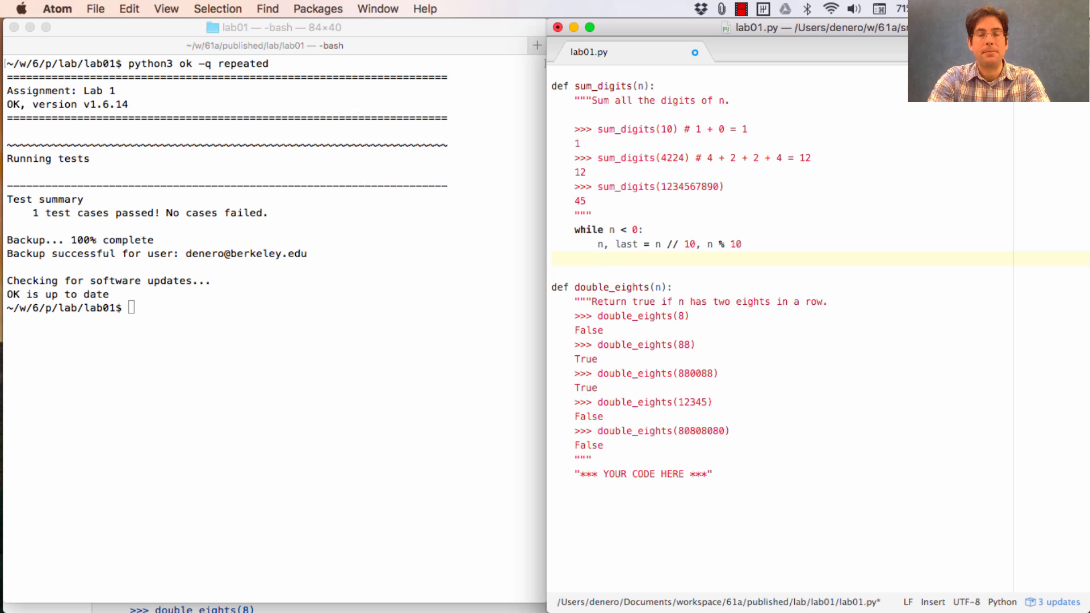
Add print(n, last) inside the loop to trace each pass
{"action": "type", "text": "print("}
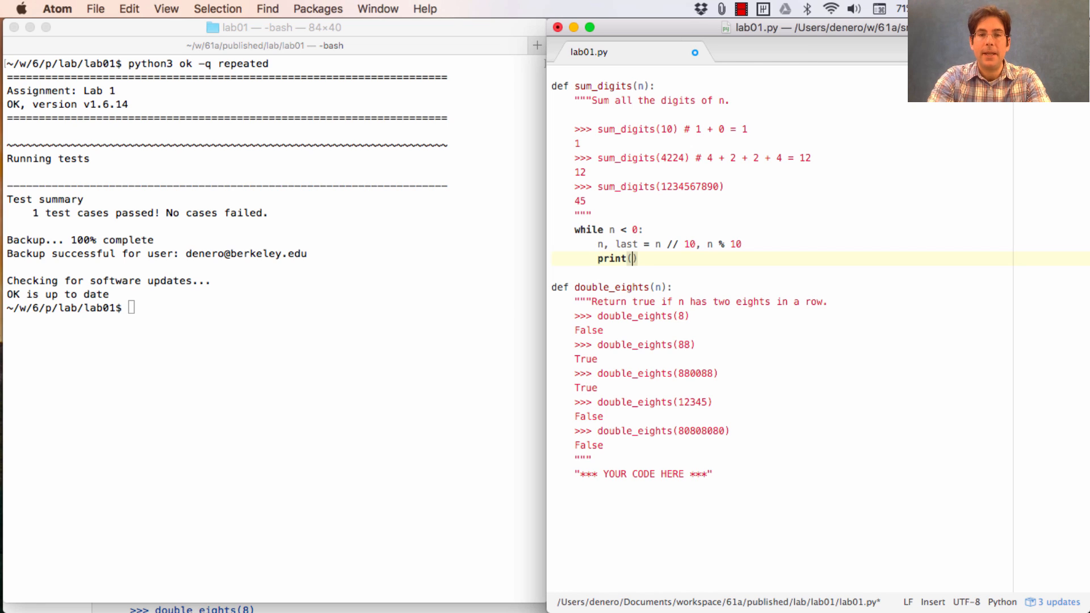
{"action": "type", "text": "n, last"}
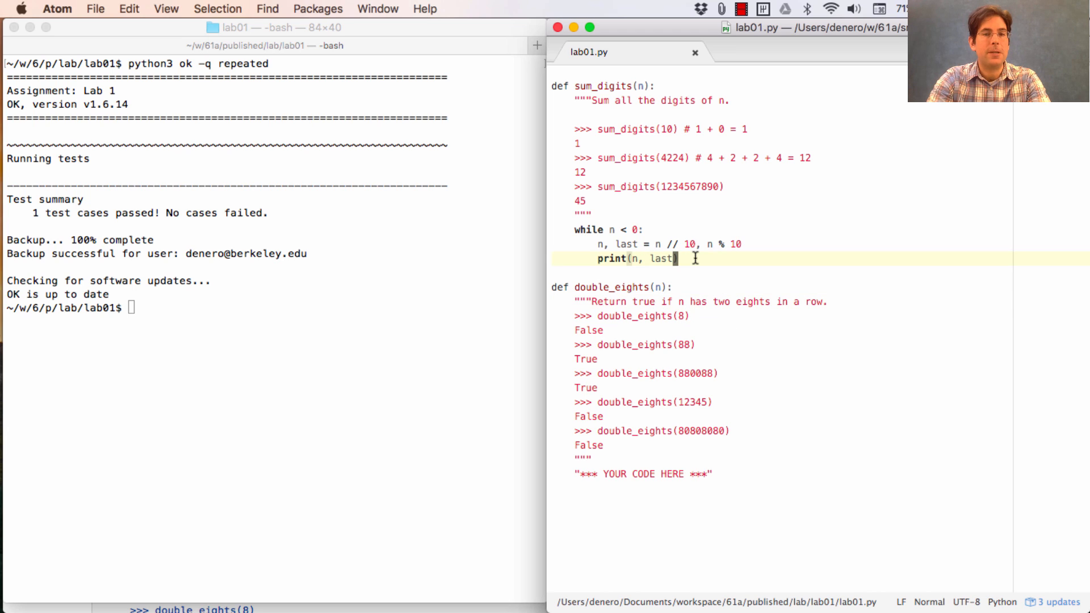
{"action": "mouse_move", "coordinate": [413, 228]}
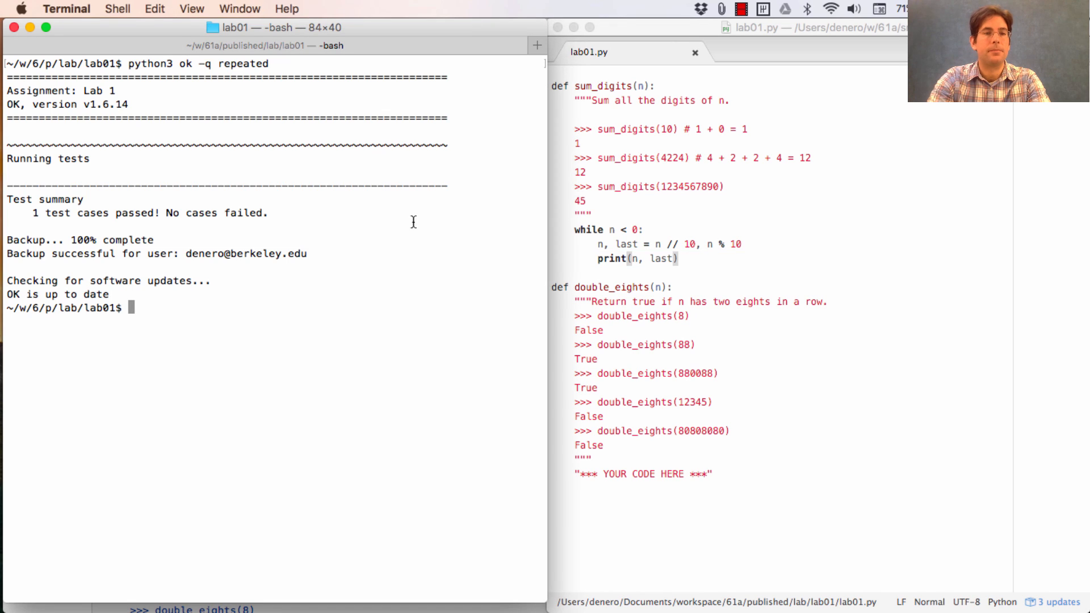
Load lab01.py interactively with python3 -i lab01.py
{"action": "type", "text": "pytho"}
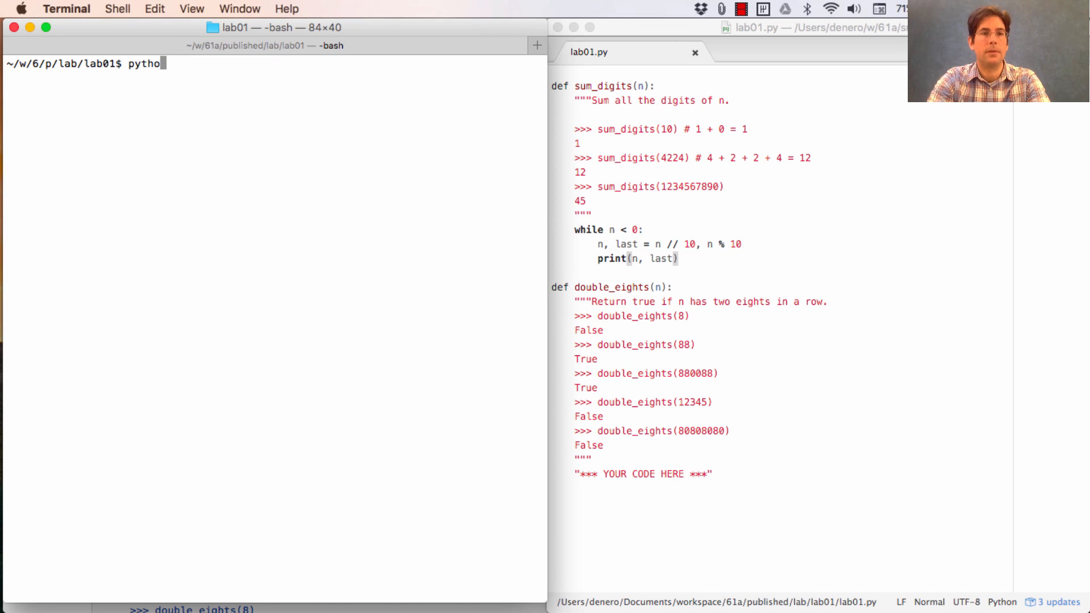
{"action": "type", "text": "n3 -"}
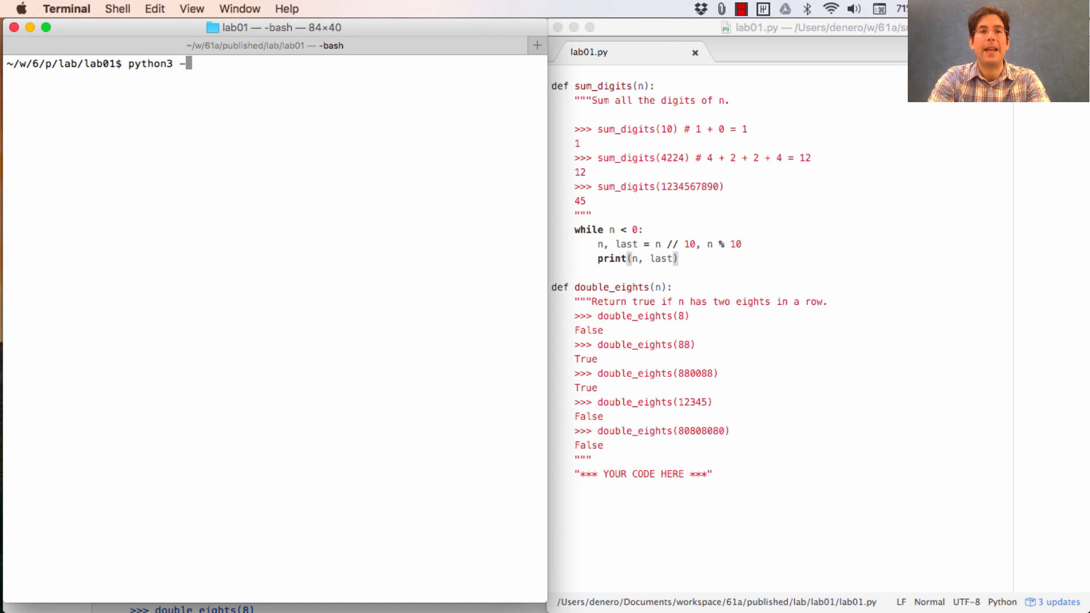
{"action": "type", "text": "i l"}
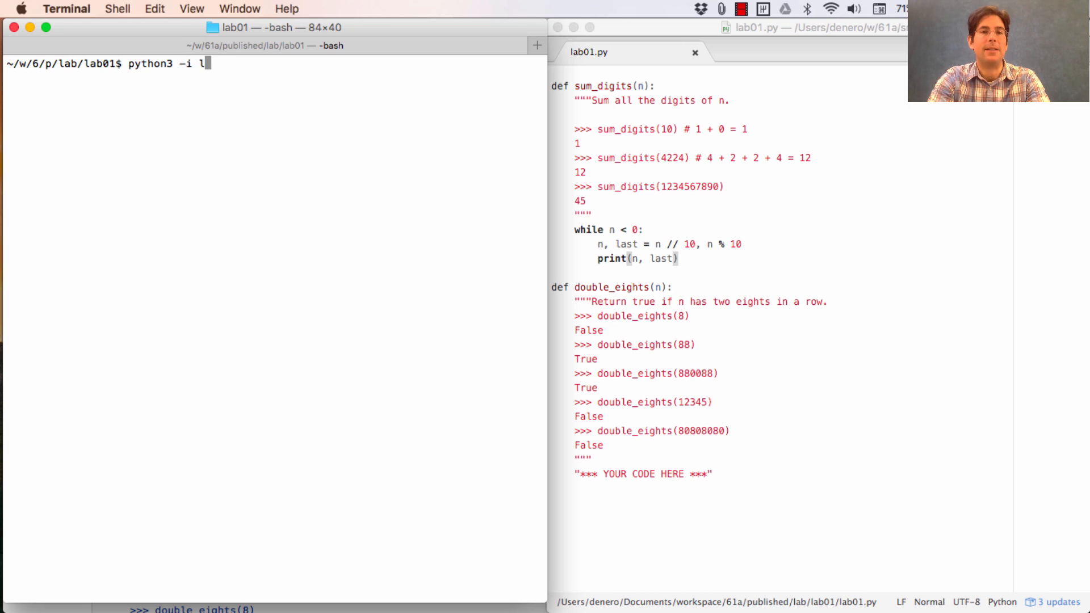
{"action": "key", "text": "Return"}
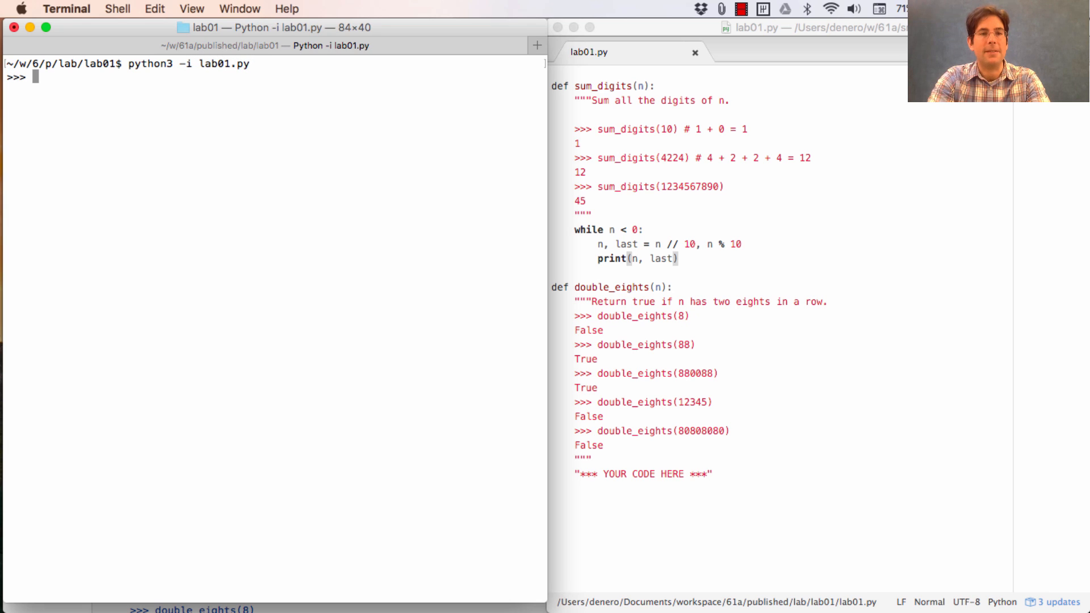
Call sum_digits(12345) at the prompt, retyping after a mistyped call
{"action": "type", "text": "sum_"}
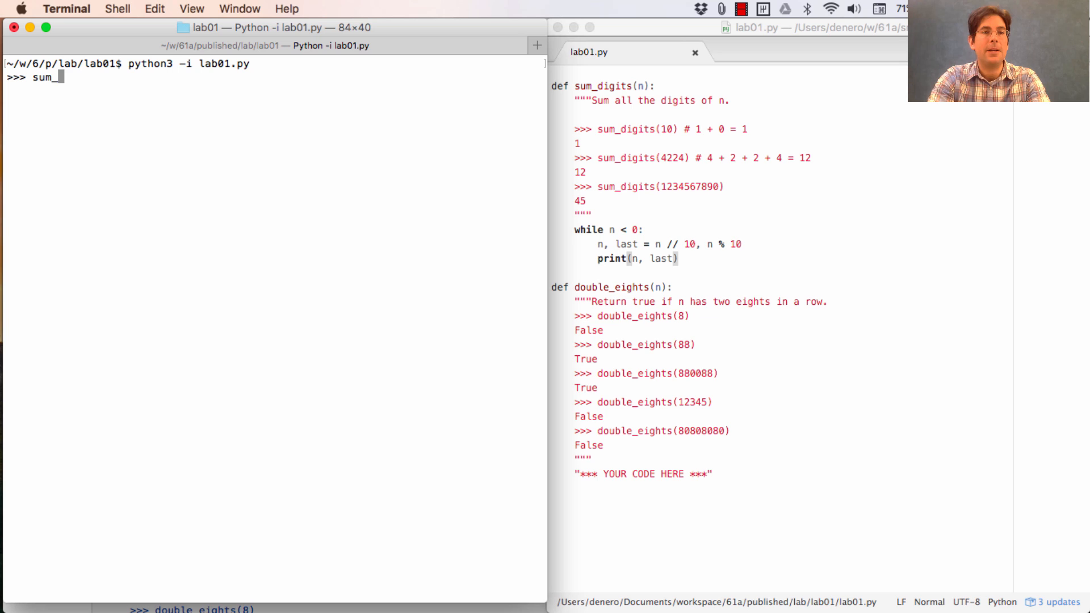
{"action": "type", "text": "digits(12,"}
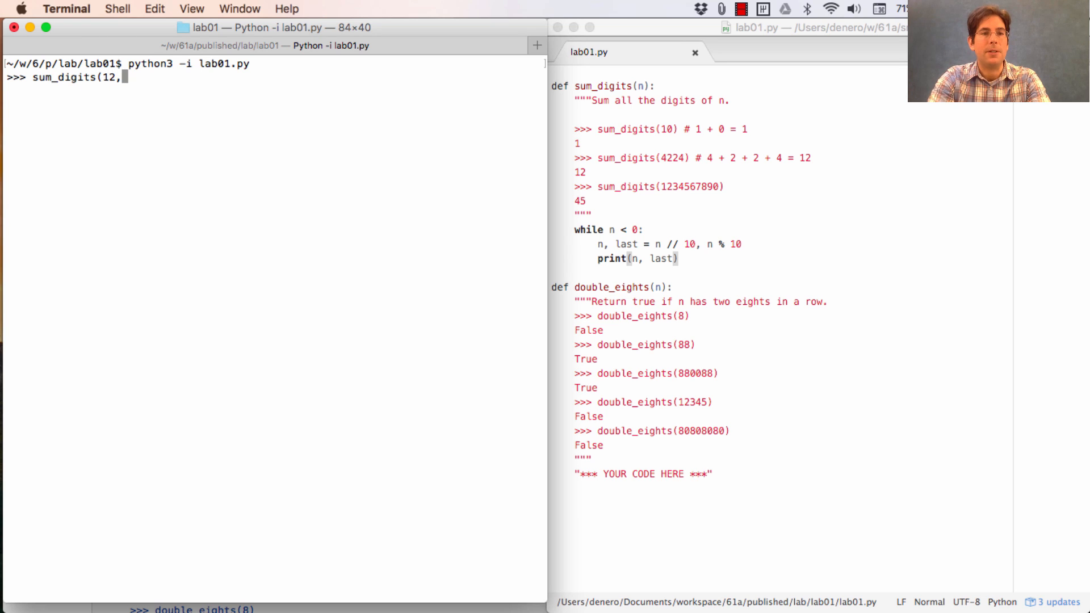
{"action": "key", "text": "Return"}
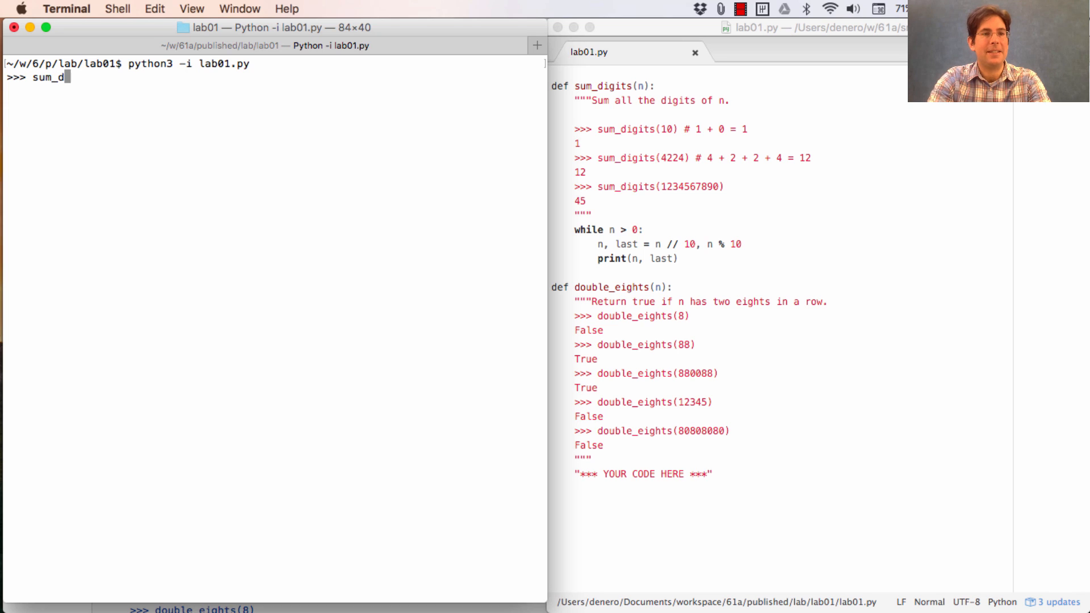
{"action": "type", "text": "igits(12345"}
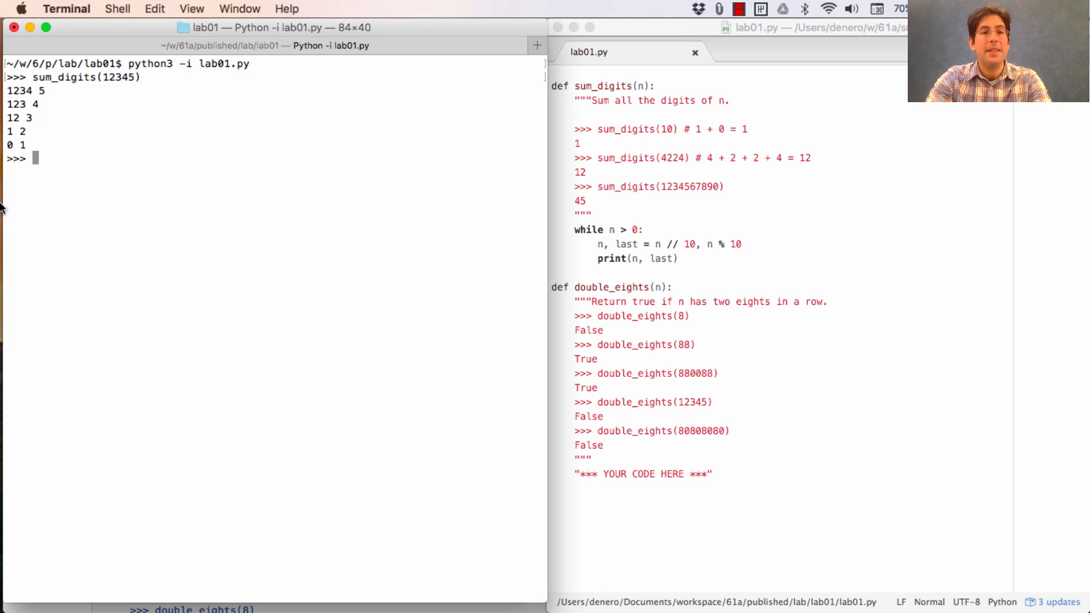
{"action": "mouse_move", "coordinate": [130, 95]}
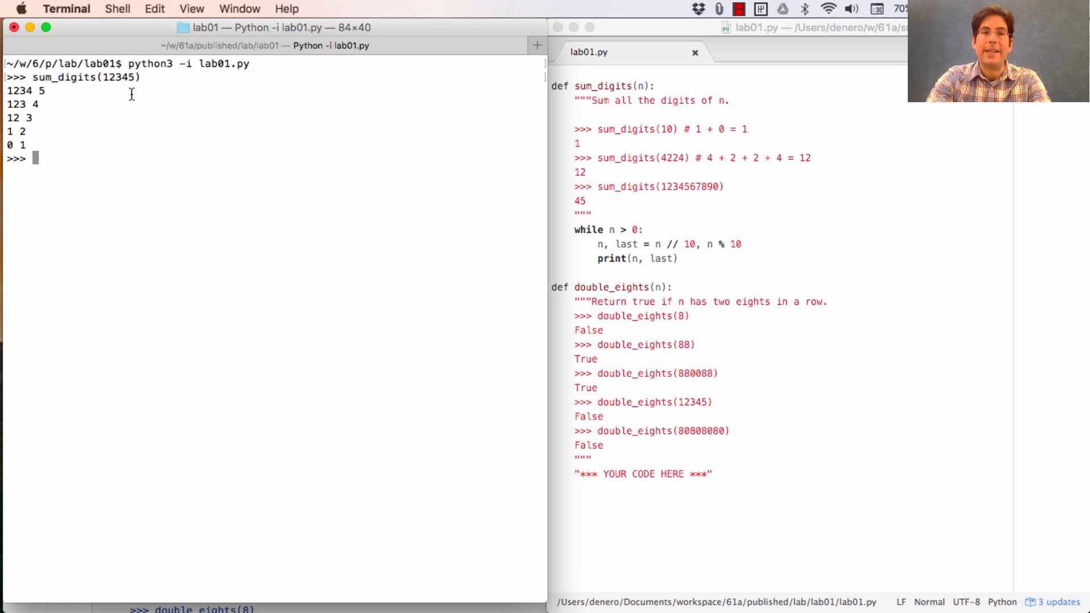
{"action": "mouse_move", "coordinate": [445, 255]}
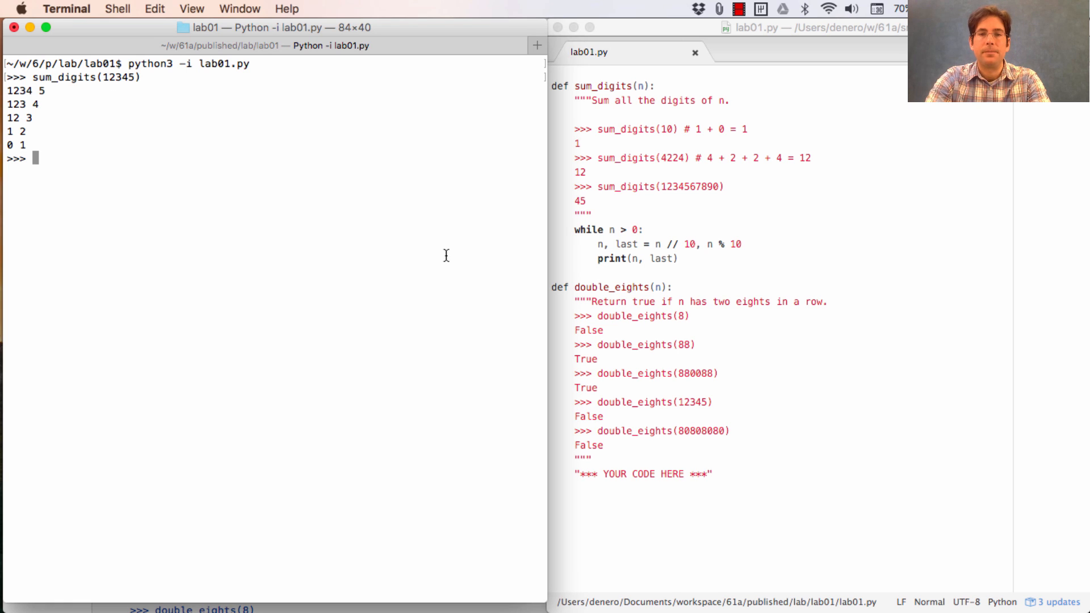
Point out the digit-splitting line and return to editing lab01.py
{"action": "left_click", "coordinate": [632, 244]}
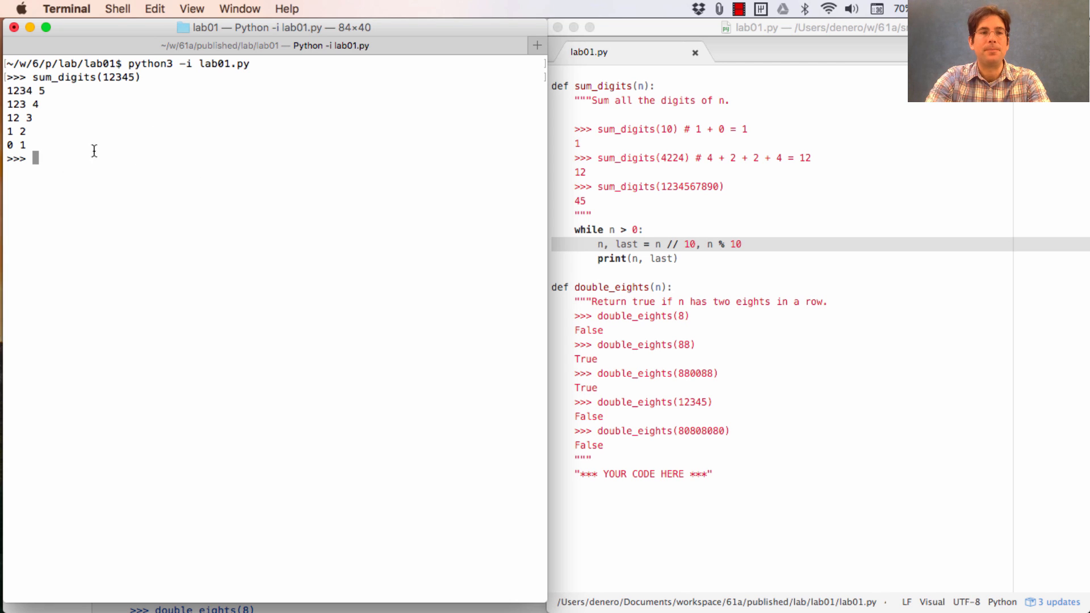
{"action": "mouse_move", "coordinate": [23, 137]}
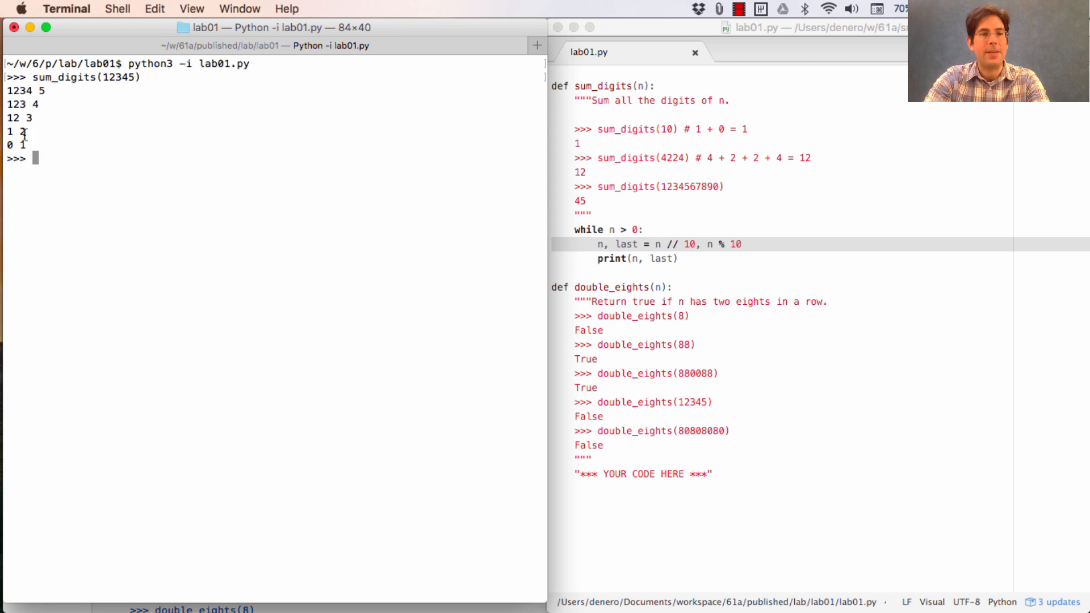
{"action": "mouse_move", "coordinate": [75, 129]}
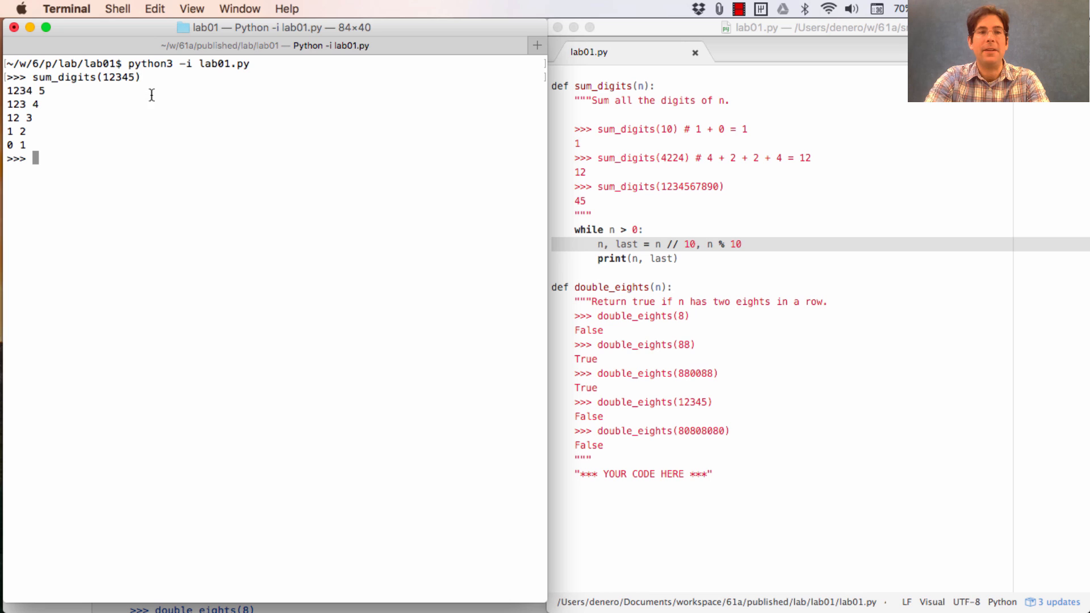
{"action": "double_click", "coordinate": [118, 77]}
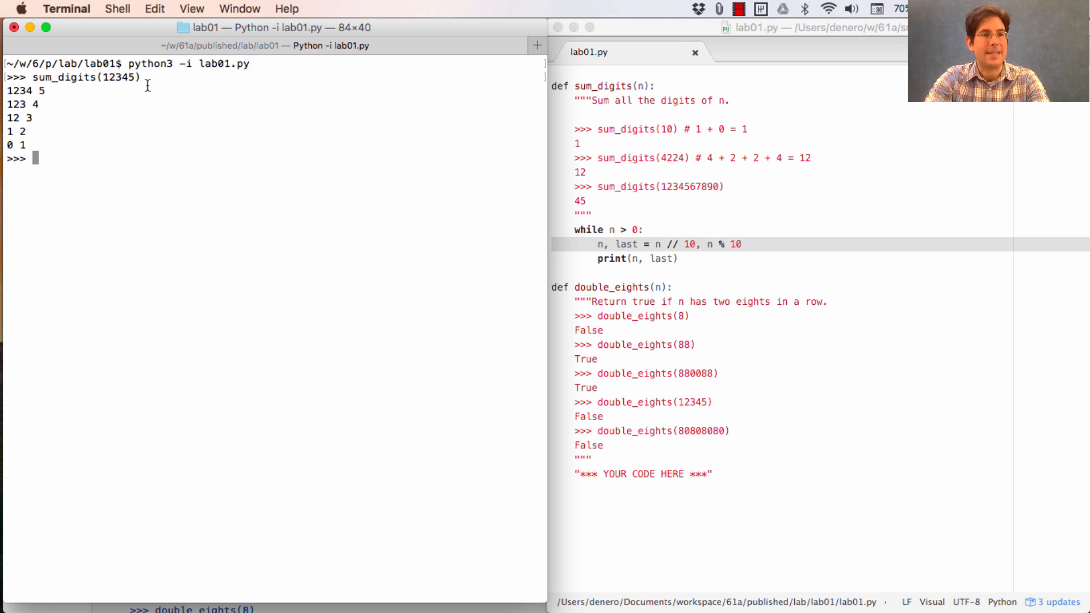
{"action": "mouse_move", "coordinate": [705, 206]}
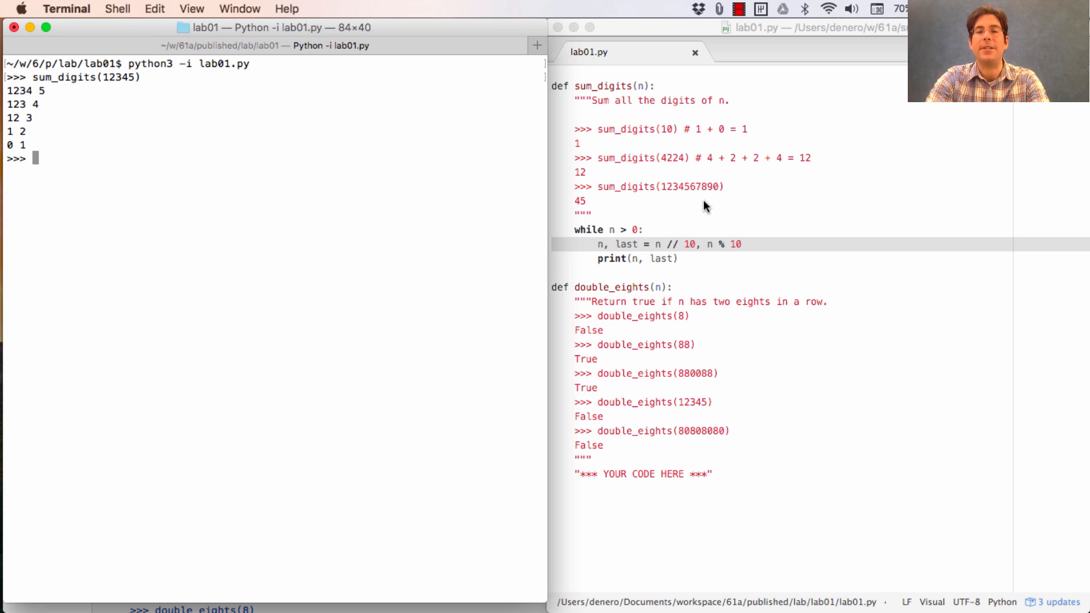
{"action": "left_click", "coordinate": [695, 219]}
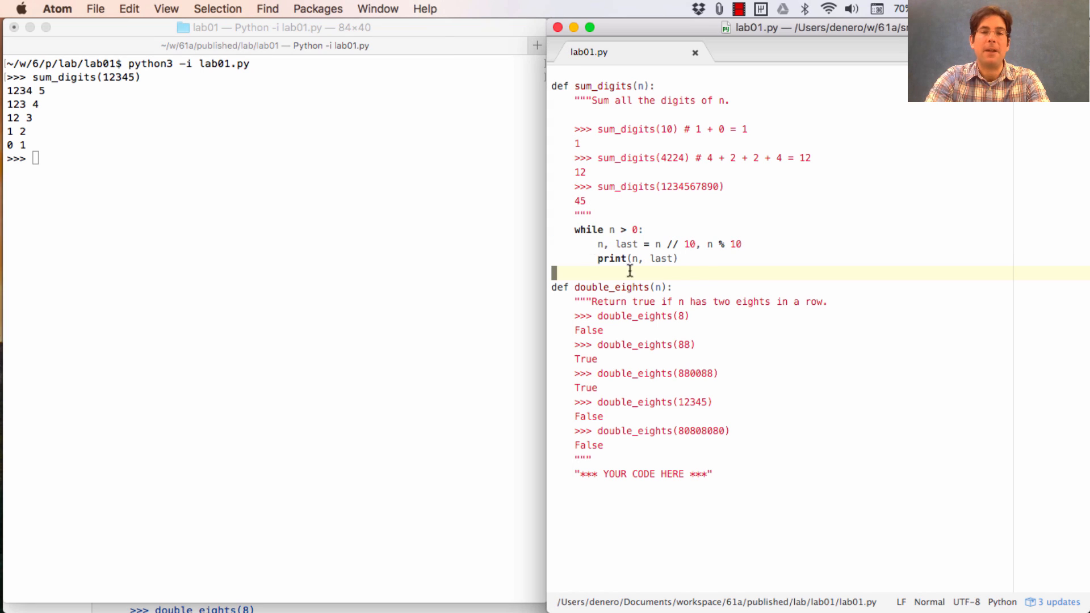
{"action": "mouse_move", "coordinate": [698, 271]}
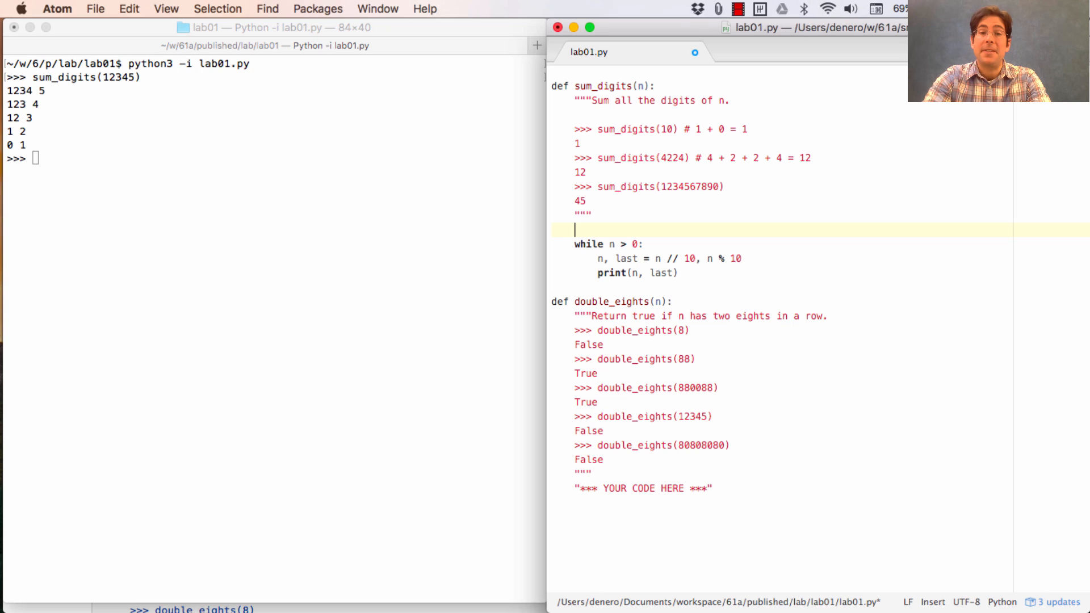
Accumulate each last digit into total, print it, and test with sum_digits(12345)
{"action": "type", "text": "total = 0"}
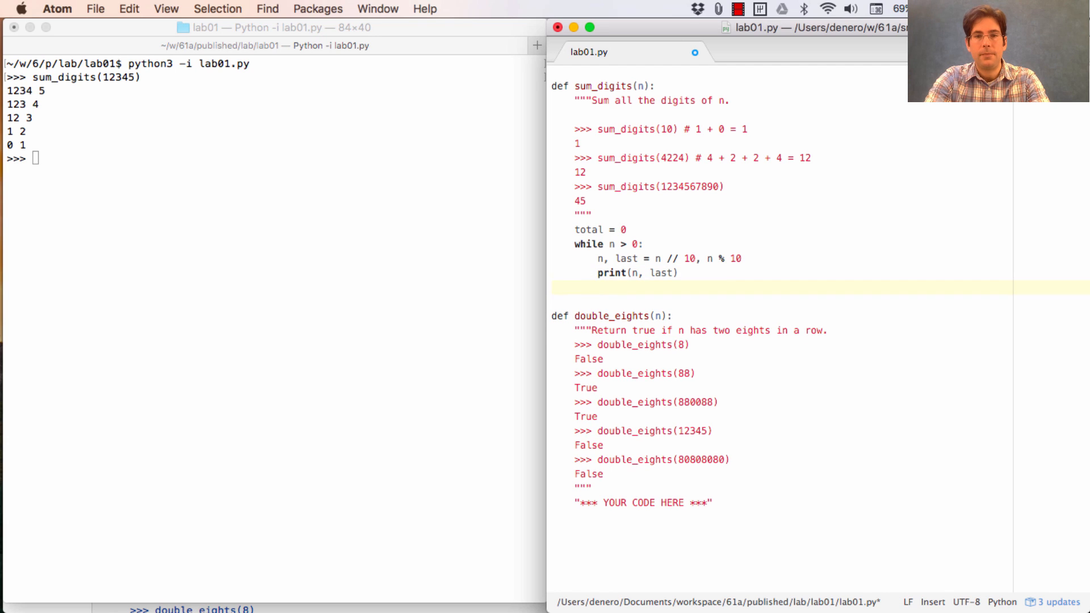
{"action": "type", "text": "total = to"}
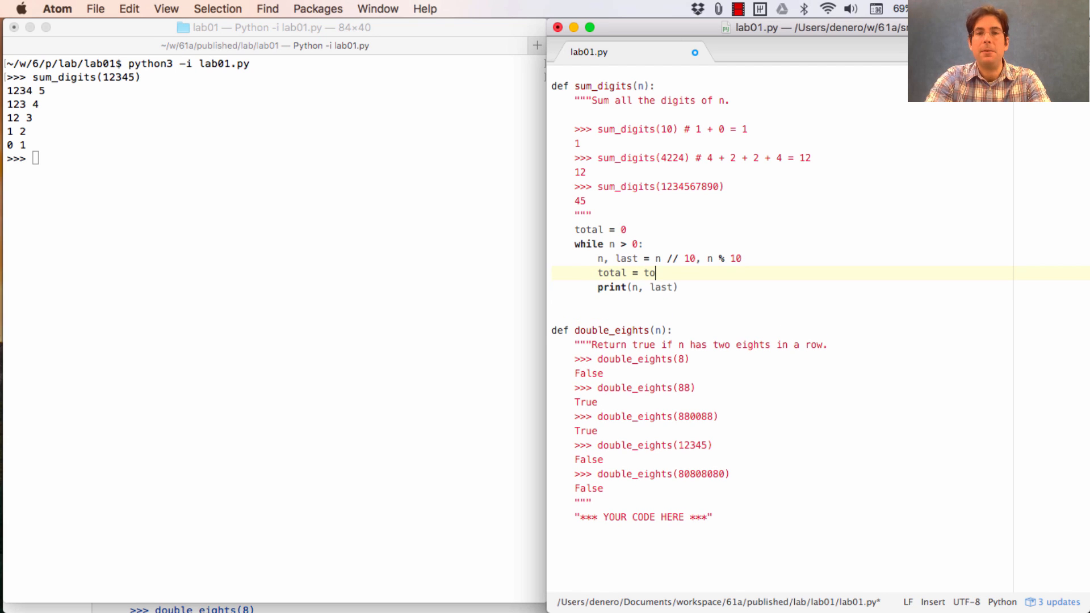
{"action": "type", "text": "tal +"}
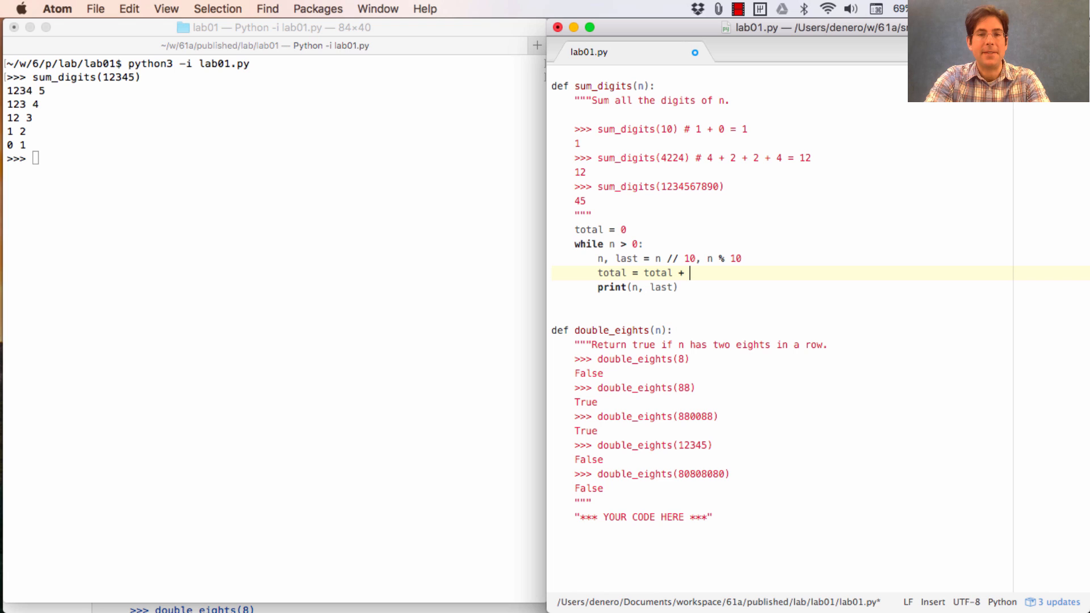
{"action": "type", "text": "last"}
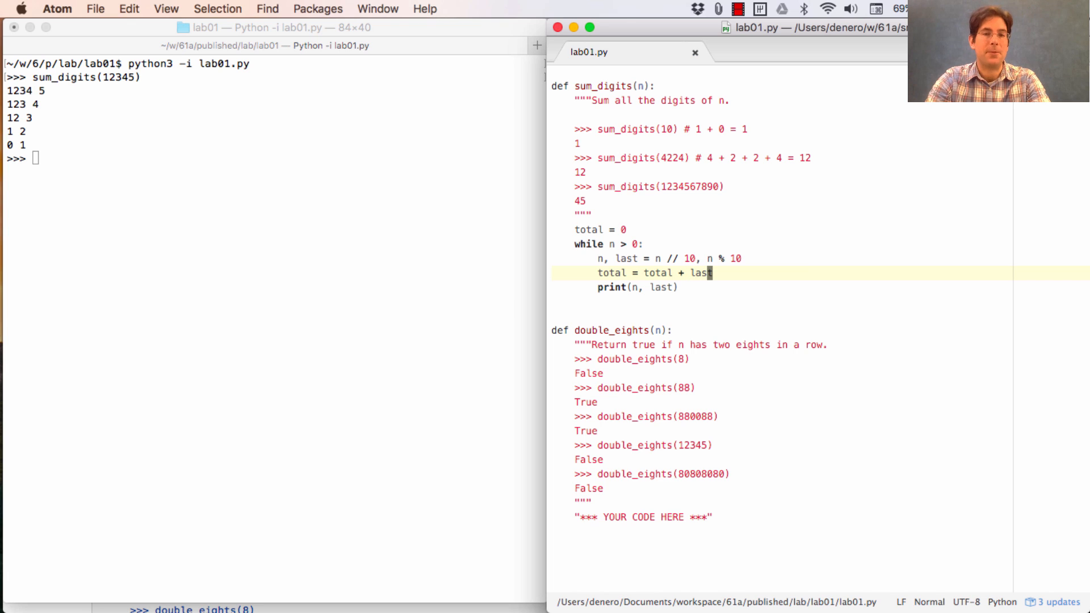
{"action": "type", "text": ", total"}
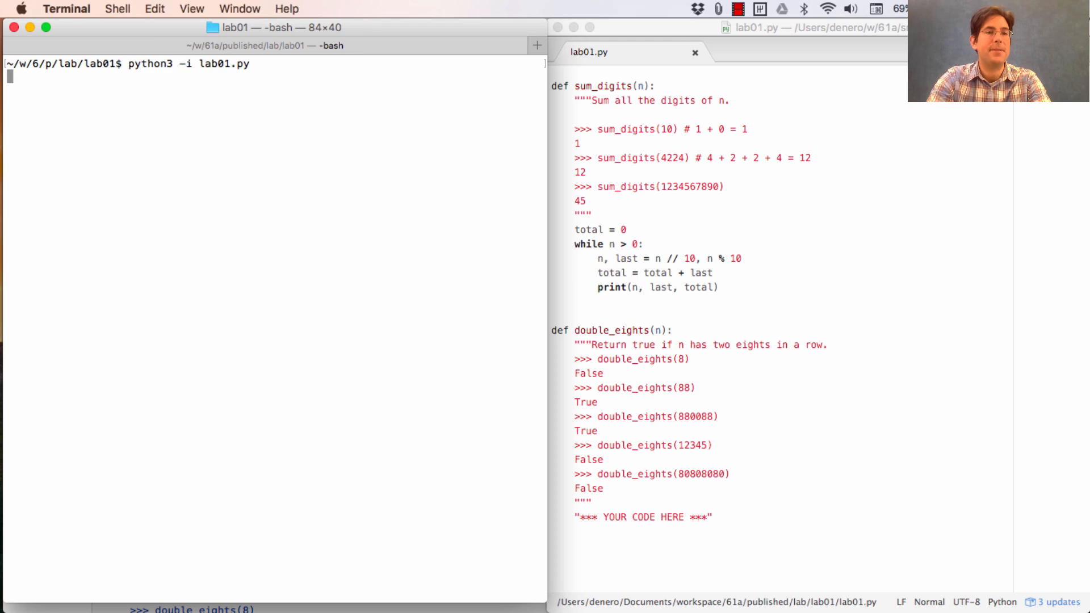
{"action": "type", "text": "sum_digits(12345)"}
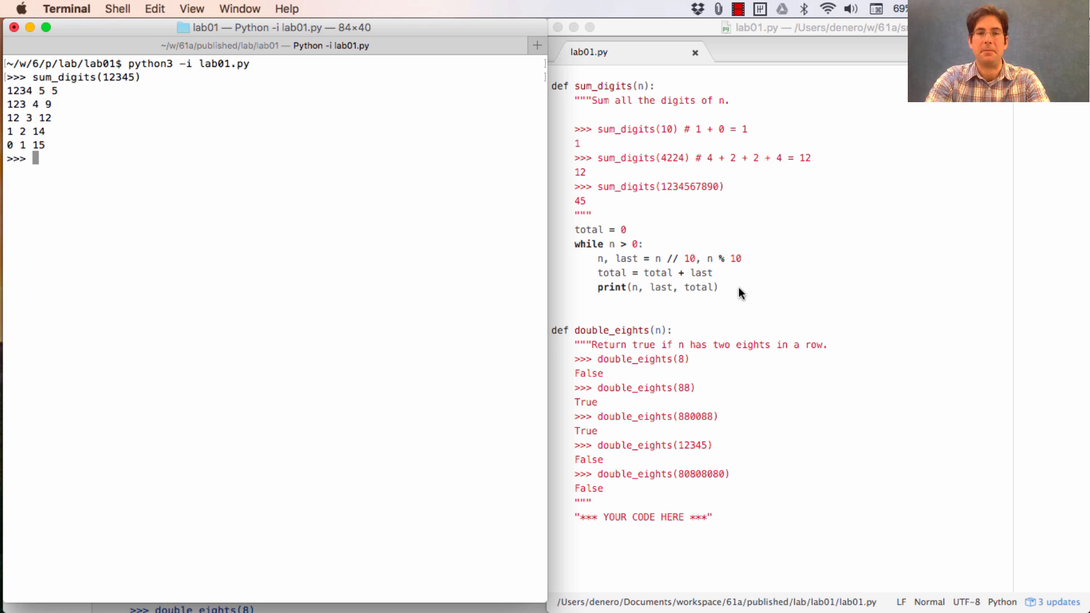
Add return total after the loop and go back to the shell for testing
{"action": "type", "text": "retu"}
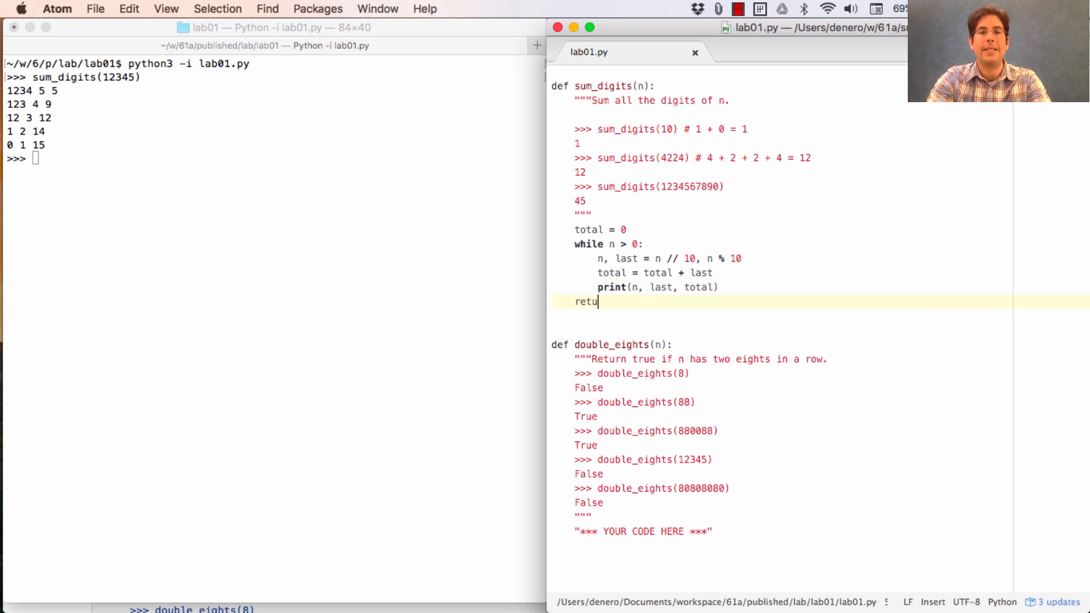
{"action": "type", "text": "rn"}
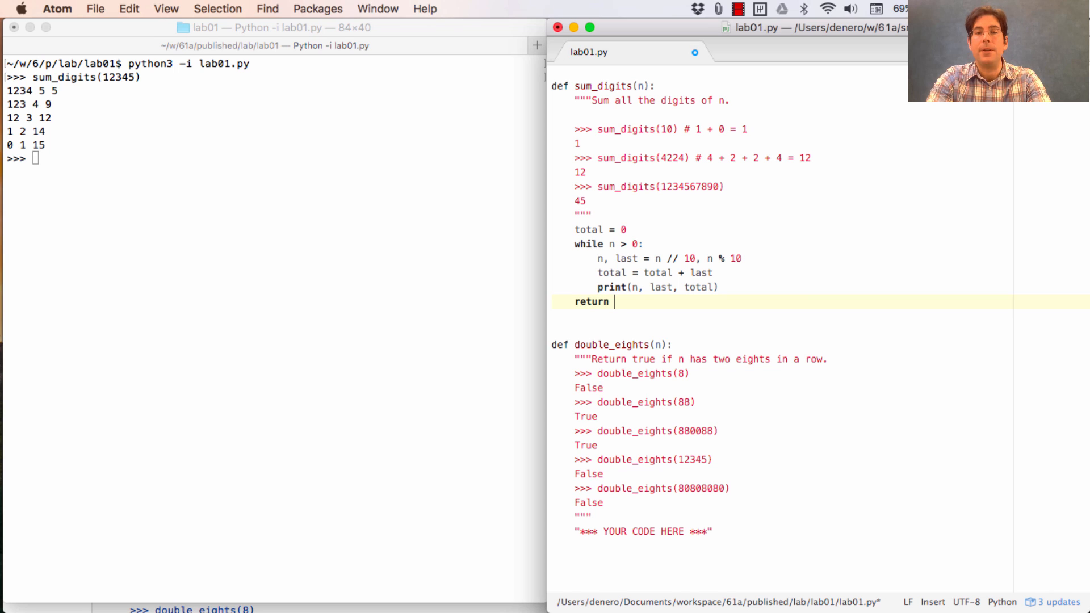
{"action": "type", "text": "total"}
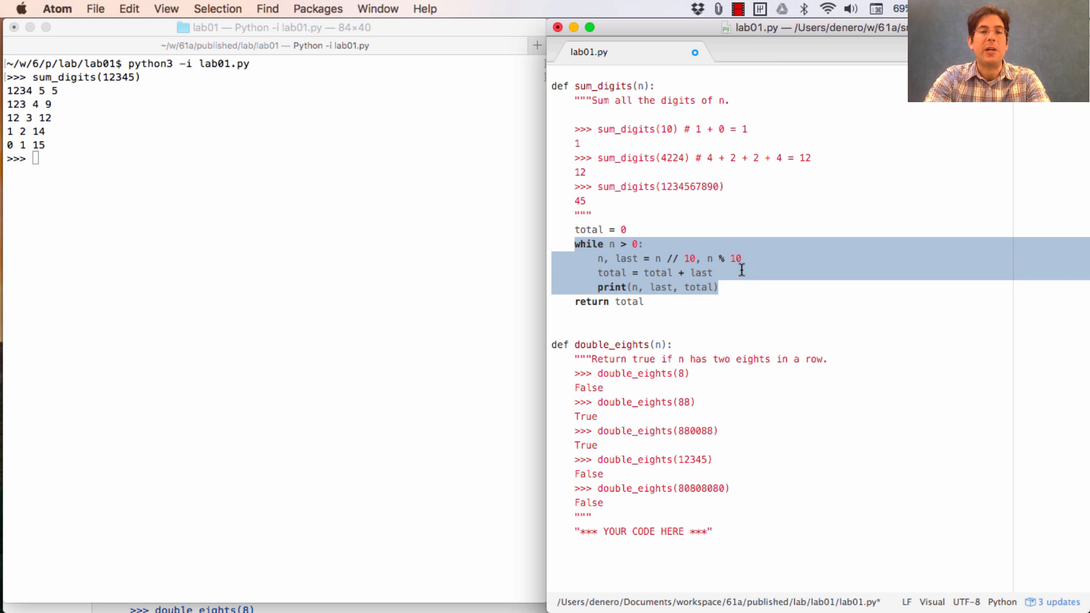
{"action": "mouse_move", "coordinate": [583, 258]}
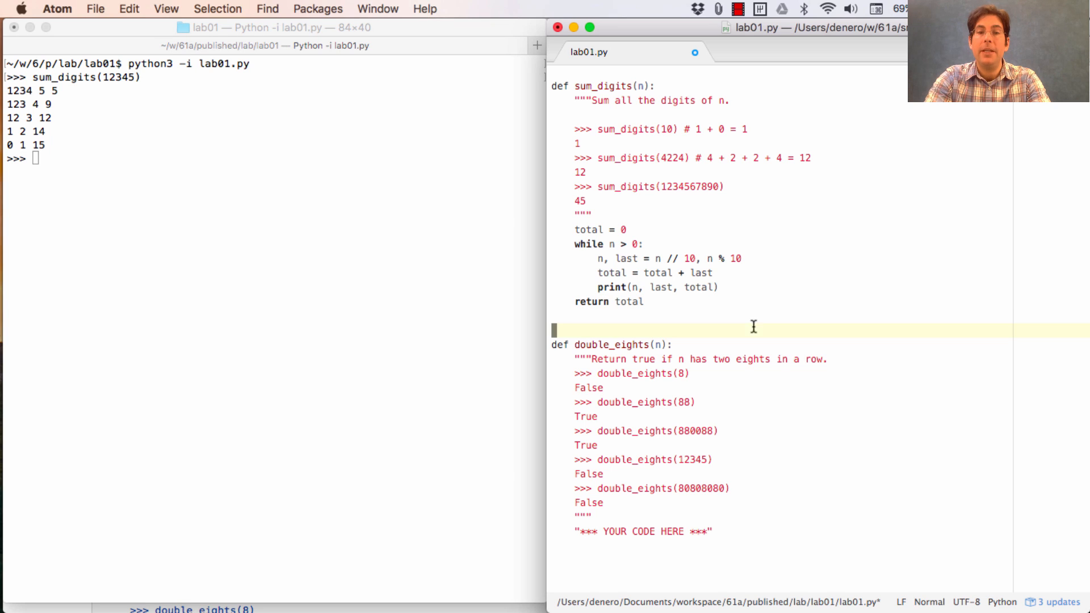
{"action": "left_click", "coordinate": [629, 287]}
{"action": "type", "text": "python"}
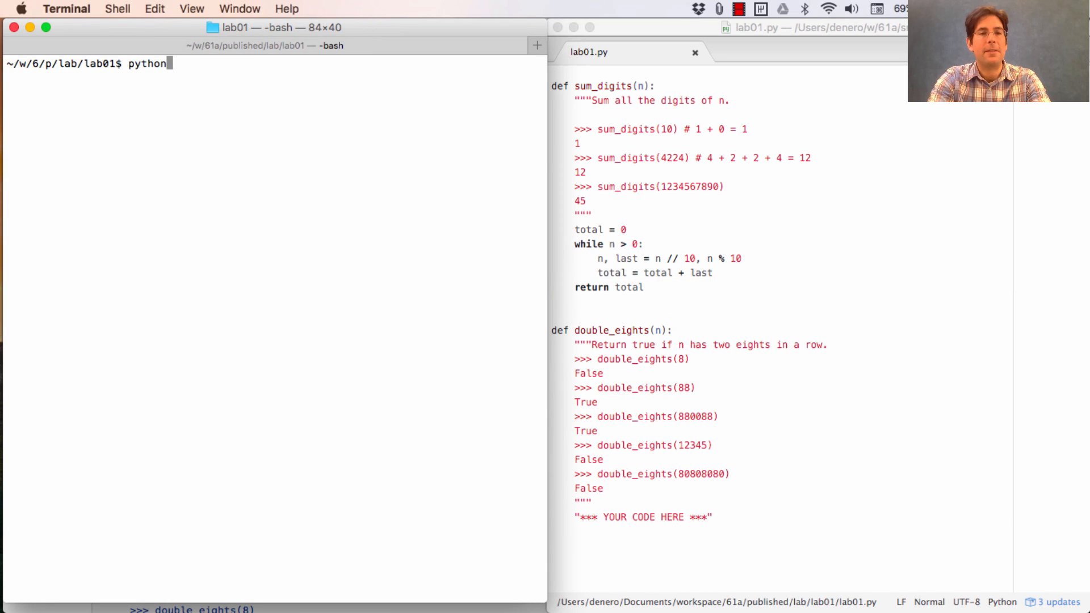
Run python3 ok -q sum_digits; it fails with sum_digits(10) giving 0 instead of 1
{"action": "type", "text": "3 ok -q"}
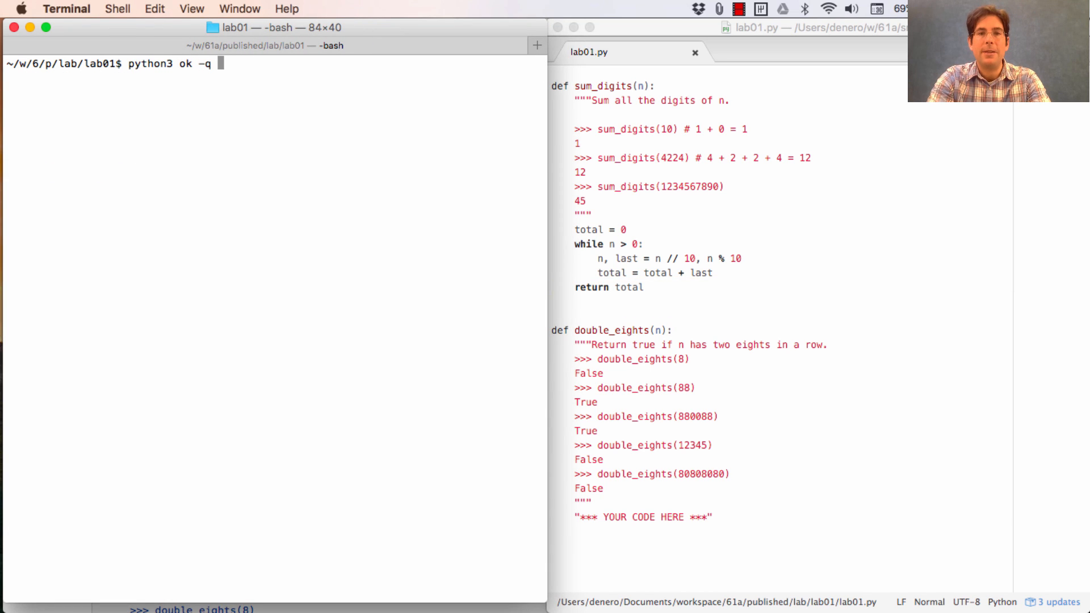
{"action": "type", "text": "sum_digits"}
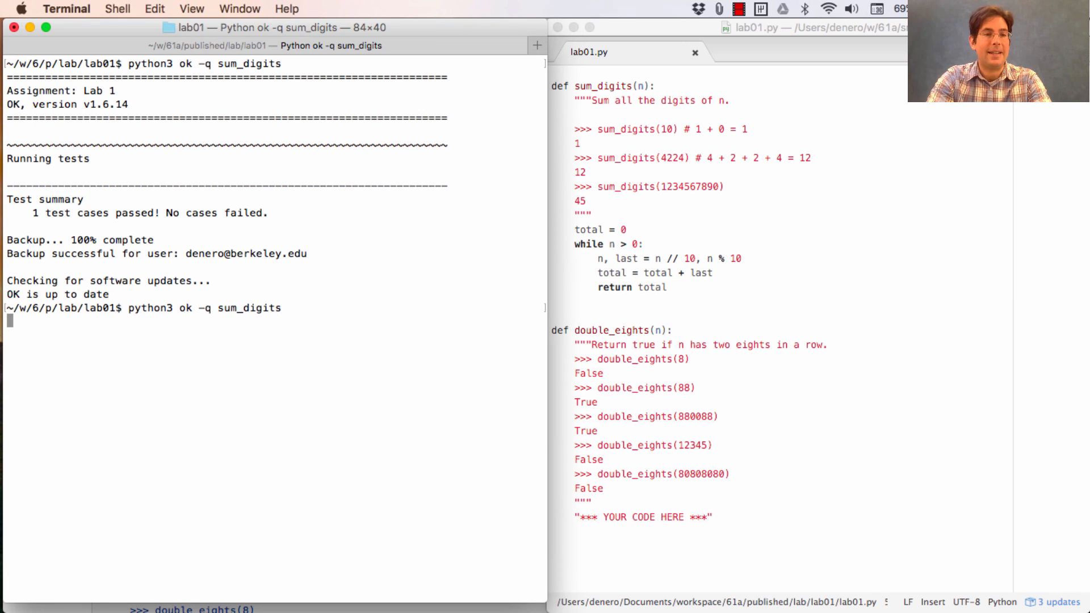
{"action": "key", "text": "Return"}
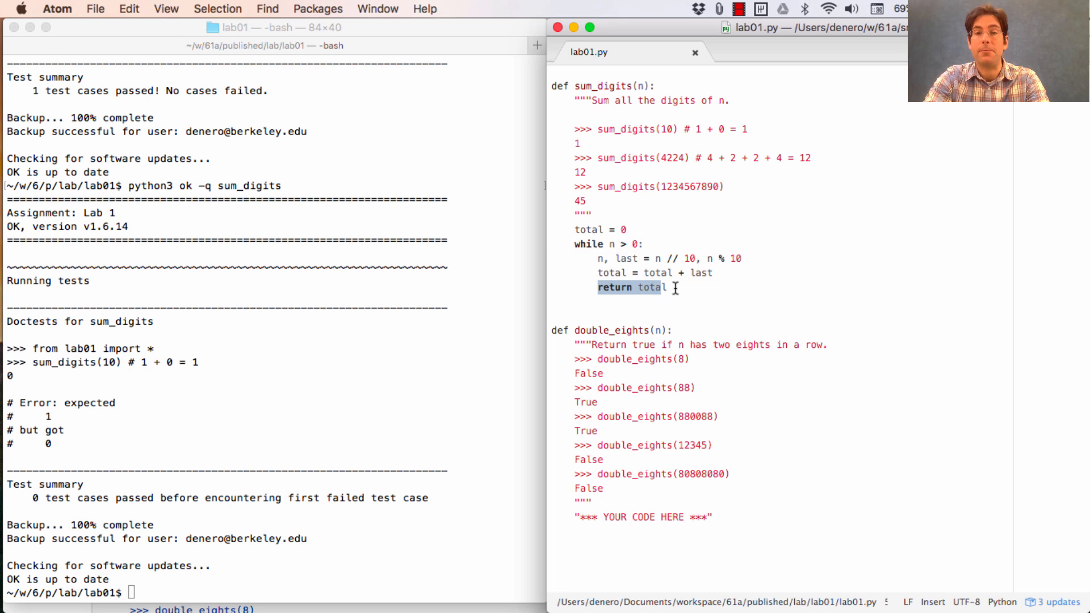
Inspect the last variable and summing line in sum_digits, placing the cursor below the return
{"action": "left_click", "coordinate": [674, 287]}
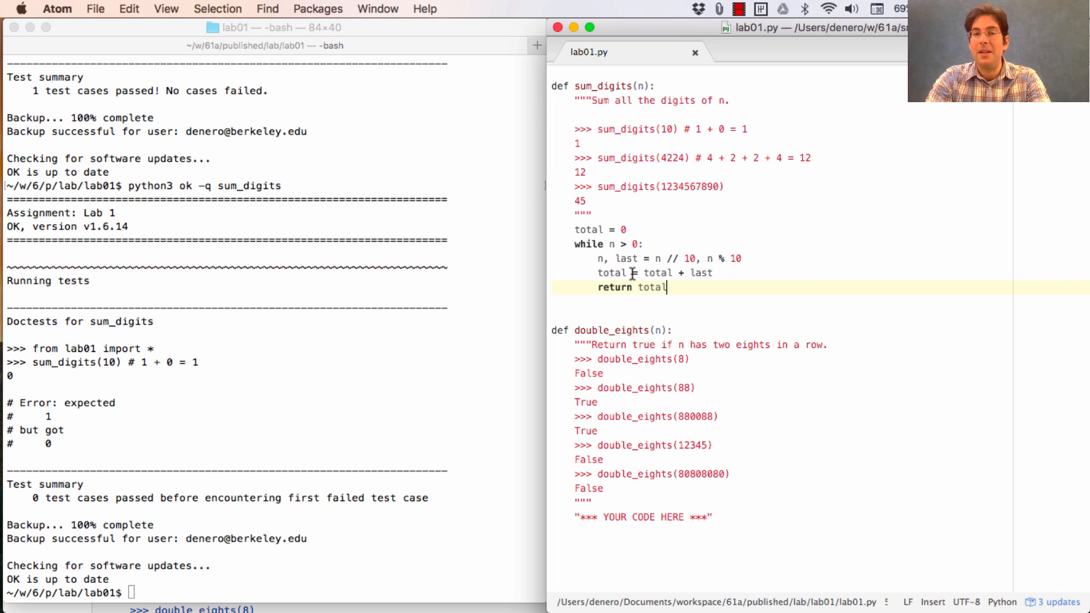
{"action": "double_click", "coordinate": [701, 272]}
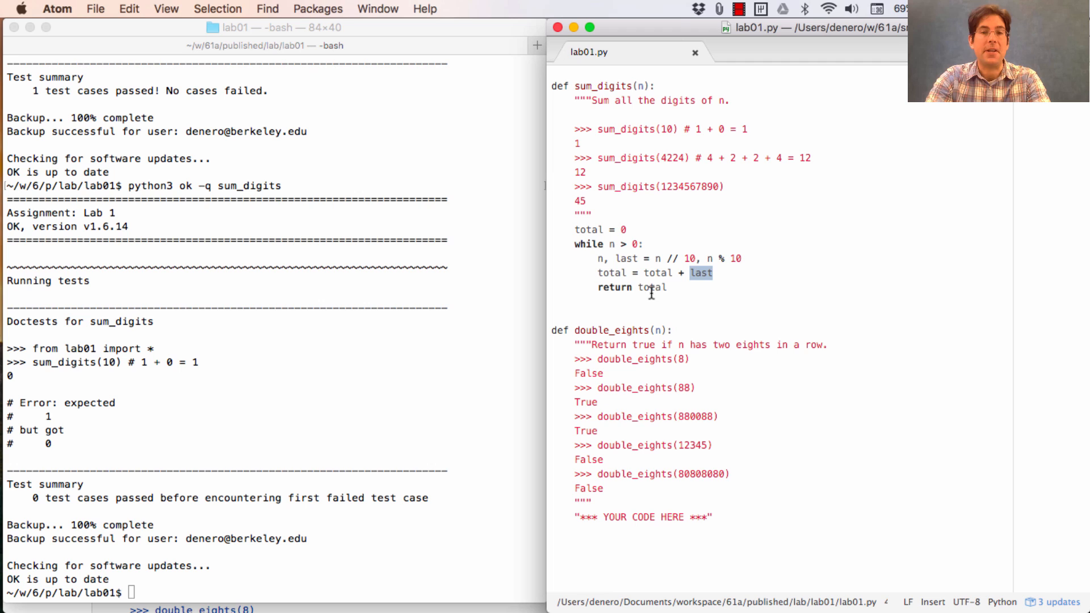
{"action": "double_click", "coordinate": [650, 287]}
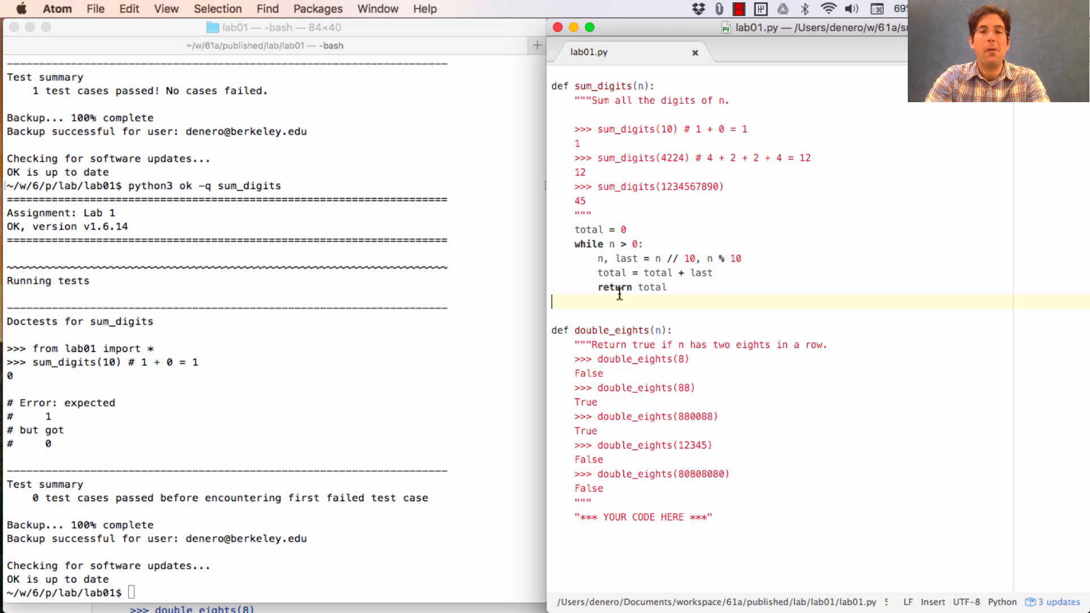
{"action": "left_click", "coordinate": [632, 288]}
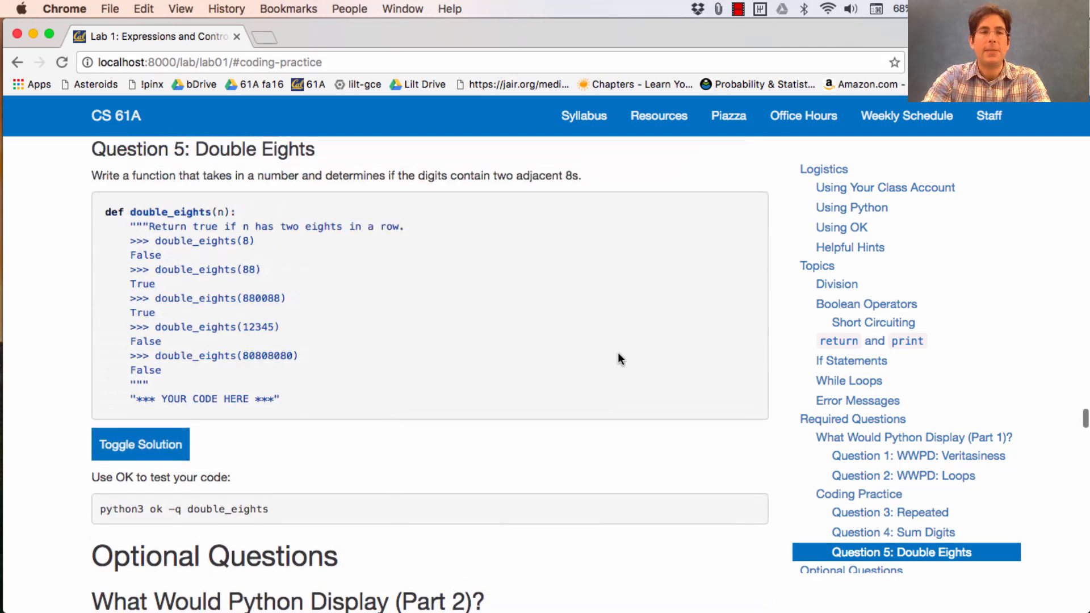
{"action": "scroll", "scroll_direction": "up", "scroll_amount": 3}
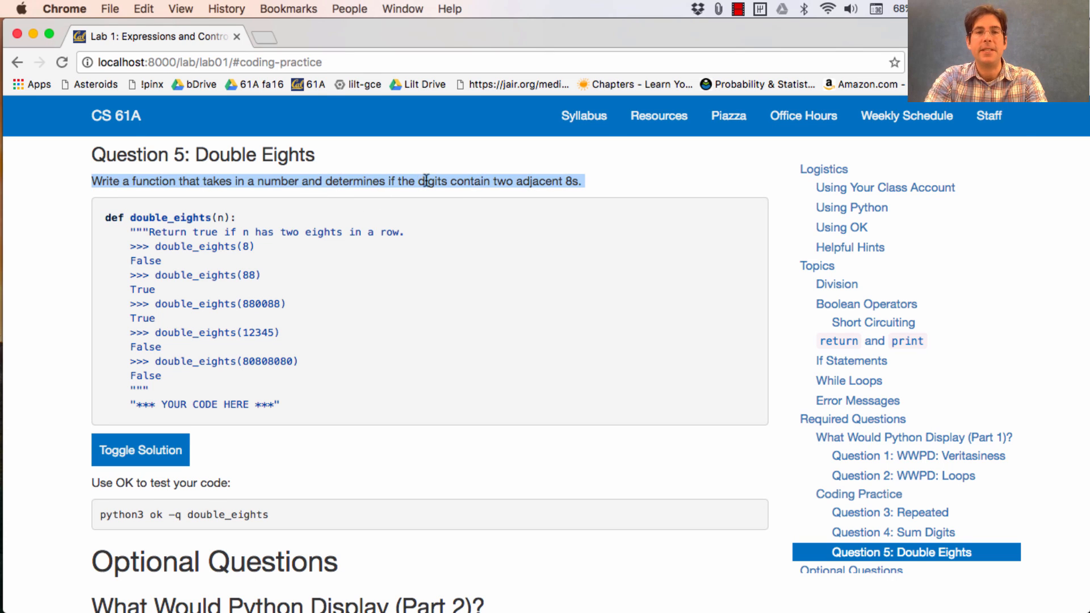
{"action": "mouse_move", "coordinate": [671, 213]}
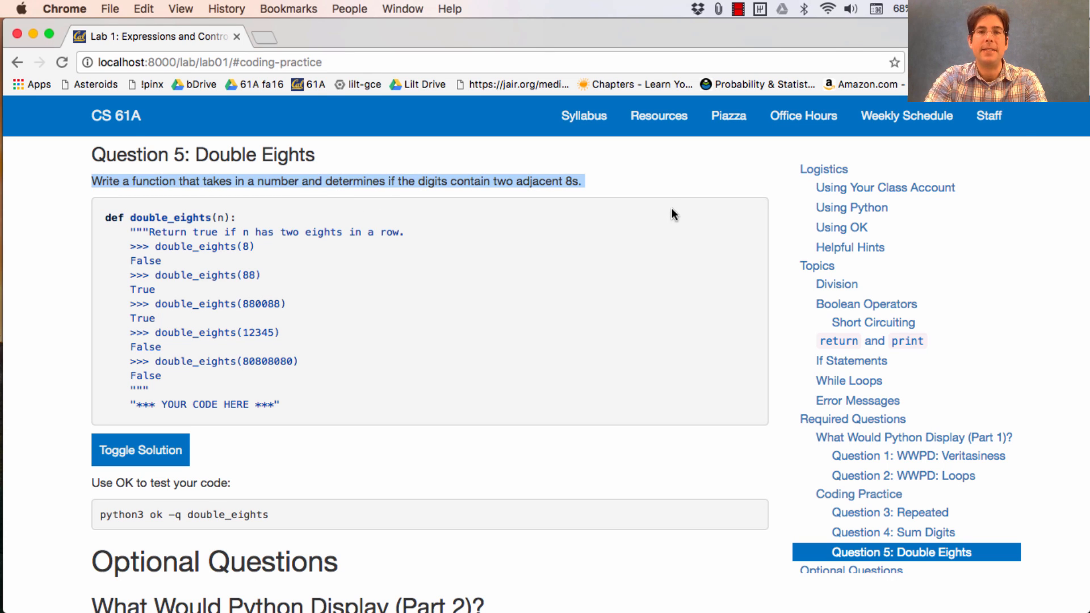
{"action": "mouse_move", "coordinate": [281, 248]}
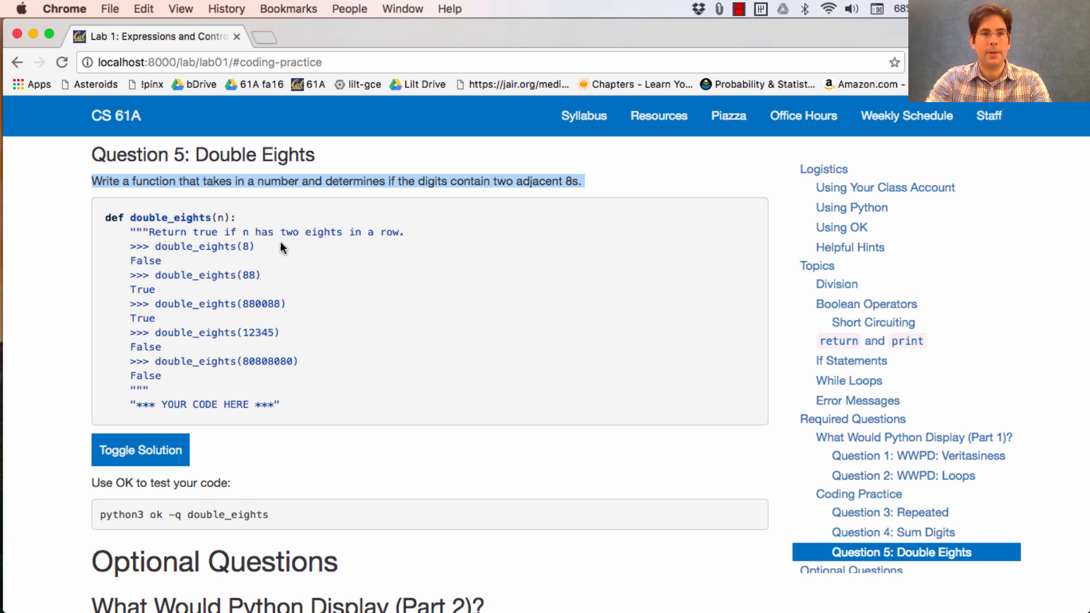
{"action": "mouse_move", "coordinate": [268, 275]}
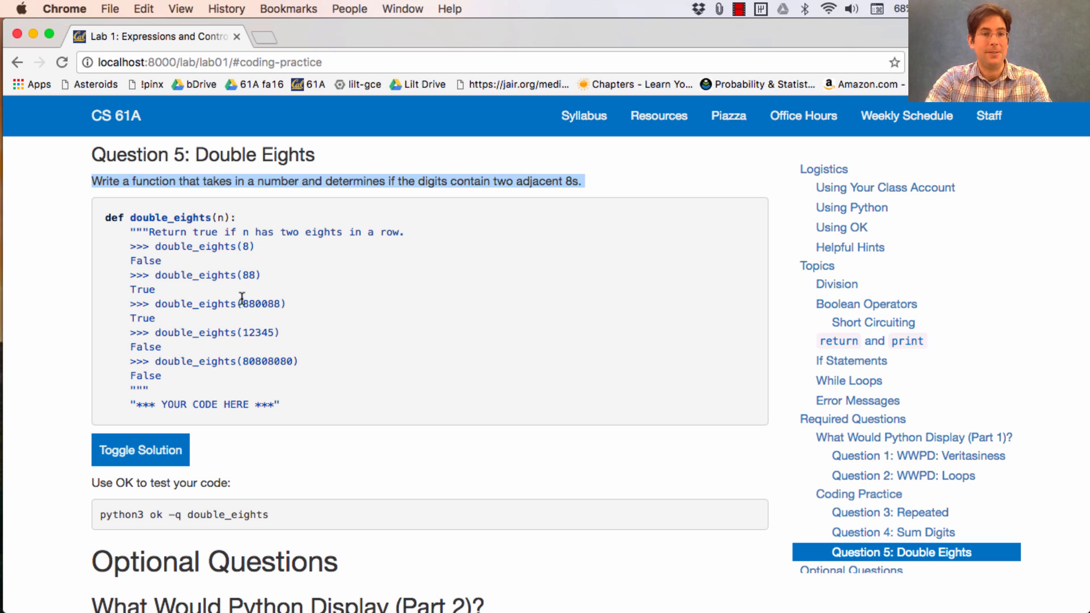
{"action": "mouse_move", "coordinate": [174, 318]}
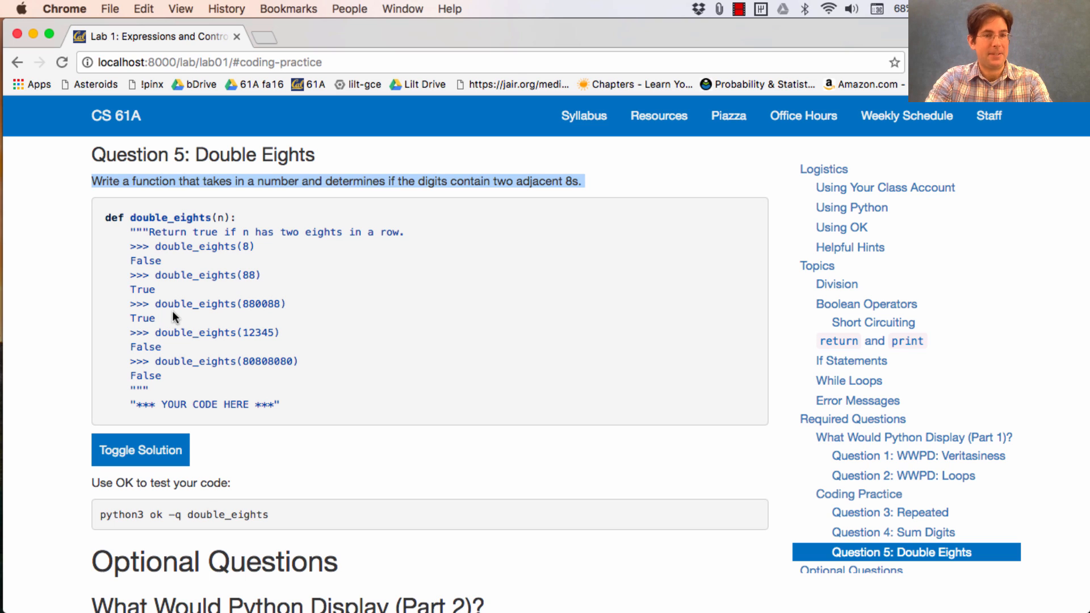
{"action": "mouse_move", "coordinate": [167, 353]}
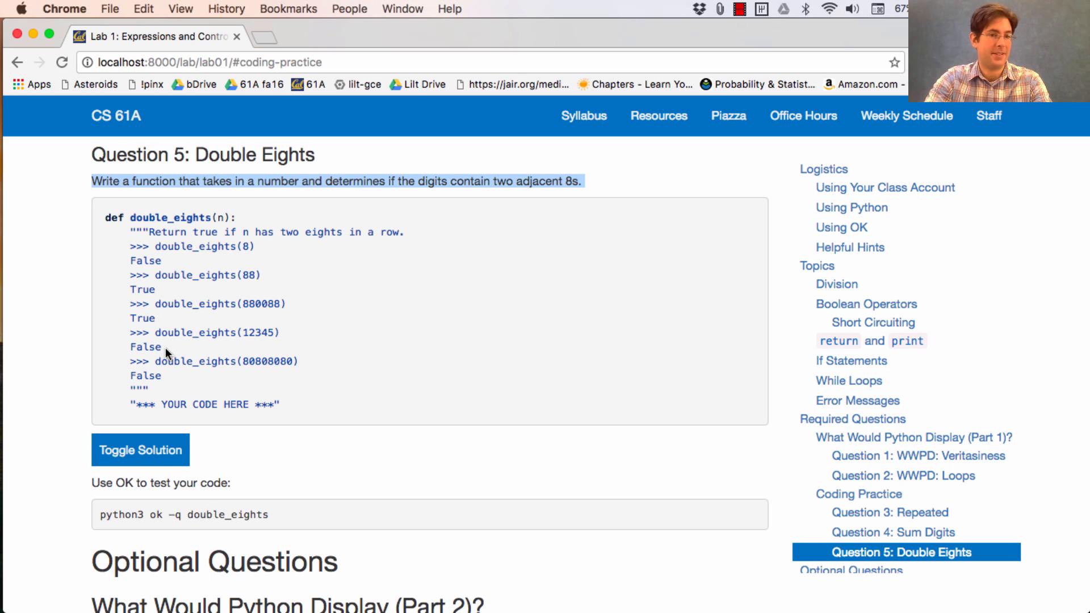
{"action": "mouse_move", "coordinate": [241, 362]}
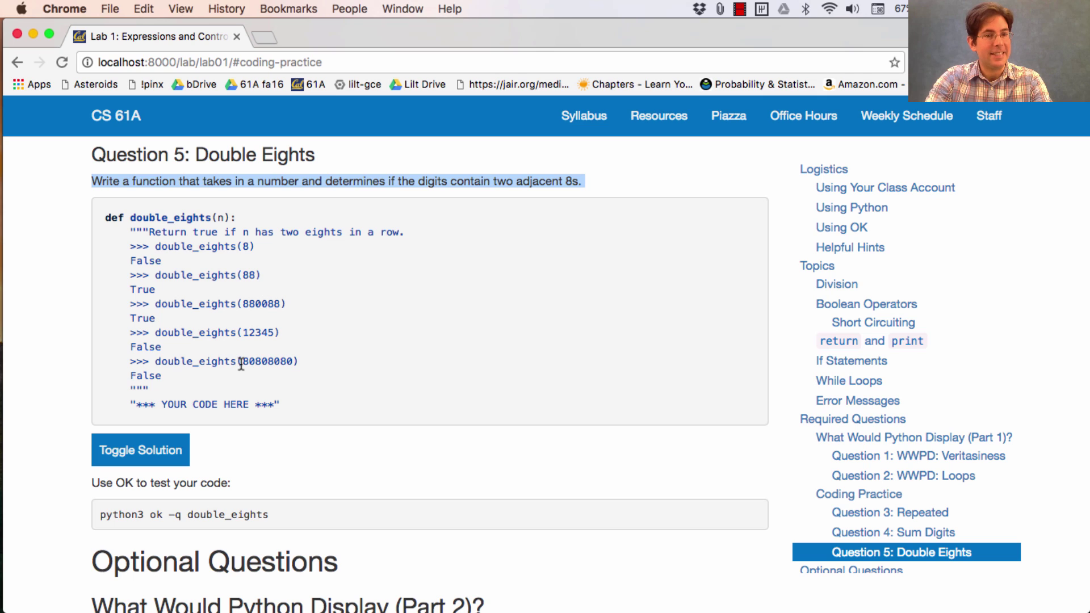
{"action": "double_click", "coordinate": [267, 361]}
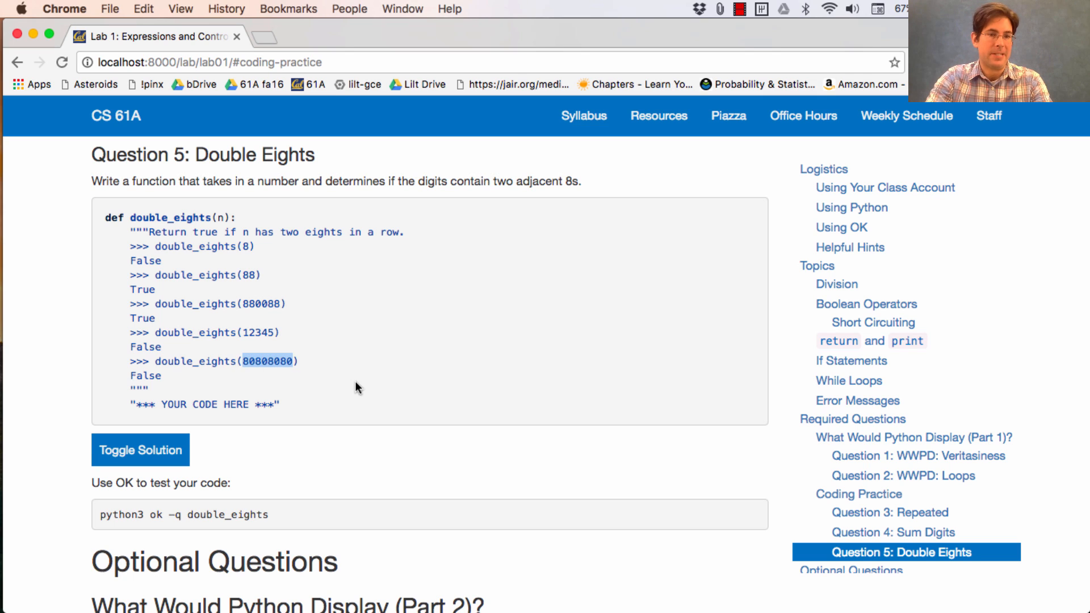
{"action": "left_click", "coordinate": [356, 398]}
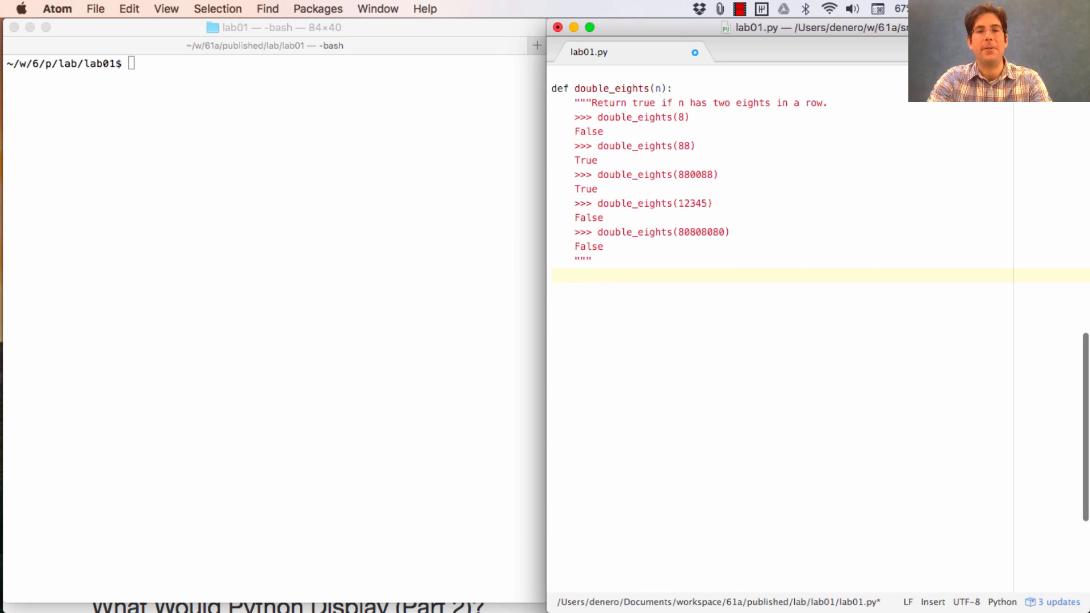
Write the while n > 0 loop with n, last = n // 10, n % 10
{"action": "type", "text": "while n > 0:"}
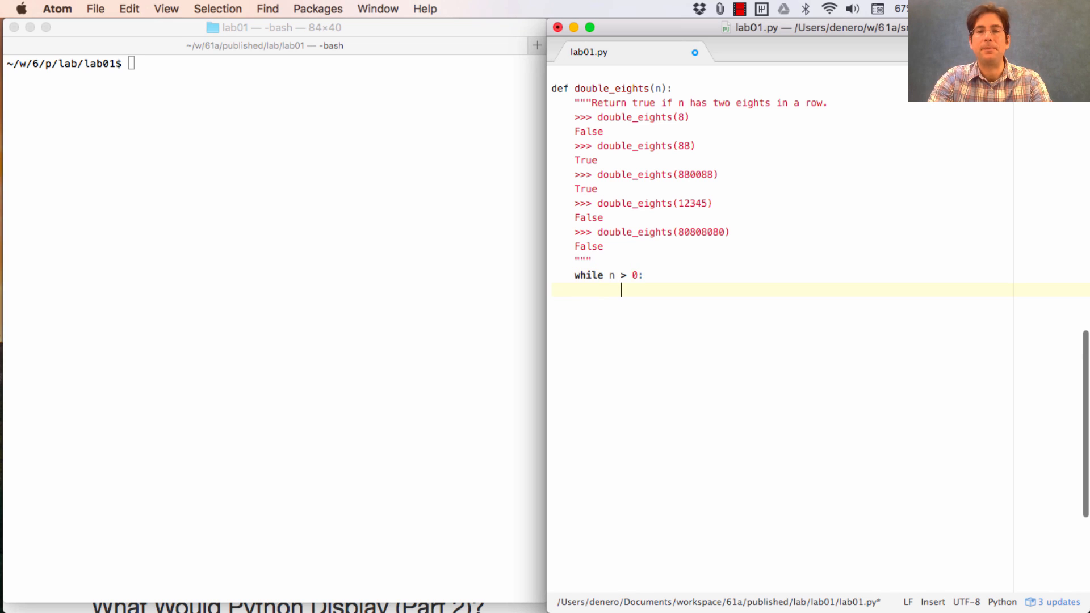
{"action": "type", "text": "n, last = n"}
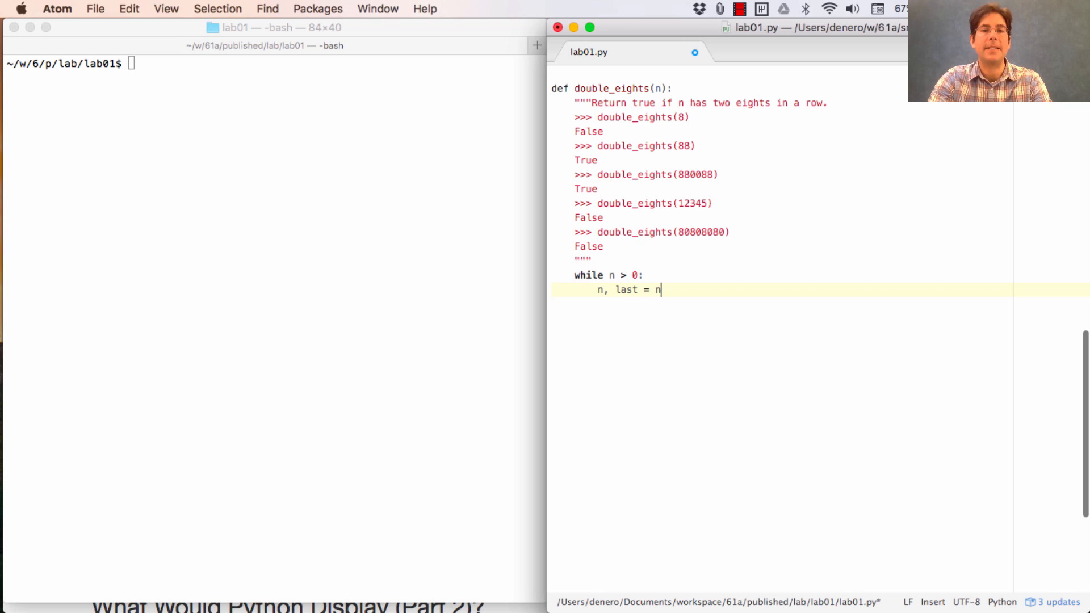
{"action": "type", "text": "// 10, n"}
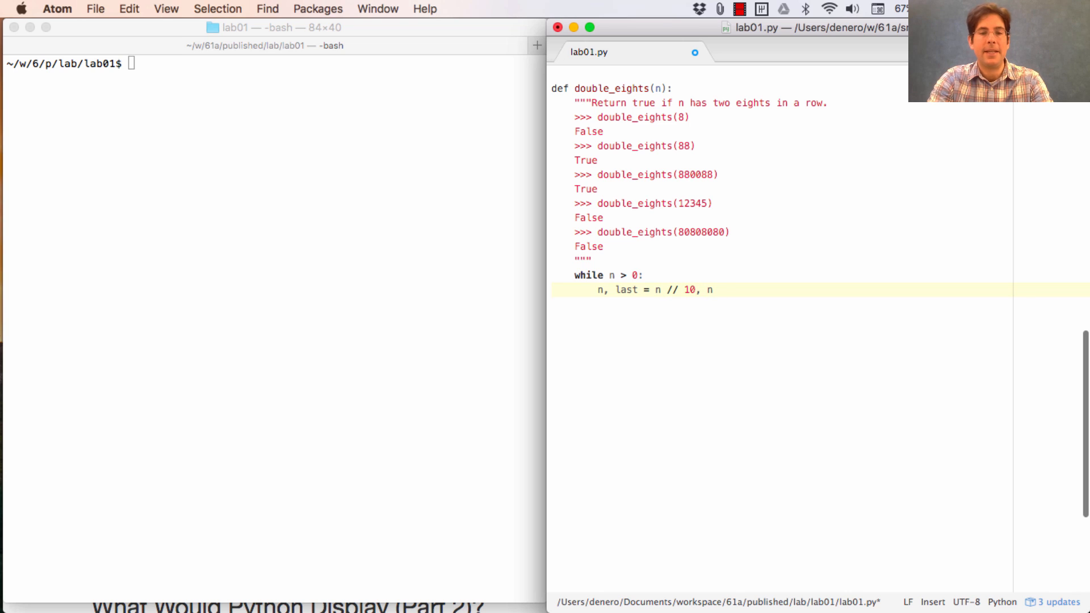
{"action": "type", "text": "% 10"}
{"action": "type", "text": "print(last)"}
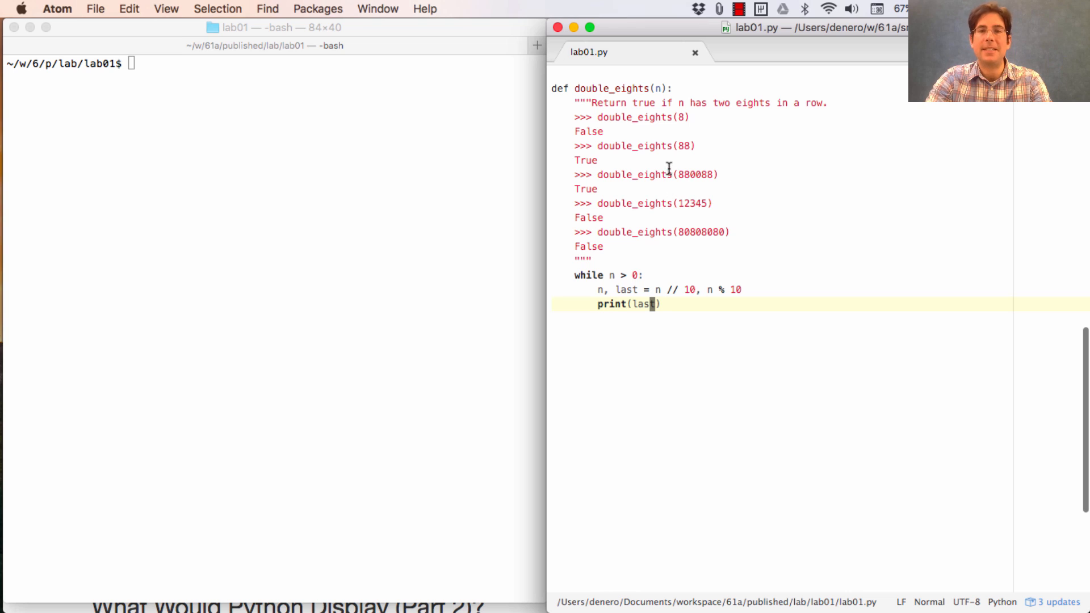
{"action": "mouse_move", "coordinate": [683, 220]}
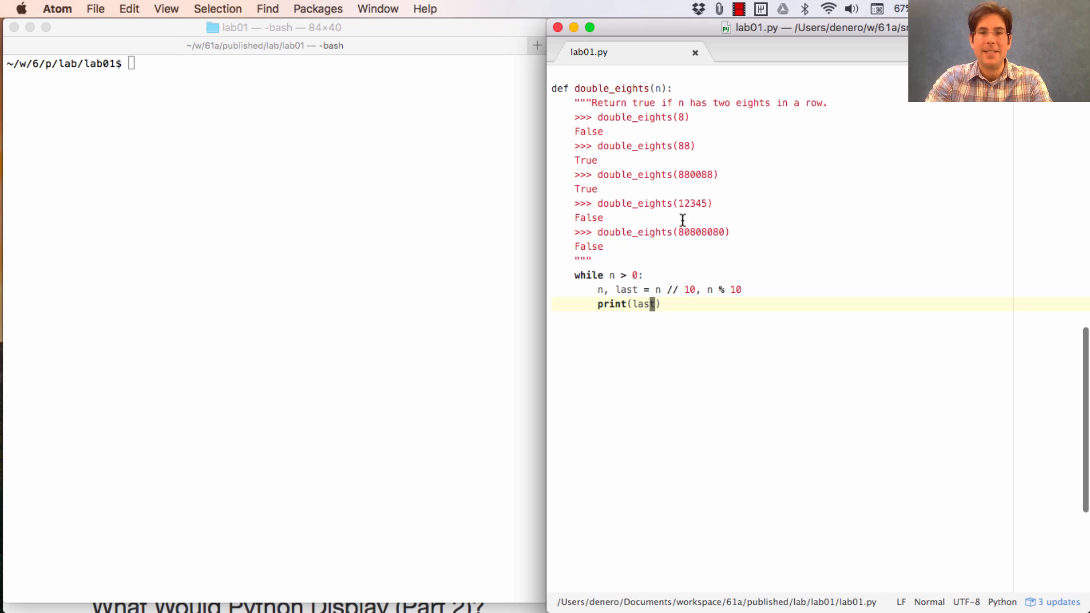
{"action": "mouse_move", "coordinate": [792, 402]}
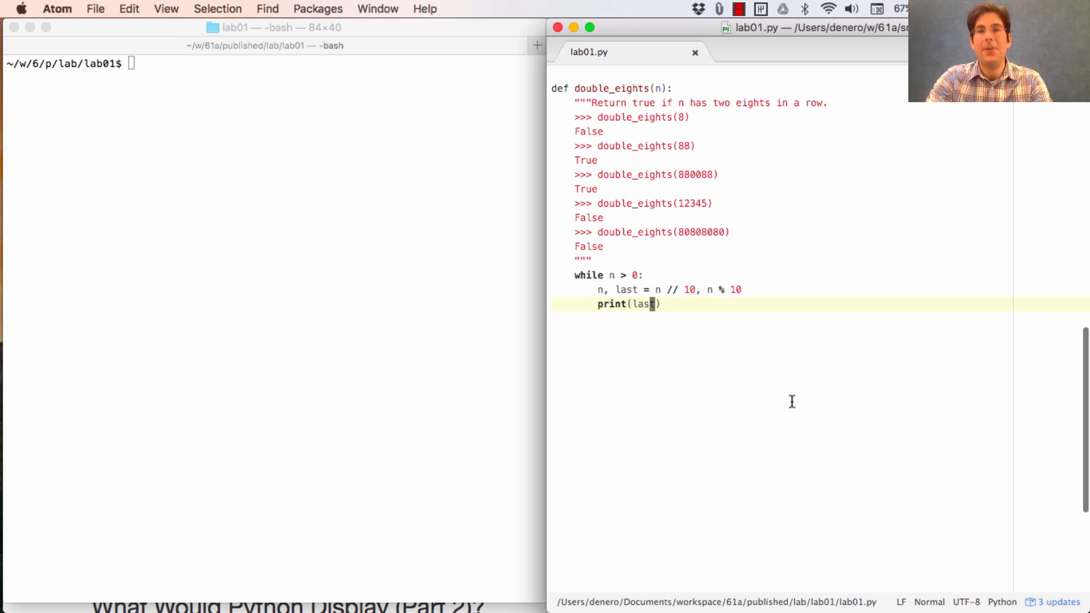
{"action": "mouse_move", "coordinate": [724, 174]}
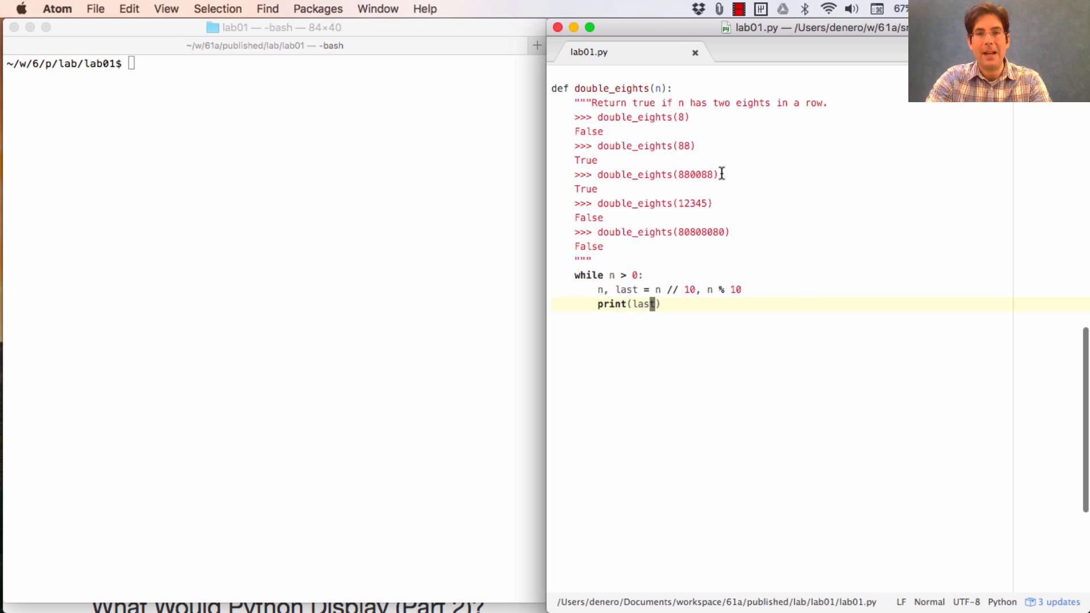
{"action": "mouse_move", "coordinate": [772, 277]}
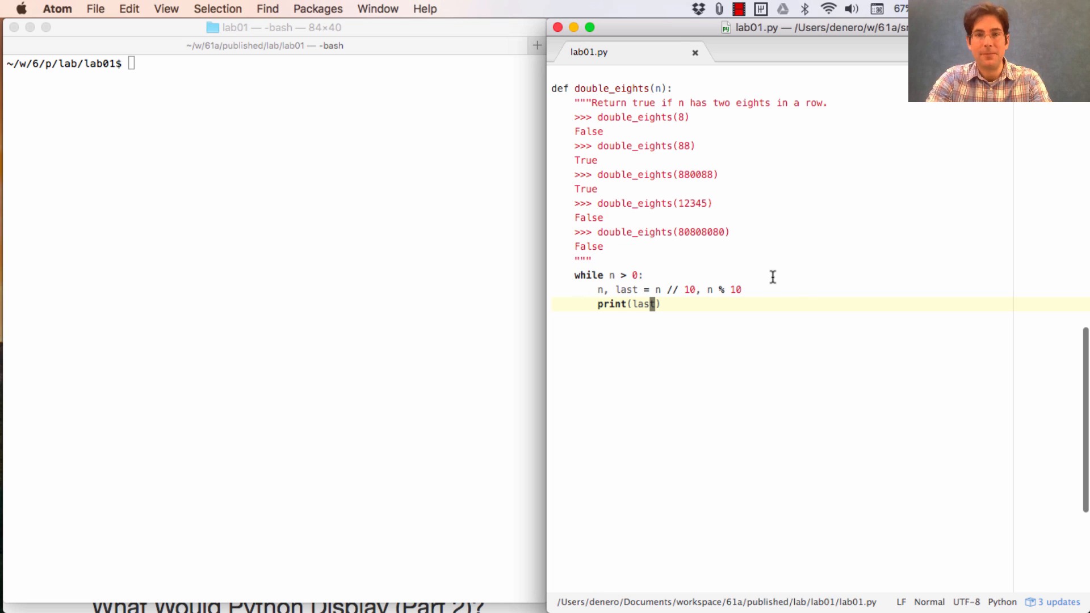
Insert an empty line above the while loop and place the cursor on it
{"action": "left_click", "coordinate": [652, 290]}
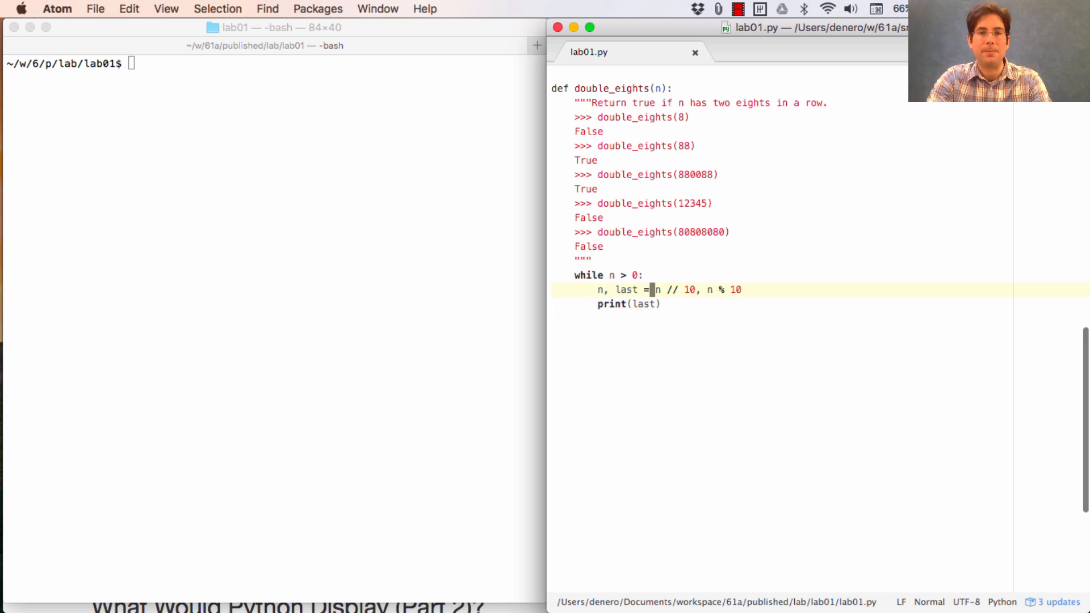
{"action": "key", "text": "Return"}
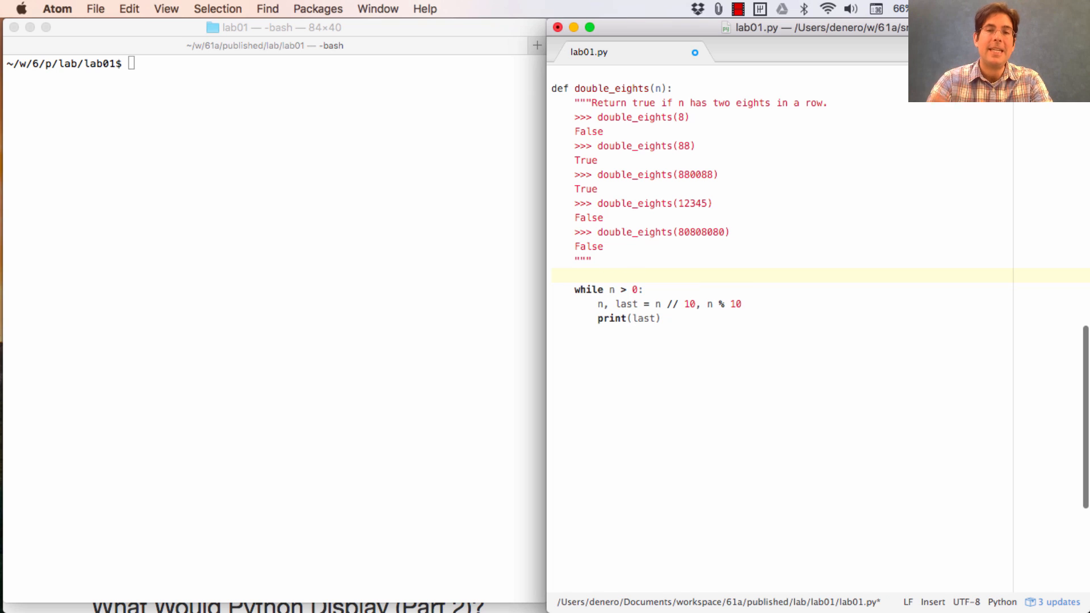
{"action": "left_click", "coordinate": [576, 275]}
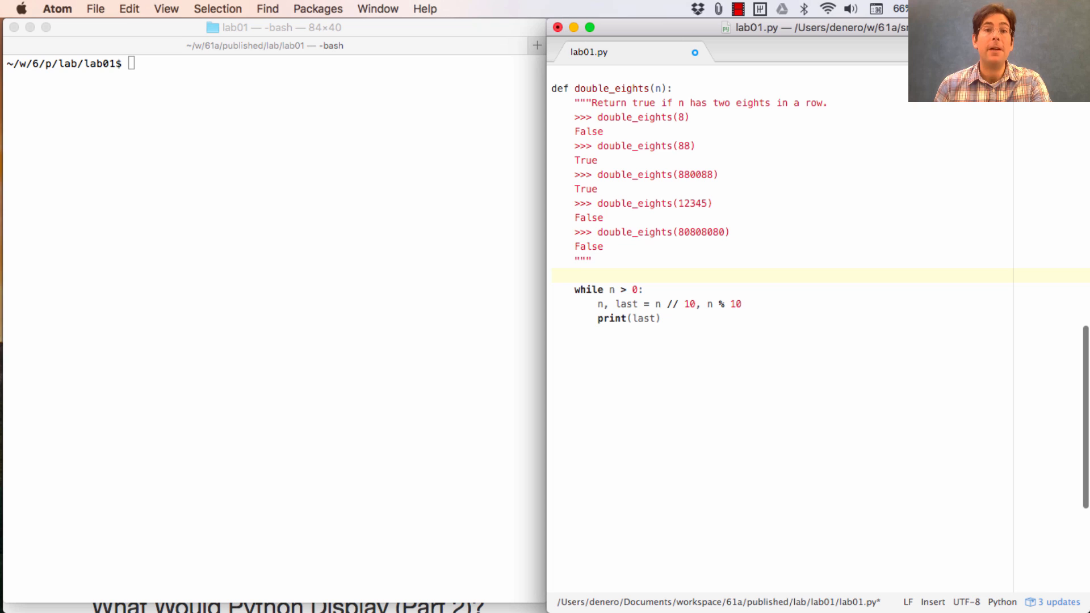
Initialise just_saw_an_eight above the loop
{"action": "type", "text": "just"}
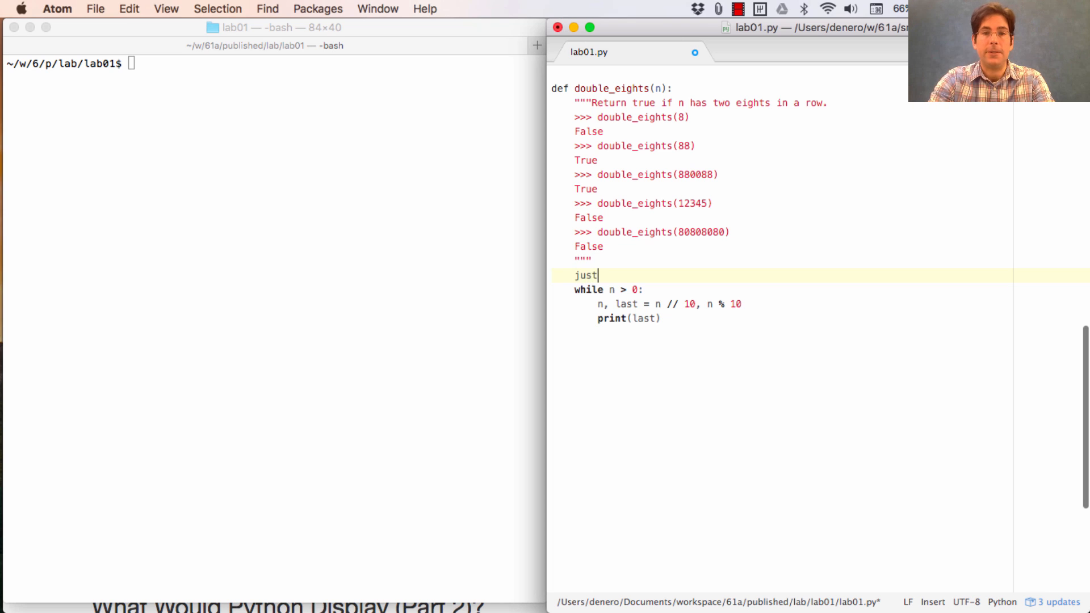
{"action": "type", "text": "_saw_an_eight = False"}
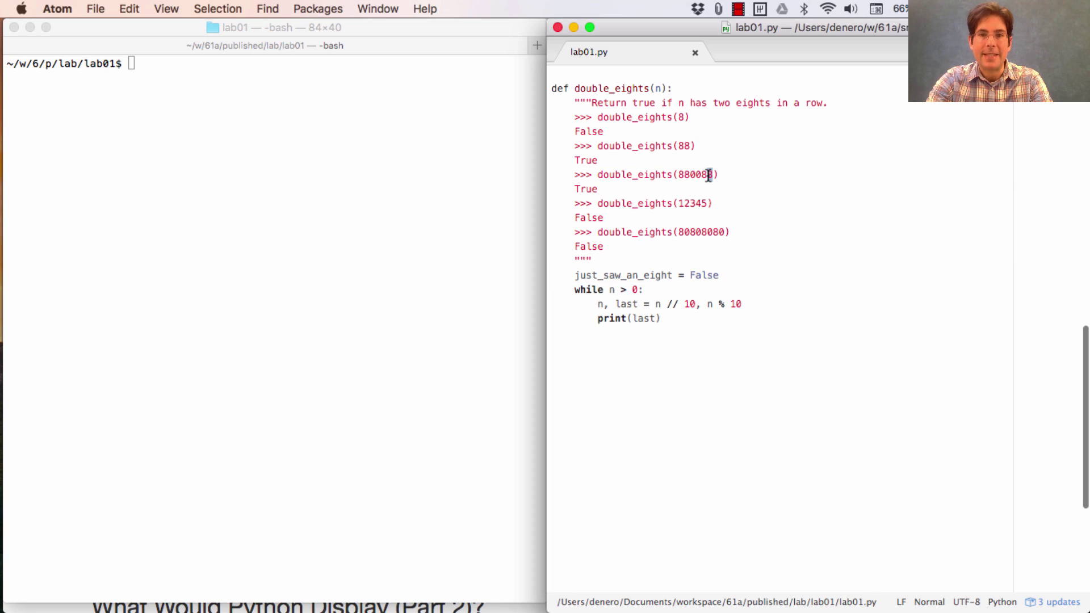
{"action": "left_click", "coordinate": [704, 175]}
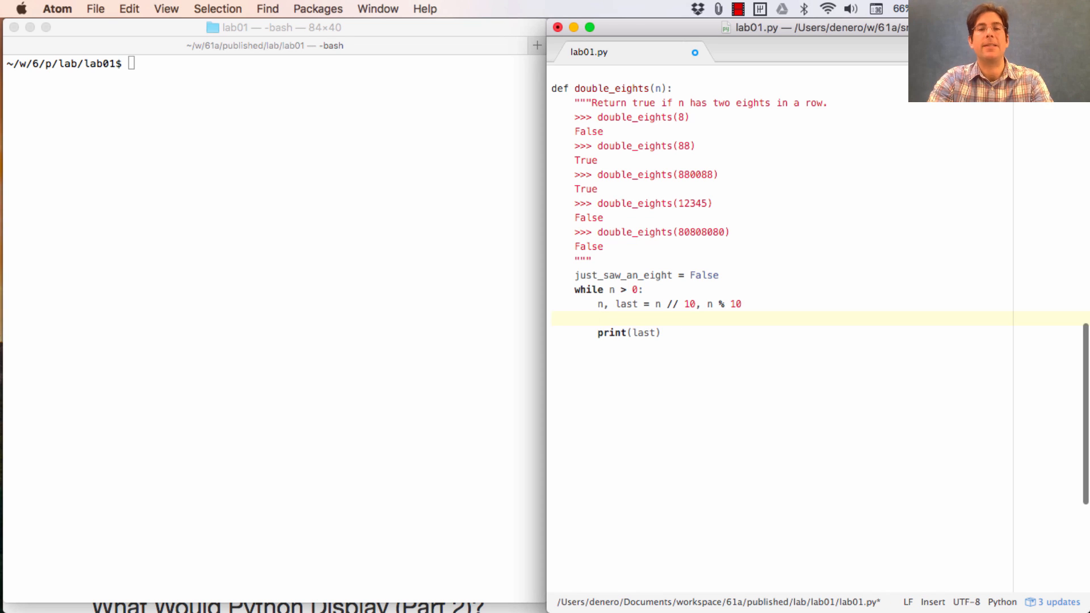
Set just_saw_an_eight = True when last == 8 and print last with the flag, then save
{"action": "type", "text": "i"}
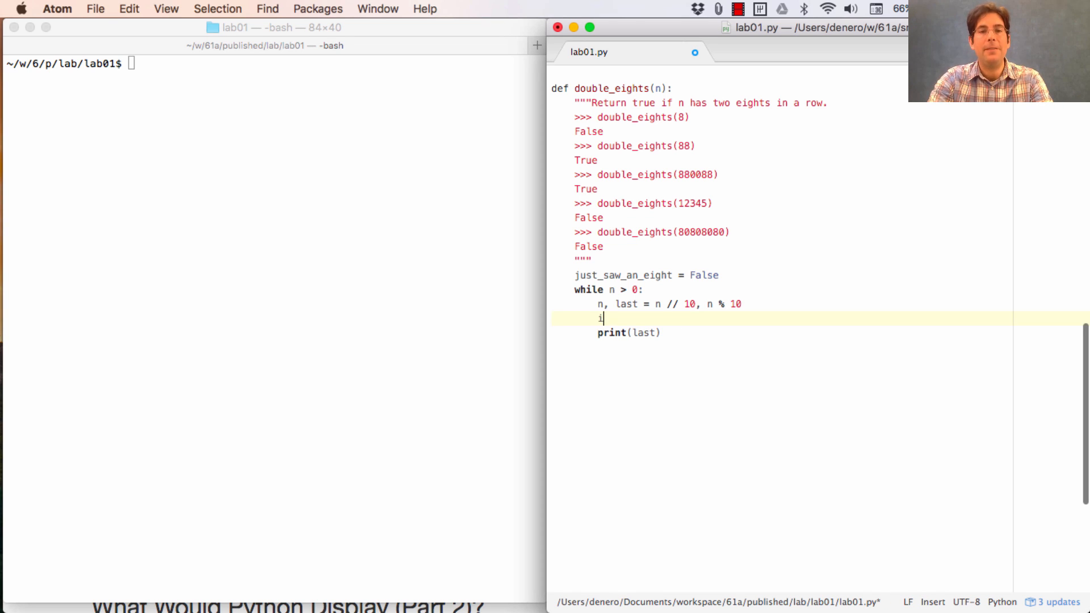
{"action": "type", "text": "if last == 8"}
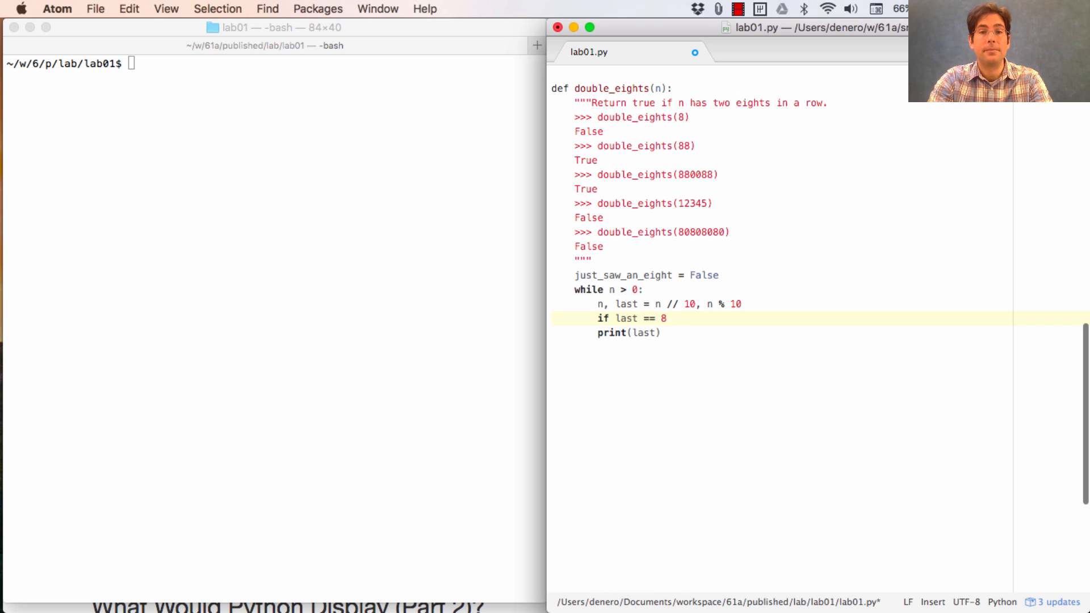
{"action": "type", "text": "just_saw"}
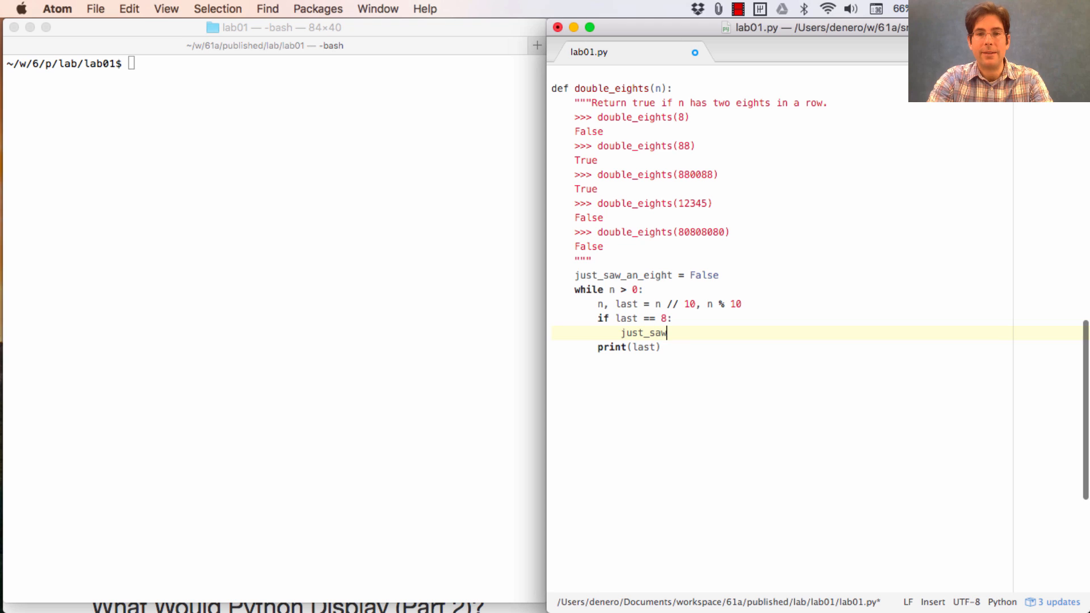
{"action": "type", "text": "_an_eight = True"}
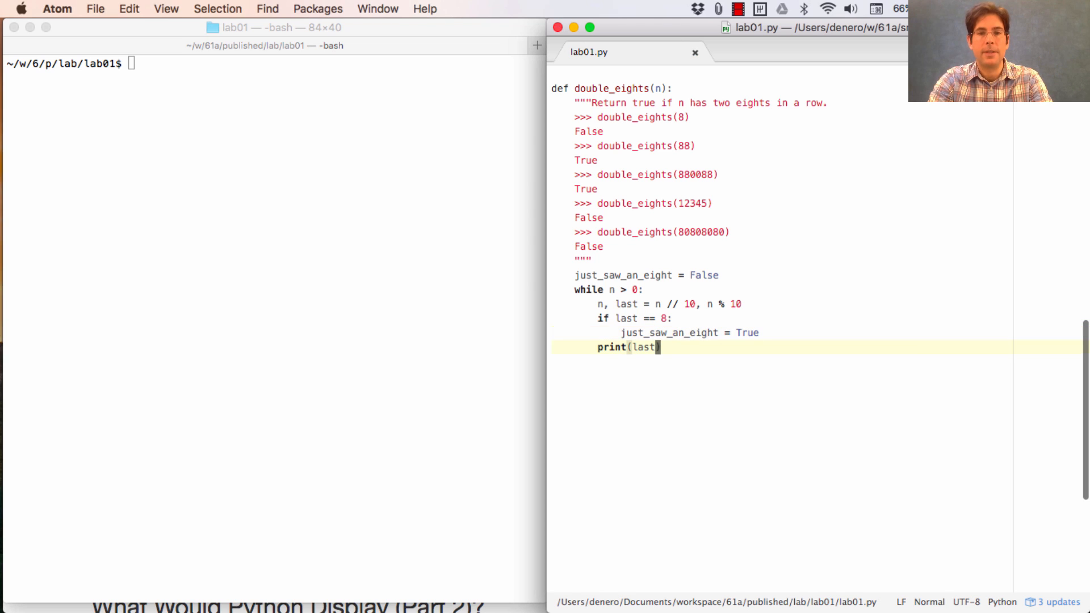
{"action": "type", "text": ", just_"}
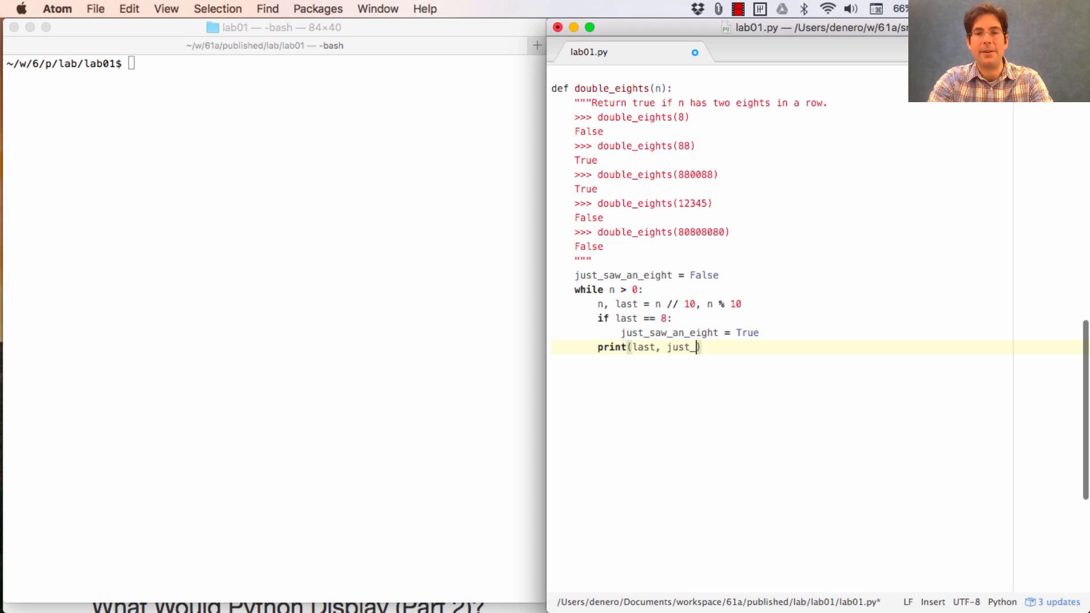
{"action": "type", "text": "saw_an_"}
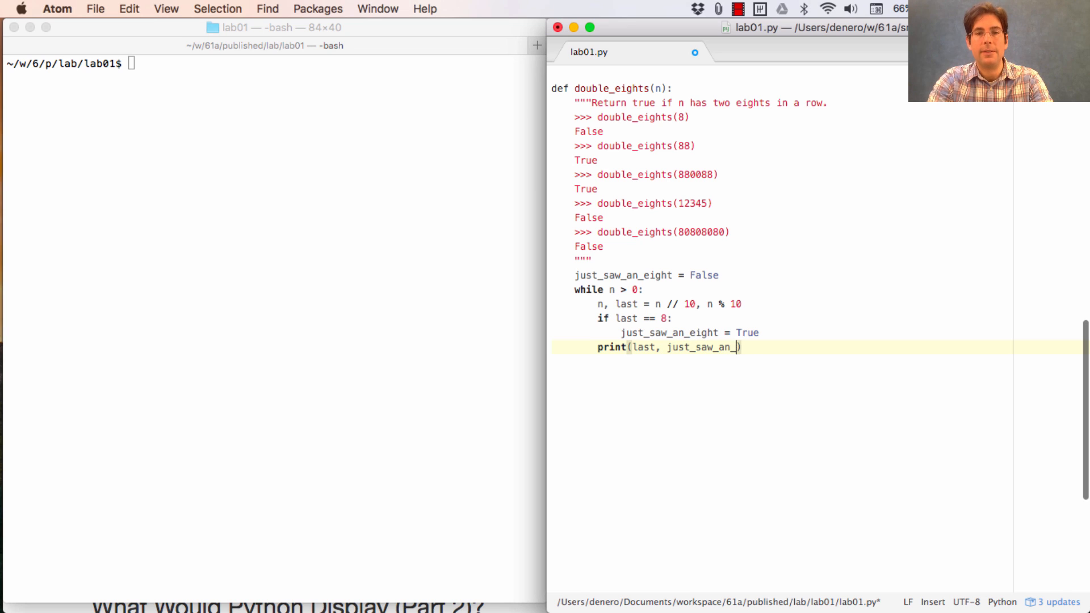
{"action": "left_click", "coordinate": [341, 259]}
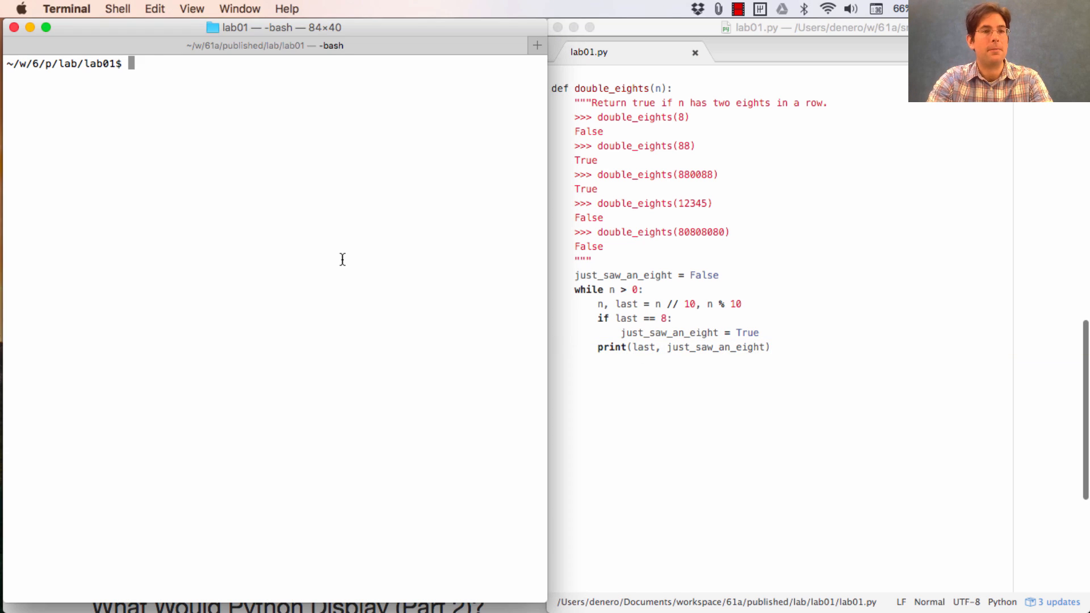
Trace double_eights on 8, 5, 12345 and 12845 in interactive Python
{"action": "type", "text": "double_eights"}
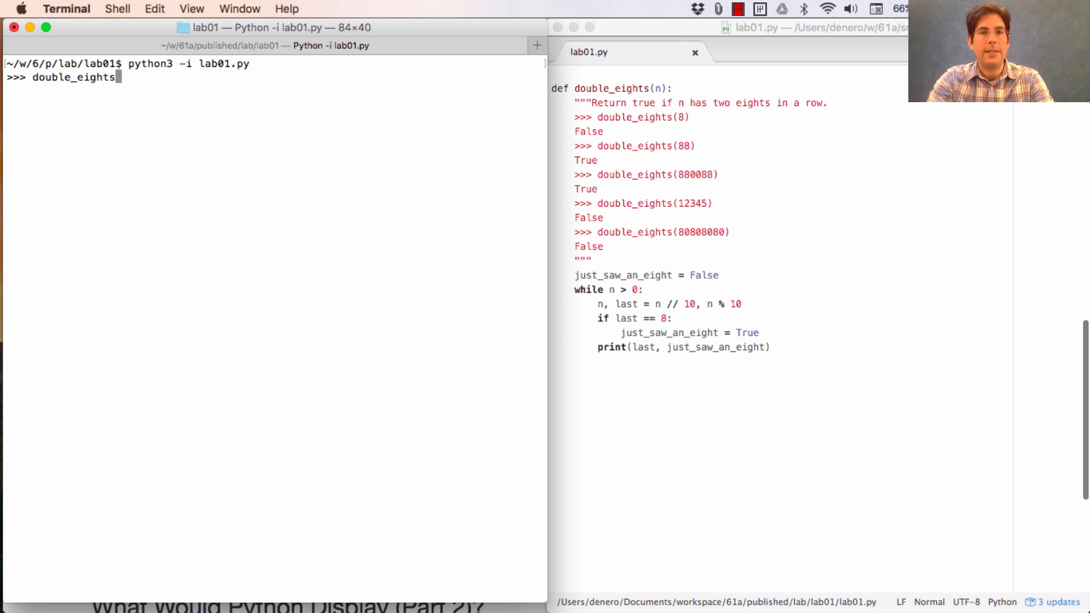
{"action": "type", "text": "(8"}
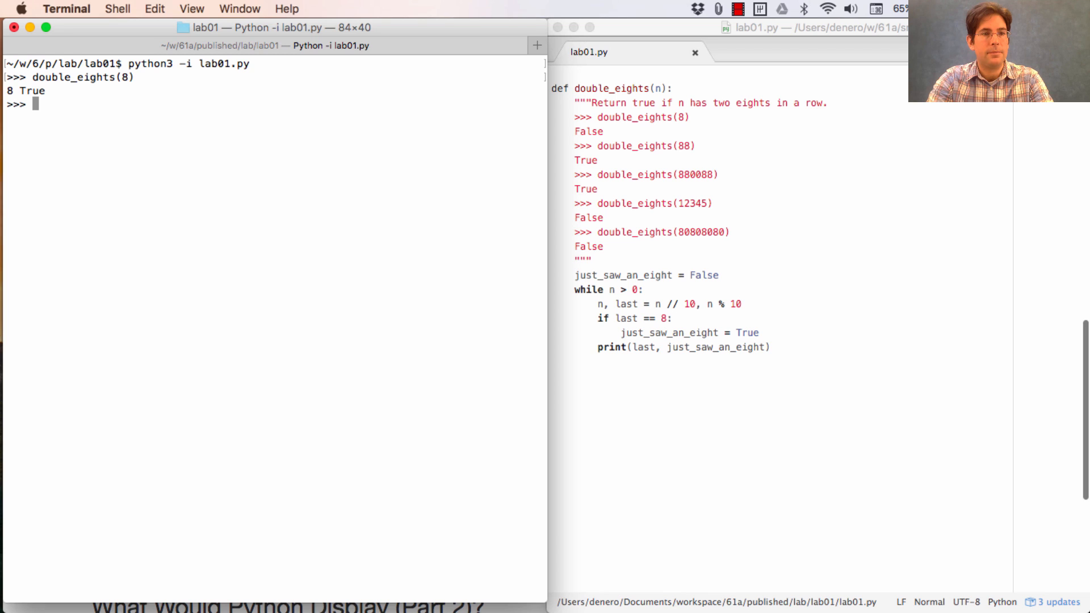
{"action": "type", "text": "double_eights(8)"}
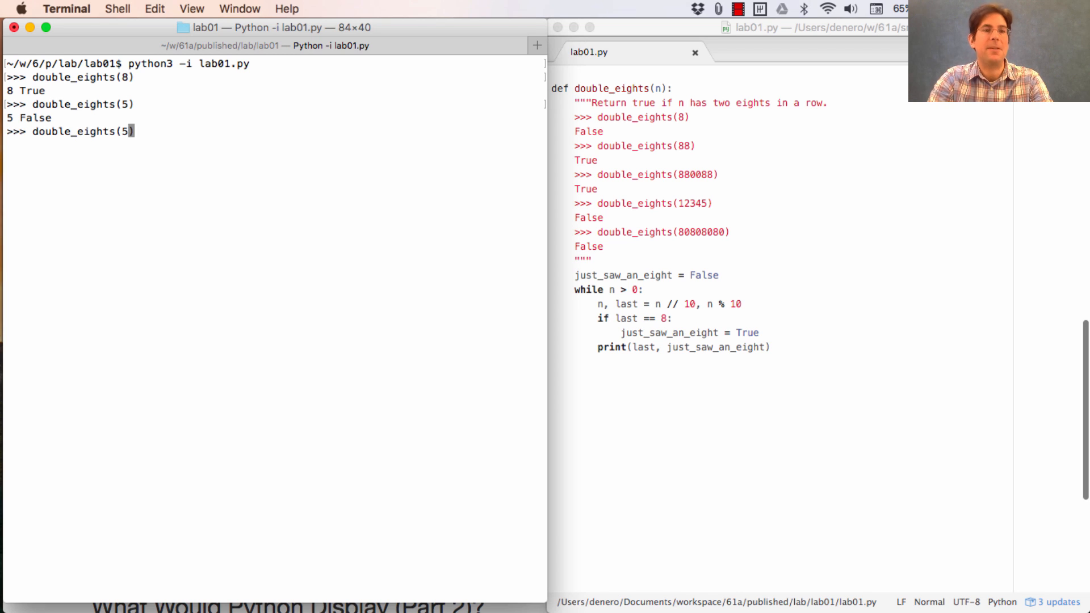
{"action": "type", "text": "1284"}
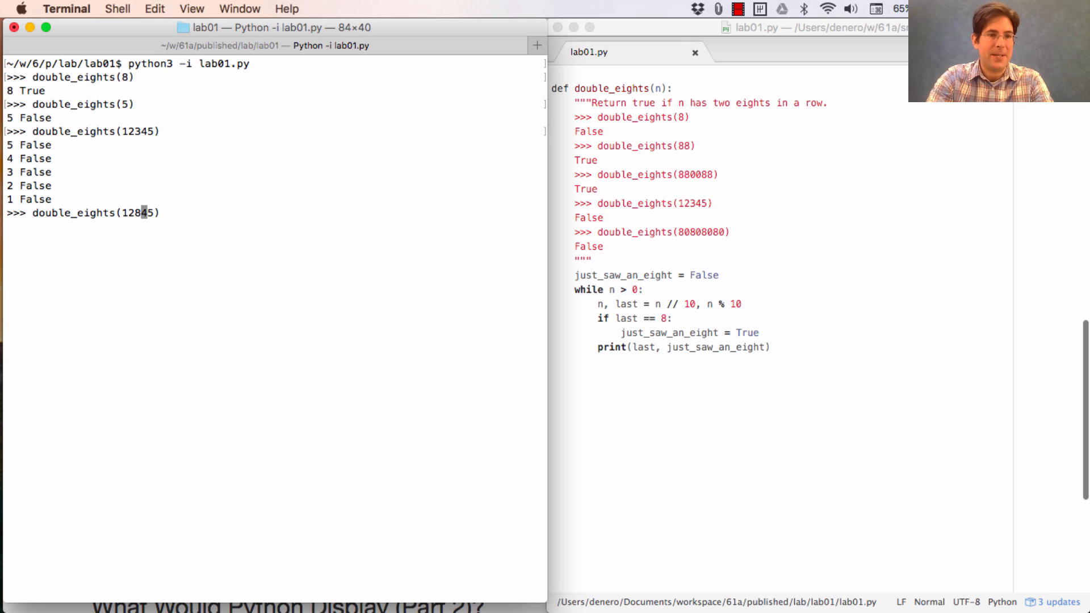
{"action": "key", "text": "Return"}
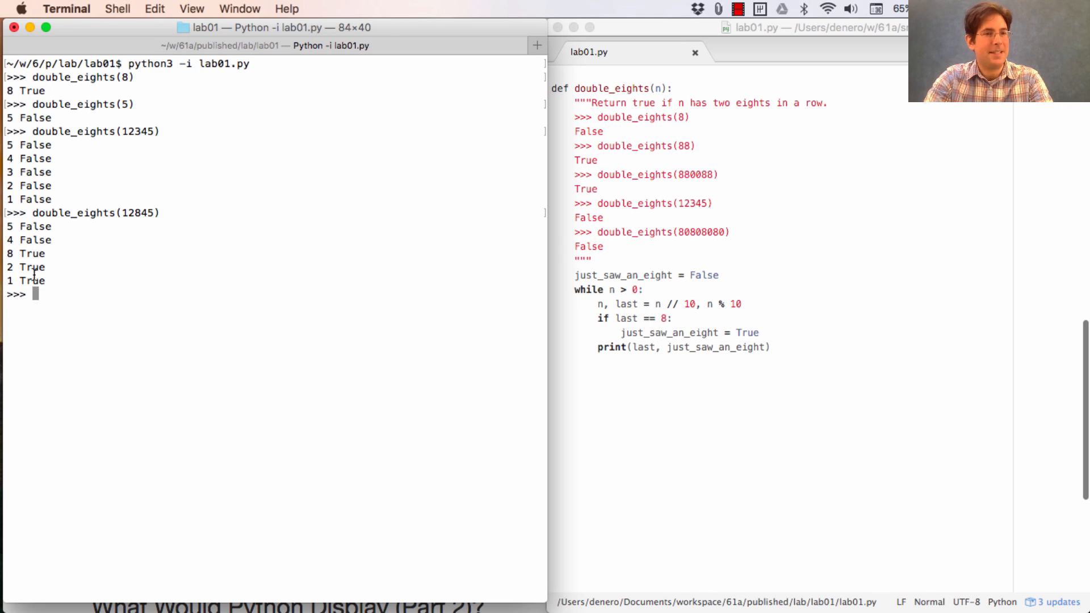
{"action": "mouse_move", "coordinate": [533, 339]}
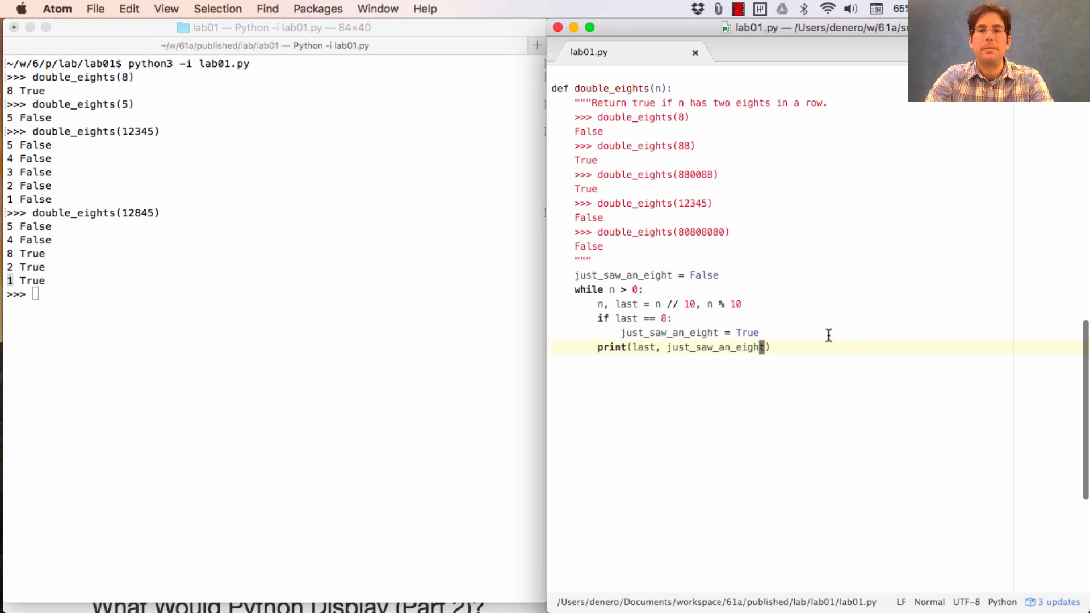
Add else: just_saw_an_eight = False, fix the typo, save, and return to the terminal
{"action": "type", "text": "else:"}
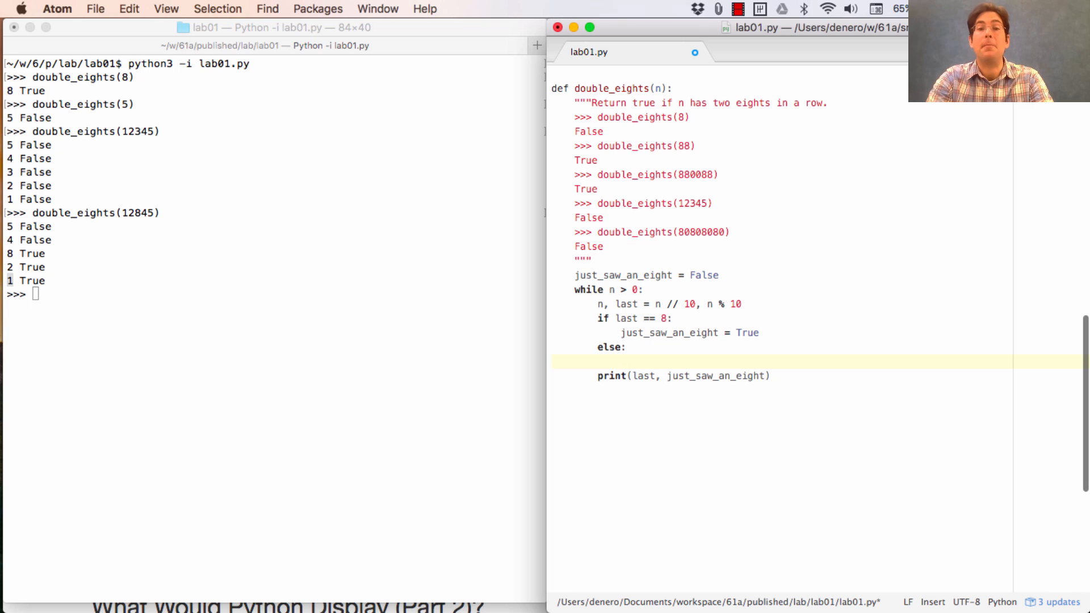
{"action": "type", "text": "jus"}
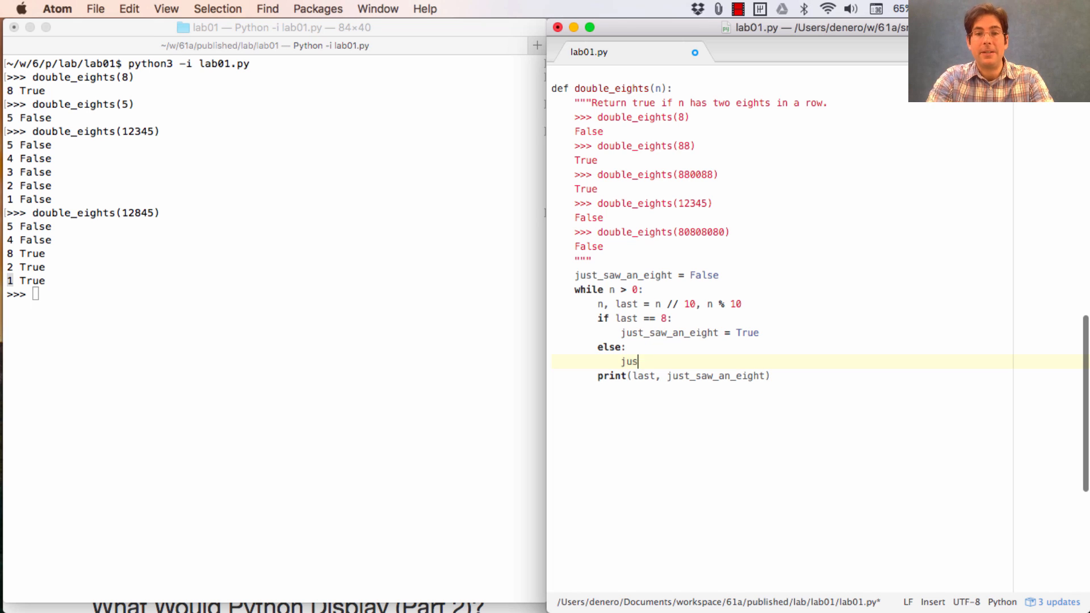
{"action": "type", "text": "t_saw_ane_"}
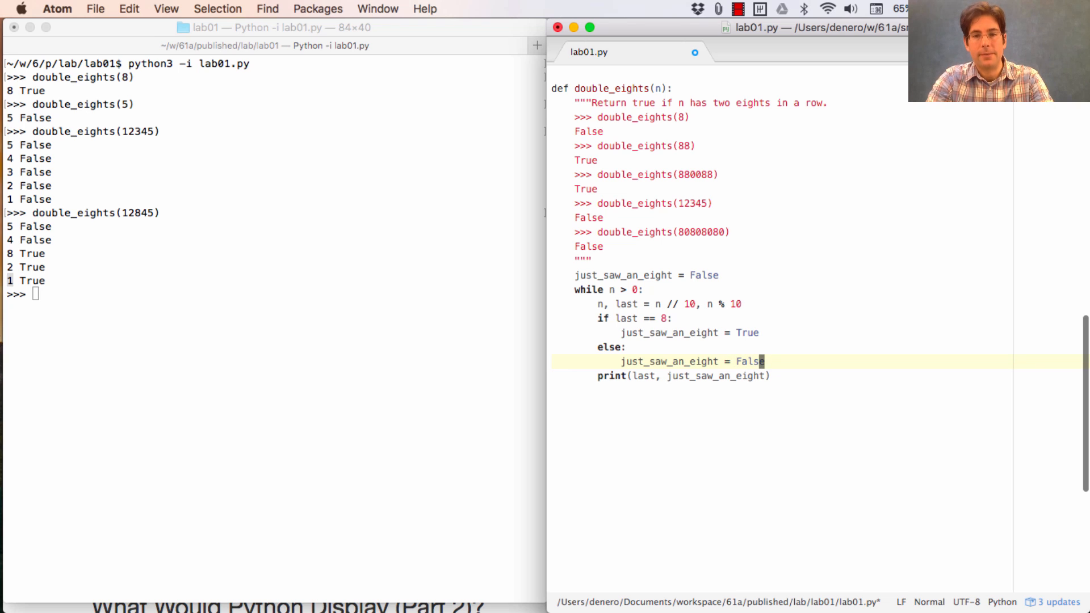
{"action": "double_click", "coordinate": [668, 361]}
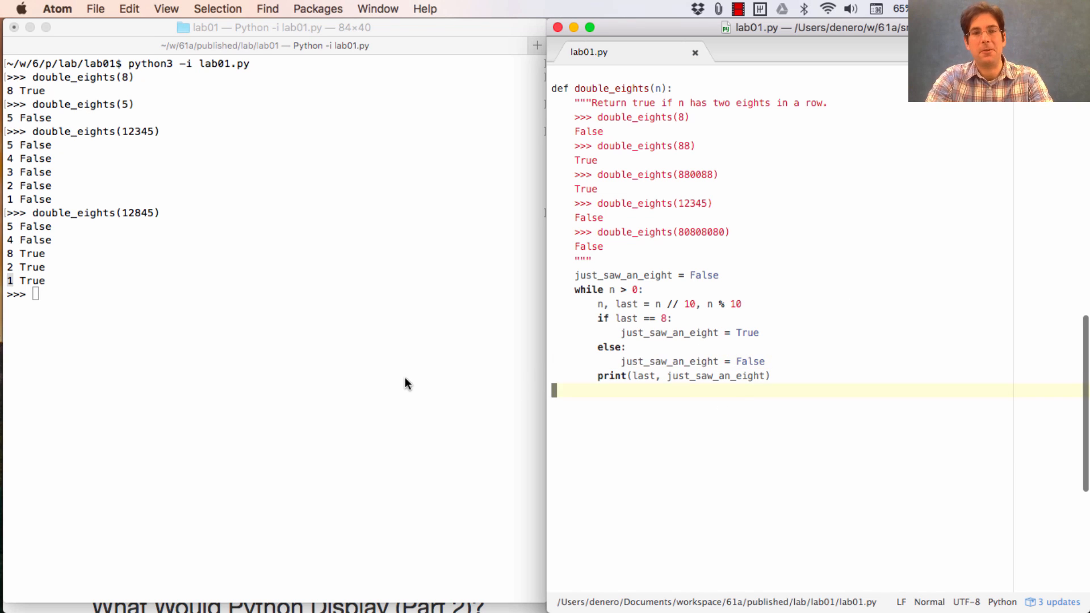
{"action": "key", "text": "ctrl+d"}
{"action": "type", "text": "double_eights(12845)"}
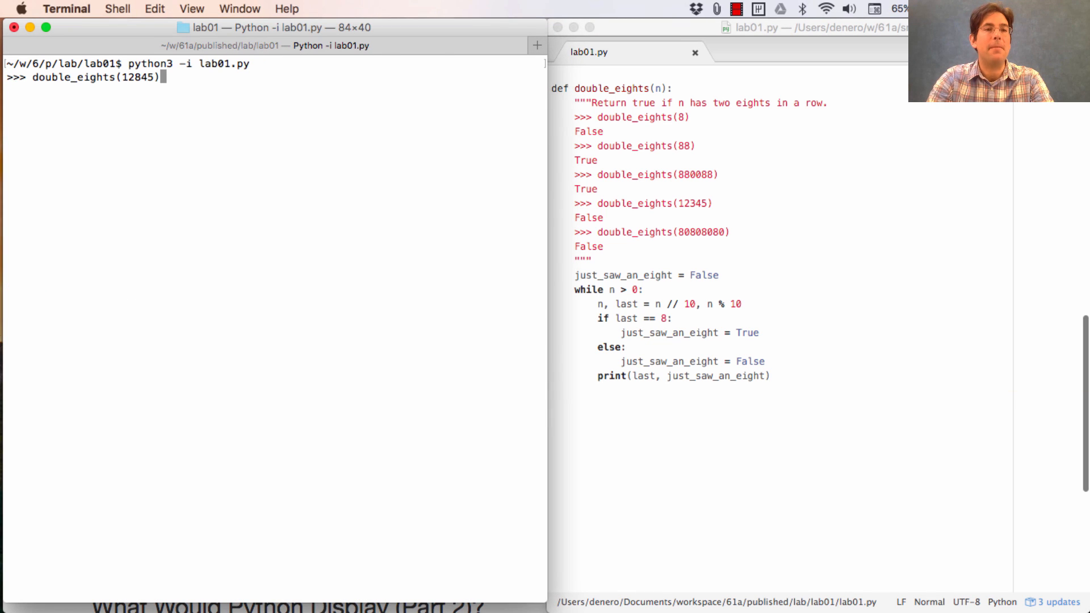
Rerun double_eights(12845) and double_eights(12885), highlighting the second 8 True line
{"action": "key", "text": "Return"}
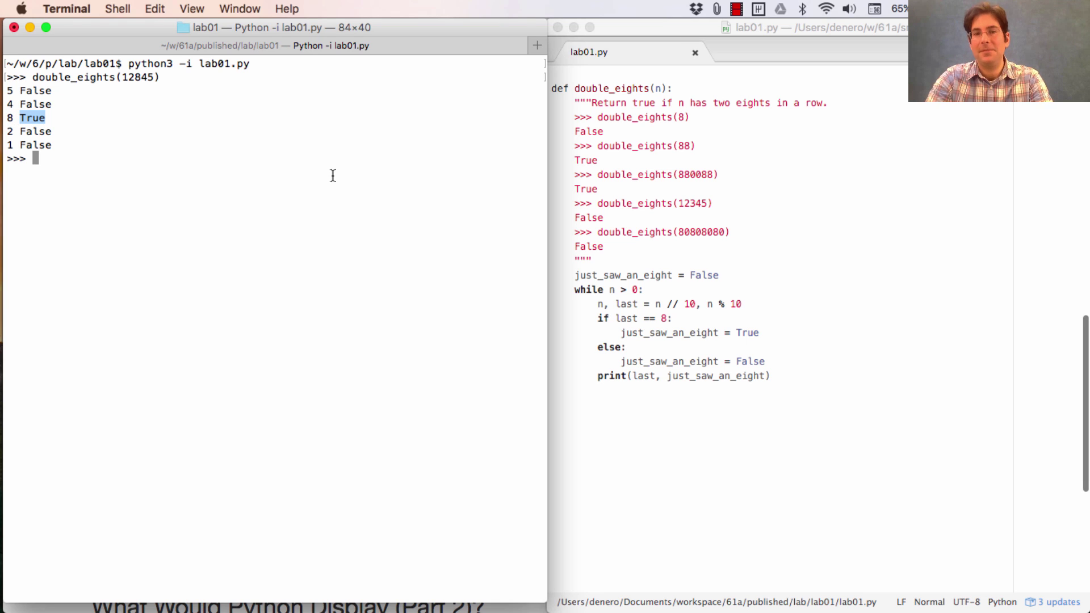
{"action": "type", "text": "double_eights(12845"}
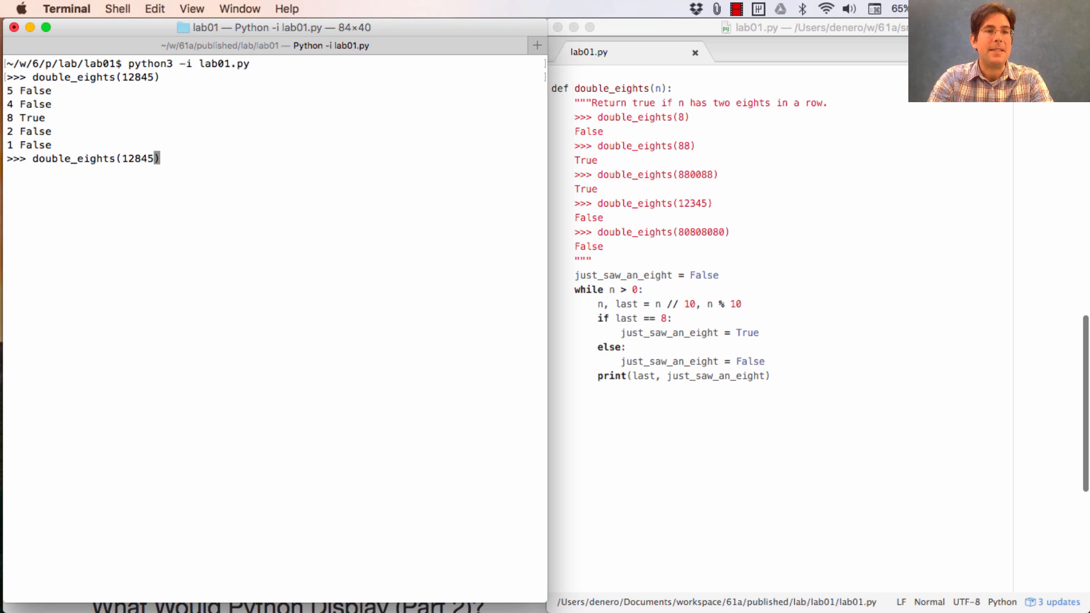
{"action": "key", "text": "Return"}
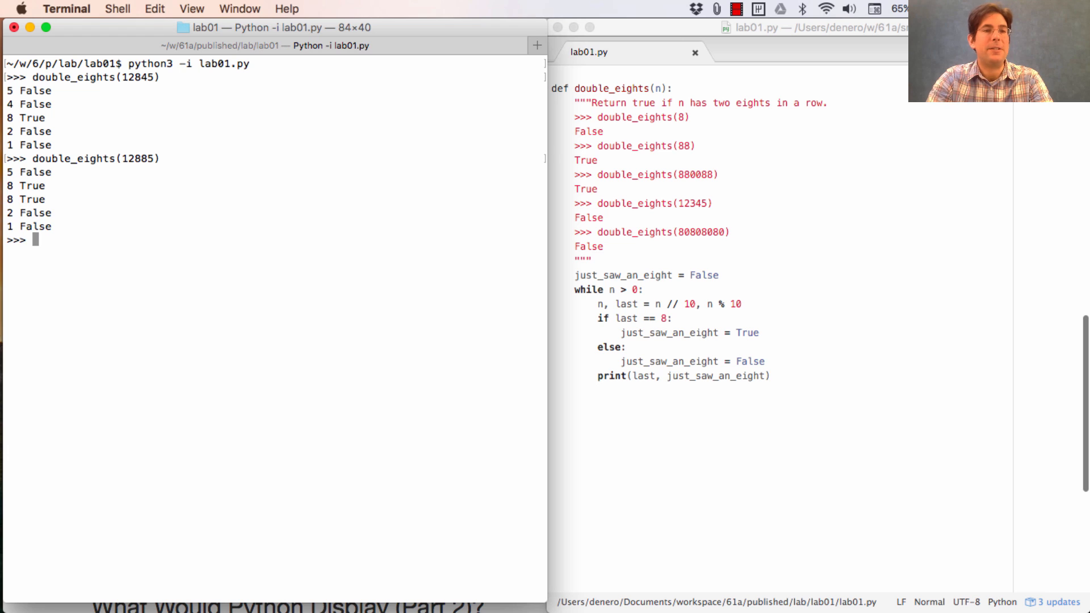
{"action": "mouse_move", "coordinate": [73, 218]}
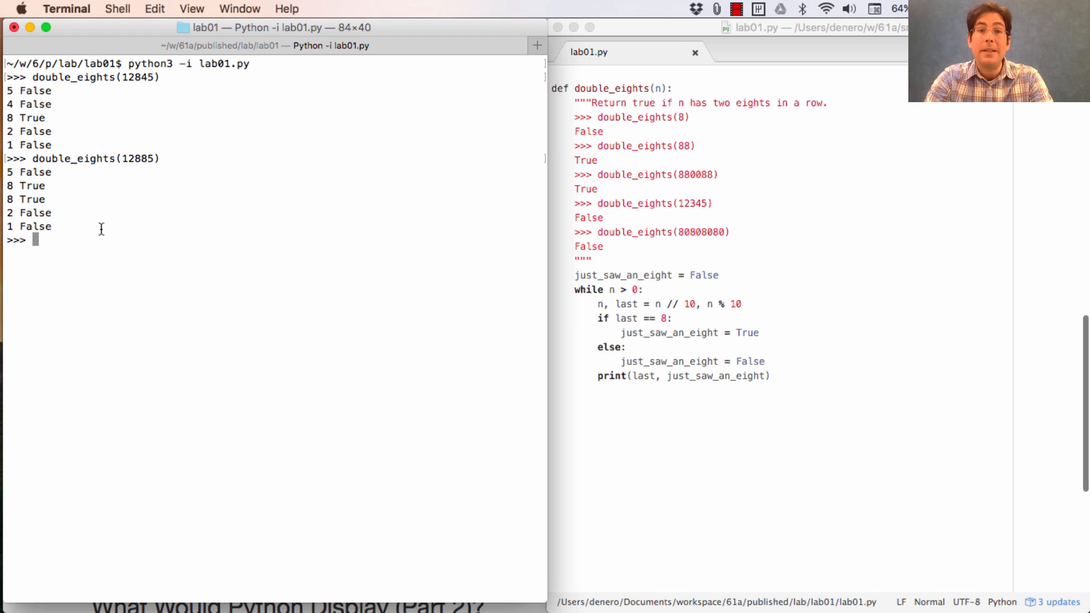
{"action": "mouse_move", "coordinate": [618, 358]}
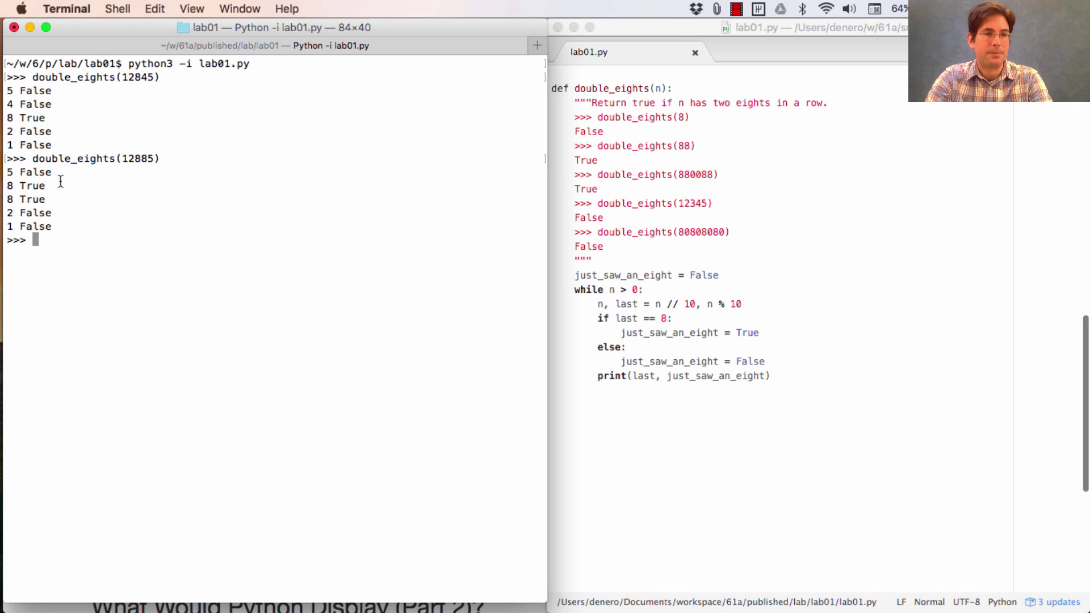
{"action": "double_click", "coordinate": [30, 185]}
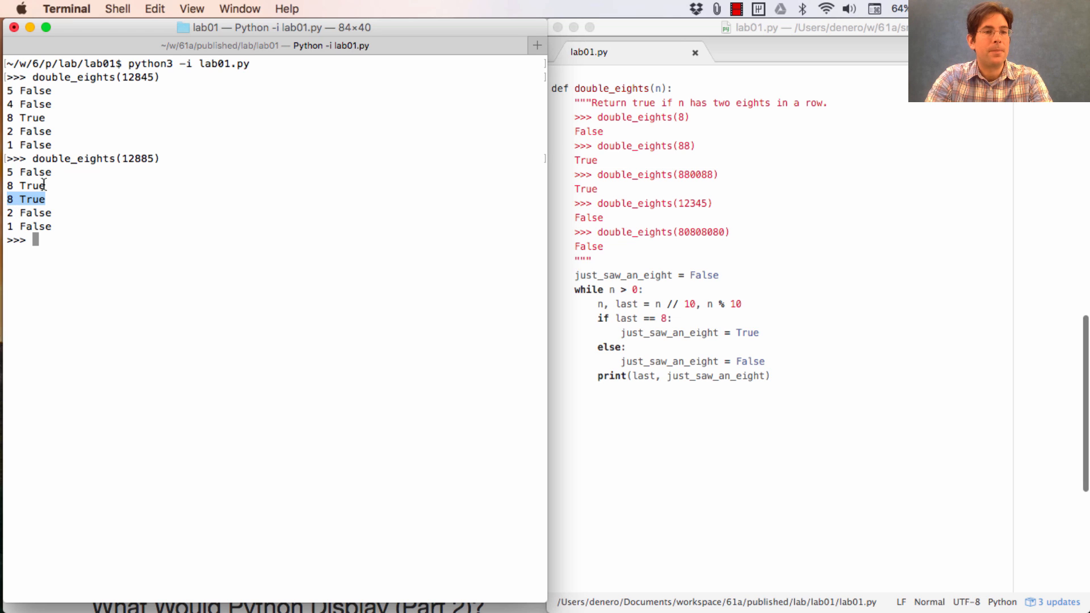
{"action": "mouse_move", "coordinate": [67, 202]}
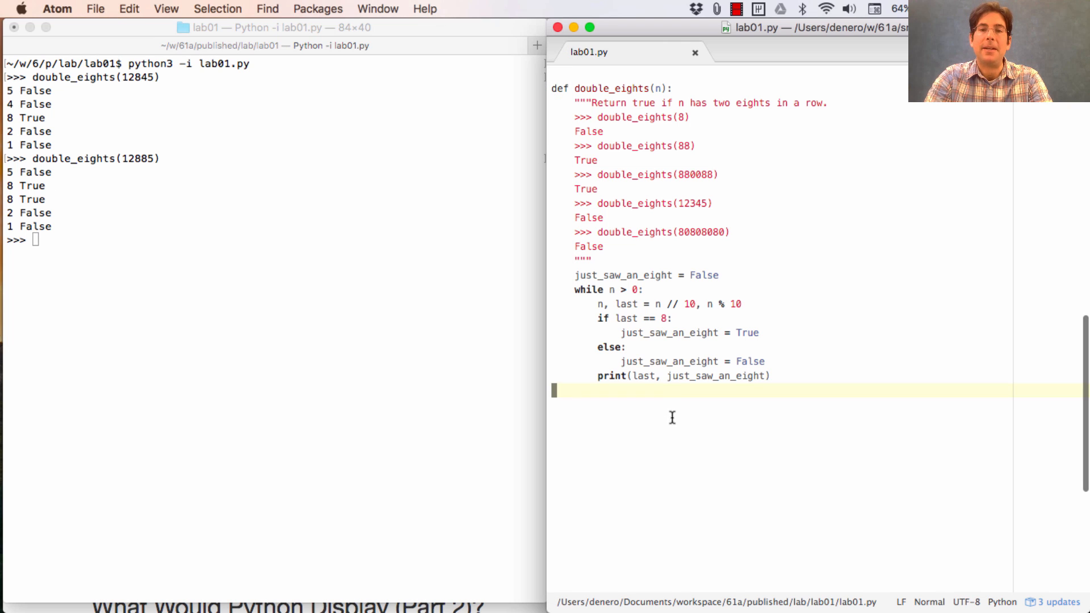
{"action": "mouse_move", "coordinate": [654, 404]}
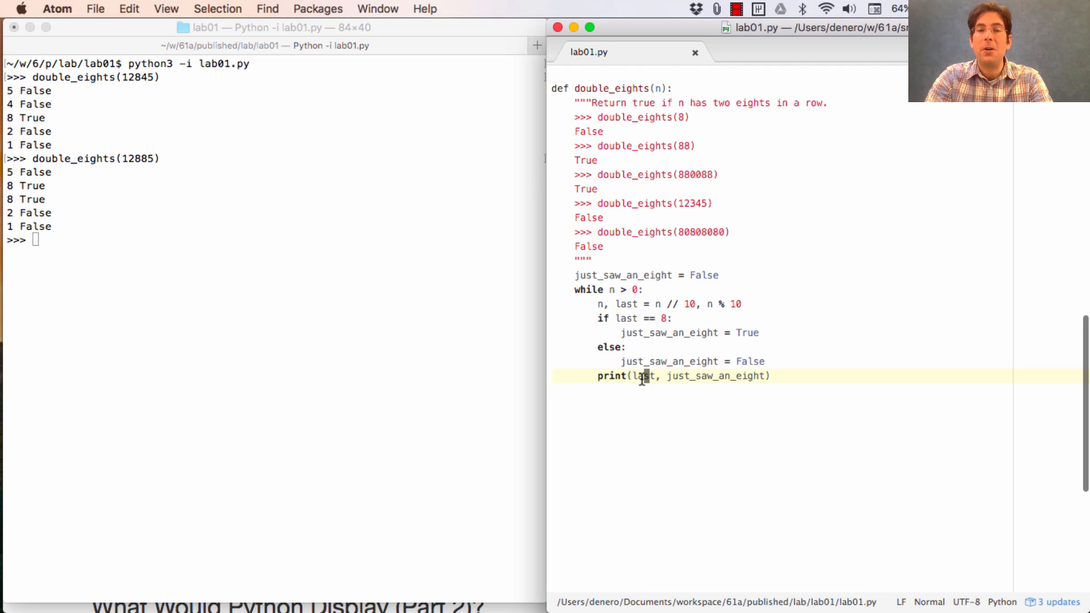
{"action": "mouse_move", "coordinate": [736, 396]}
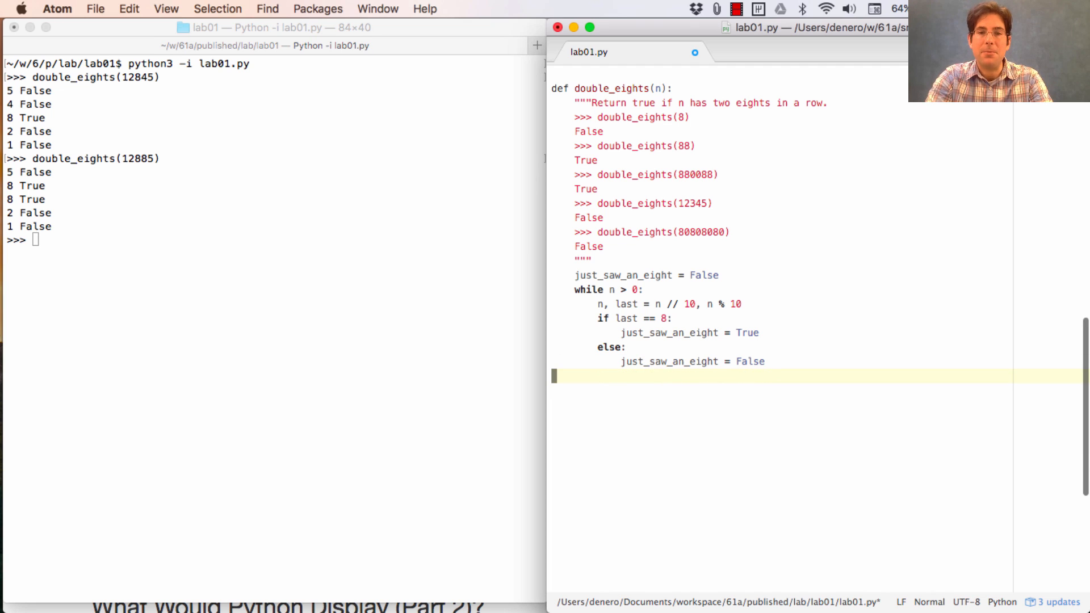
Paste print(last, just_saw_an_eight) right after the digit split and exit the stale Python session
{"action": "type", "text": "print(last, just_saw_an_eight)"}
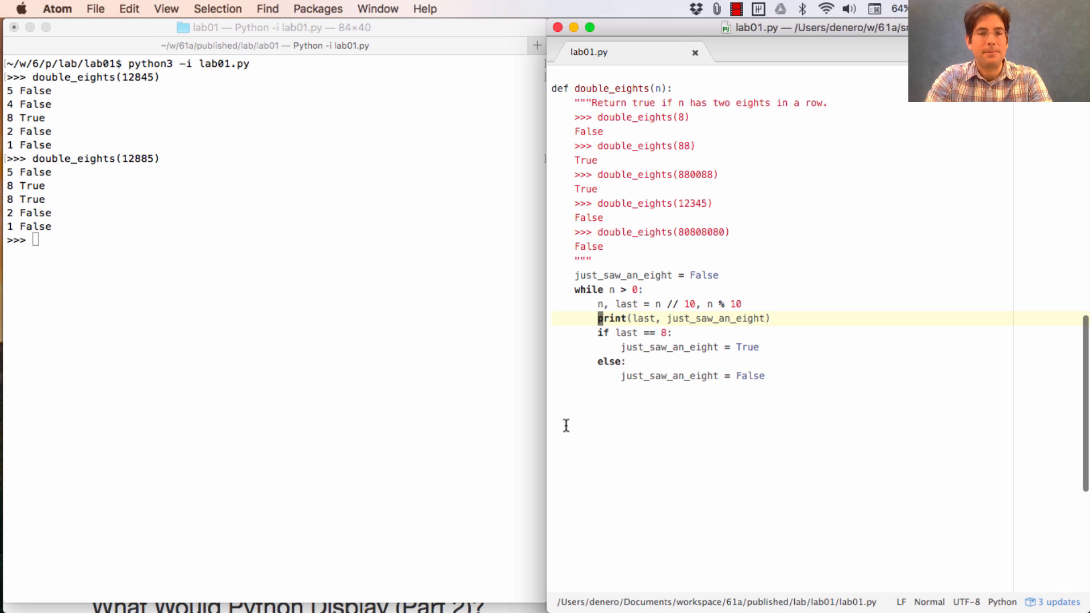
{"action": "key", "text": "ctrl+d"}
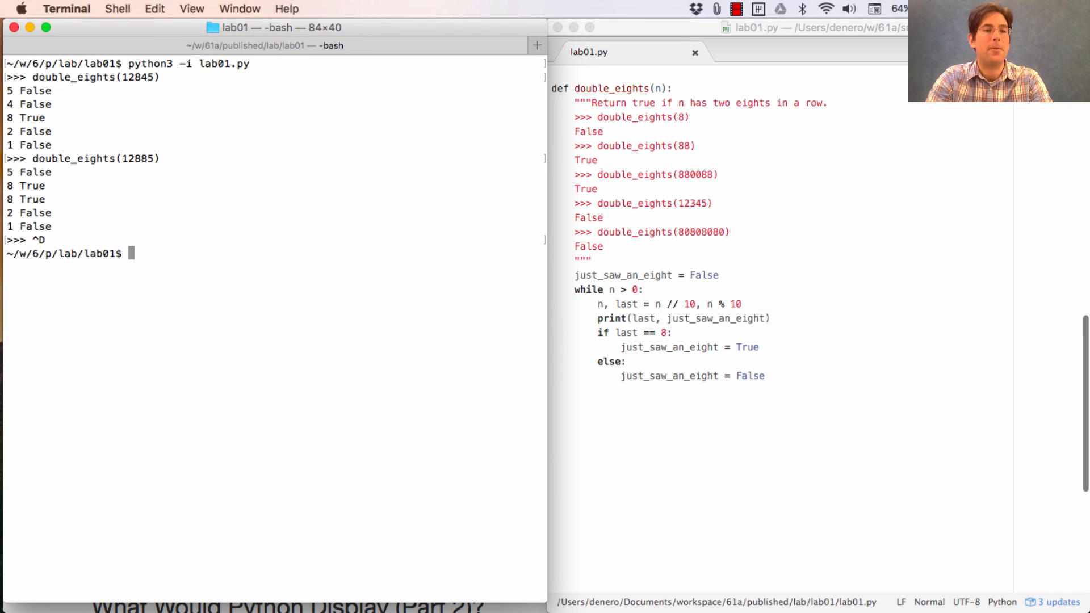
Rerun double_eights(12885) and highlight both 8s and the True beside digit 2
{"action": "key", "text": "Return"}
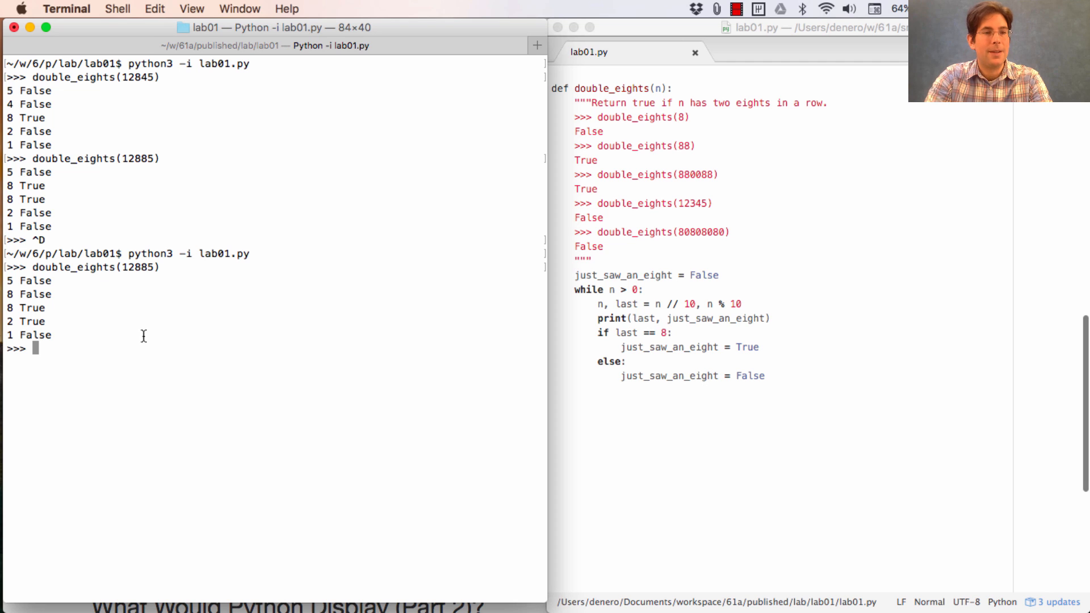
{"action": "mouse_move", "coordinate": [79, 307]}
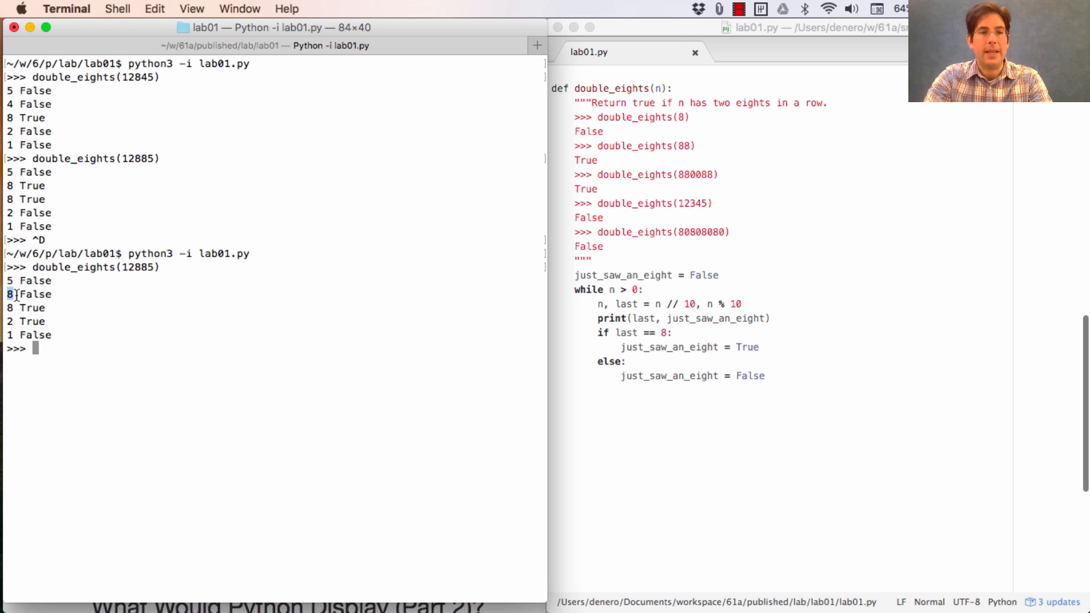
{"action": "double_click", "coordinate": [35, 293]}
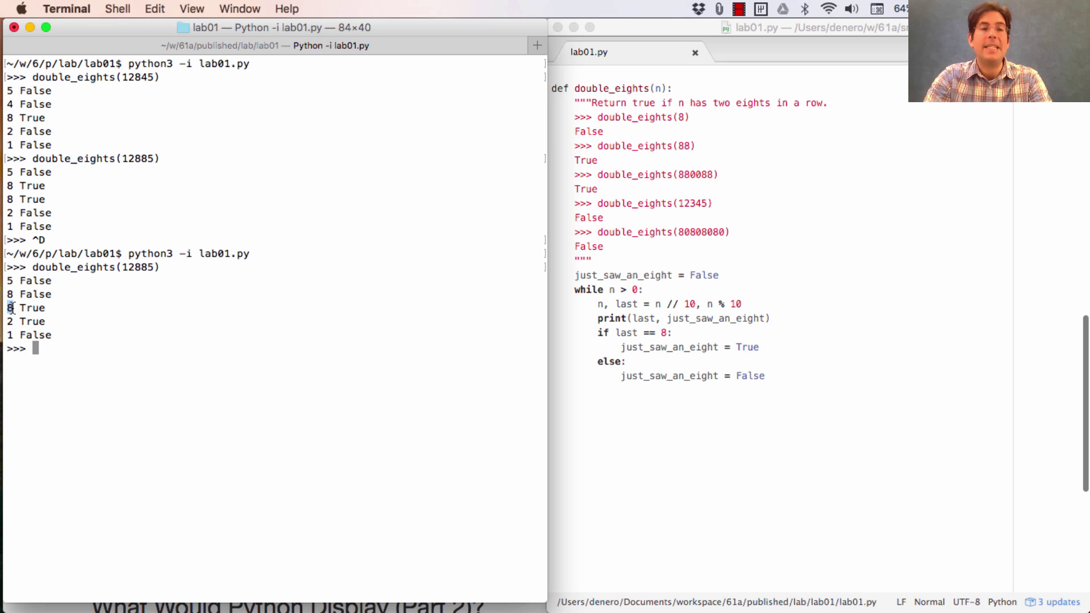
{"action": "double_click", "coordinate": [32, 307]}
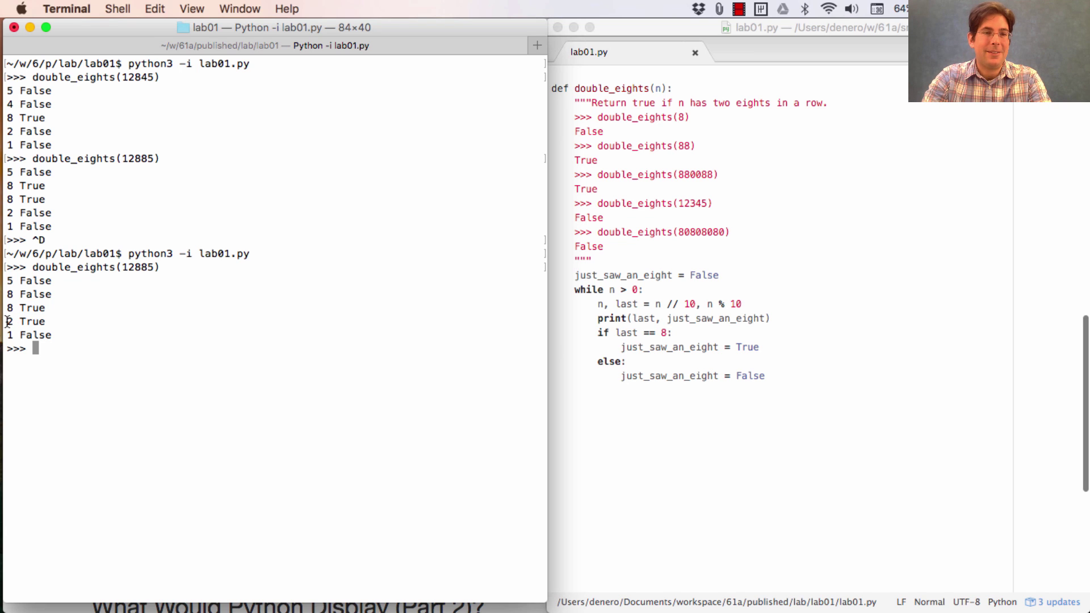
{"action": "double_click", "coordinate": [32, 321]}
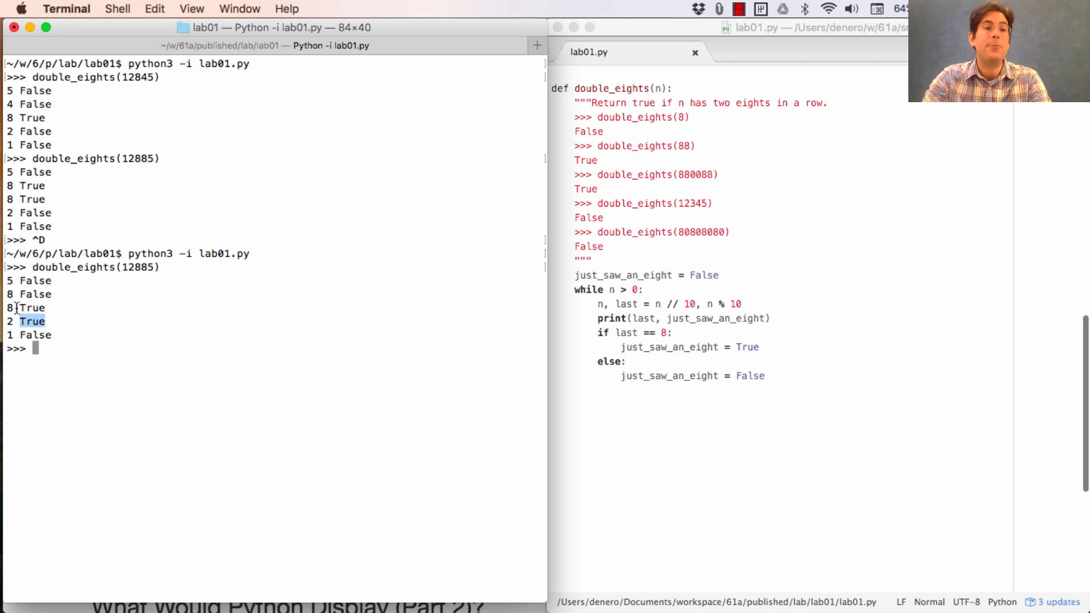
{"action": "mouse_move", "coordinate": [49, 326]}
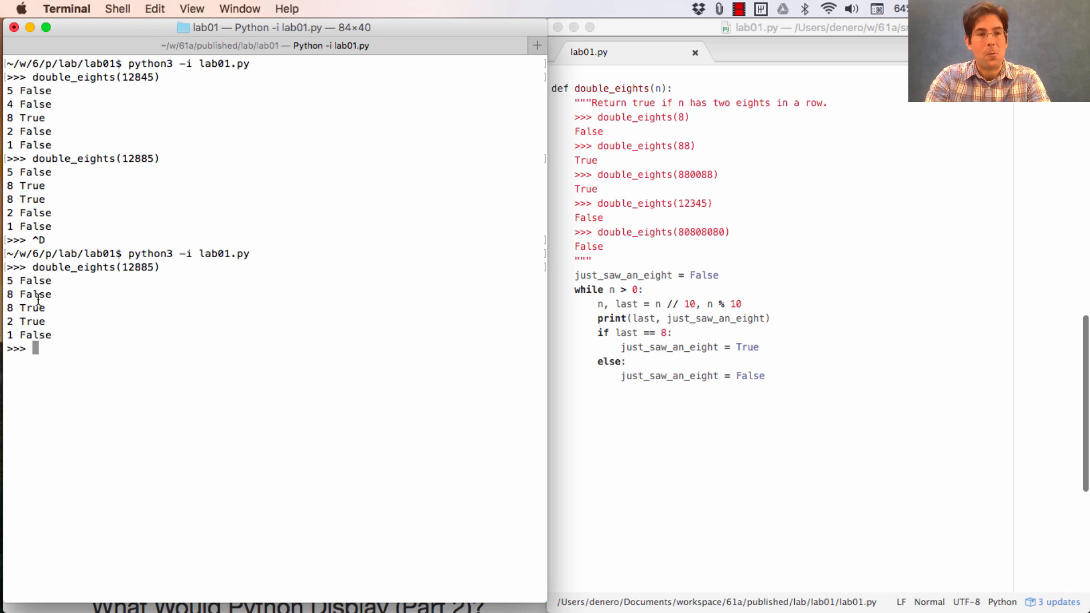
{"action": "mouse_move", "coordinate": [277, 291]}
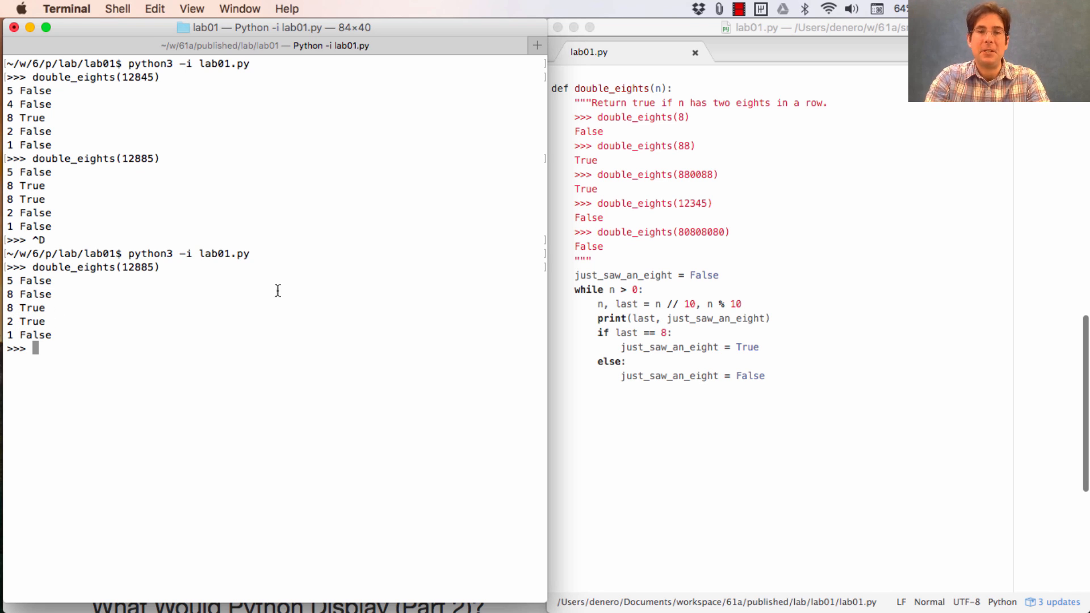
{"action": "mouse_move", "coordinate": [749, 400]}
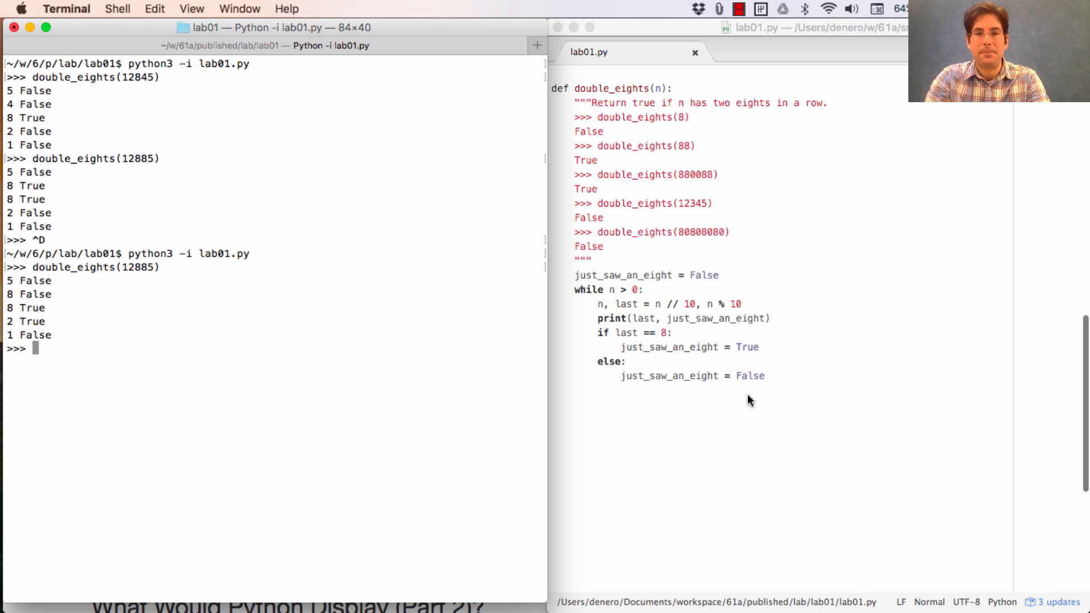
Comment out the print and add 'if last == 8 and just_saw_an_eight: return True'
{"action": "left_click", "coordinate": [644, 318]}
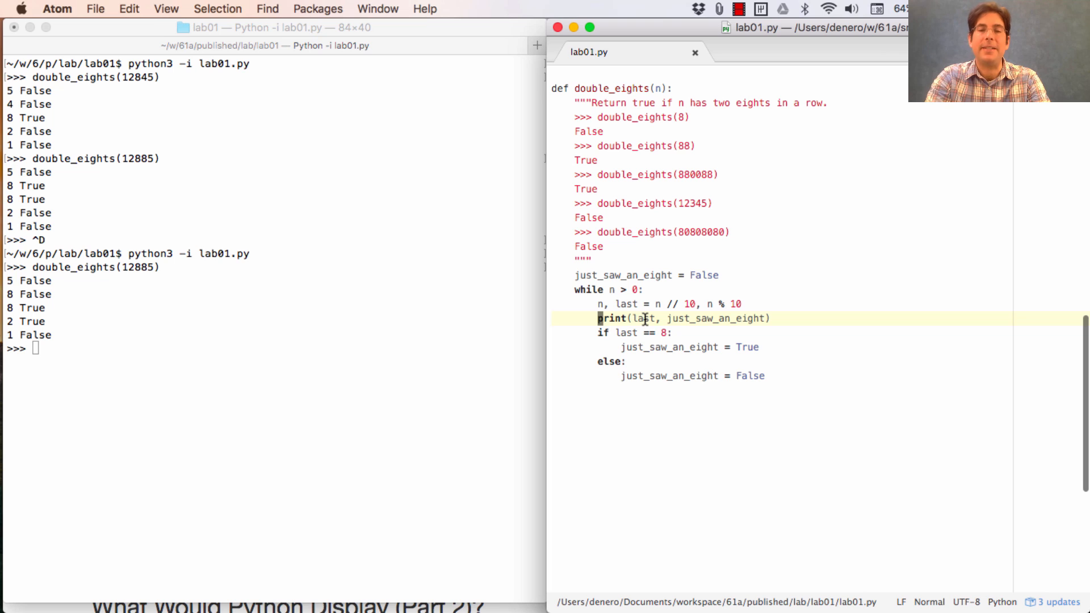
{"action": "type", "text": "#"}
{"action": "type", "text": "if"}
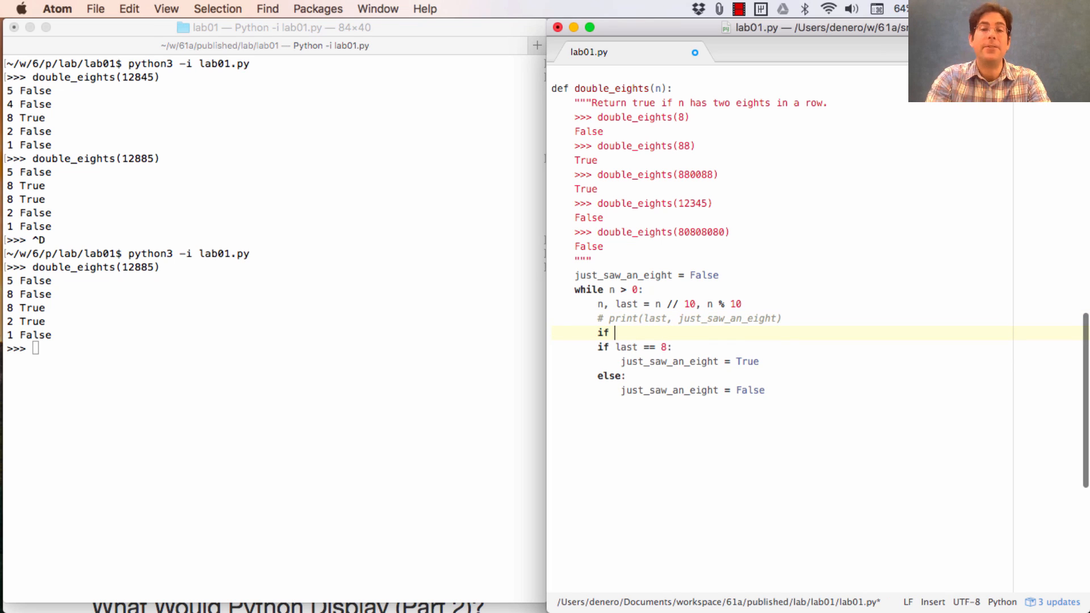
{"action": "type", "text": "last"}
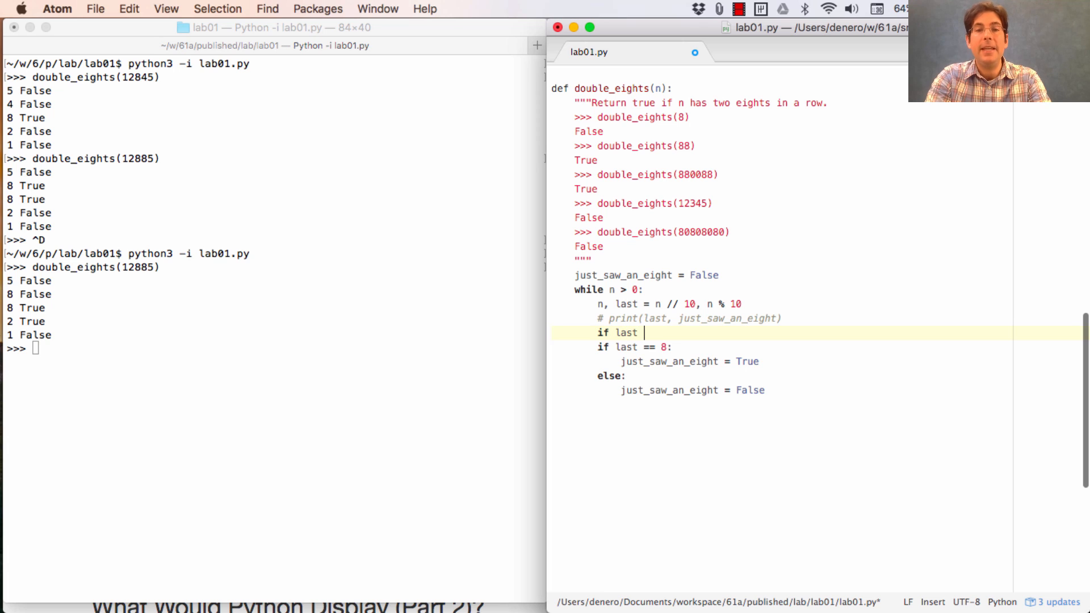
{"action": "type", "text": "== 8 and just_"}
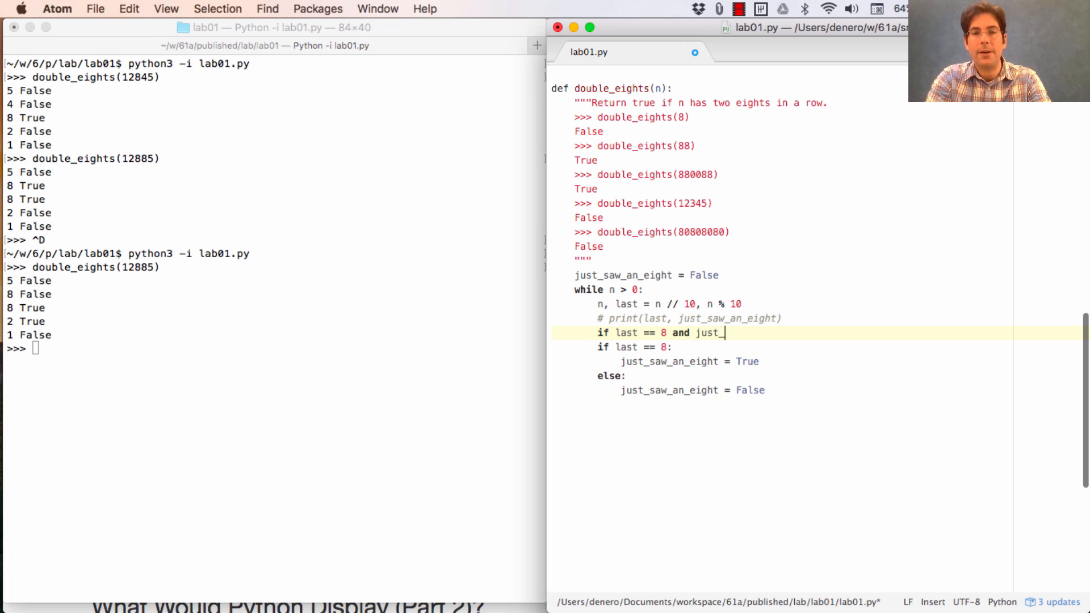
{"action": "type", "text": "saw_an_eight:"}
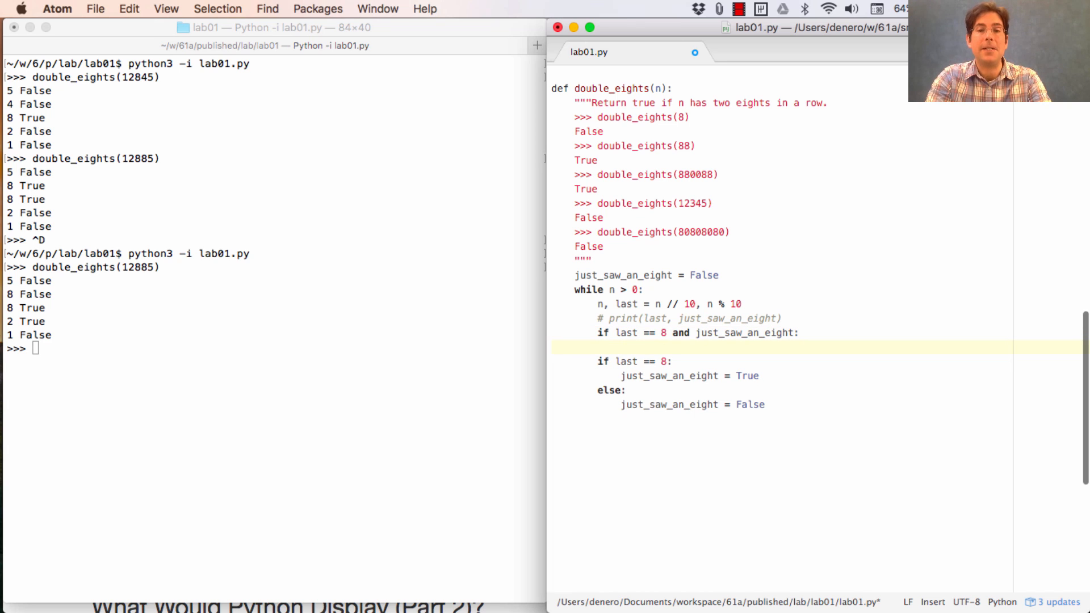
{"action": "type", "text": "return True"}
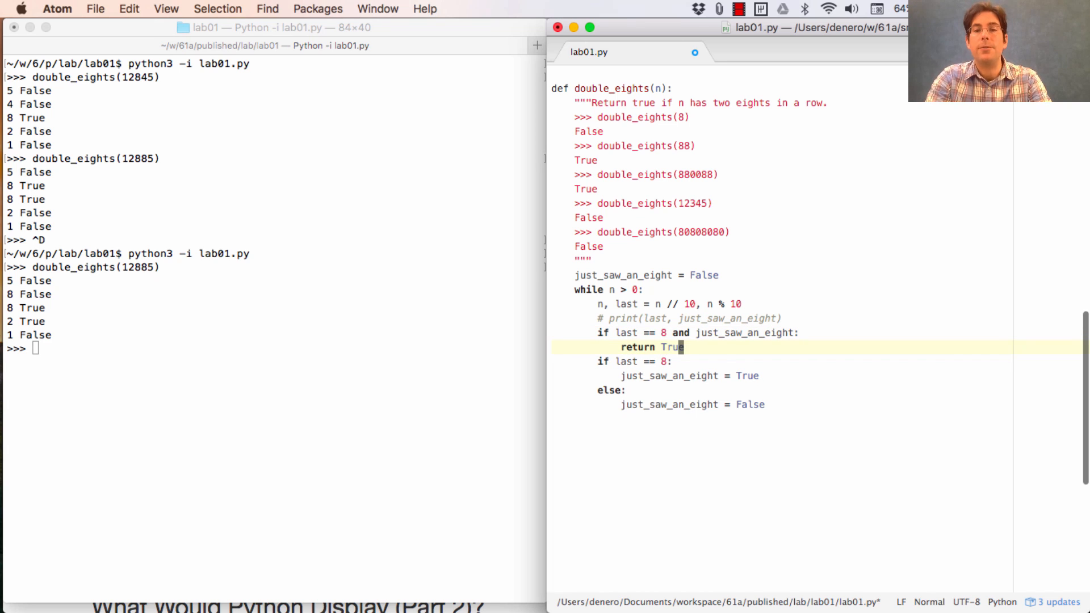
{"action": "left_click", "coordinate": [337, 287]}
{"action": "type", "text": "python3 -i lab01.py"}
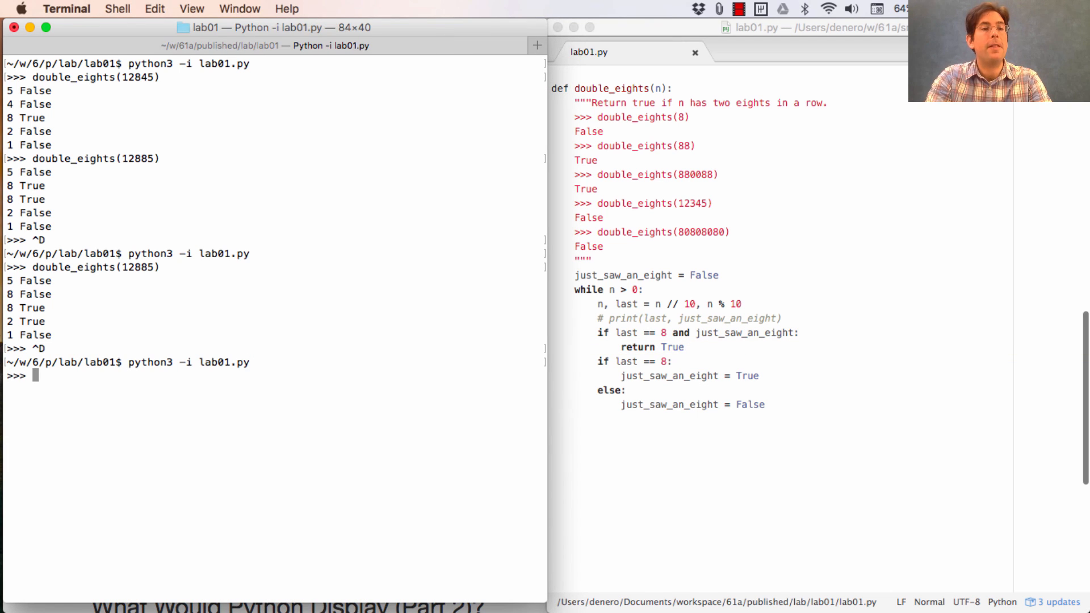
Call double_eights(12885), which returns True, then double_eights(12845)
{"action": "type", "text": "double_eights(12885)"}
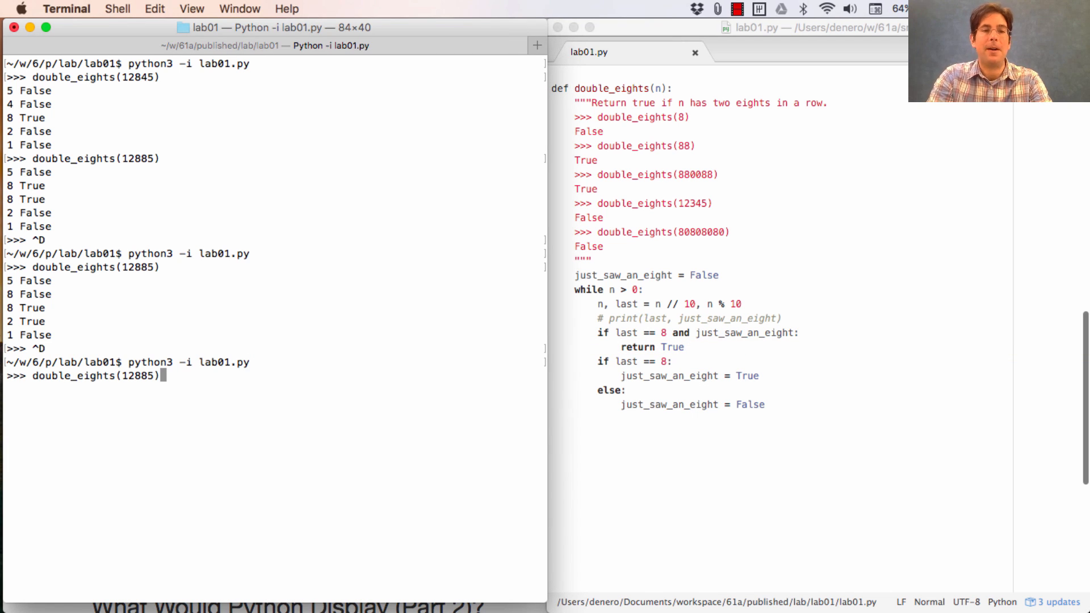
{"action": "key", "text": "Return"}
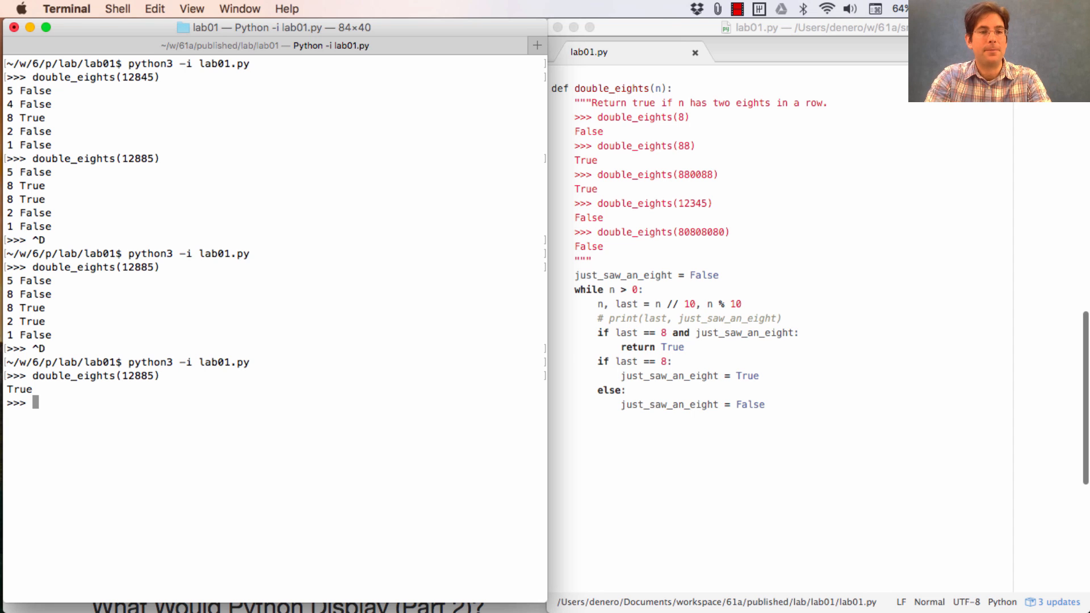
{"action": "mouse_move", "coordinate": [361, 449]}
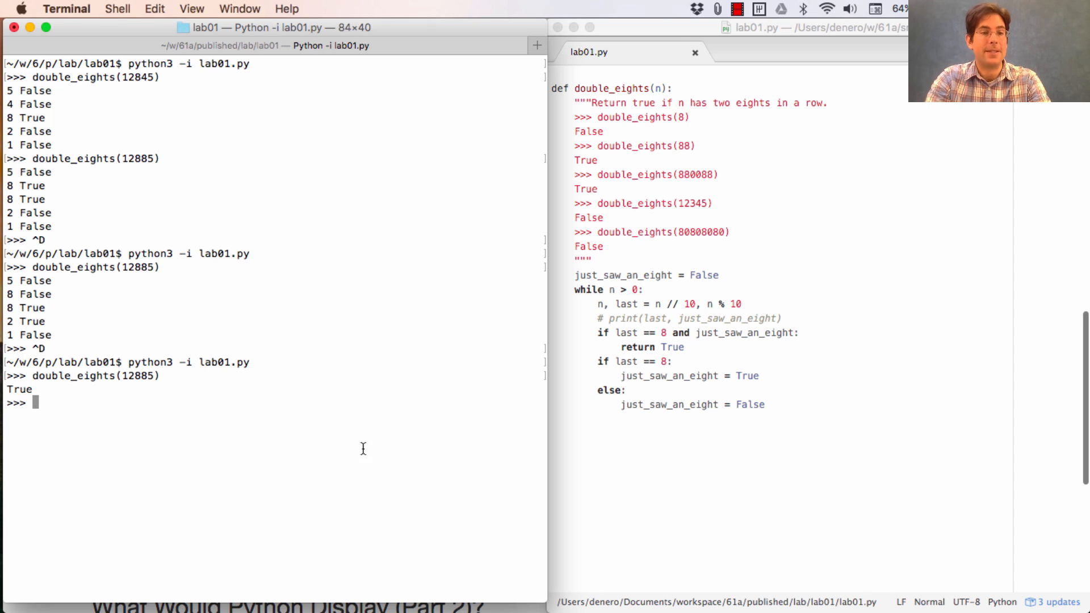
{"action": "type", "text": "double_eights(12845)"}
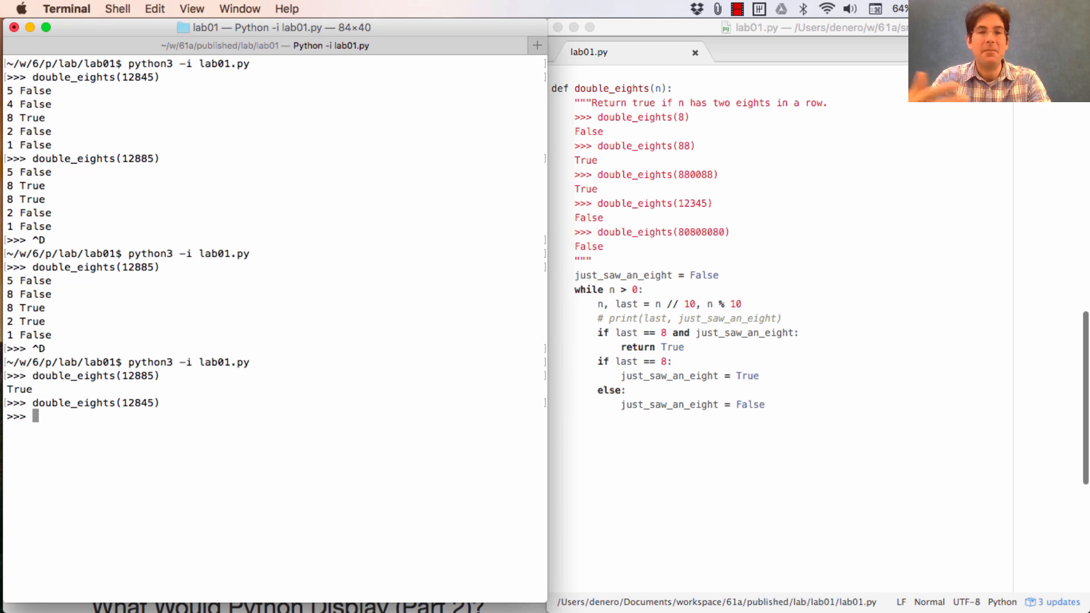
{"action": "mouse_move", "coordinate": [594, 300]}
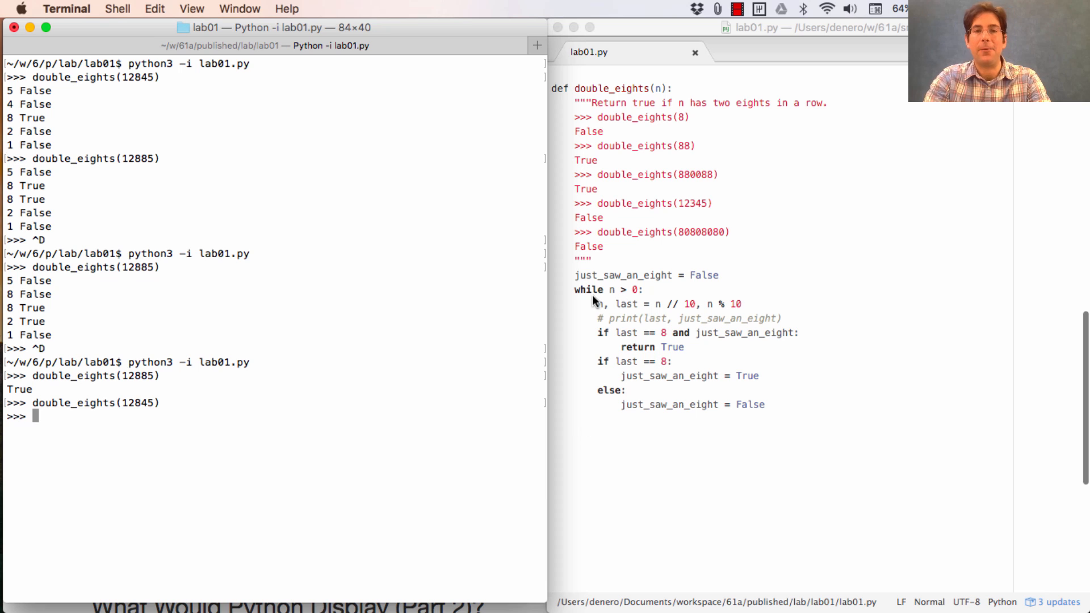
Add 'return False' after the loop at function indentation and save
{"action": "left_click", "coordinate": [683, 347]}
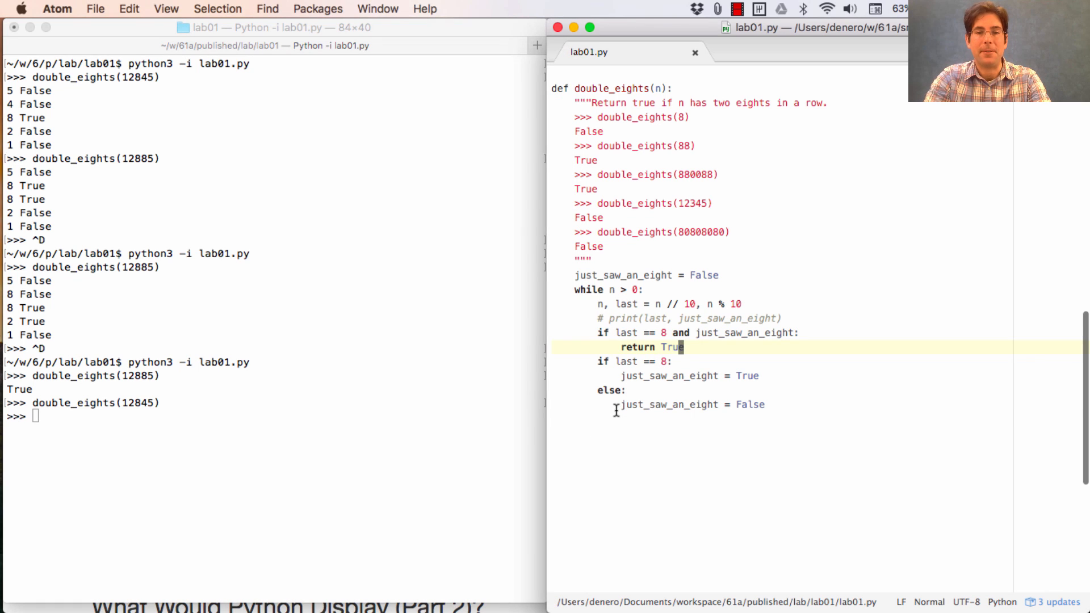
{"action": "type", "text": "return"}
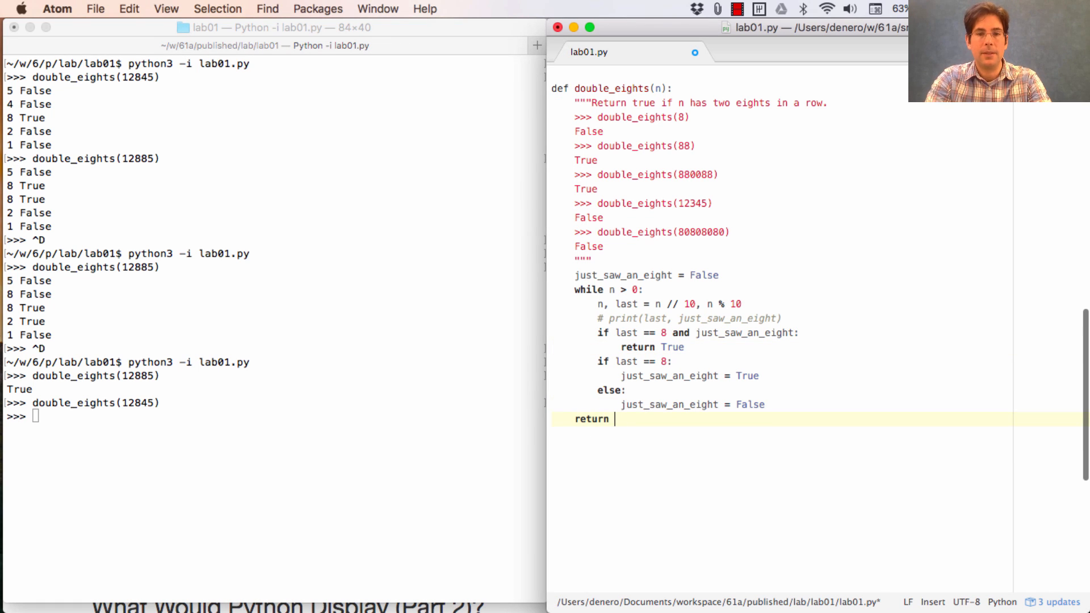
{"action": "mouse_move", "coordinate": [729, 304]}
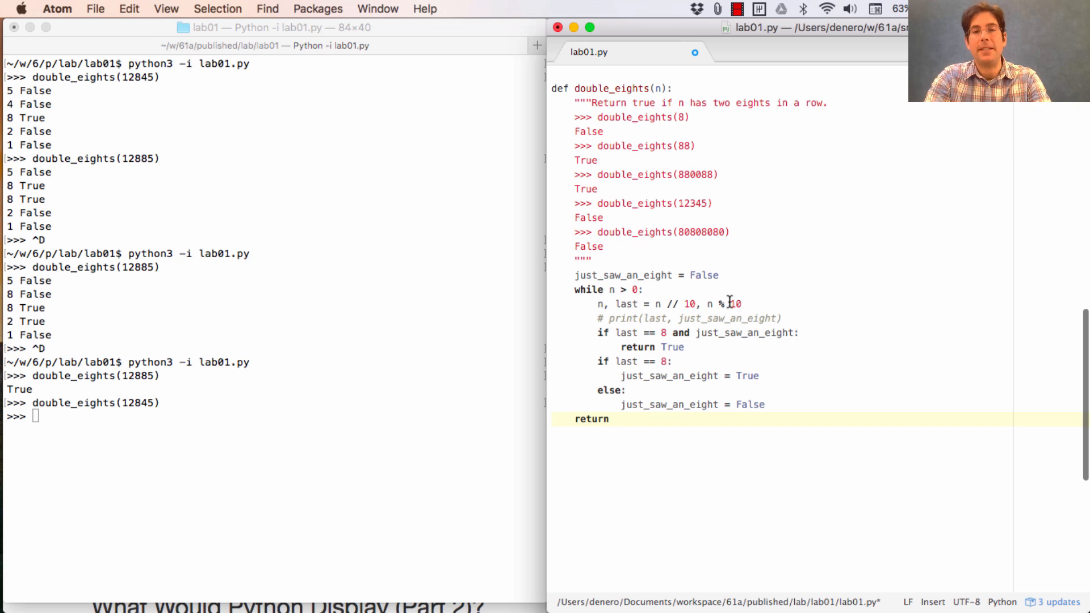
{"action": "type", "text": "False"}
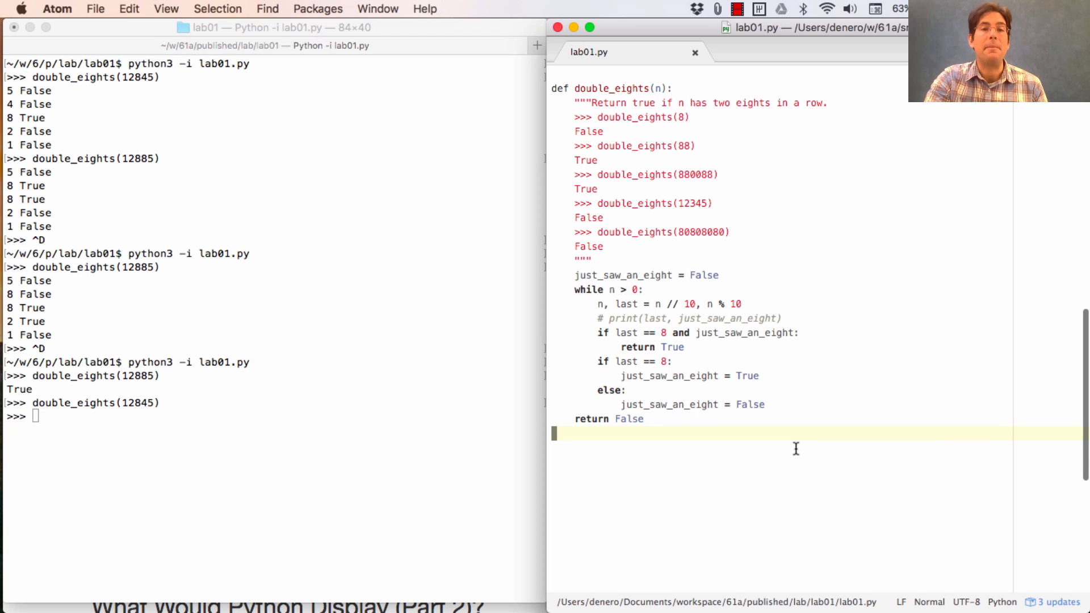
{"action": "mouse_move", "coordinate": [599, 95]}
{"action": "type", "text": "python3 ok -q double_"}
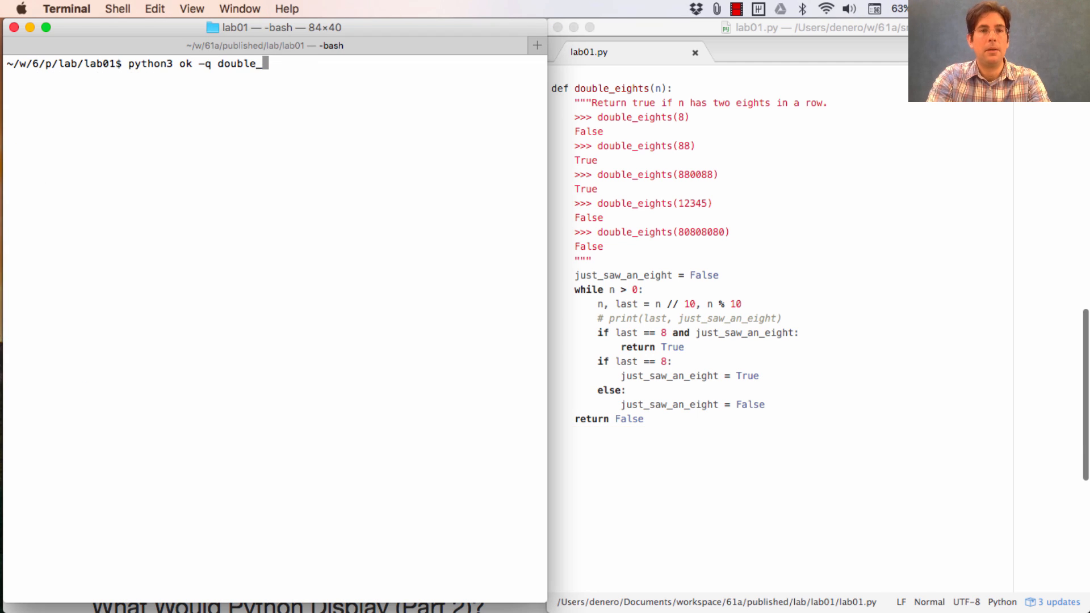
Run ok -q double_eights, restore the debug print, and rerun the autograder
{"action": "type", "text": "eights"}
{"action": "key", "text": "Return"}
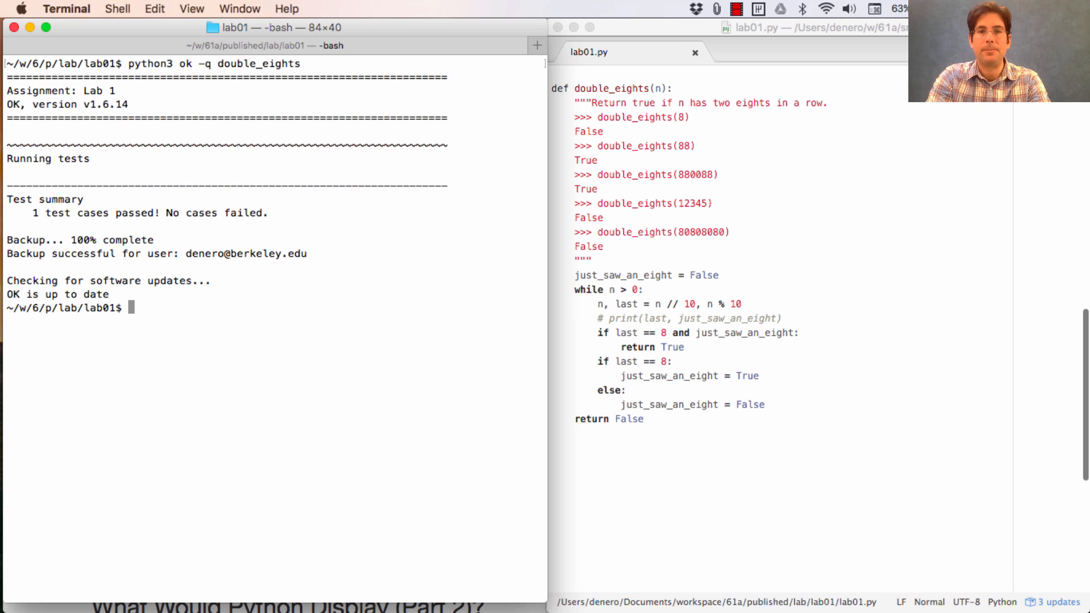
{"action": "left_click", "coordinate": [746, 332]}
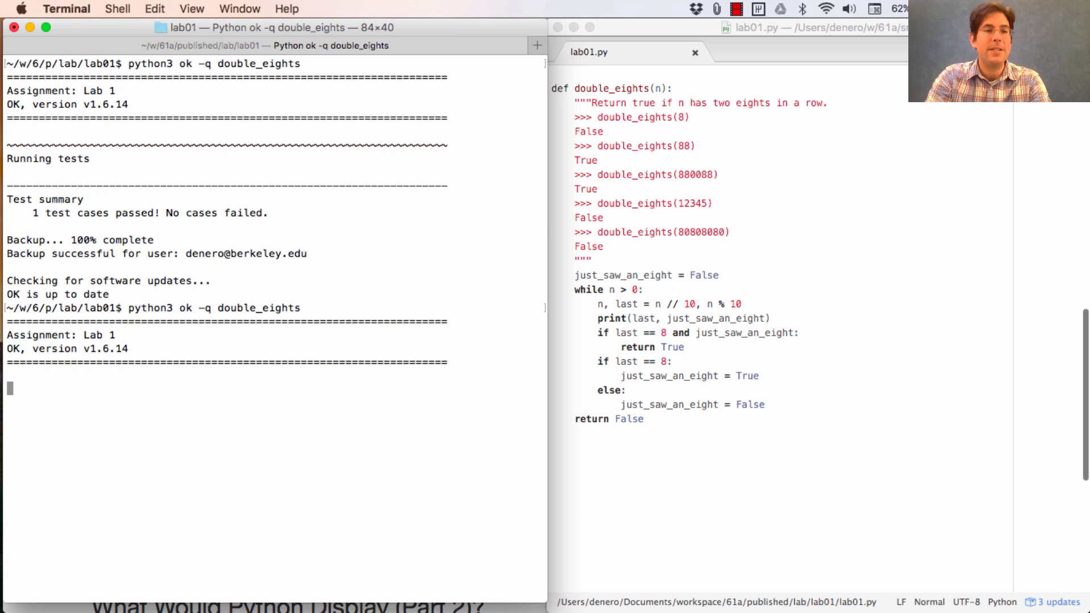
{"action": "key", "text": "Return"}
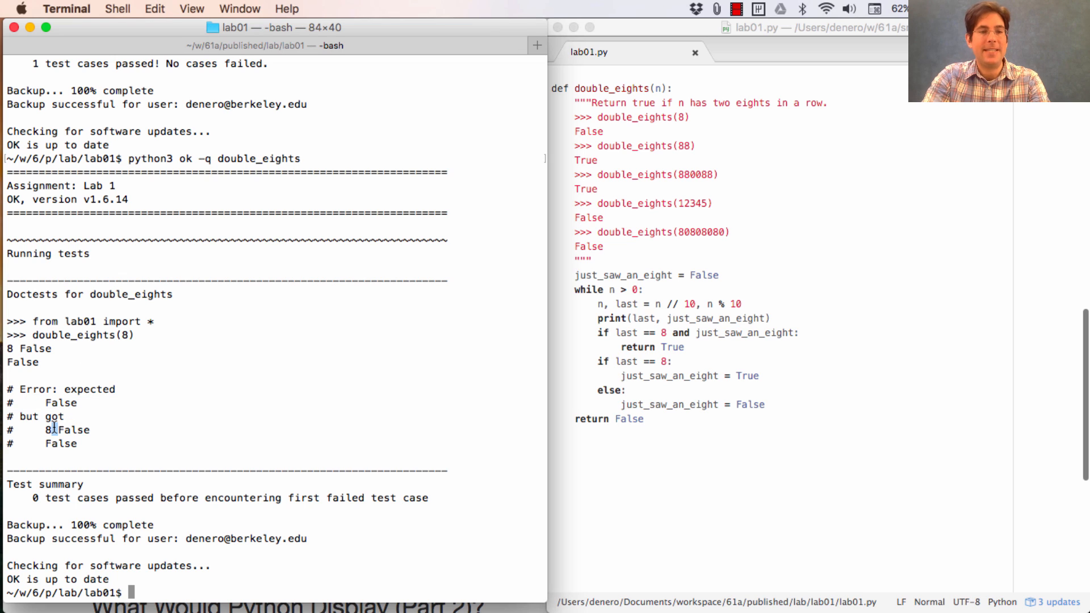
Inspect the extra '8 False' output failure and comment the print back out
{"action": "double_click", "coordinate": [60, 444]}
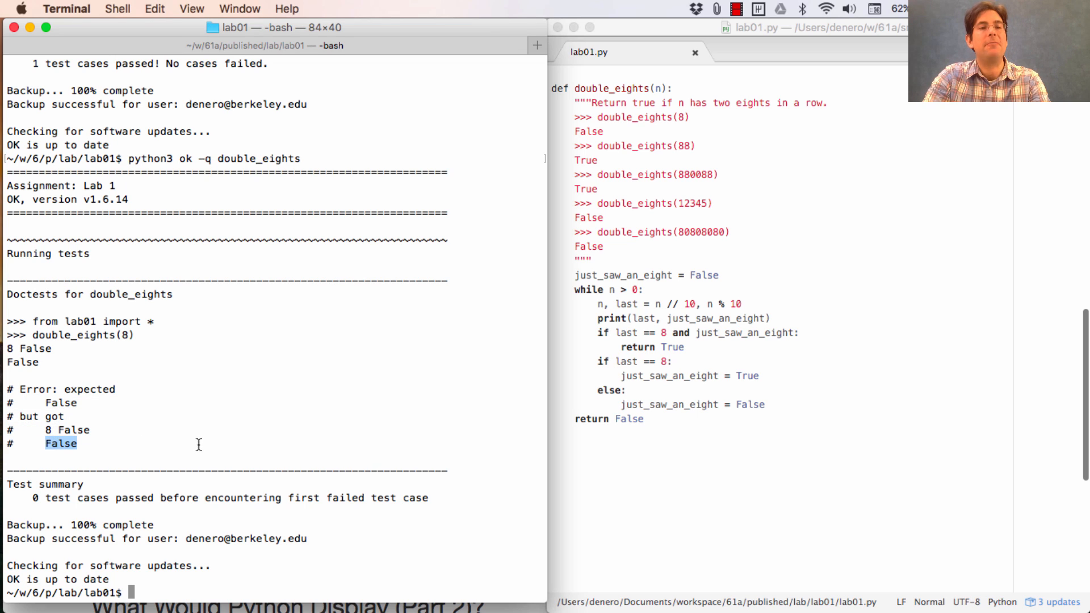
{"action": "mouse_move", "coordinate": [209, 412]}
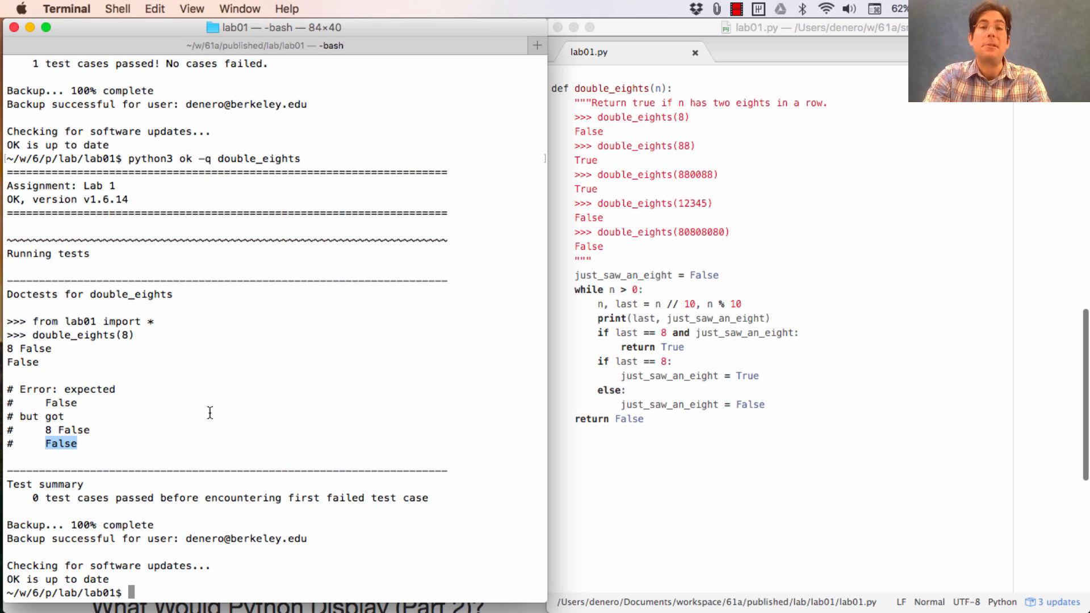
{"action": "mouse_move", "coordinate": [351, 364]}
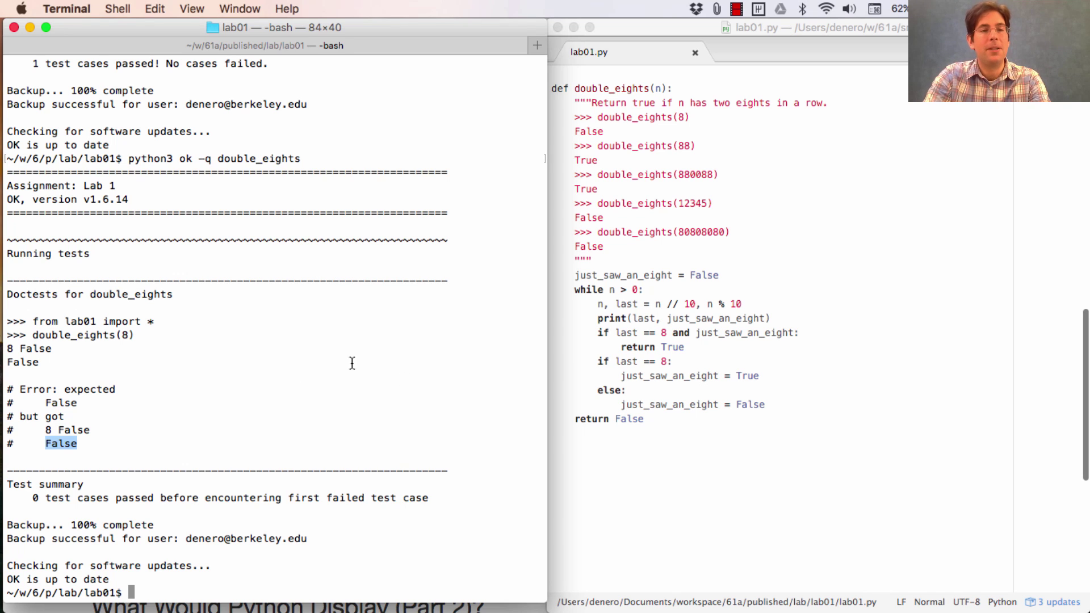
{"action": "left_click", "coordinate": [612, 318]}
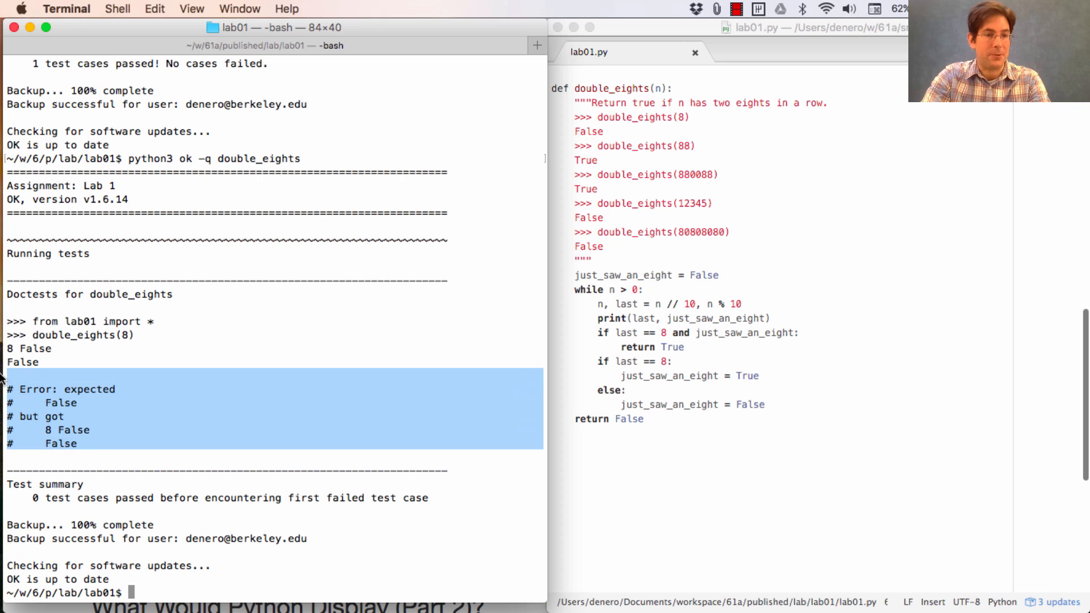
{"action": "left_click", "coordinate": [599, 317]}
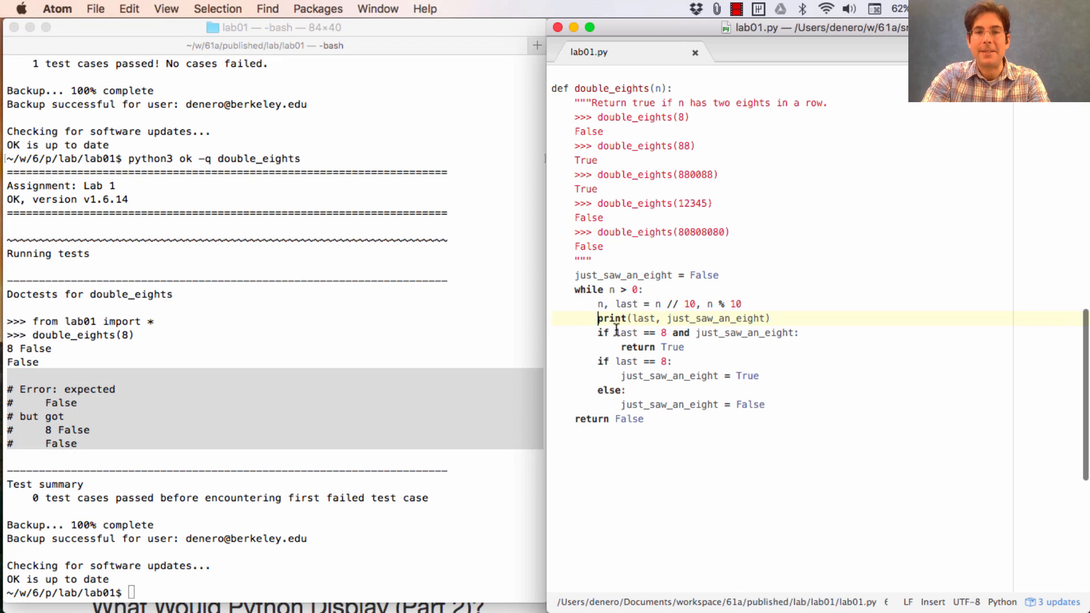
{"action": "type", "text": "#"}
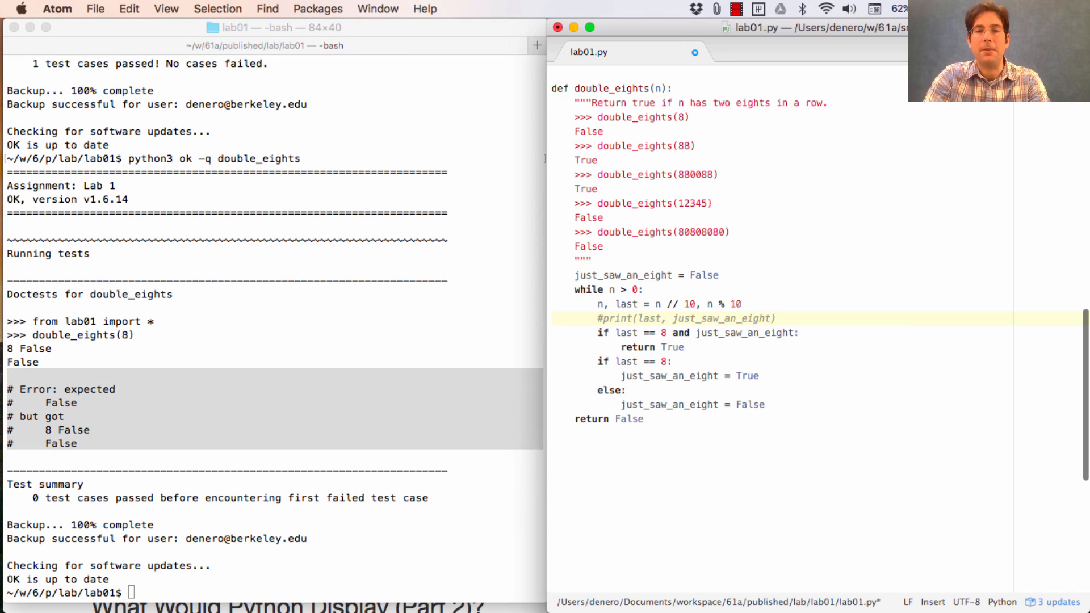